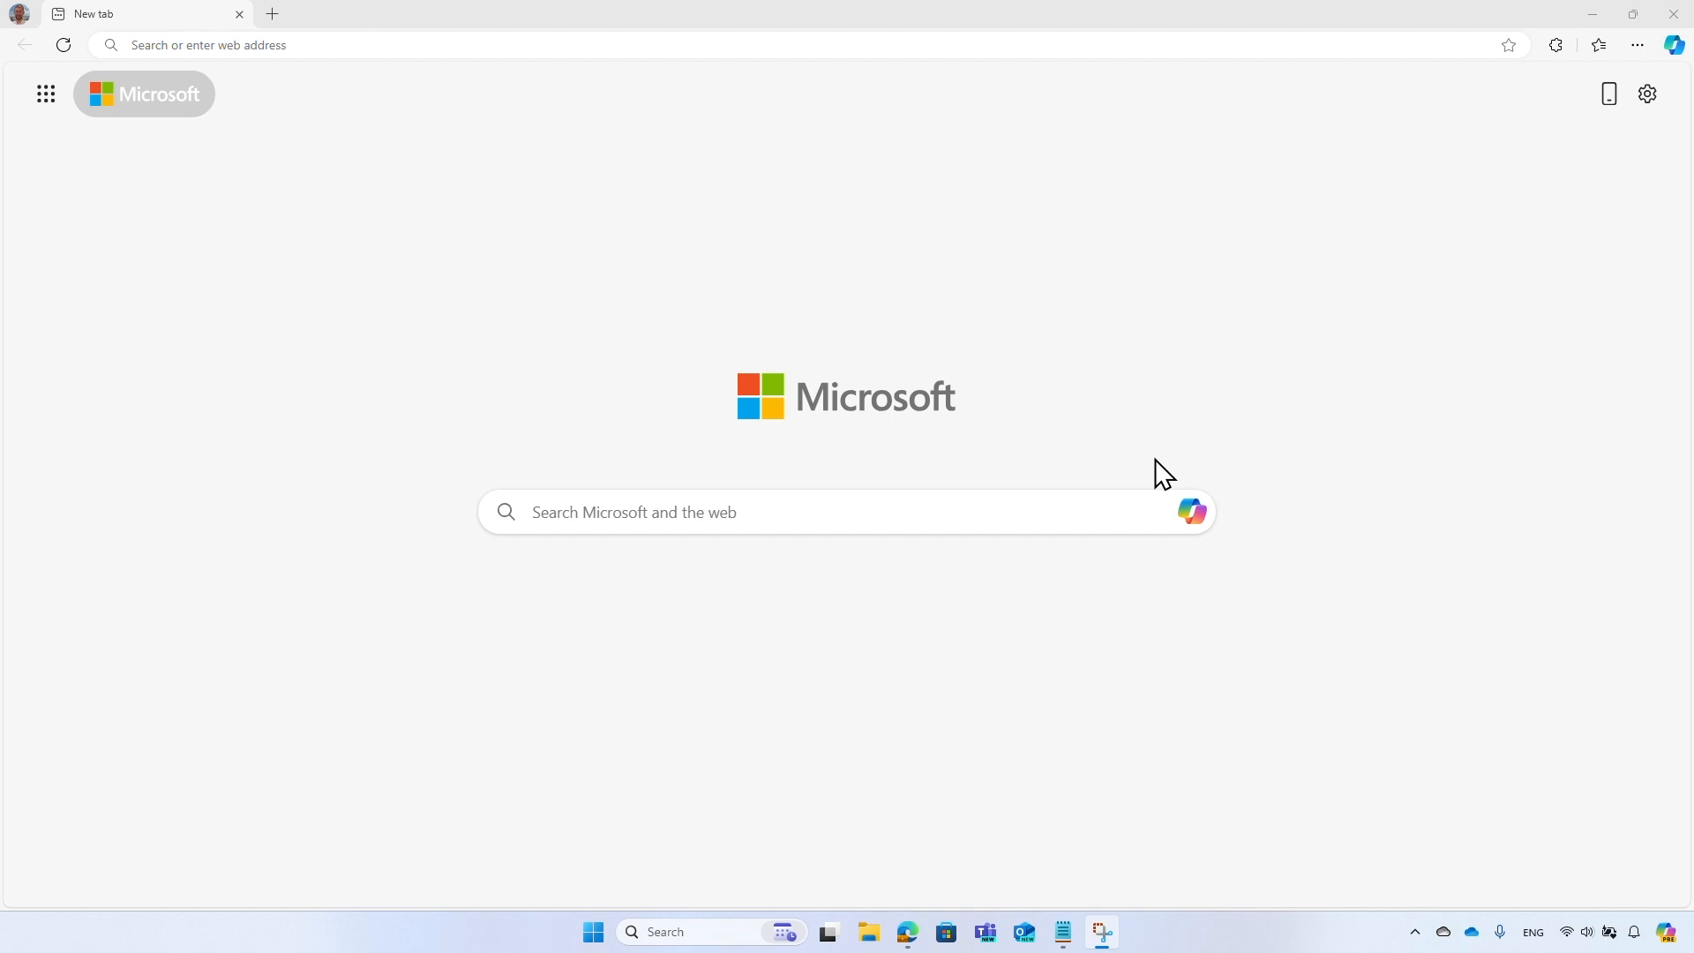
Go to entra.microsoft.com and list the owned app registrations under Applications.
text(entra.microsoft.com/#home)
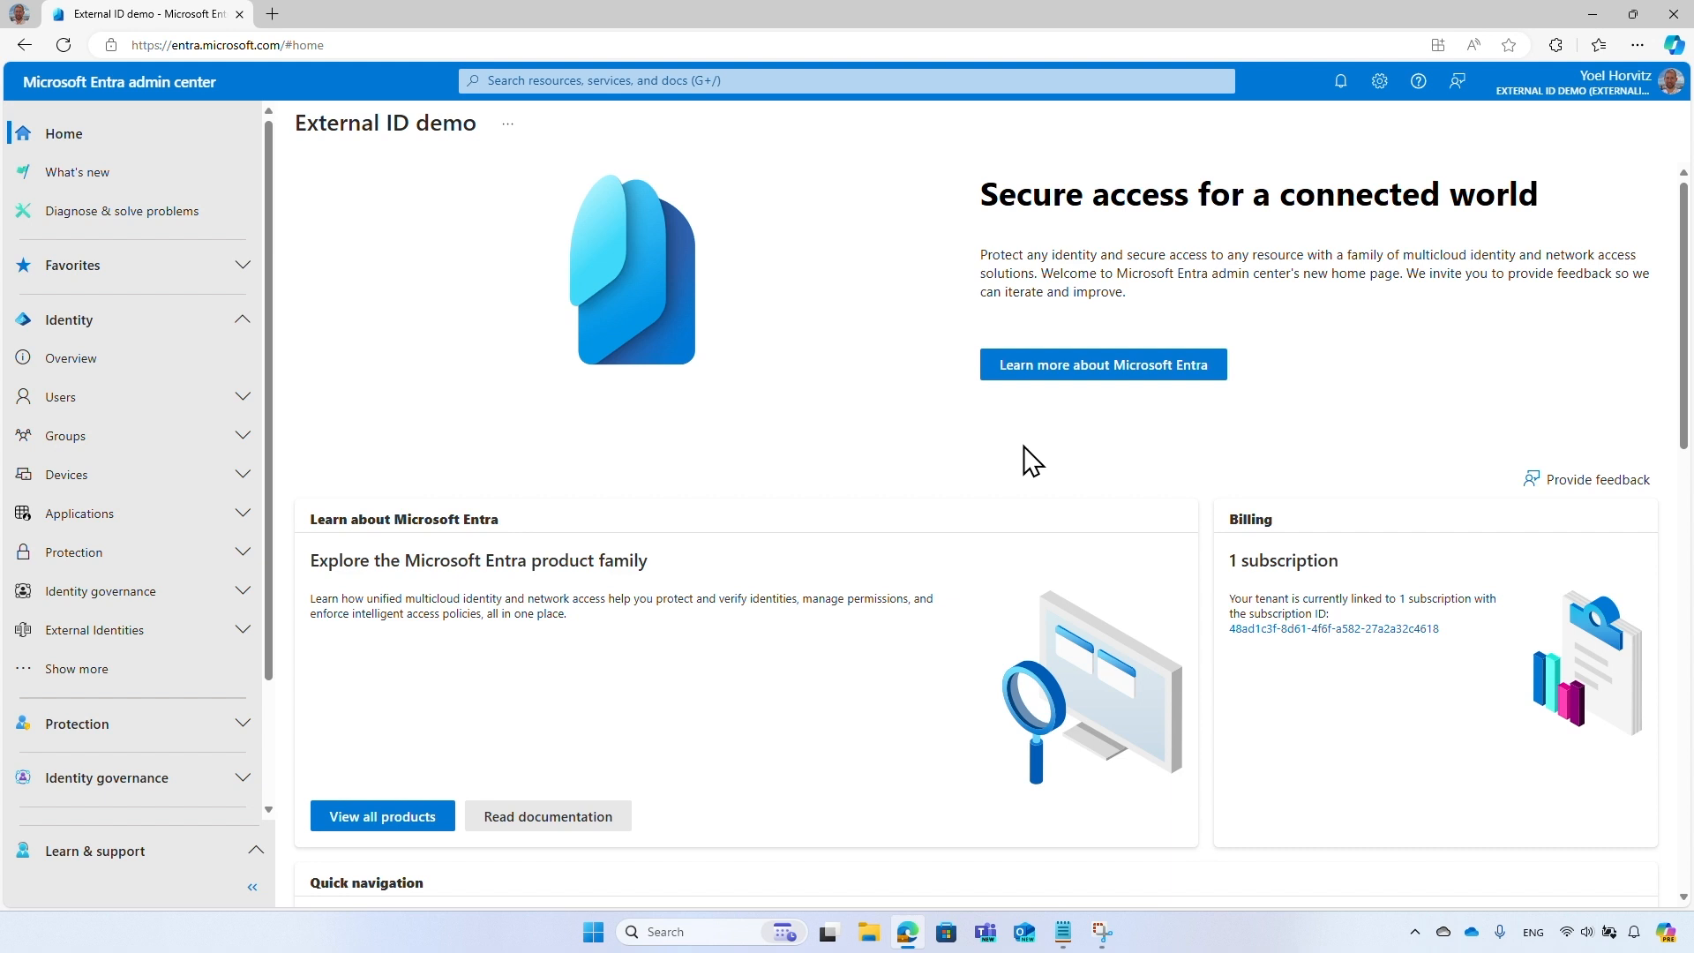
mouse_move(1022, 460)
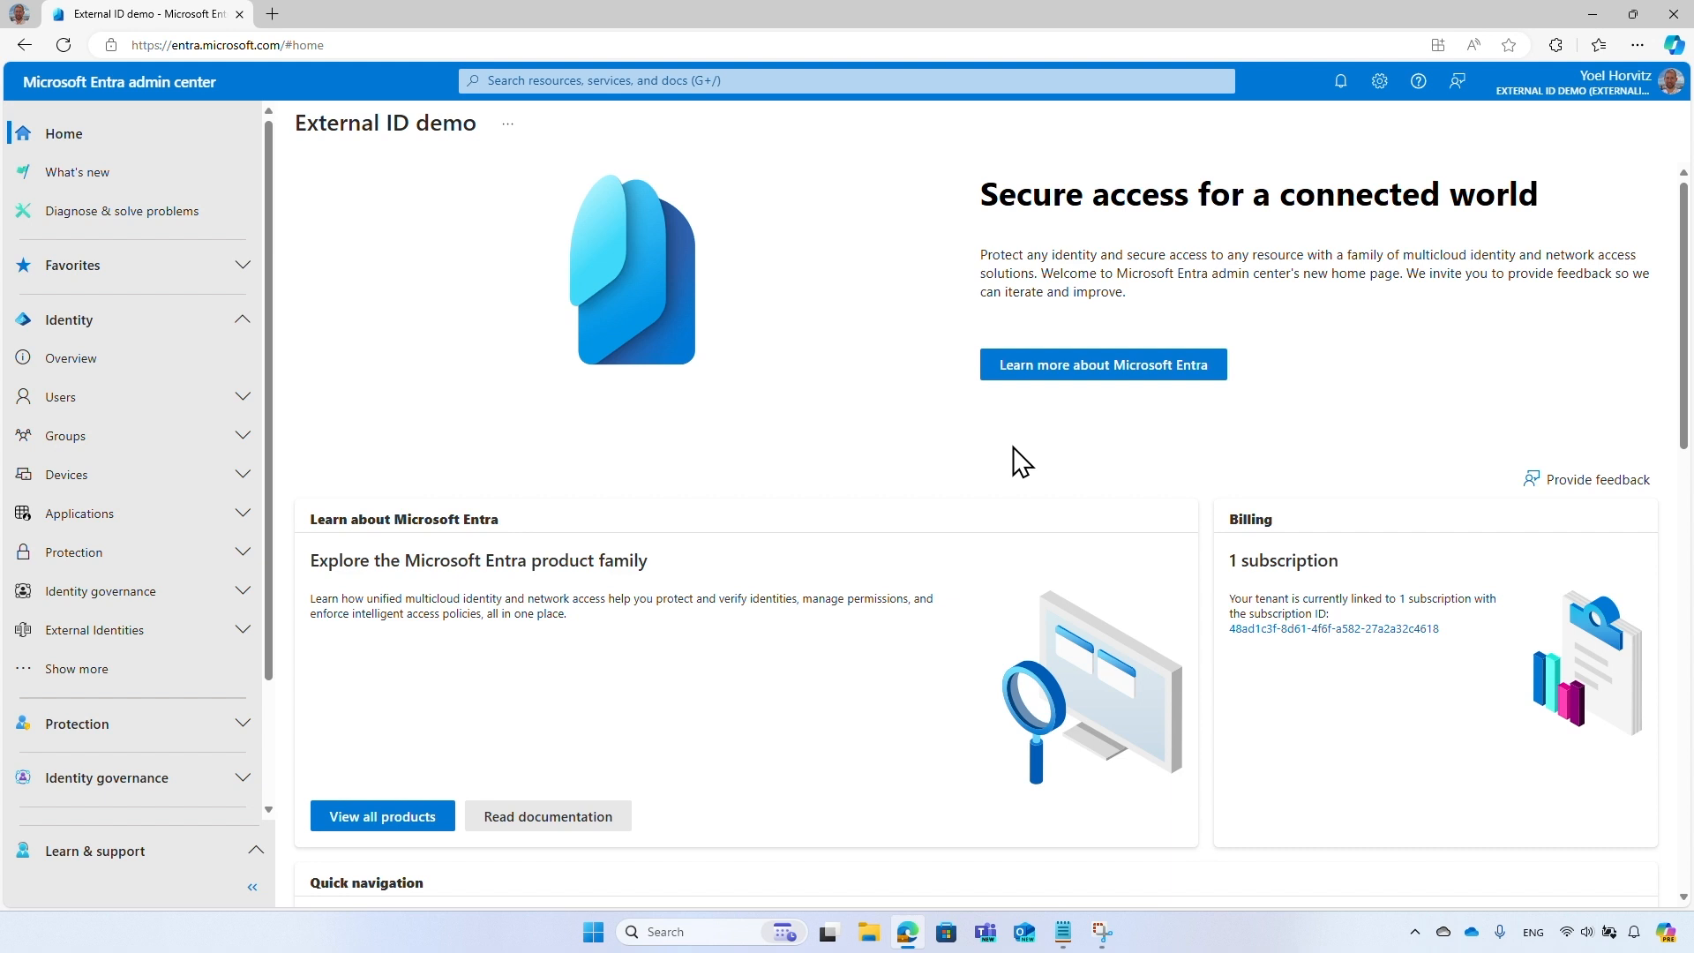
click(78, 514)
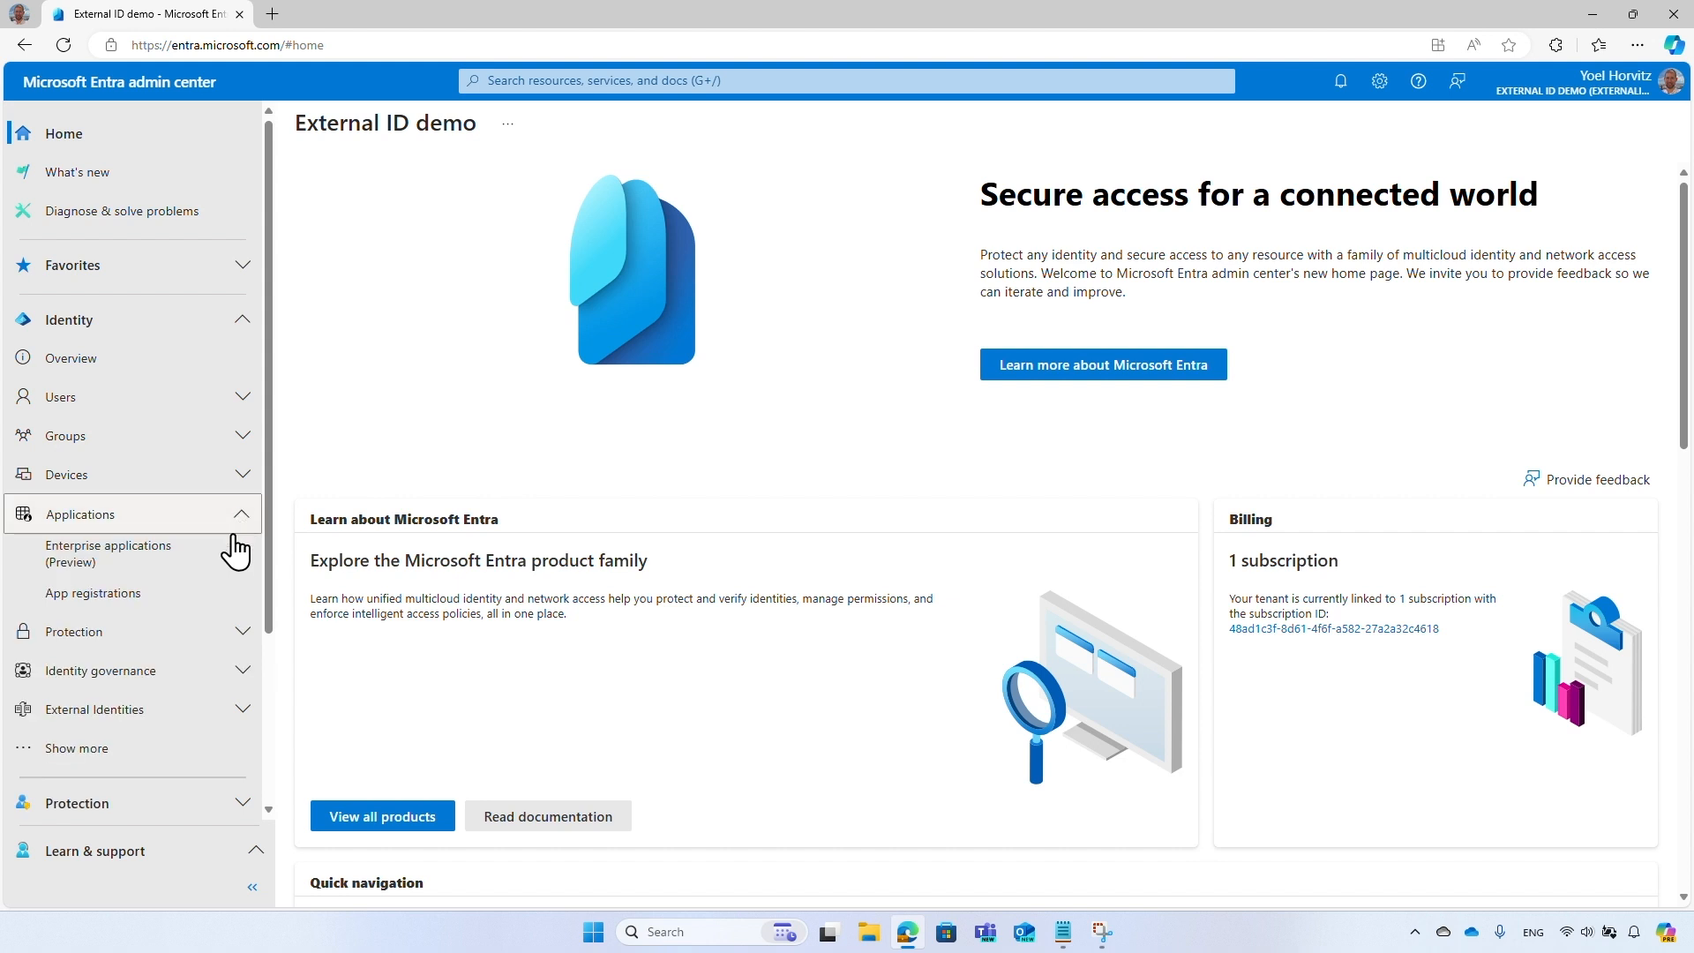
click(92, 593)
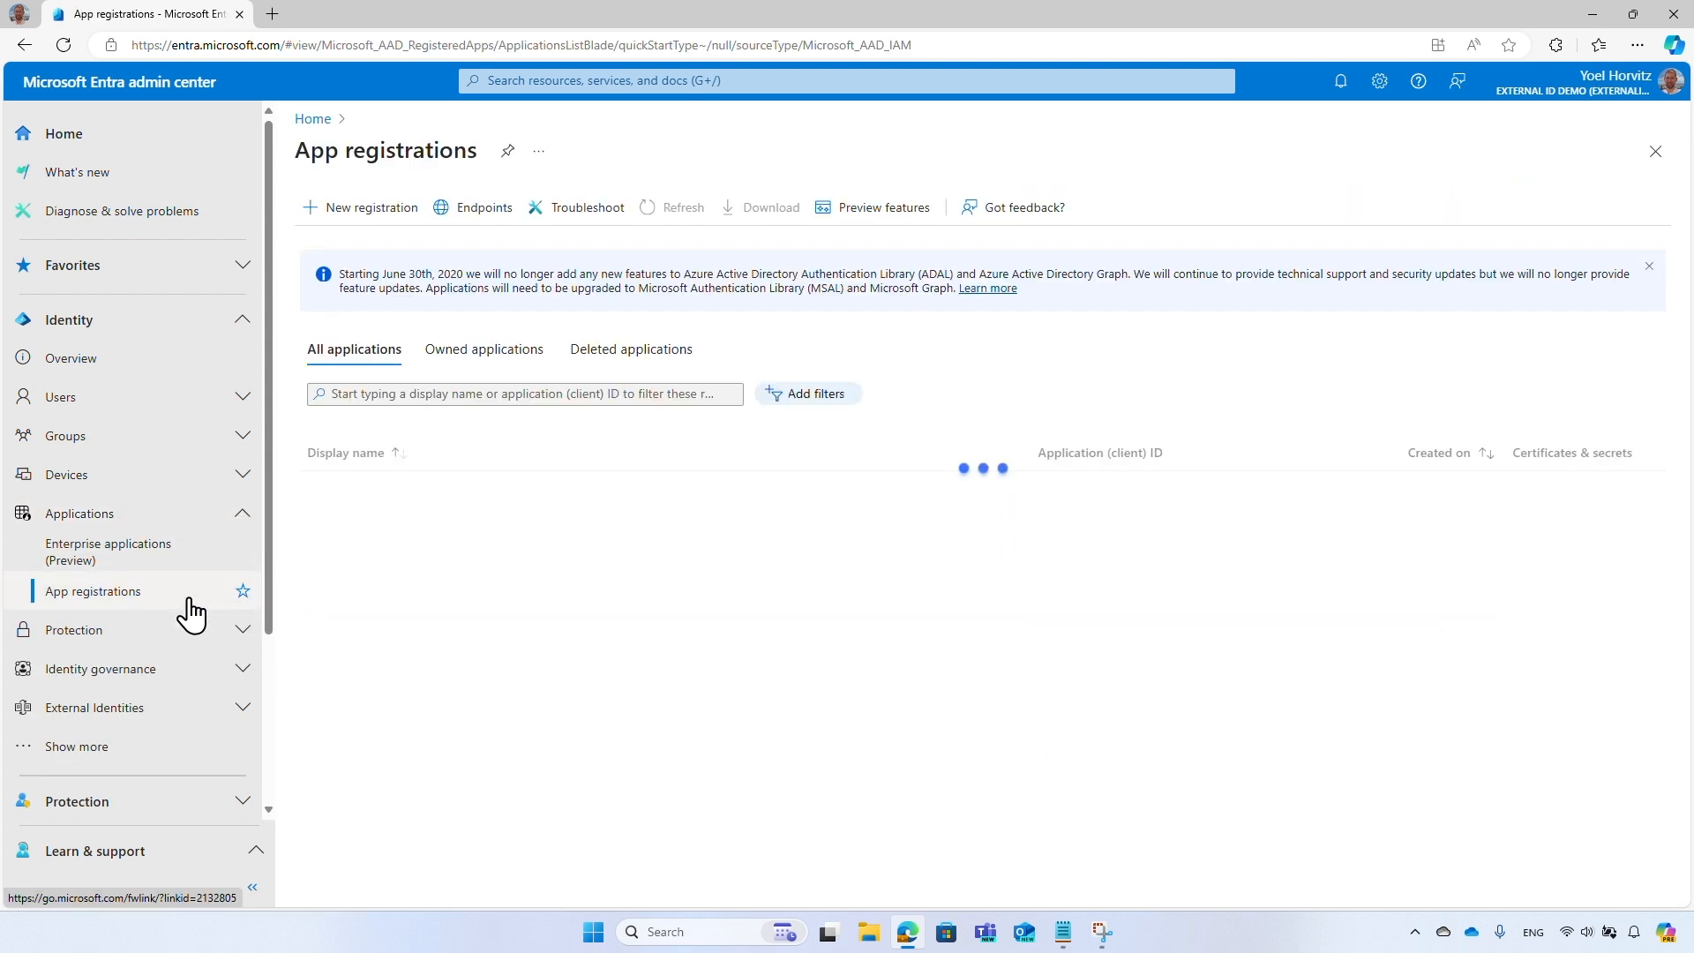
click(484, 350)
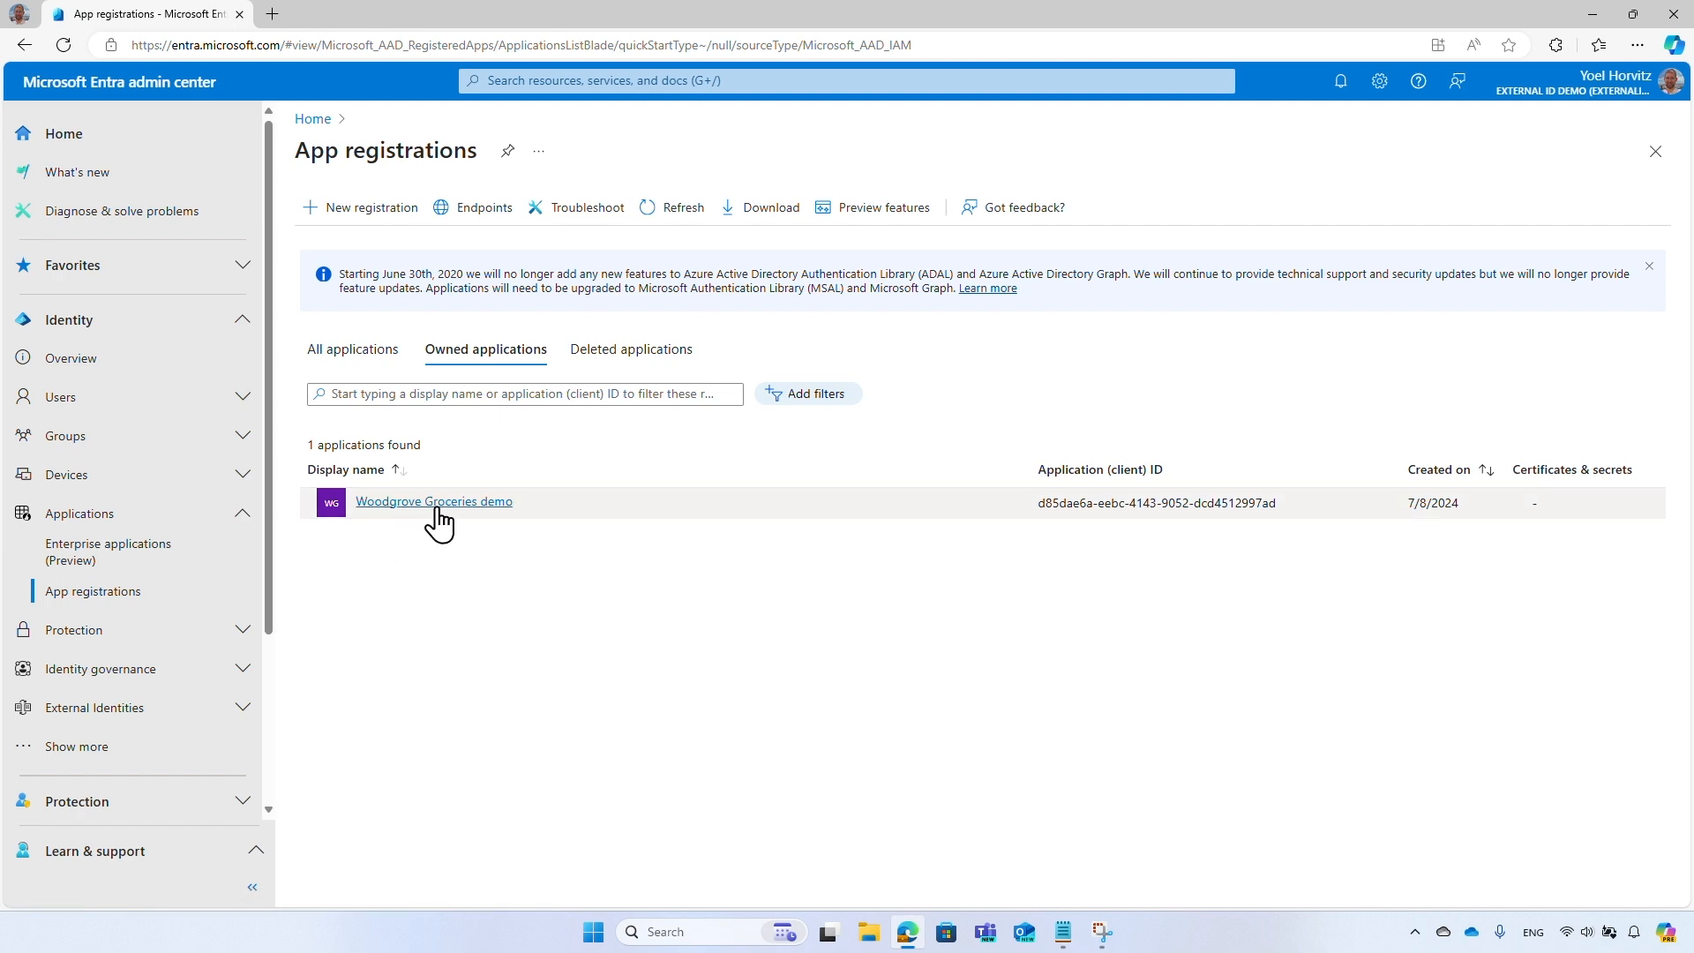
Open the Woodgrove Groceries demo registration and its App roles page.
click(434, 501)
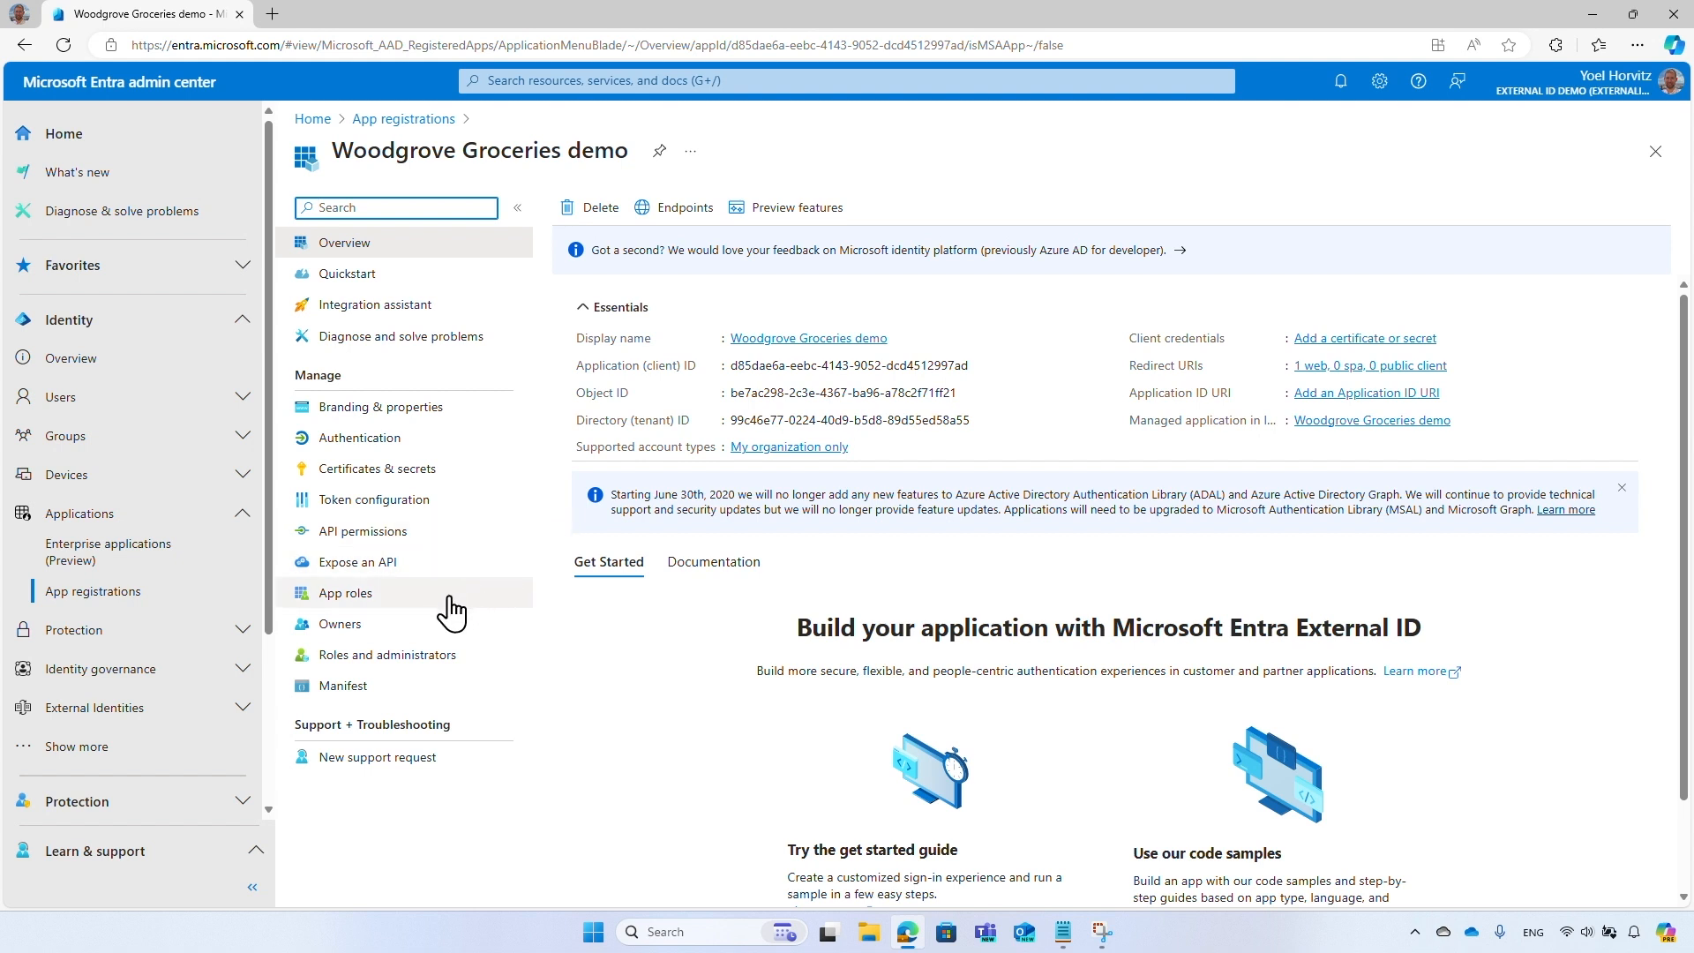
click(344, 593)
text(Products)
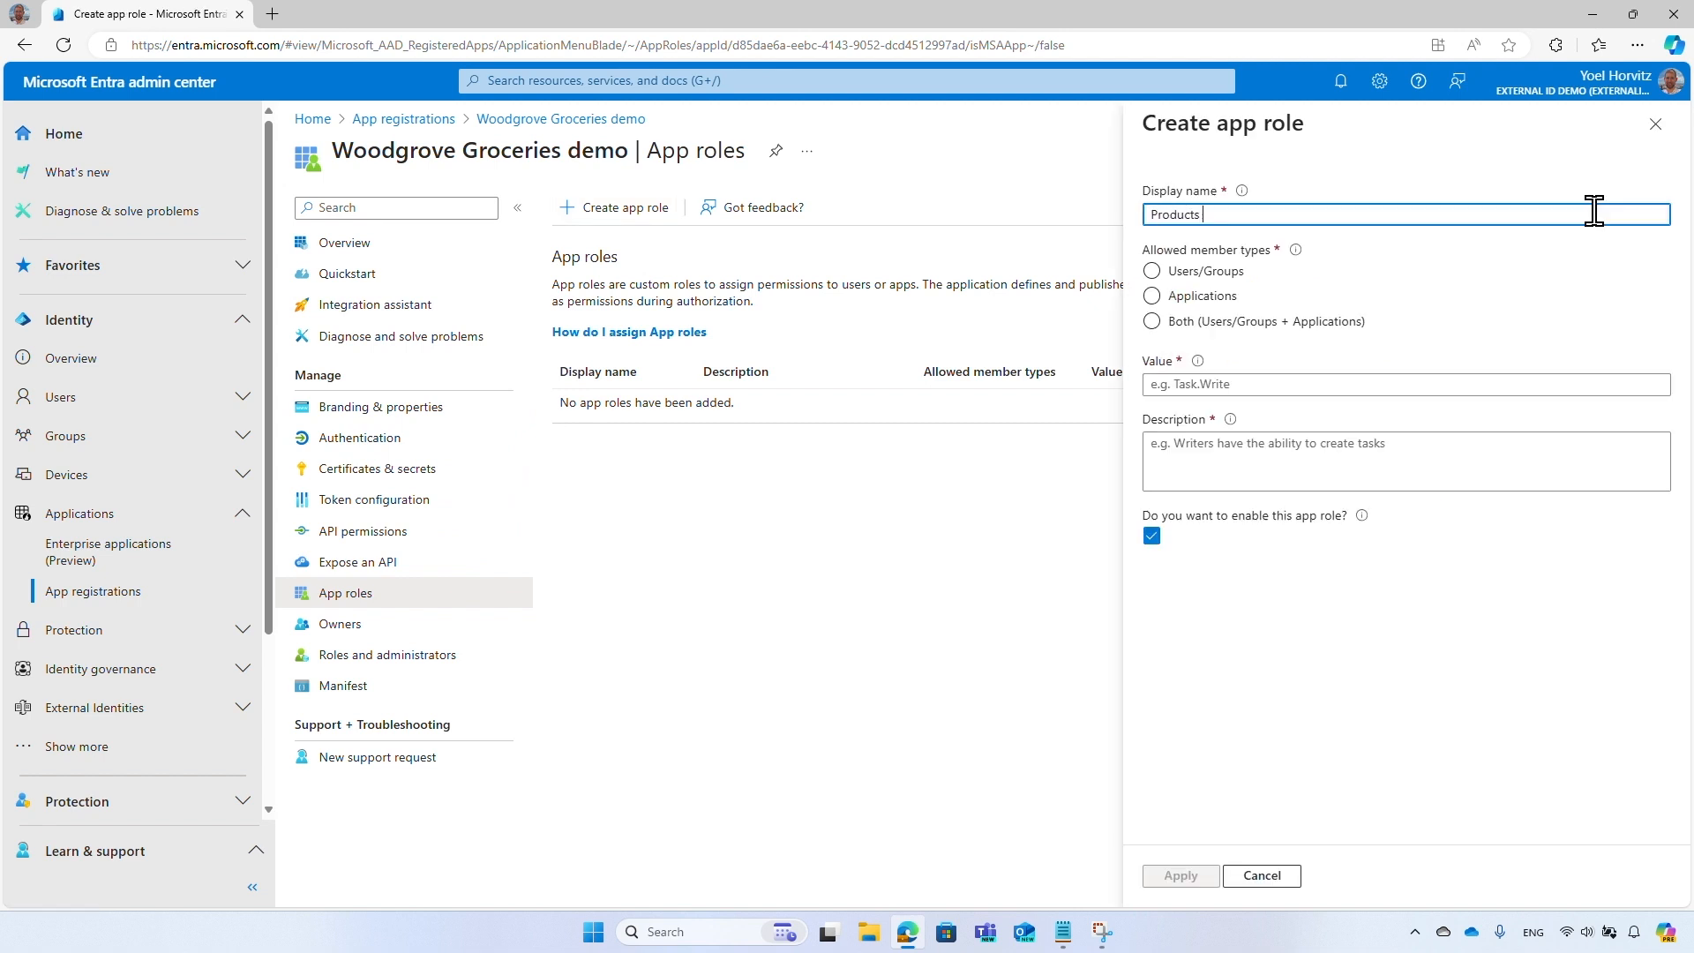
Create the Products contributor role (Products.Contributor) for users/groups, described as managing Woodgrove products and inventory.
text(contributor)
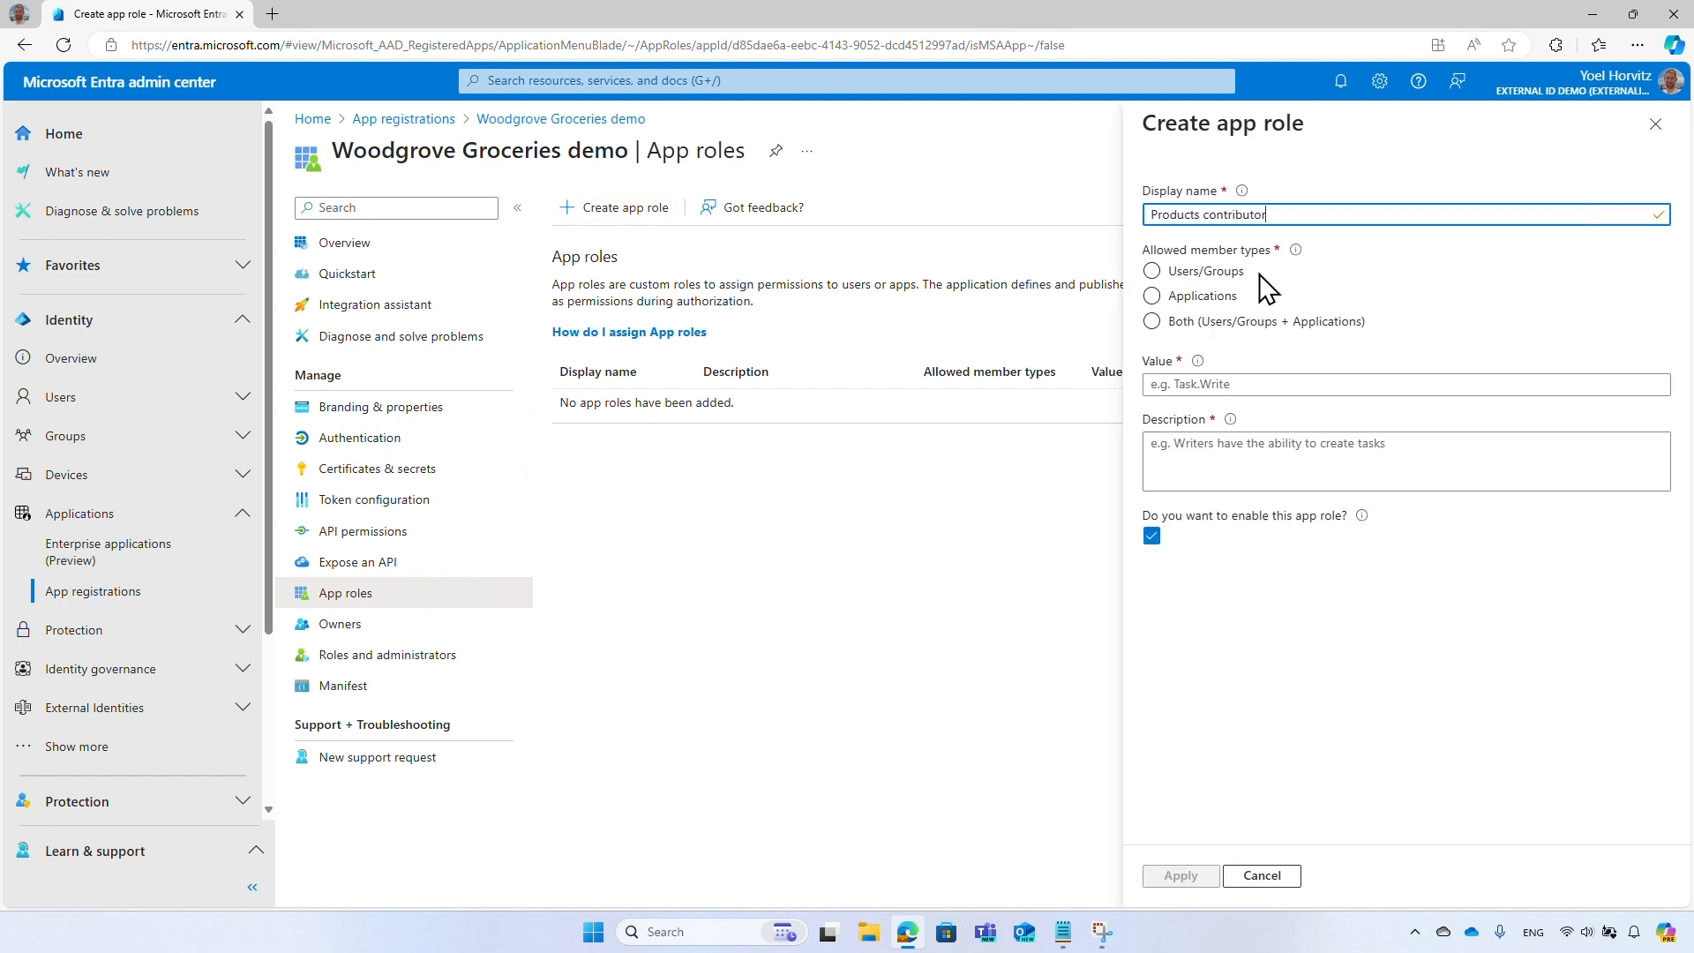
click(1152, 272)
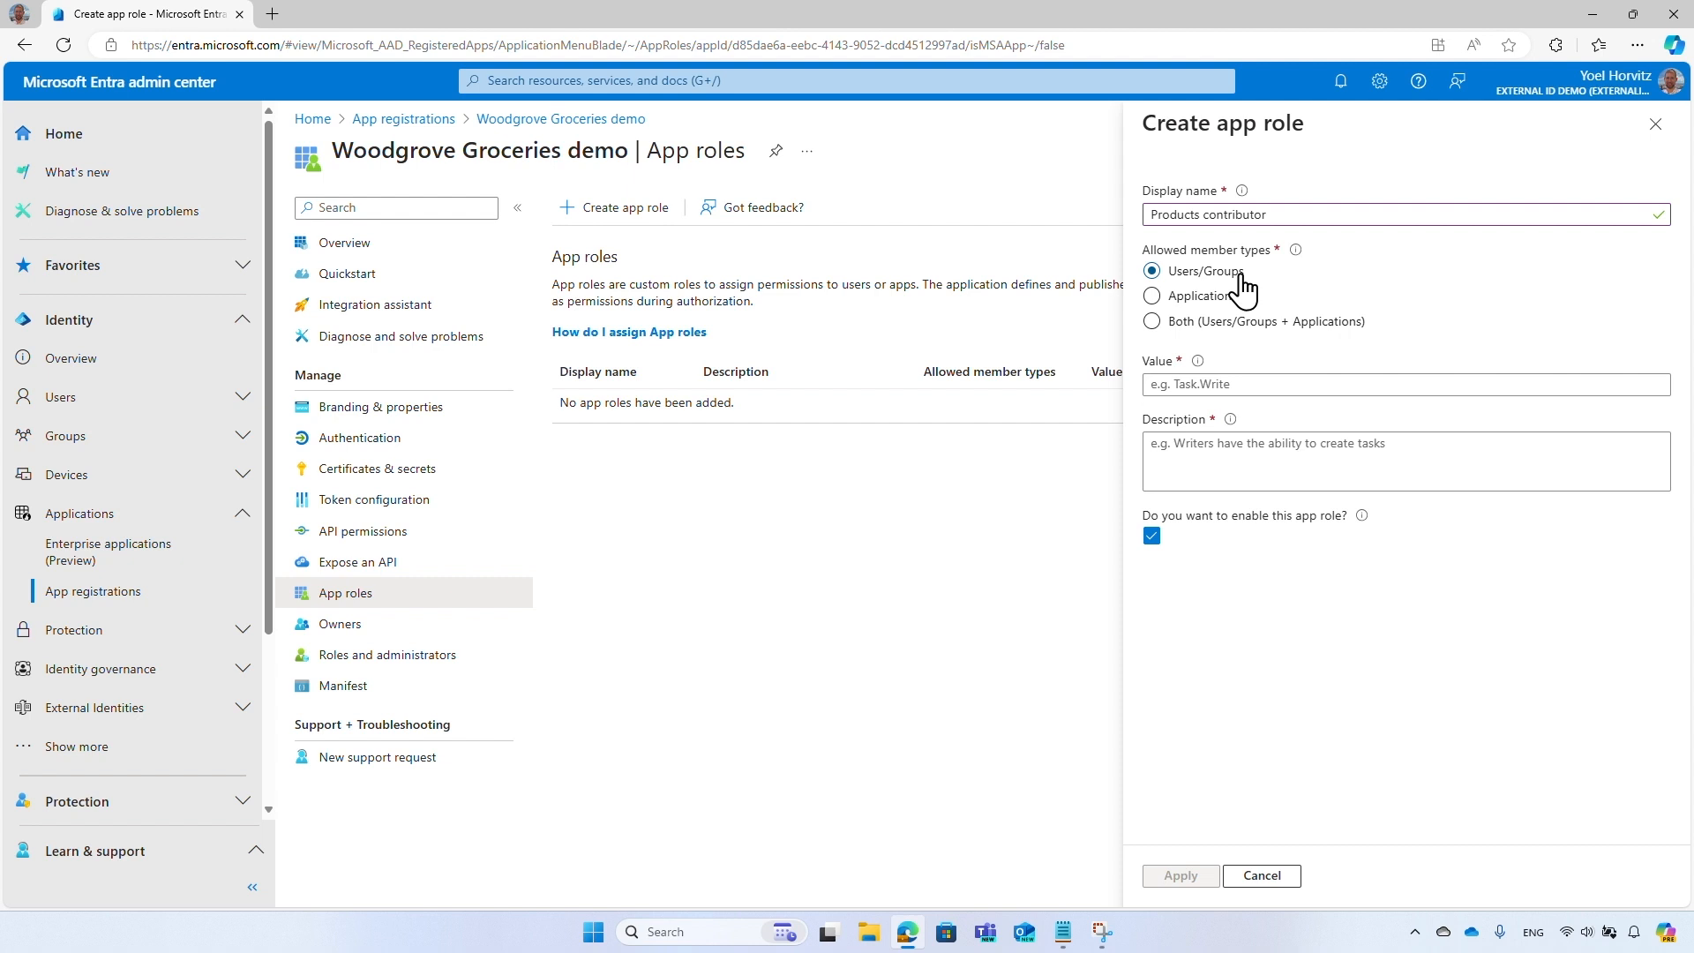
click(1405, 385)
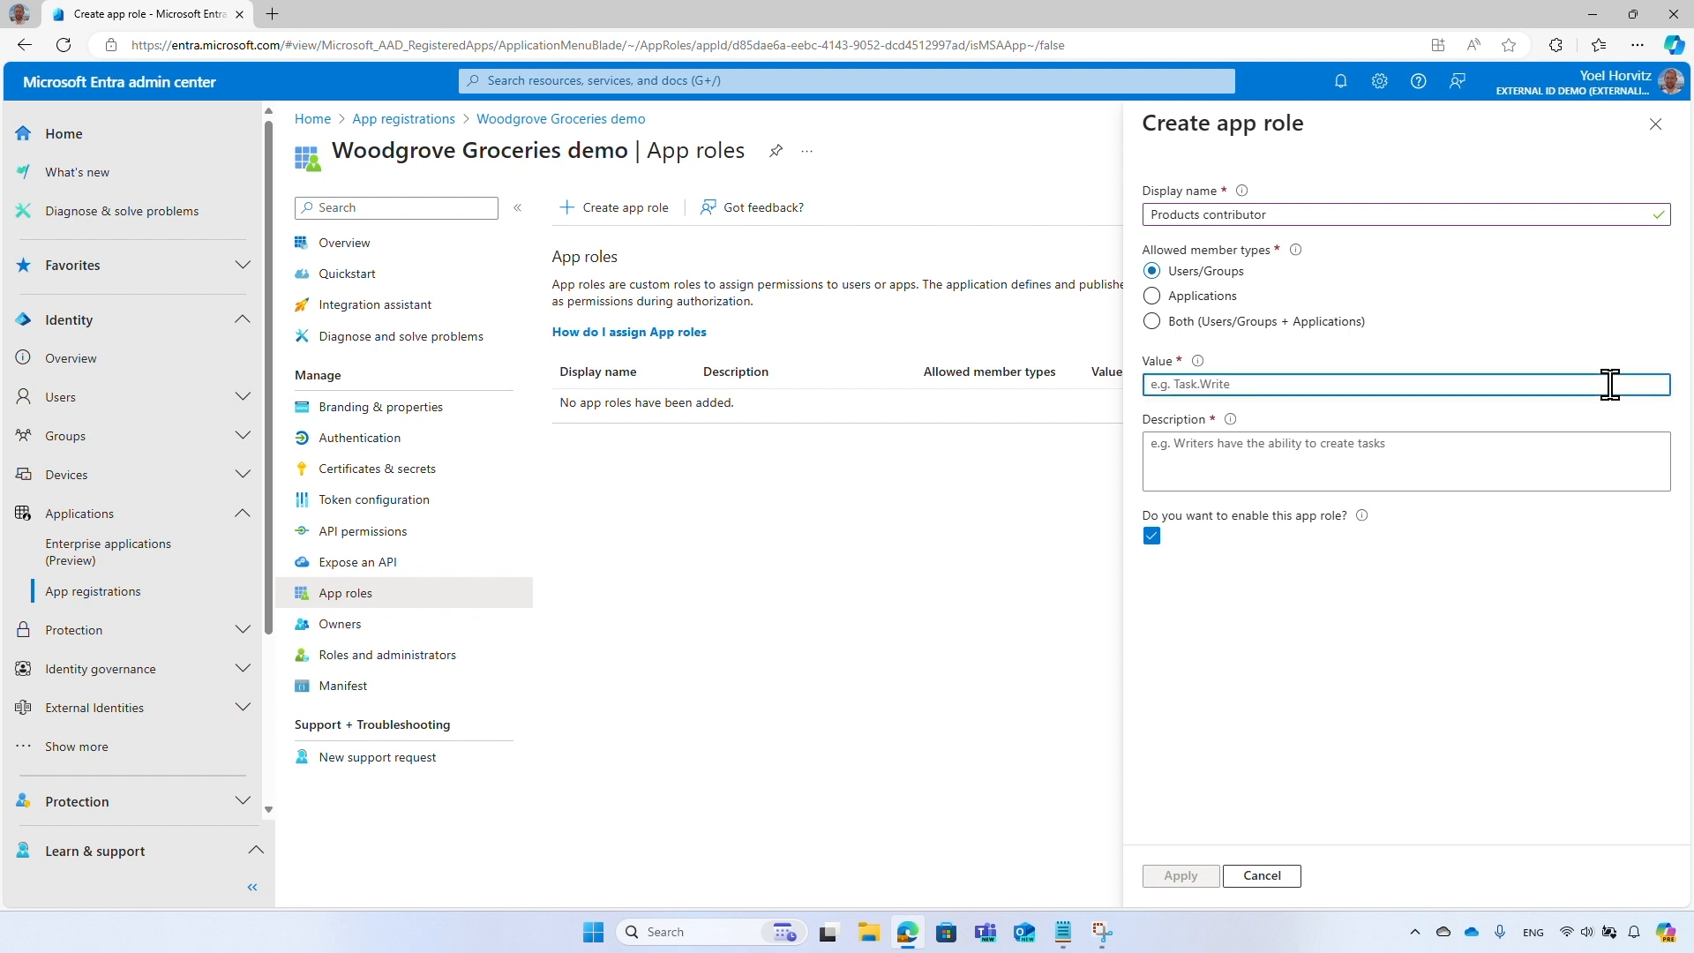
text(Products.Contr)
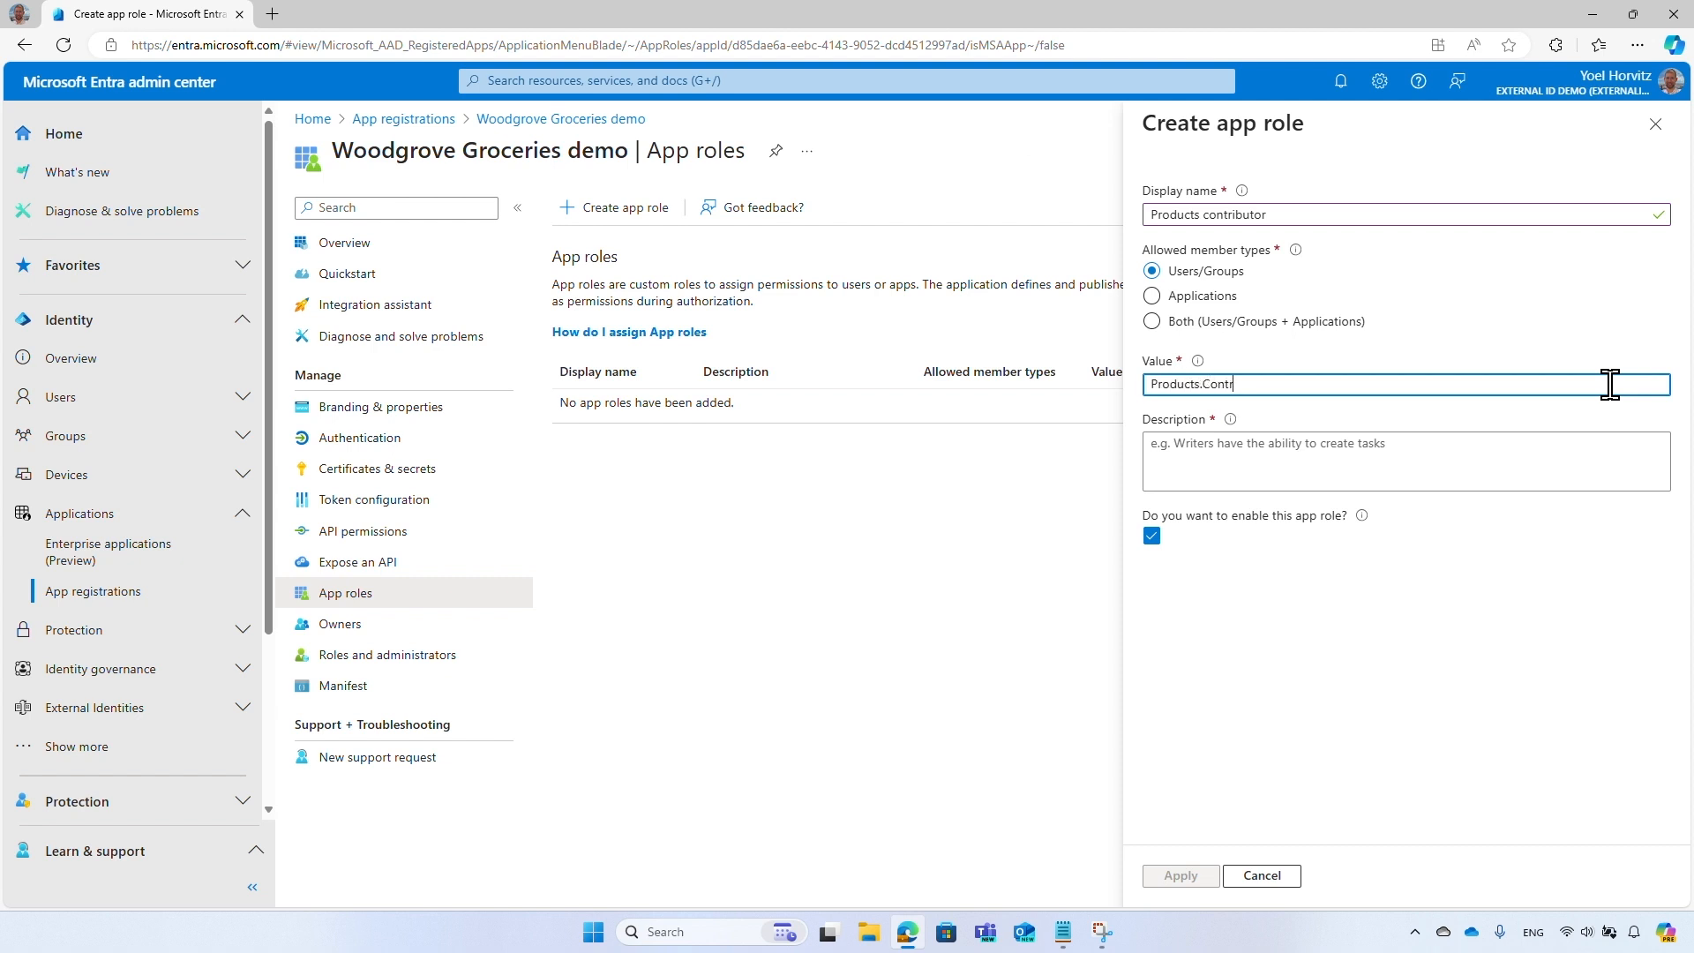
text(Users with)
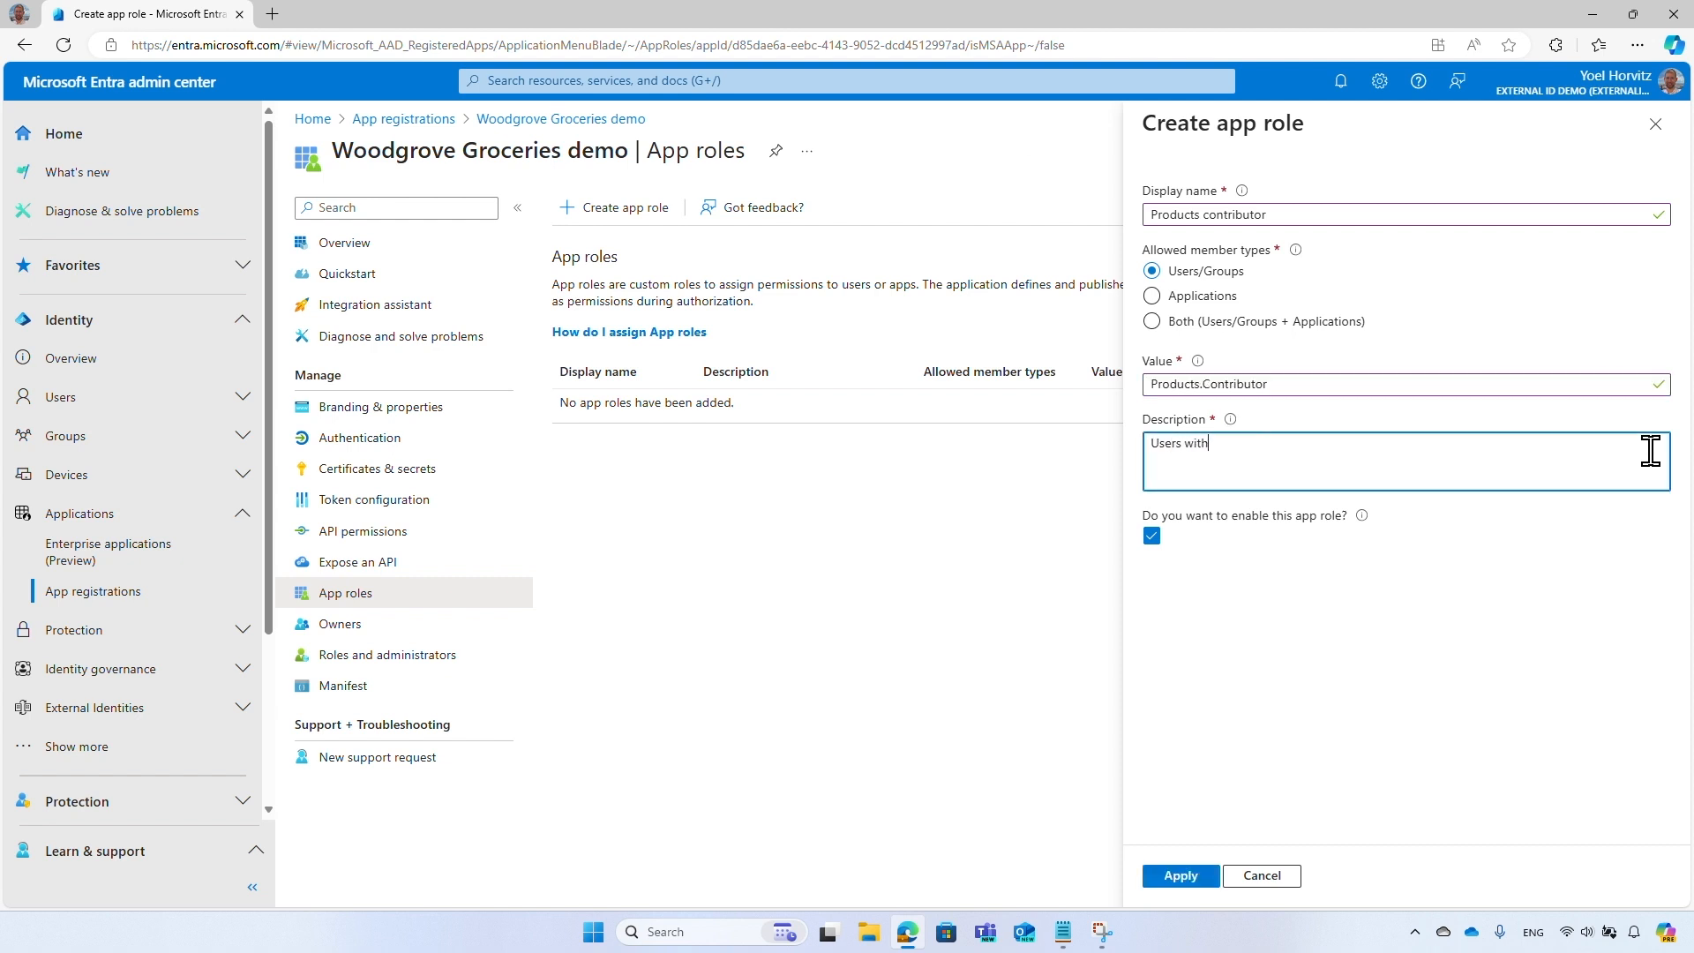
text(this role can manage Woodgrove products and inventory)
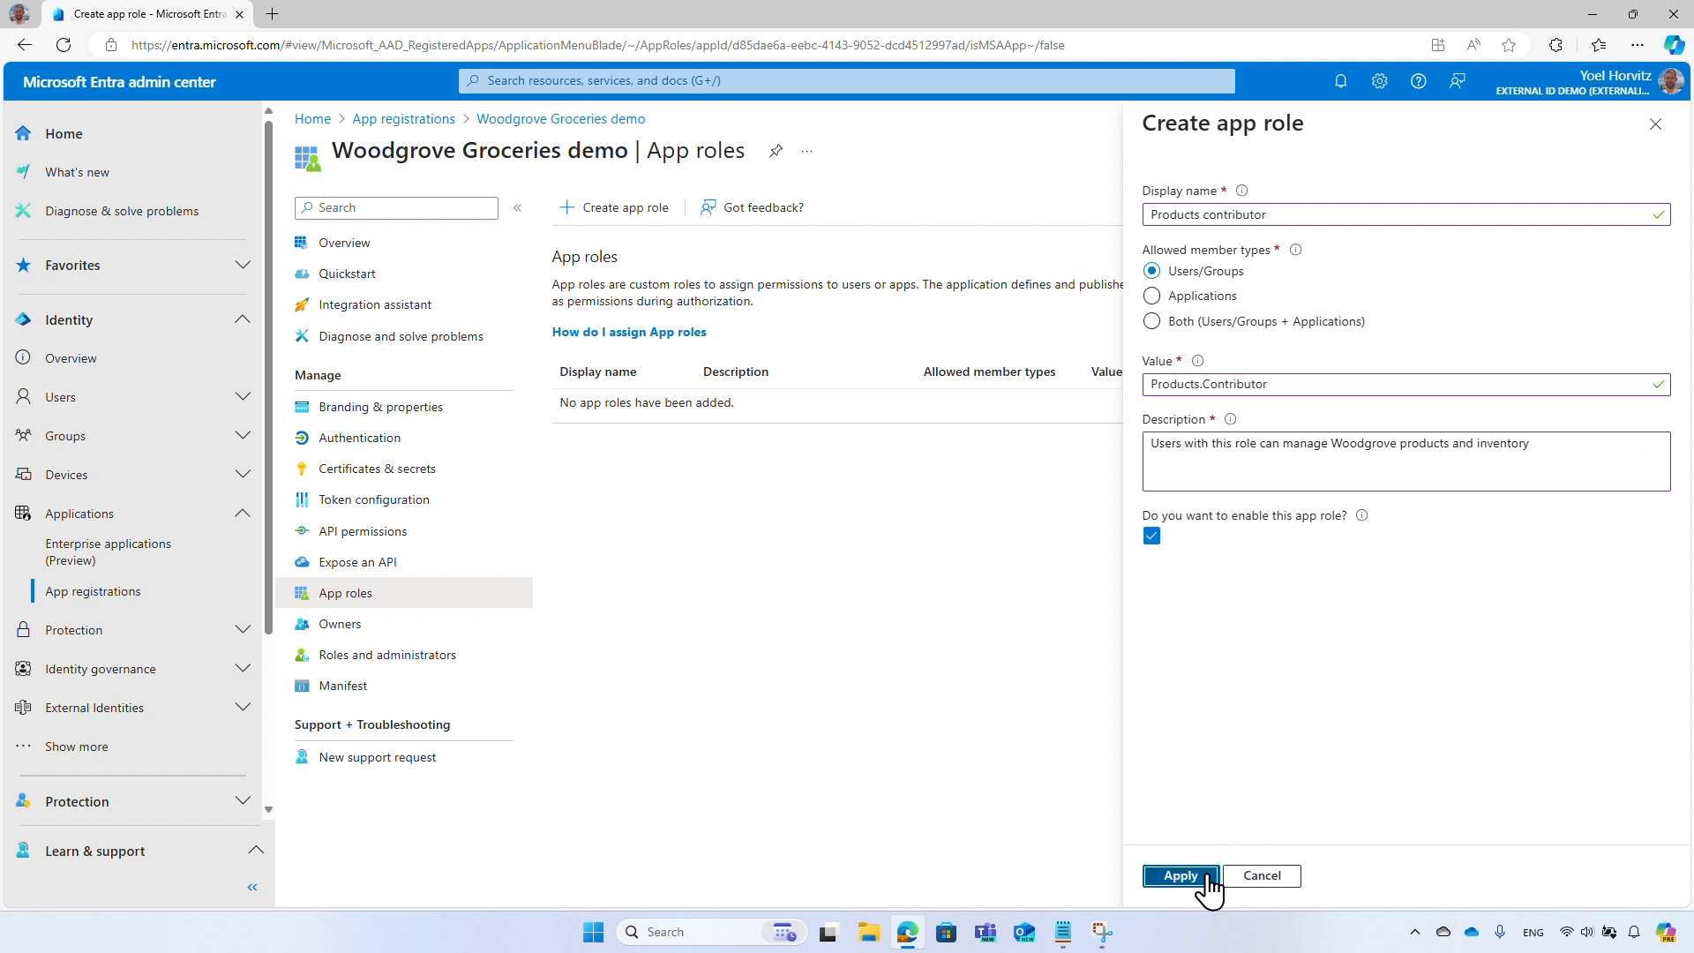
click(1179, 876)
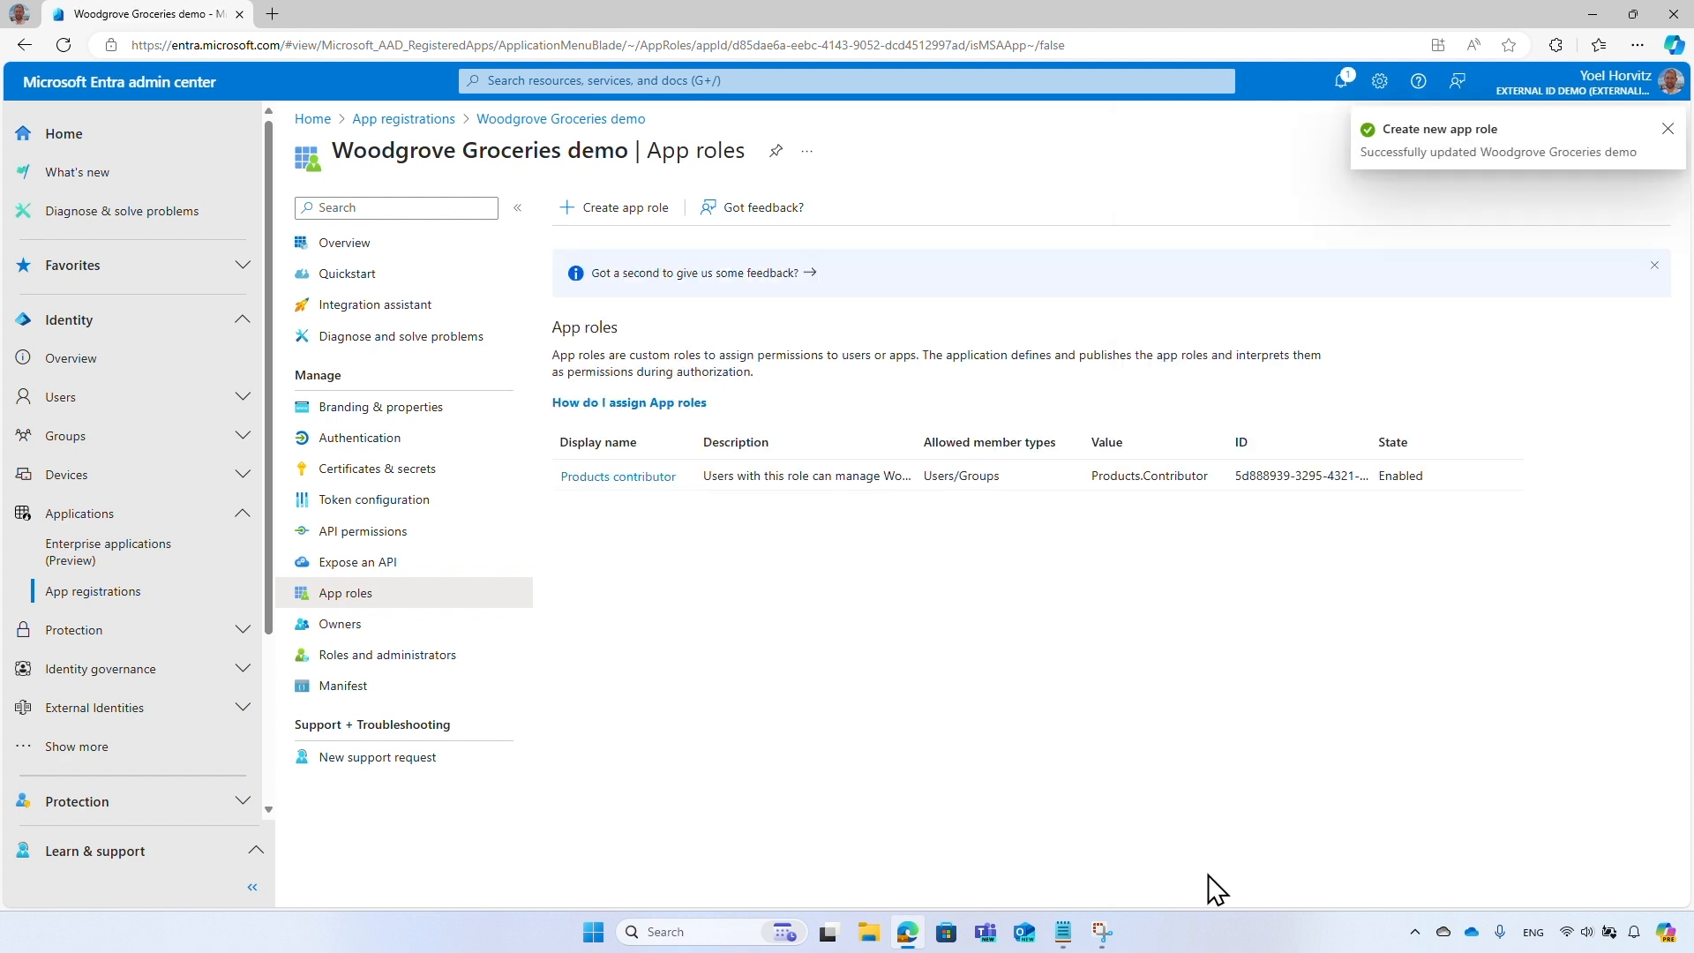
Create the Orders manager role (Orders.Manager), described as managing Woodgrove online orders.
click(625, 208)
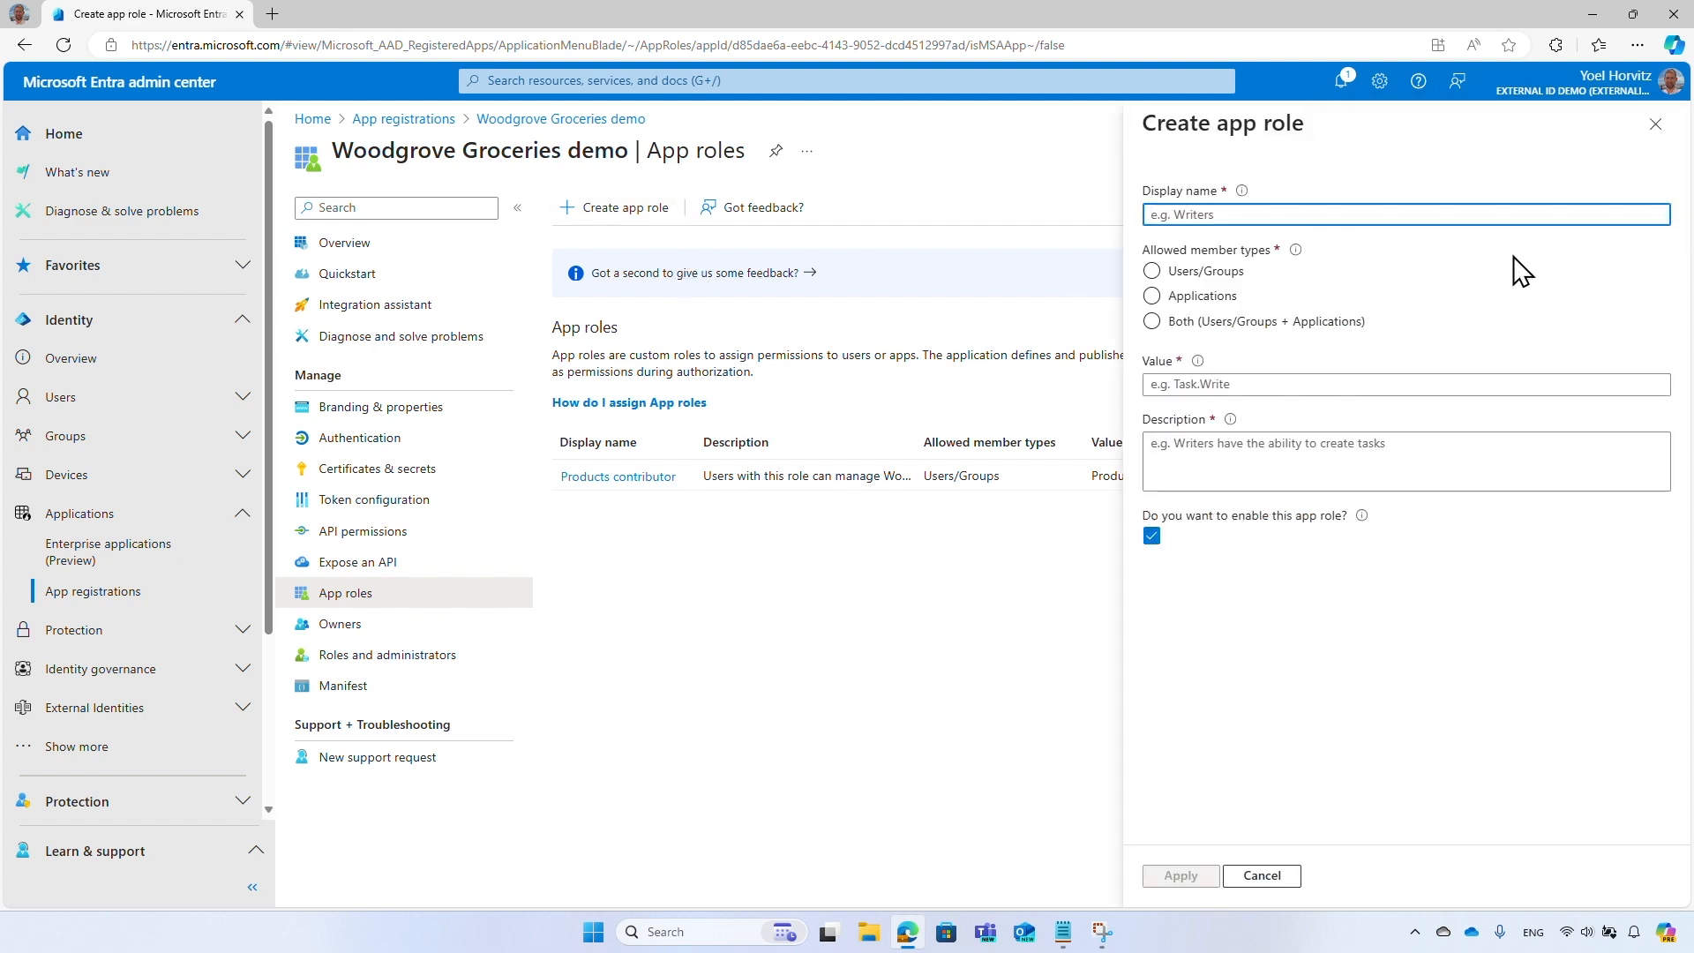
text(Orders manager)
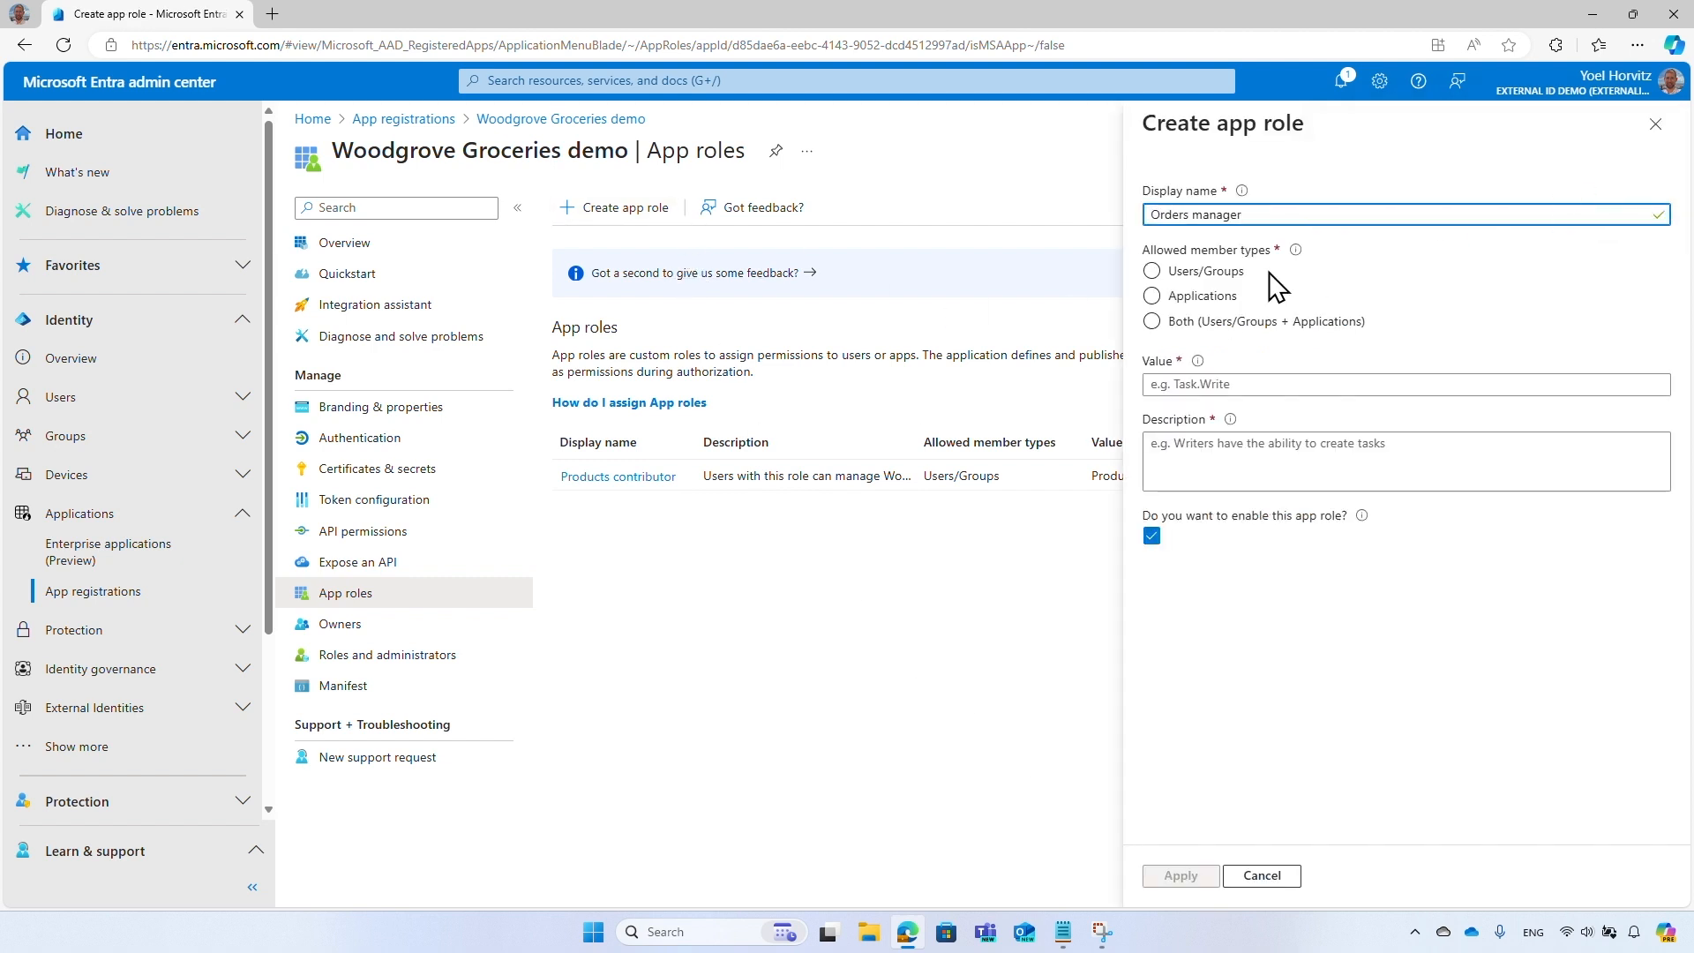
text(Orders.Manag)
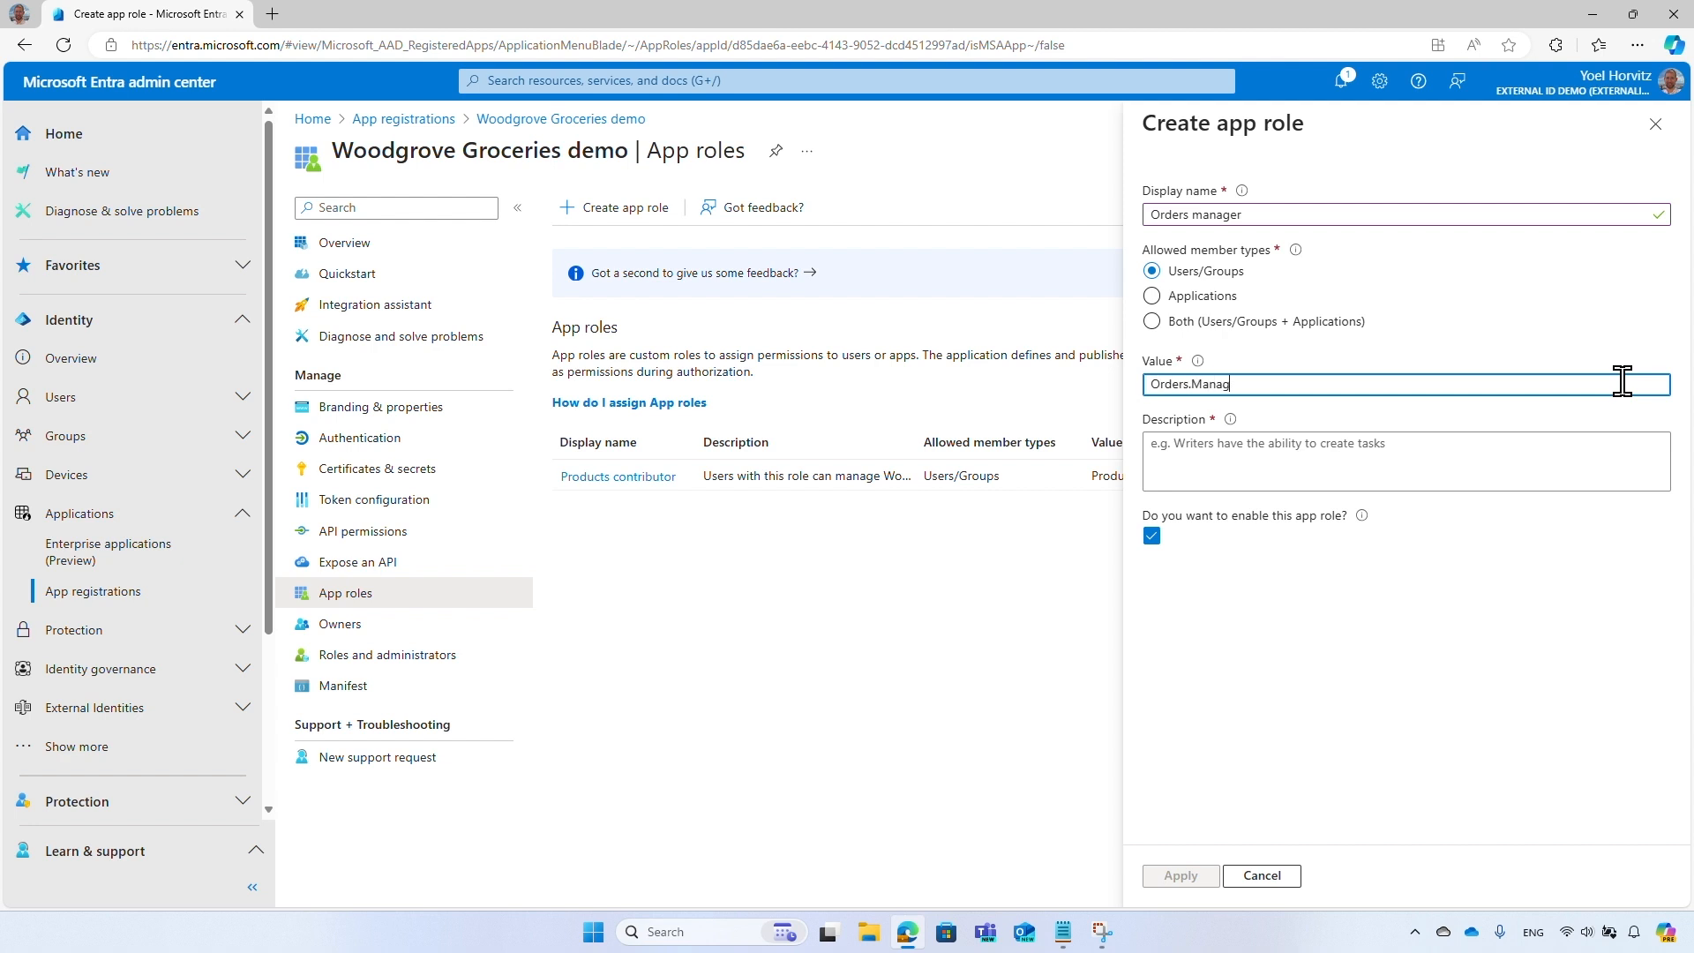
text(Users with this role can manage Woodgrove online orders)
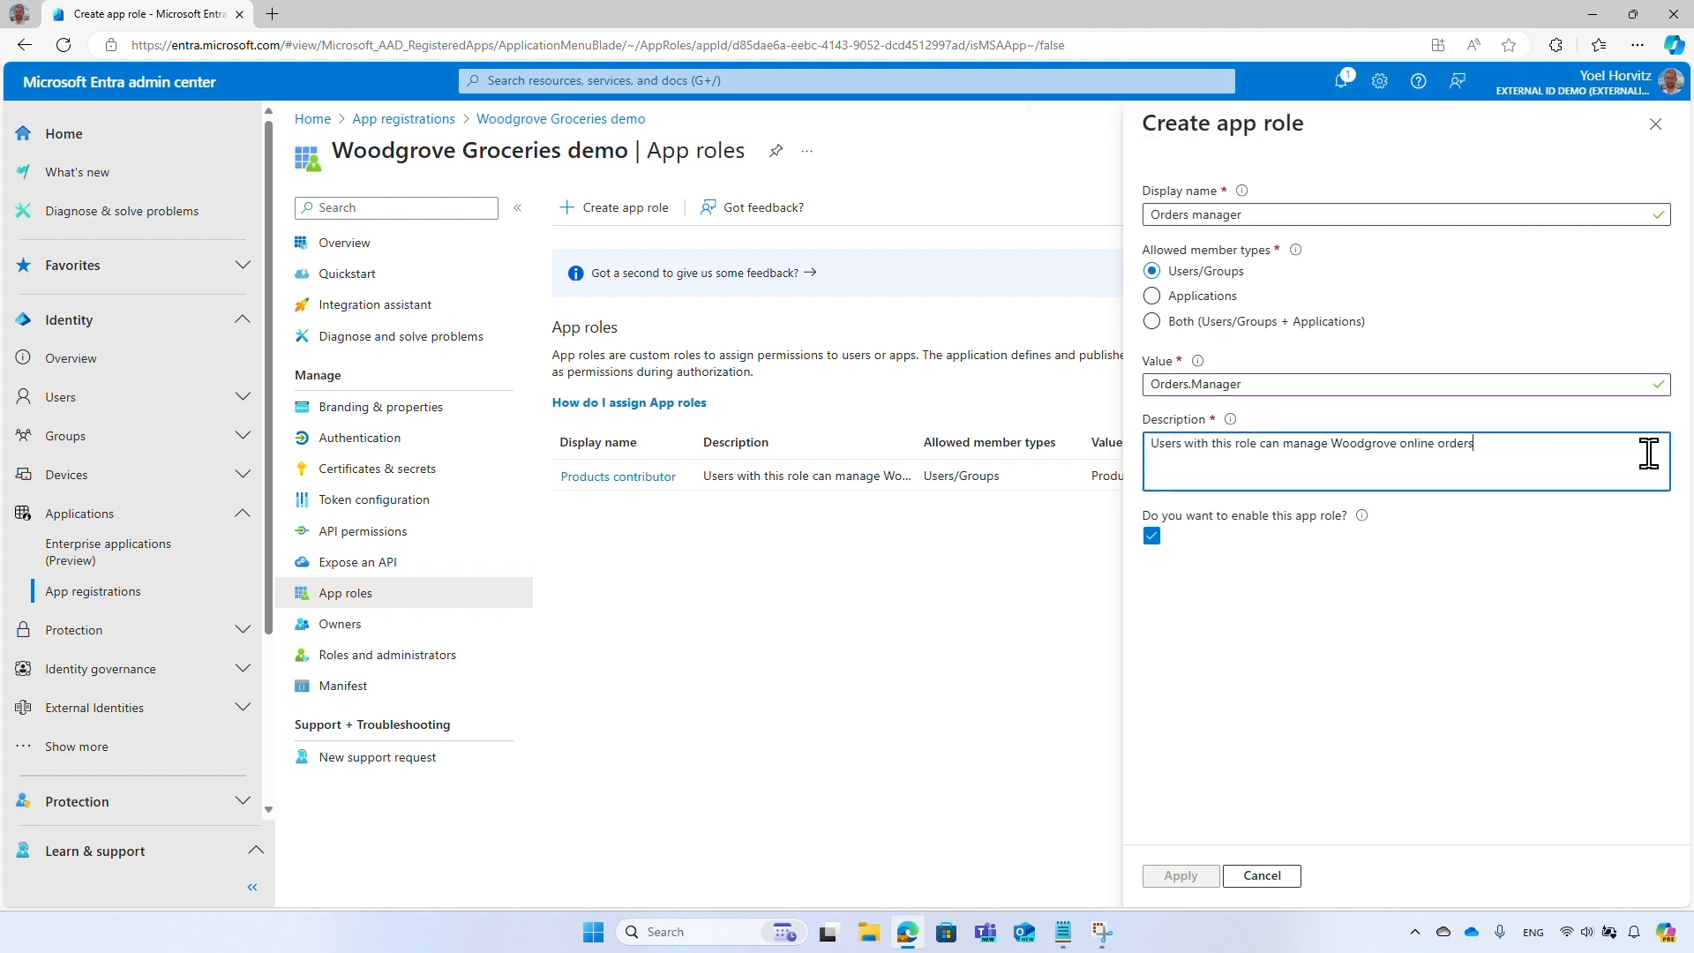
click(1181, 875)
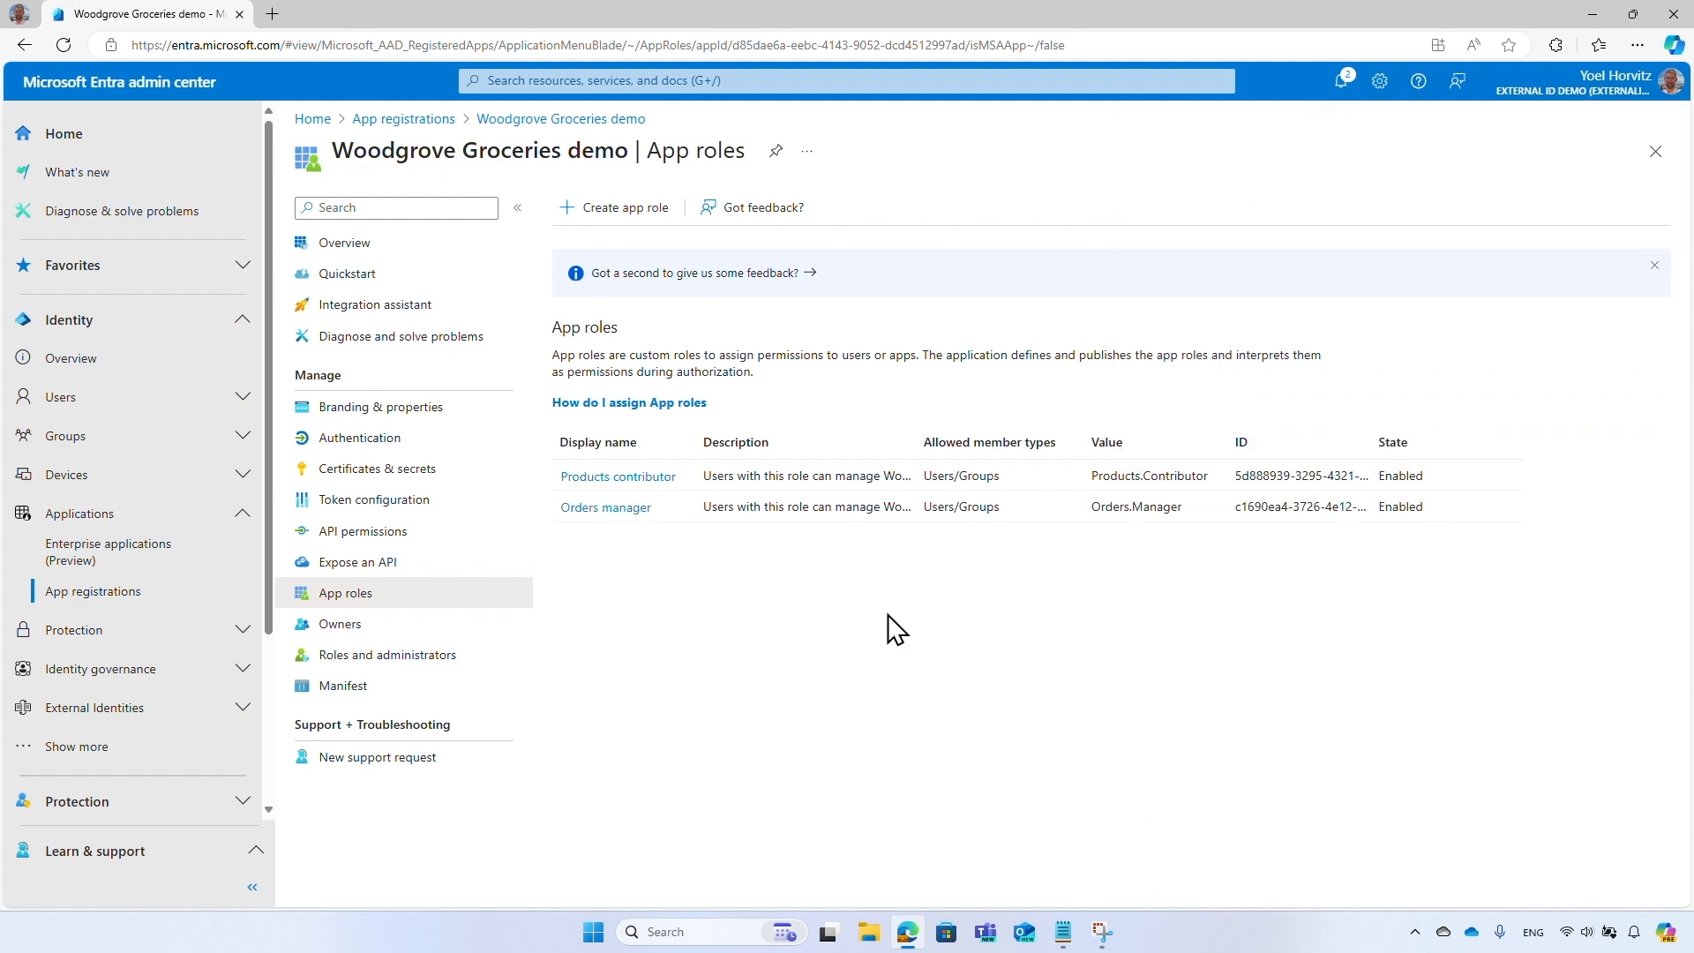
Open the Woodgrove Groceries demo enterprise app's Users and groups and start a new assignment.
click(344, 242)
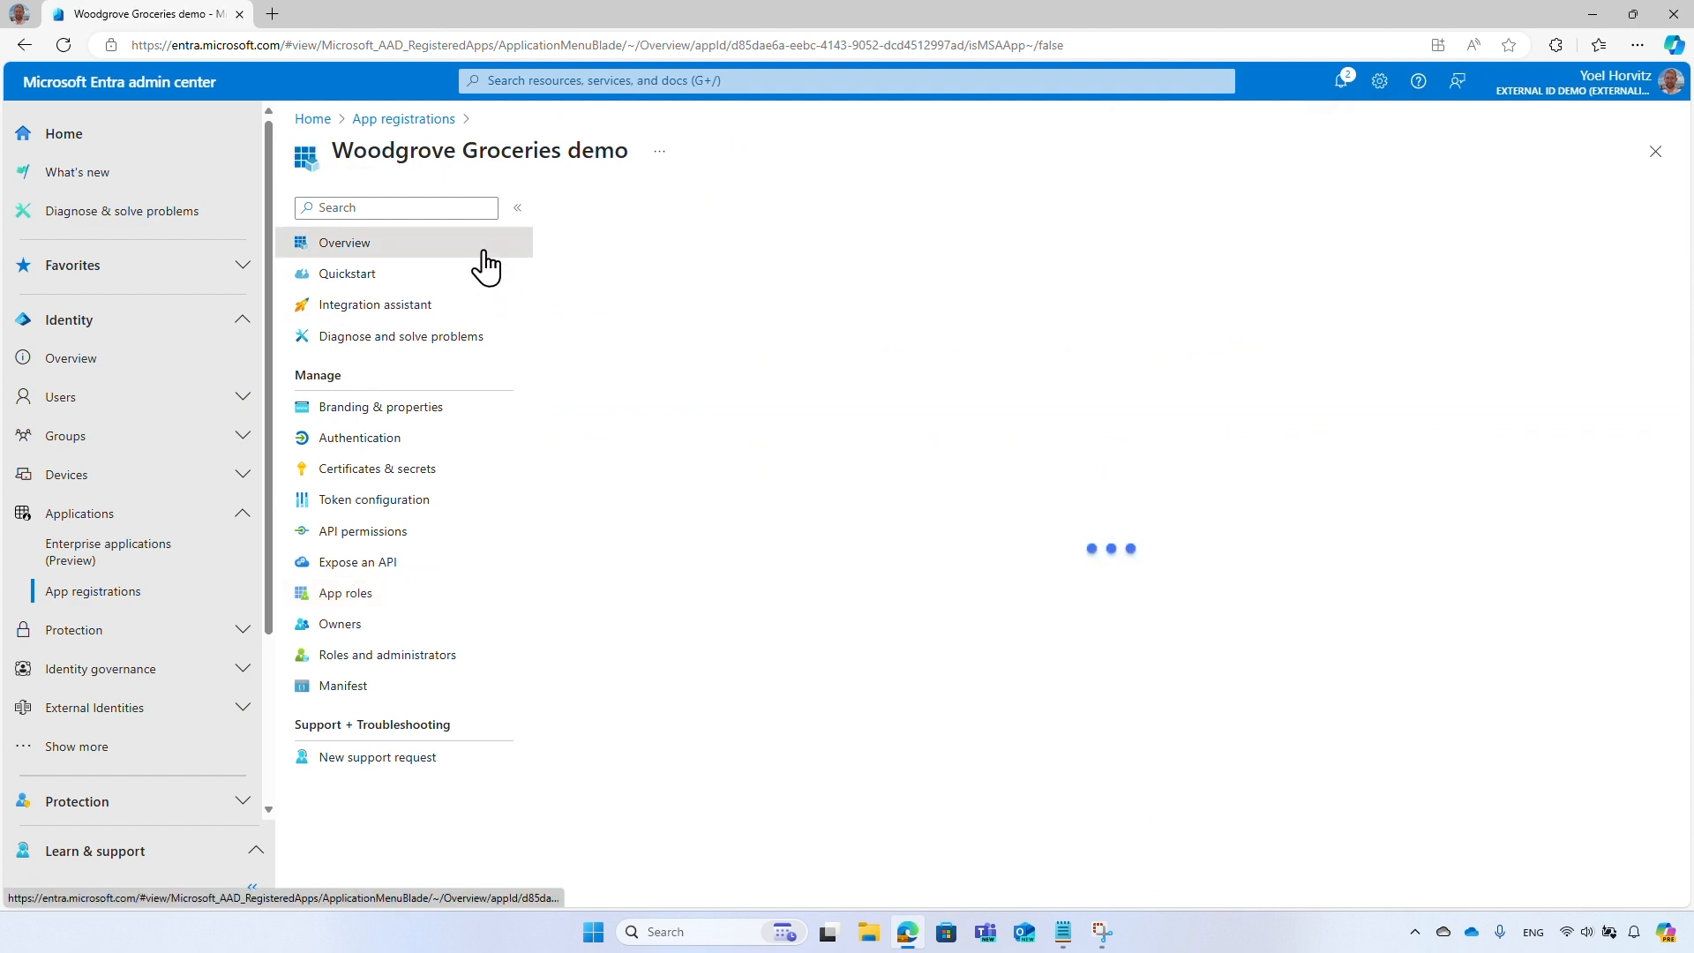
click(345, 242)
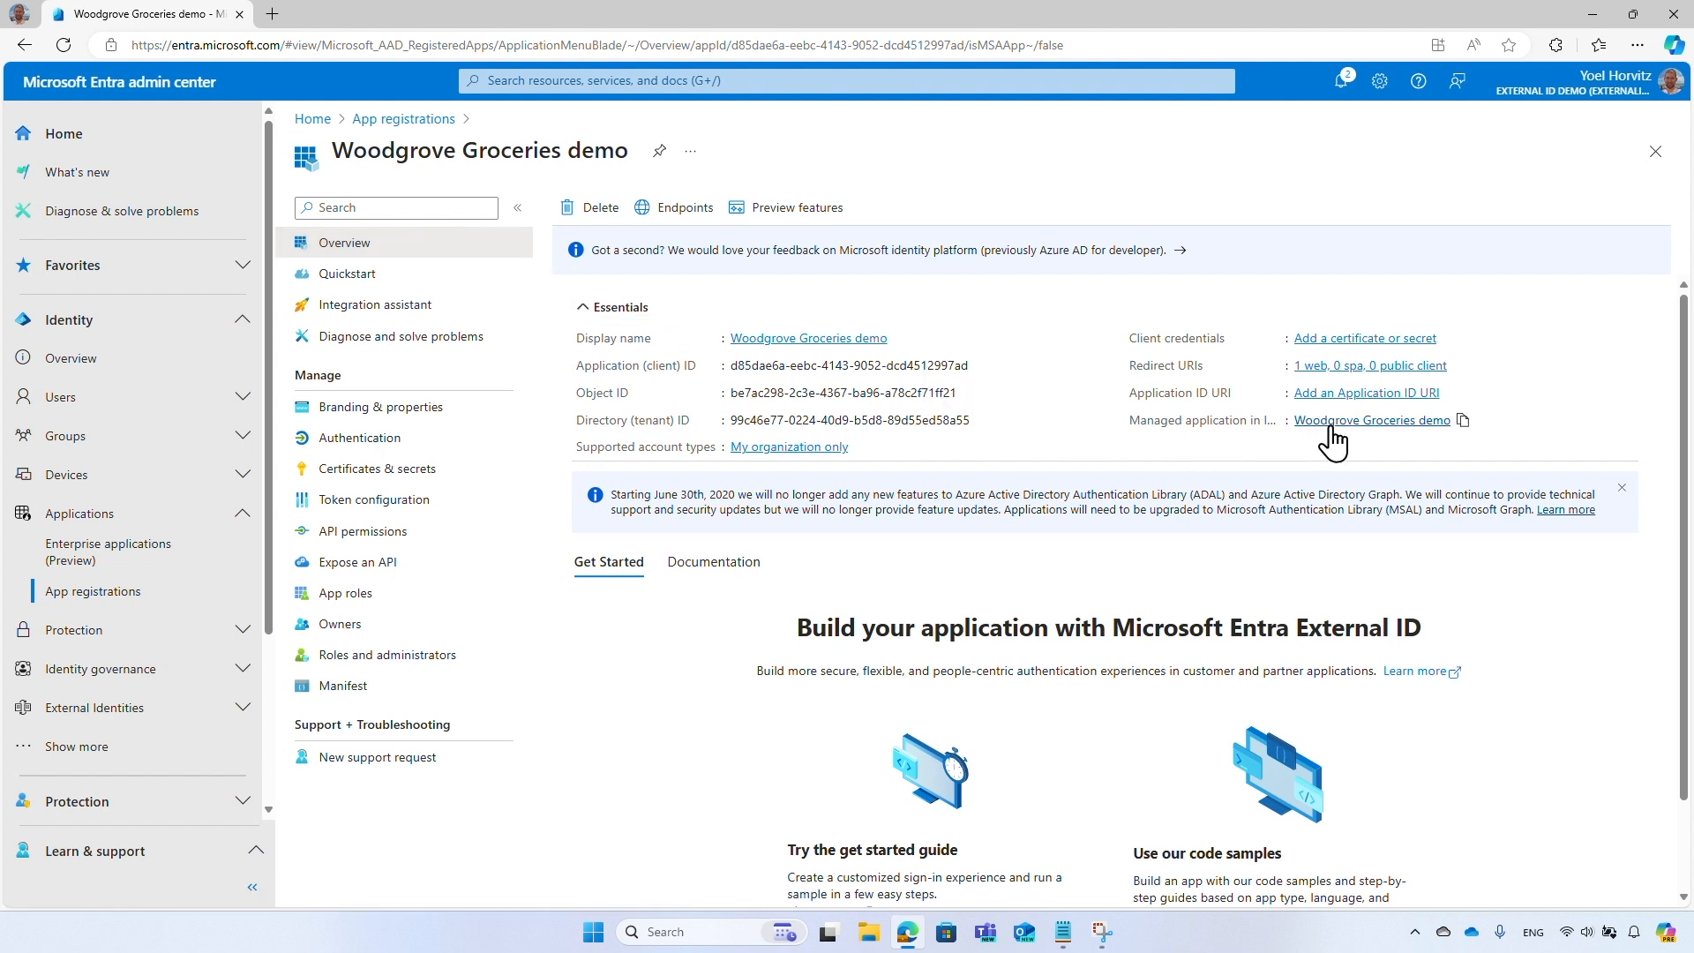
click(1373, 421)
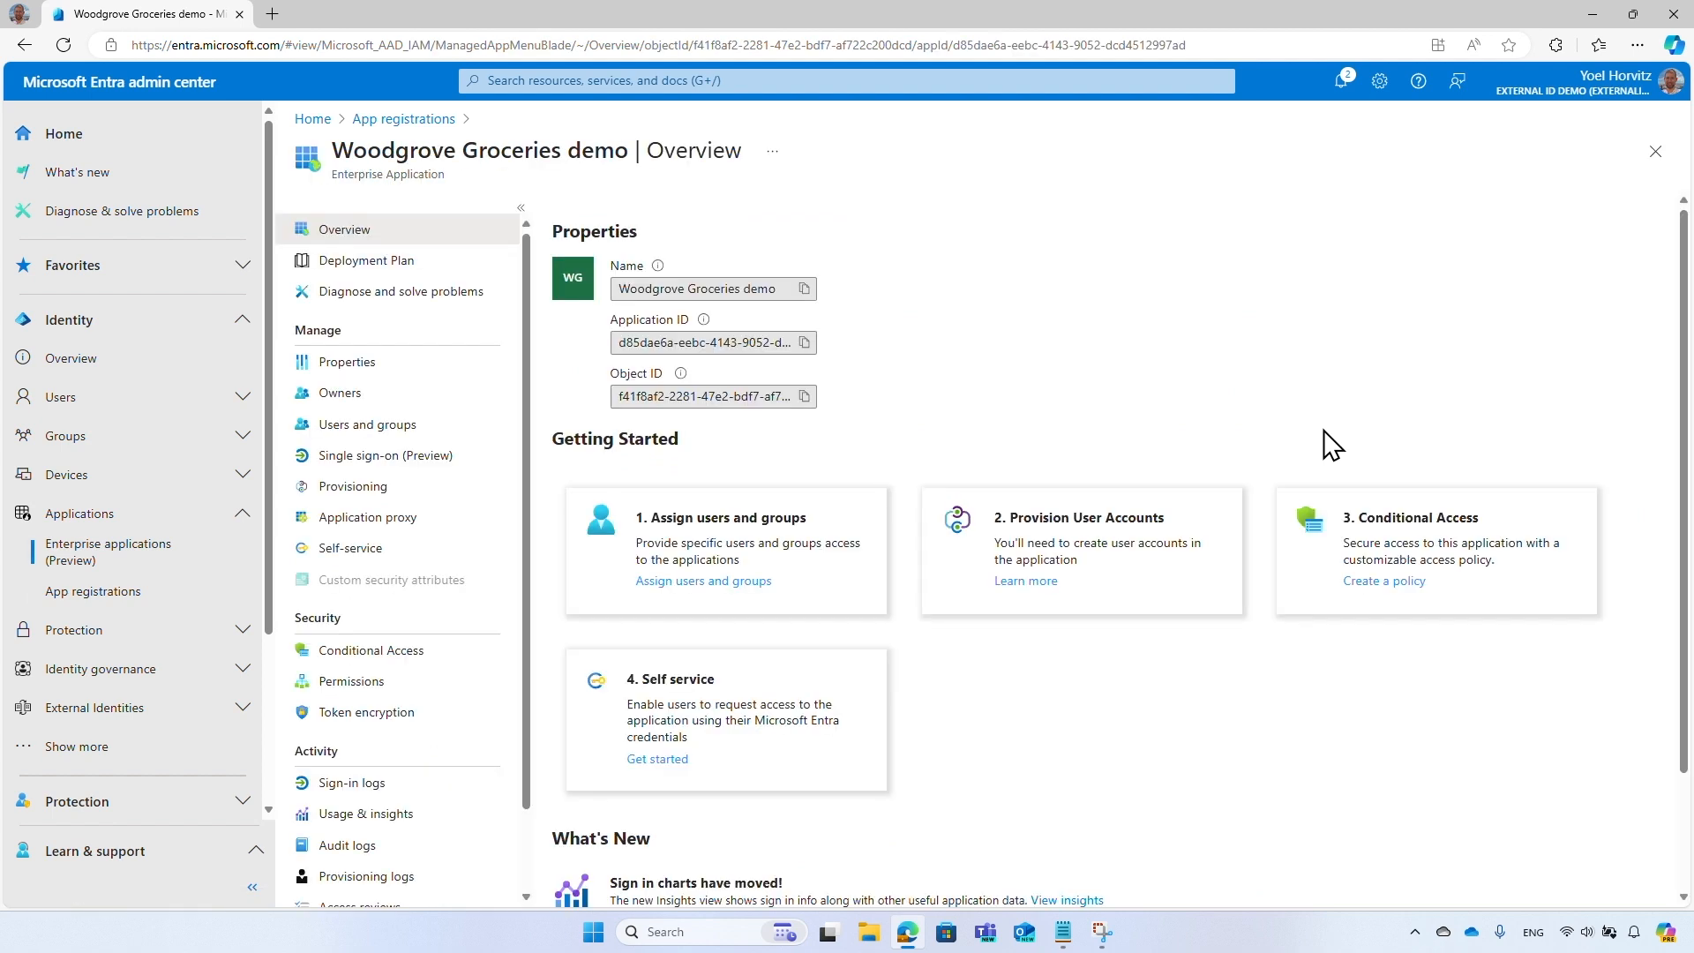
click(367, 423)
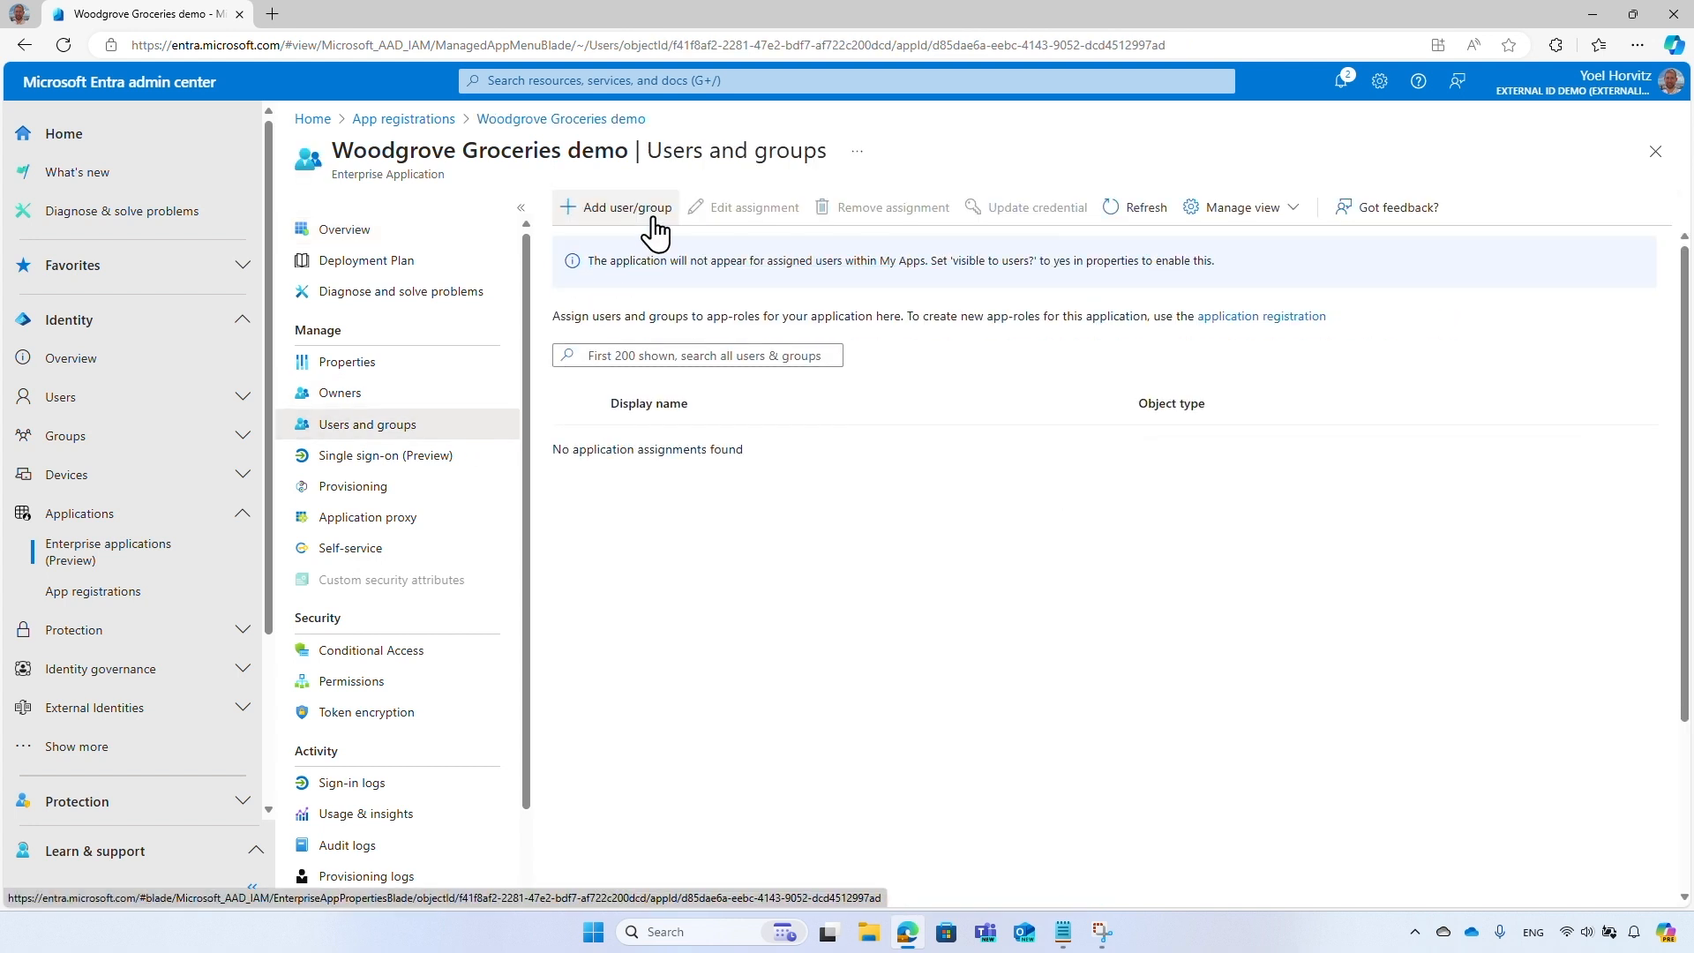
click(625, 207)
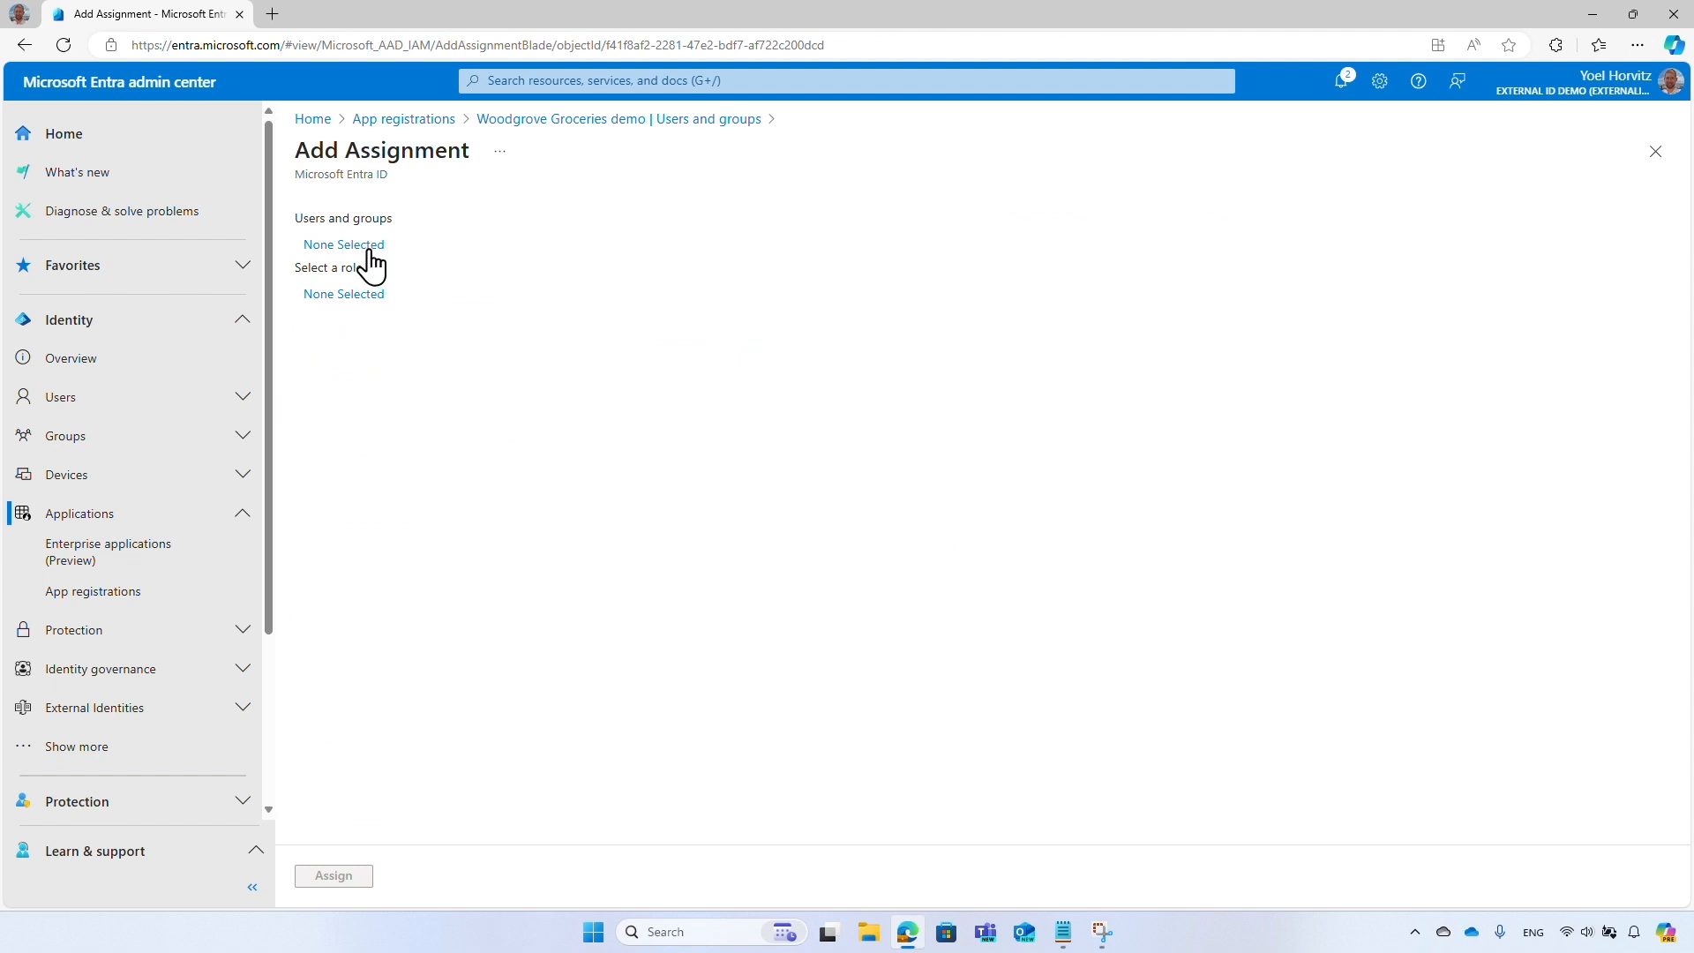
click(342, 244)
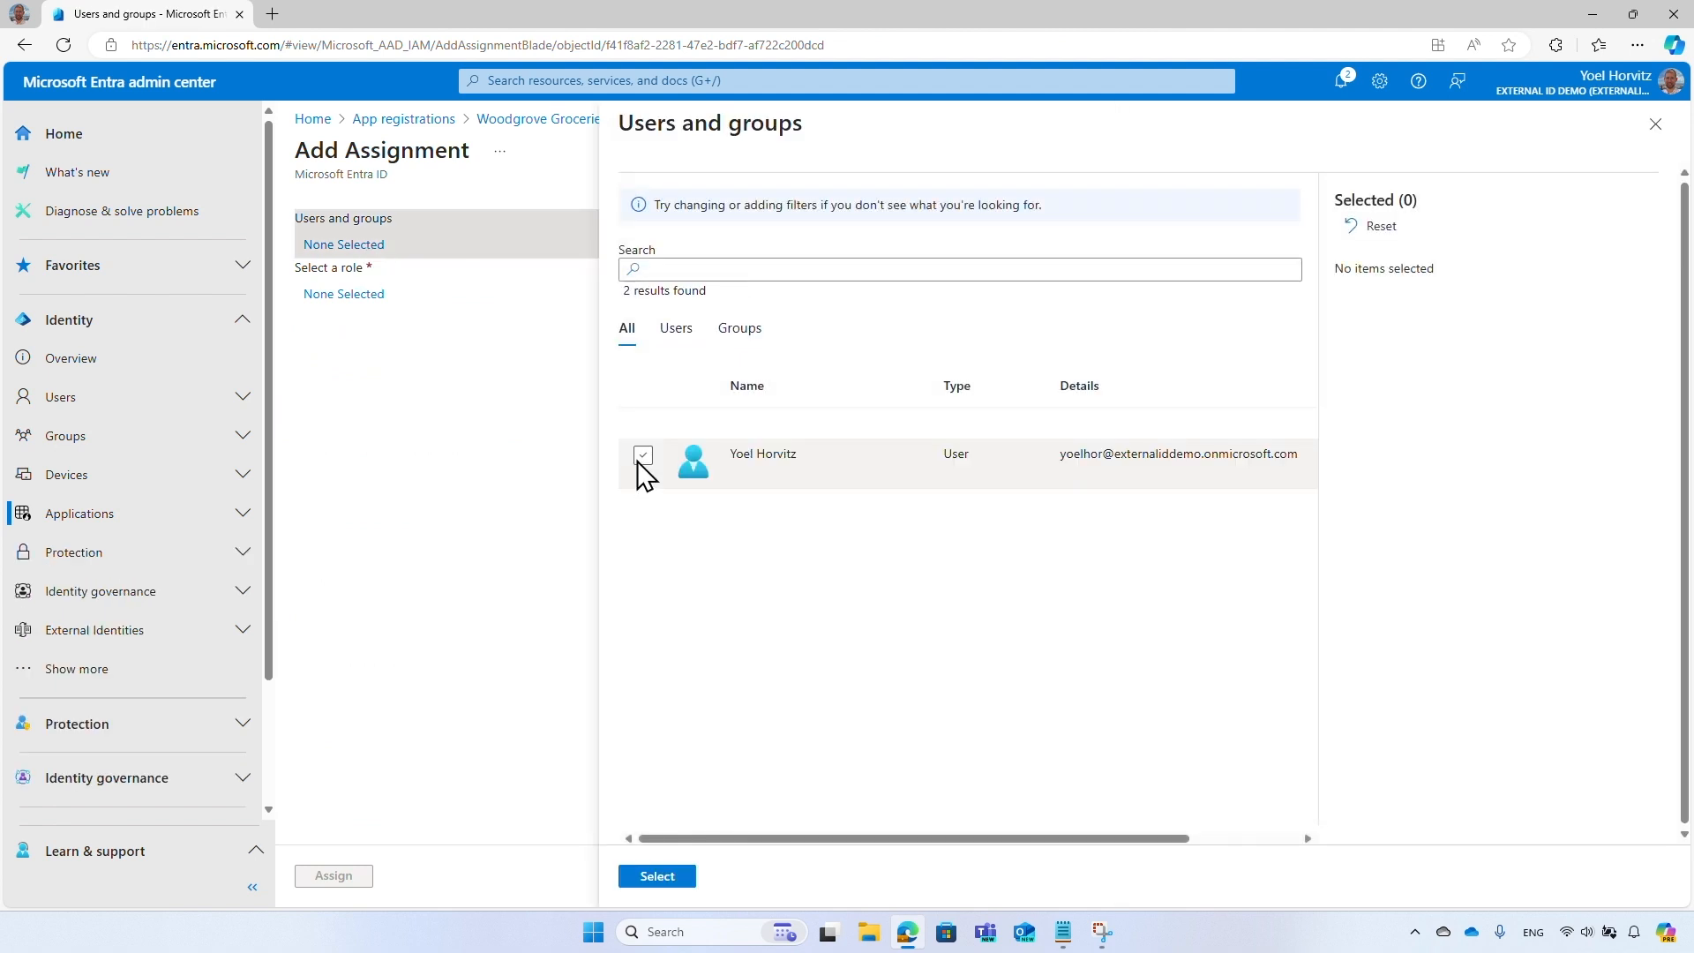
click(643, 453)
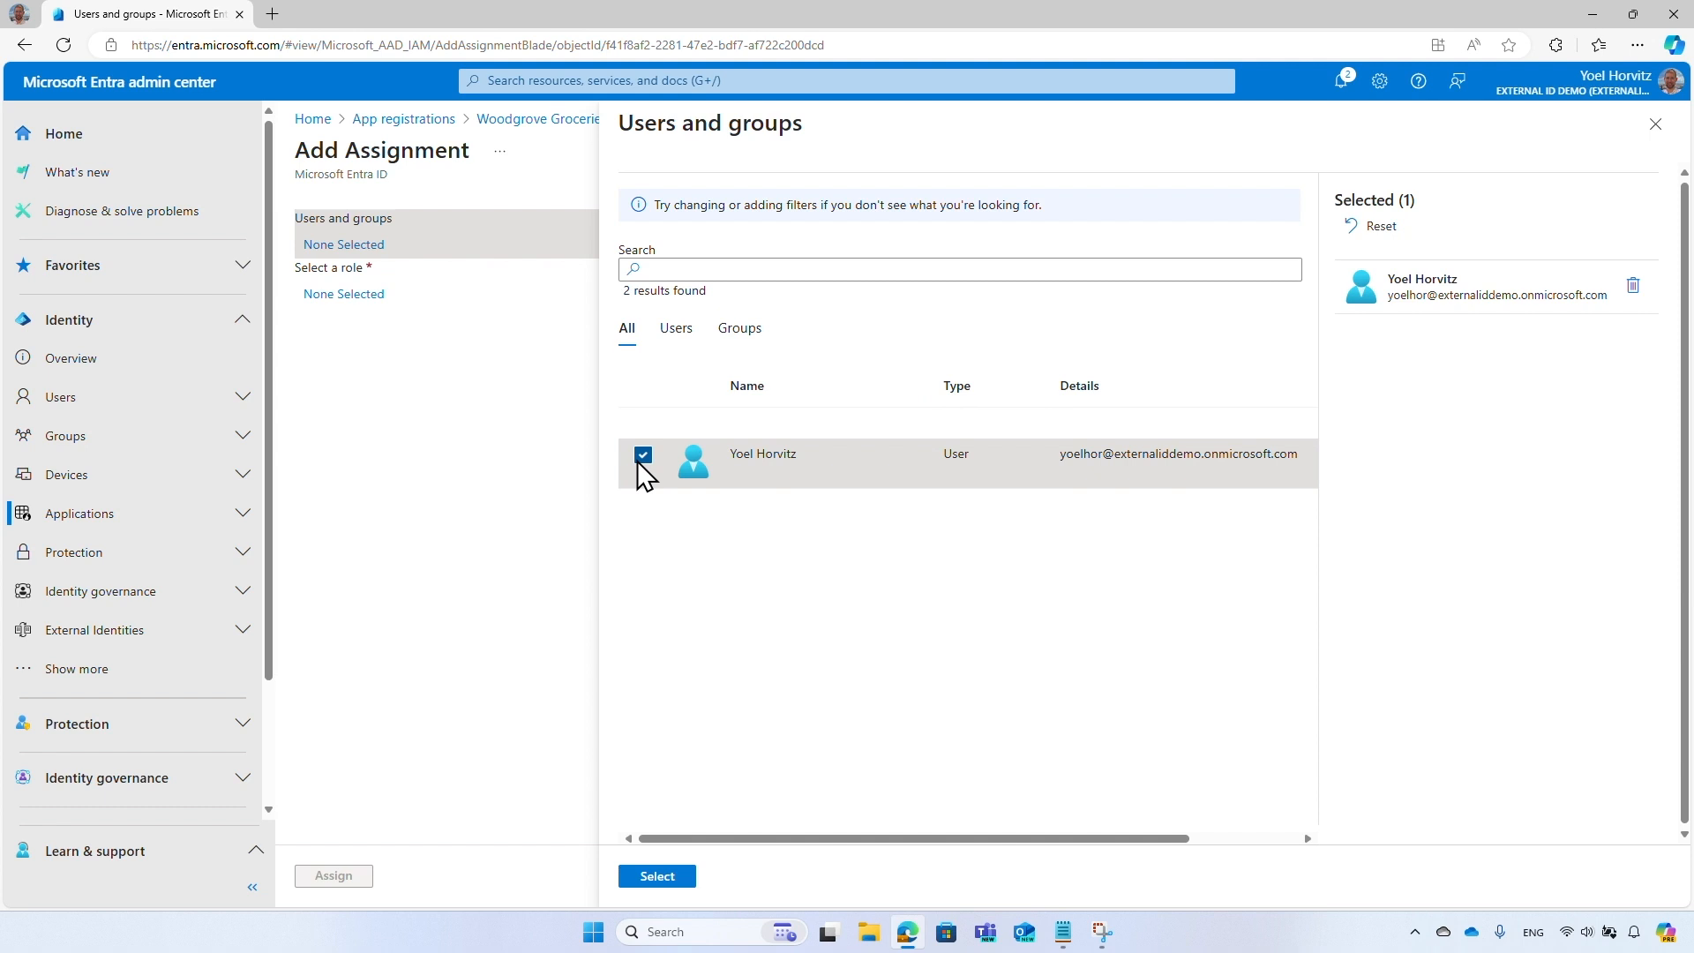
click(656, 875)
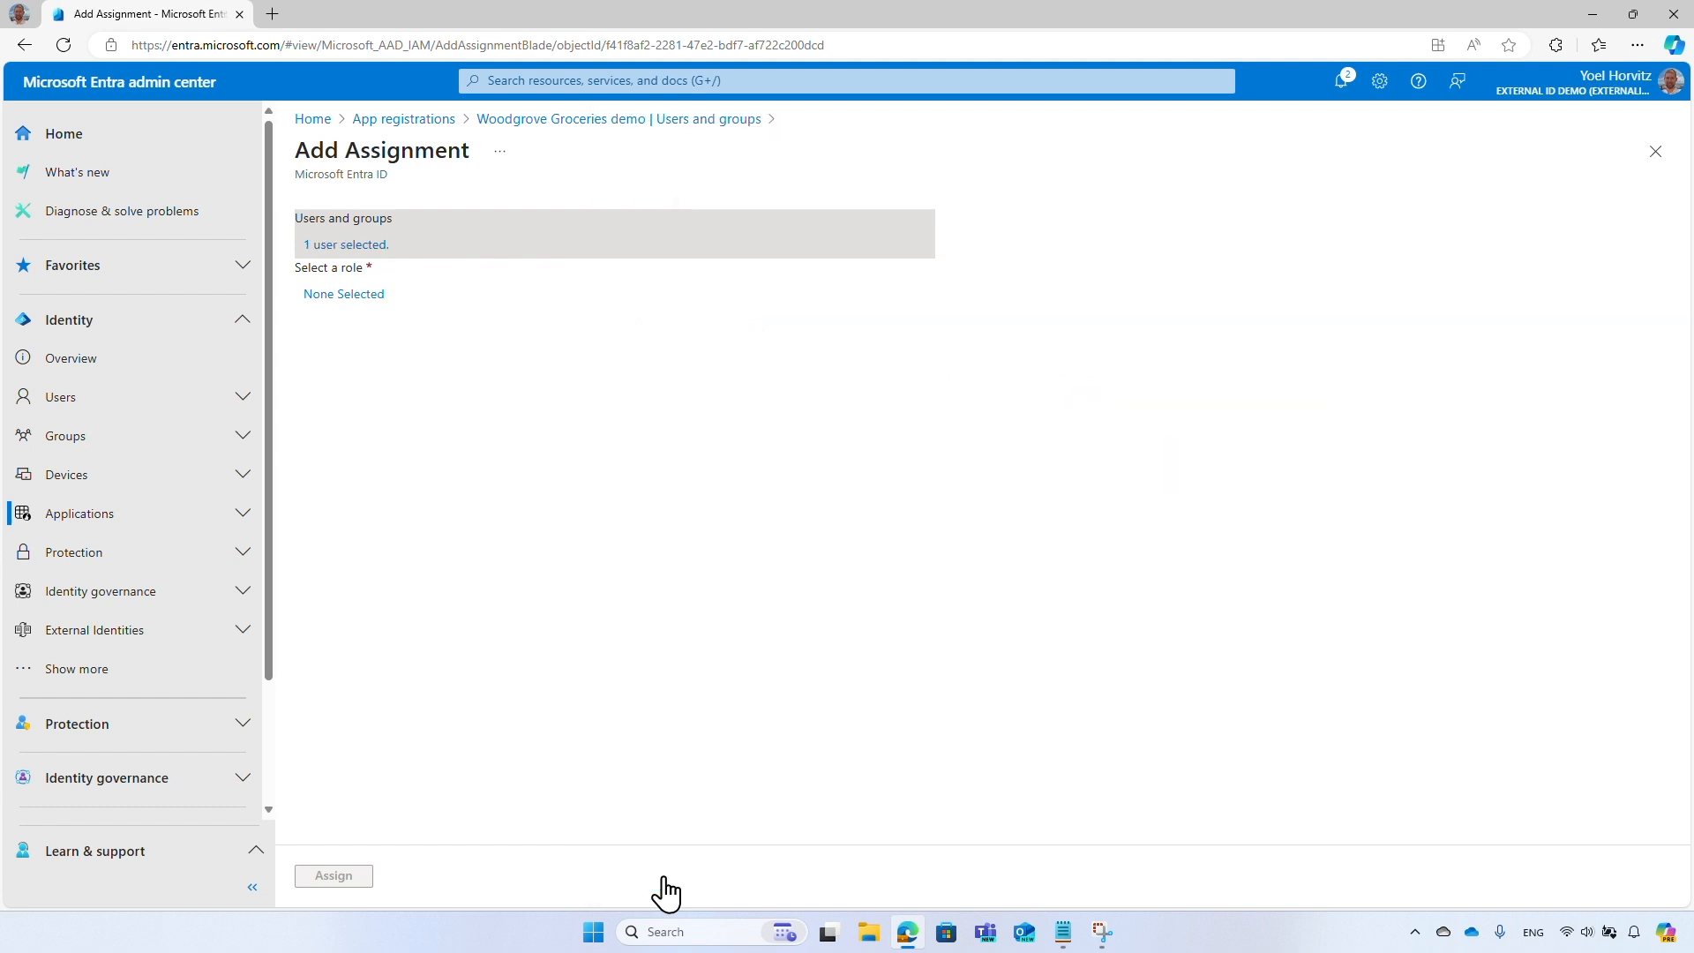
Choose the Orders manager role and assign the user to the app.
click(344, 295)
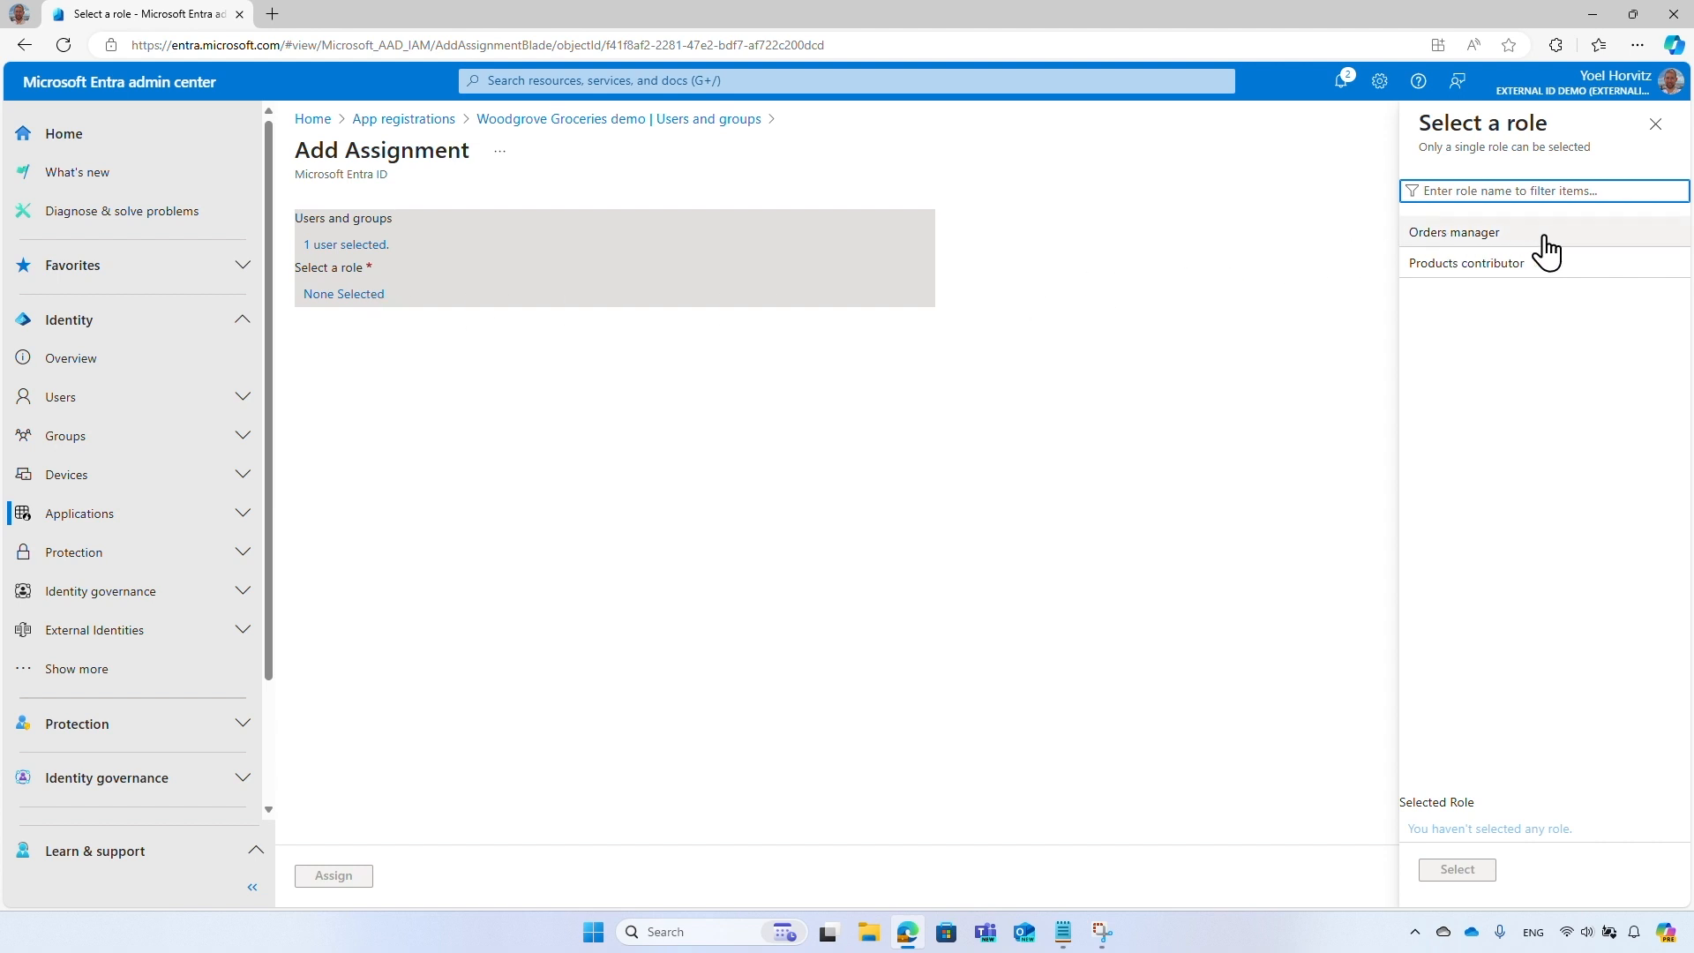
click(1455, 231)
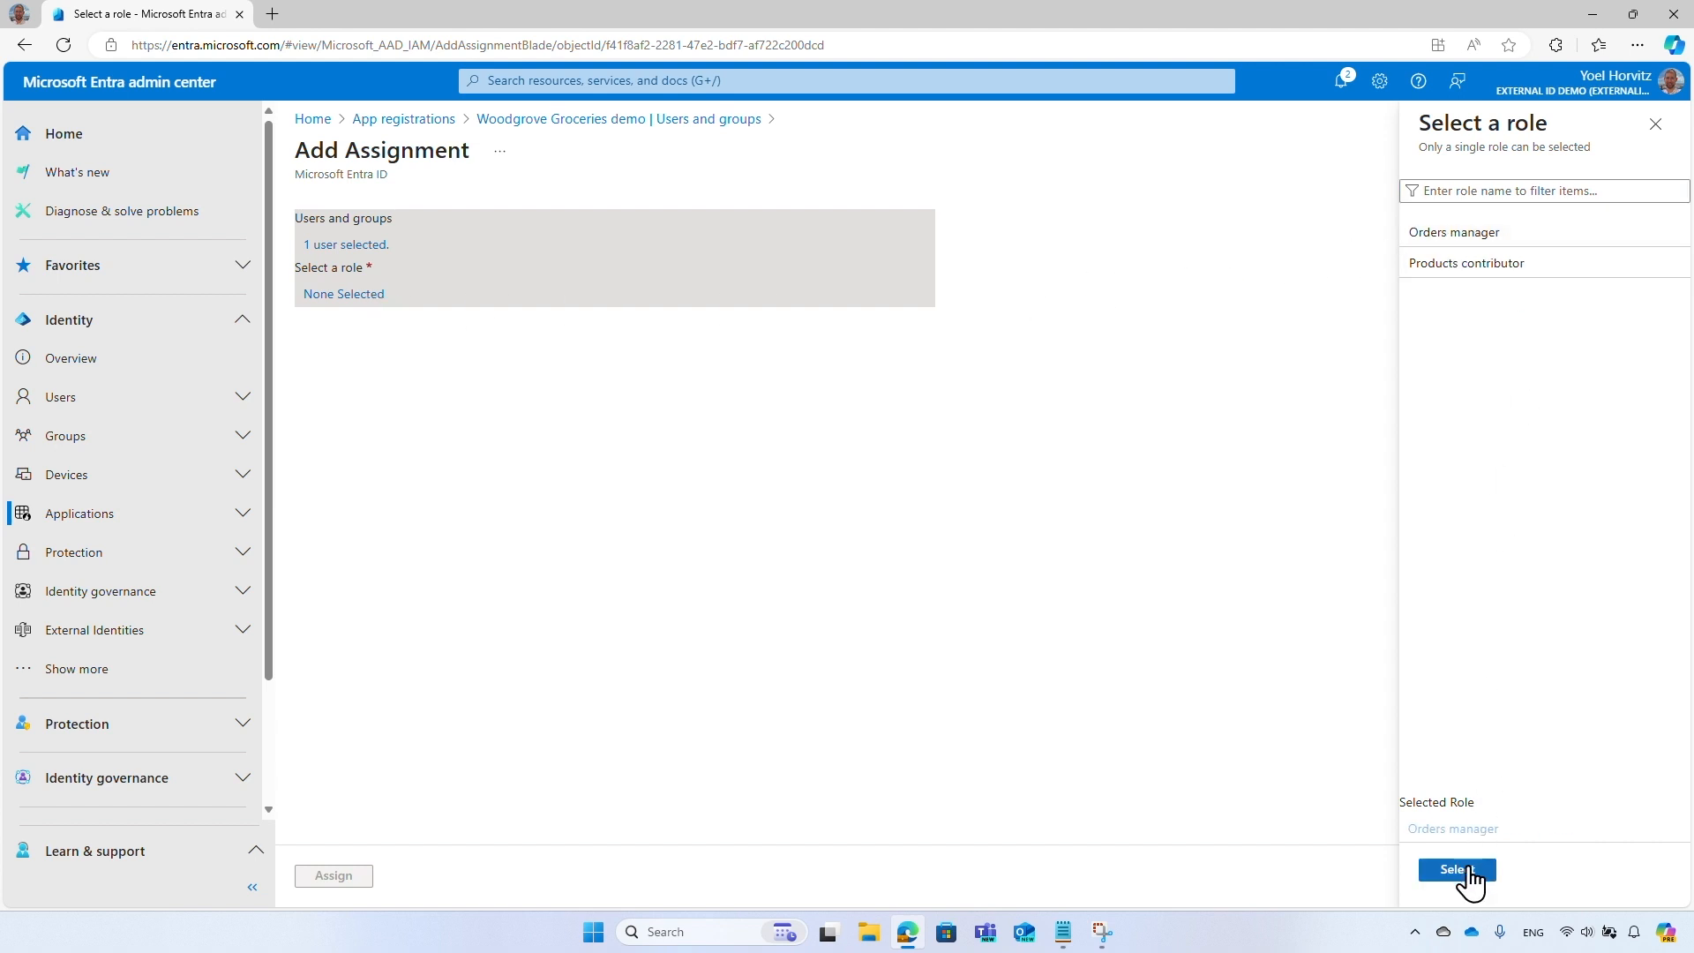
click(1456, 870)
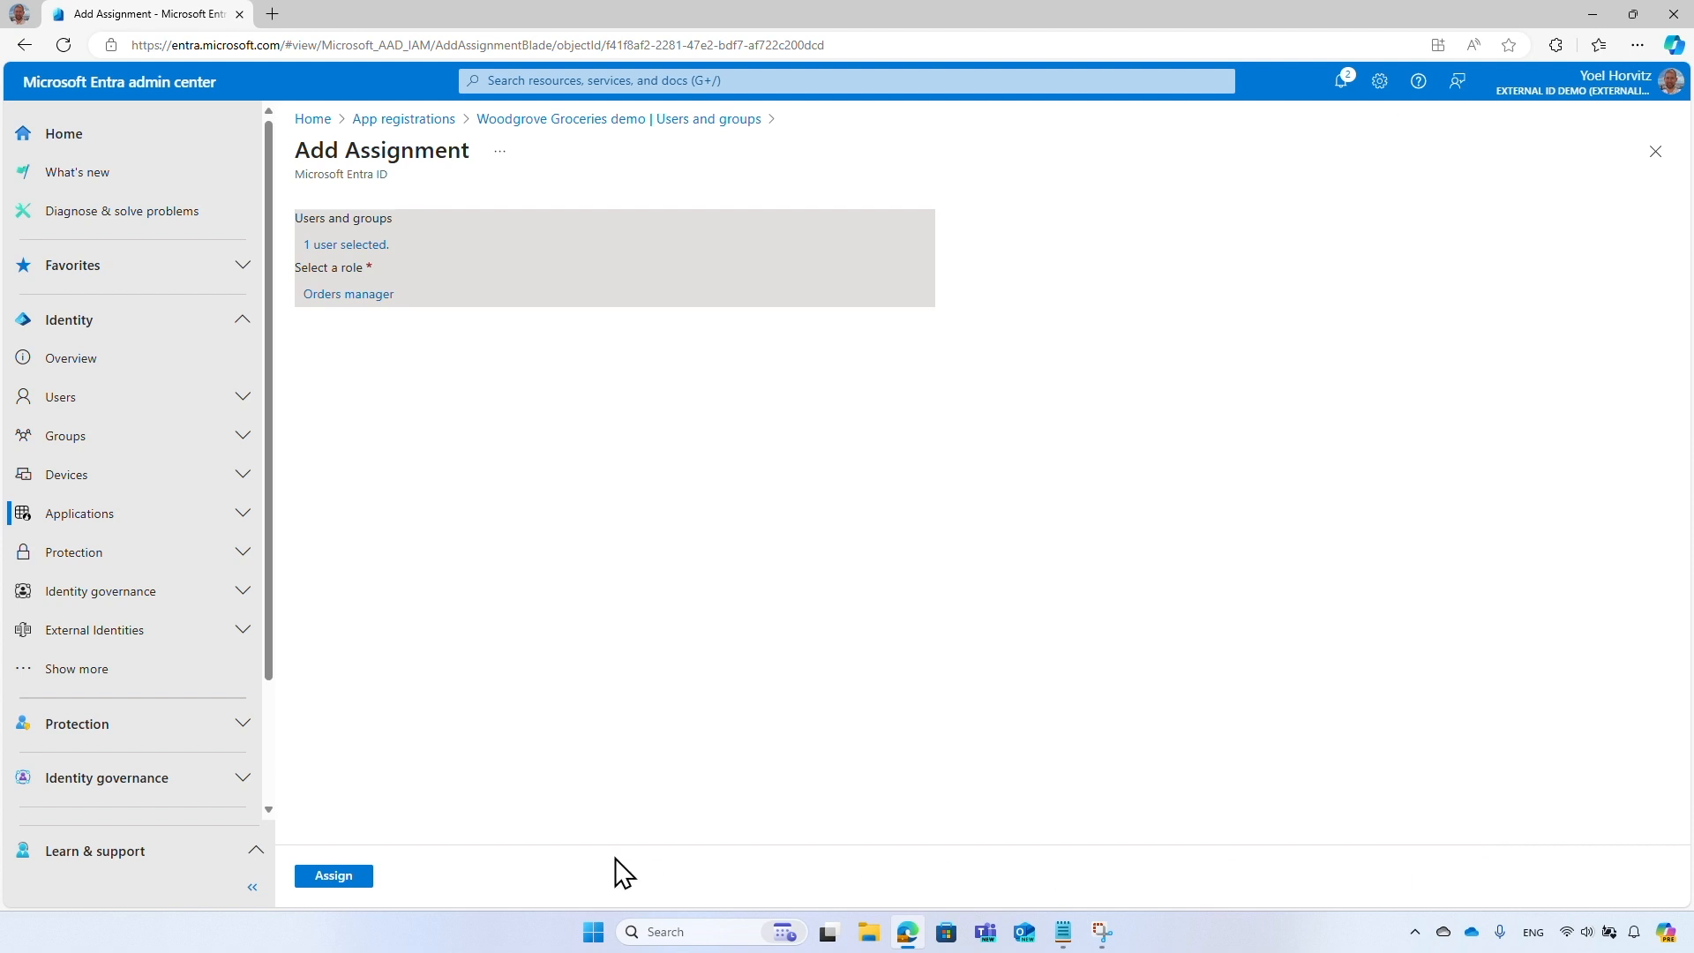
click(334, 876)
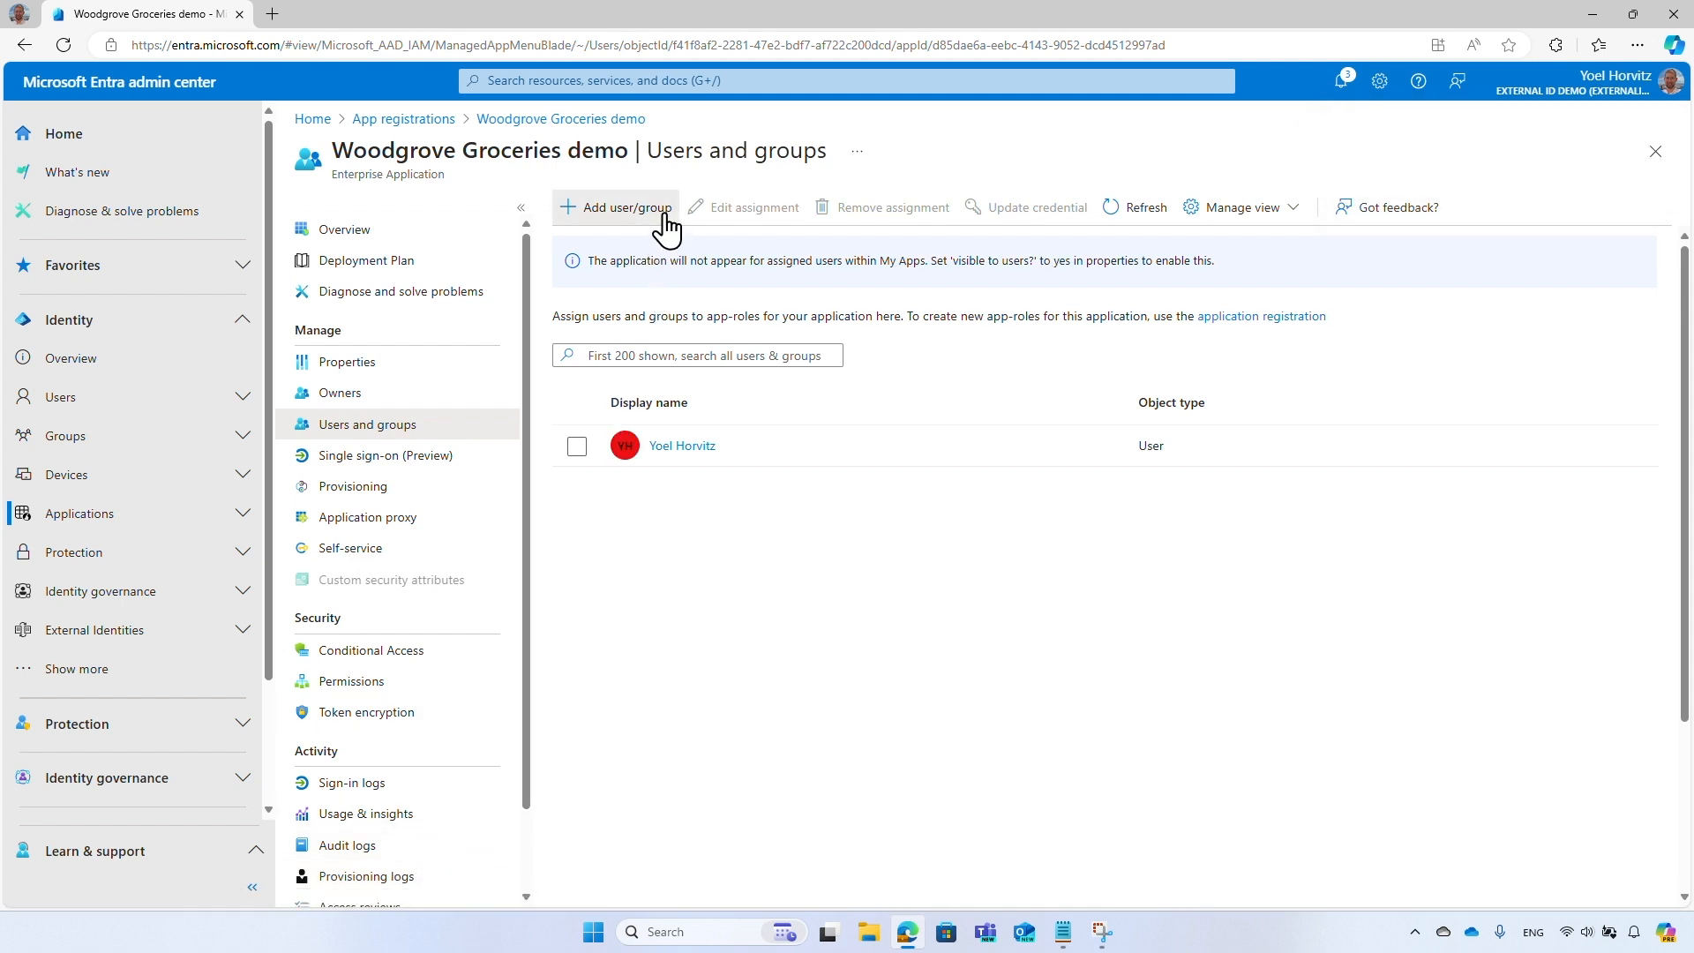
click(614, 207)
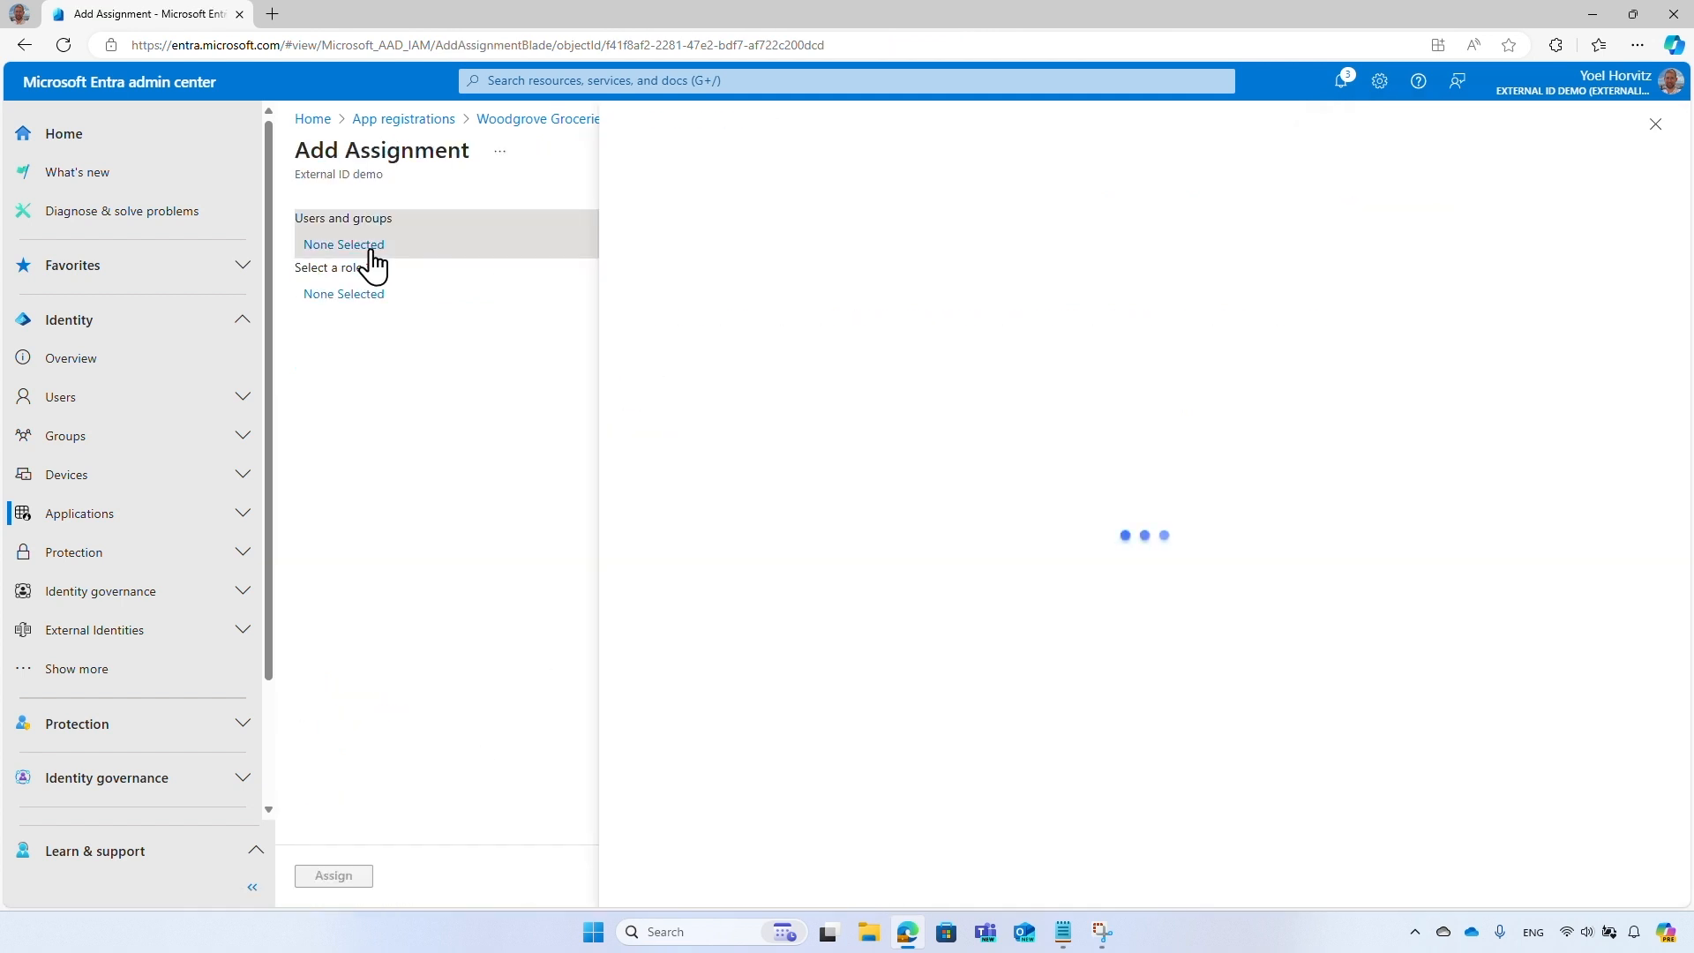
click(343, 244)
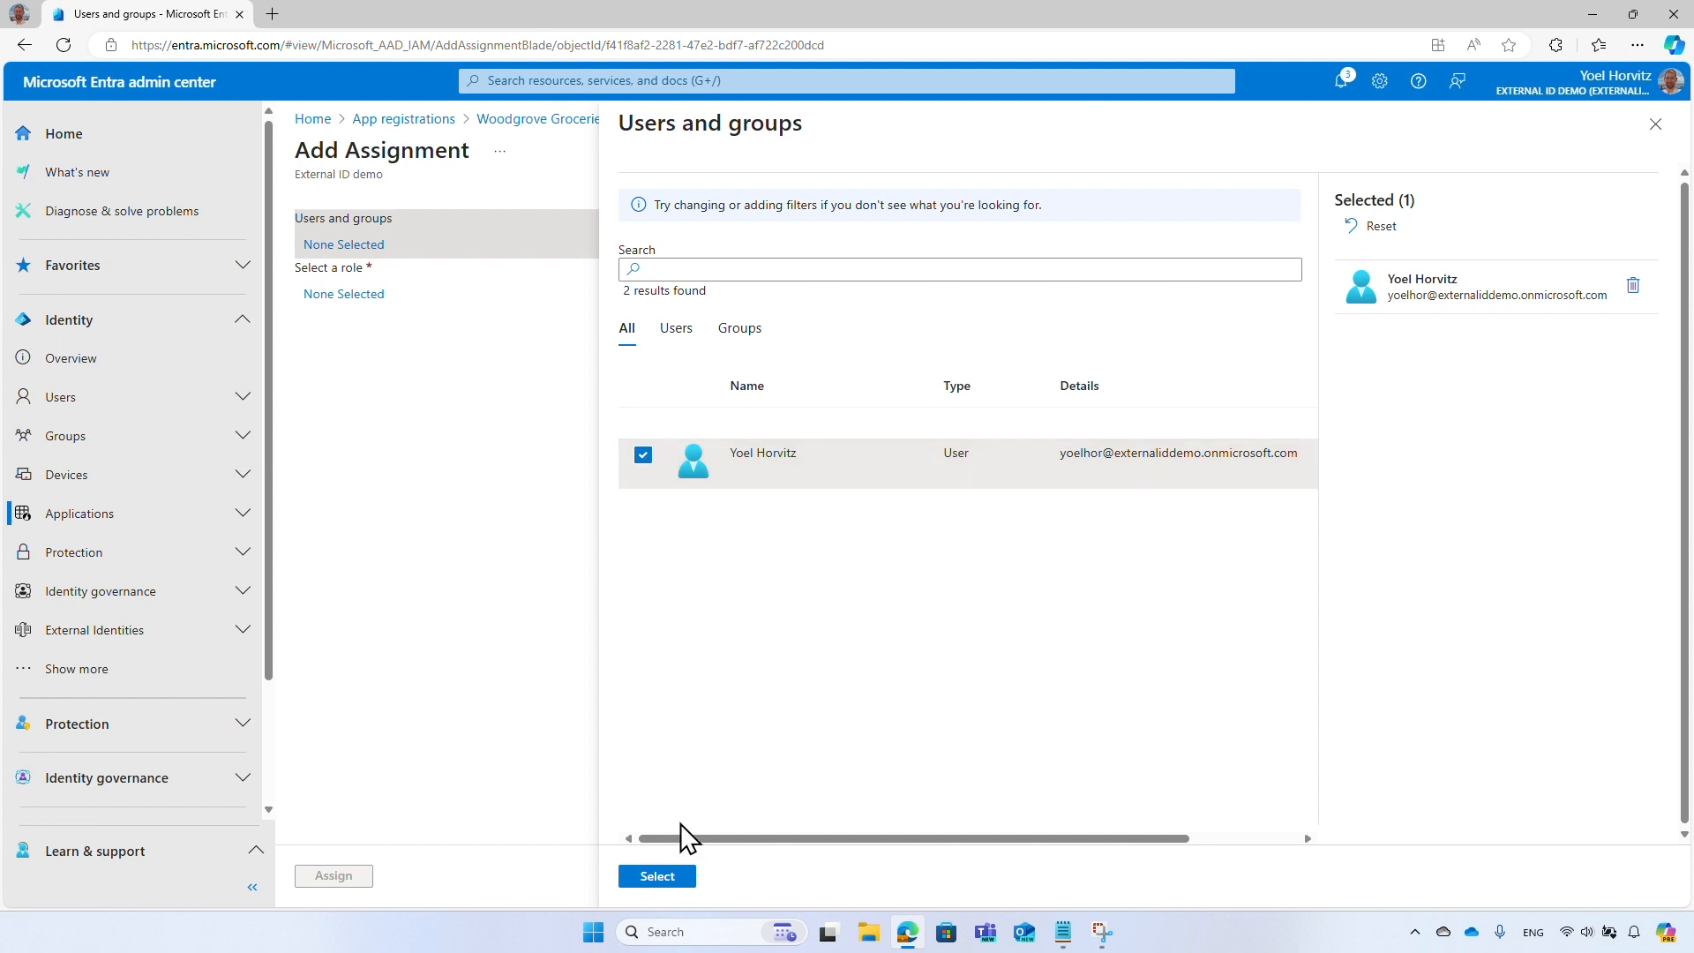
click(657, 876)
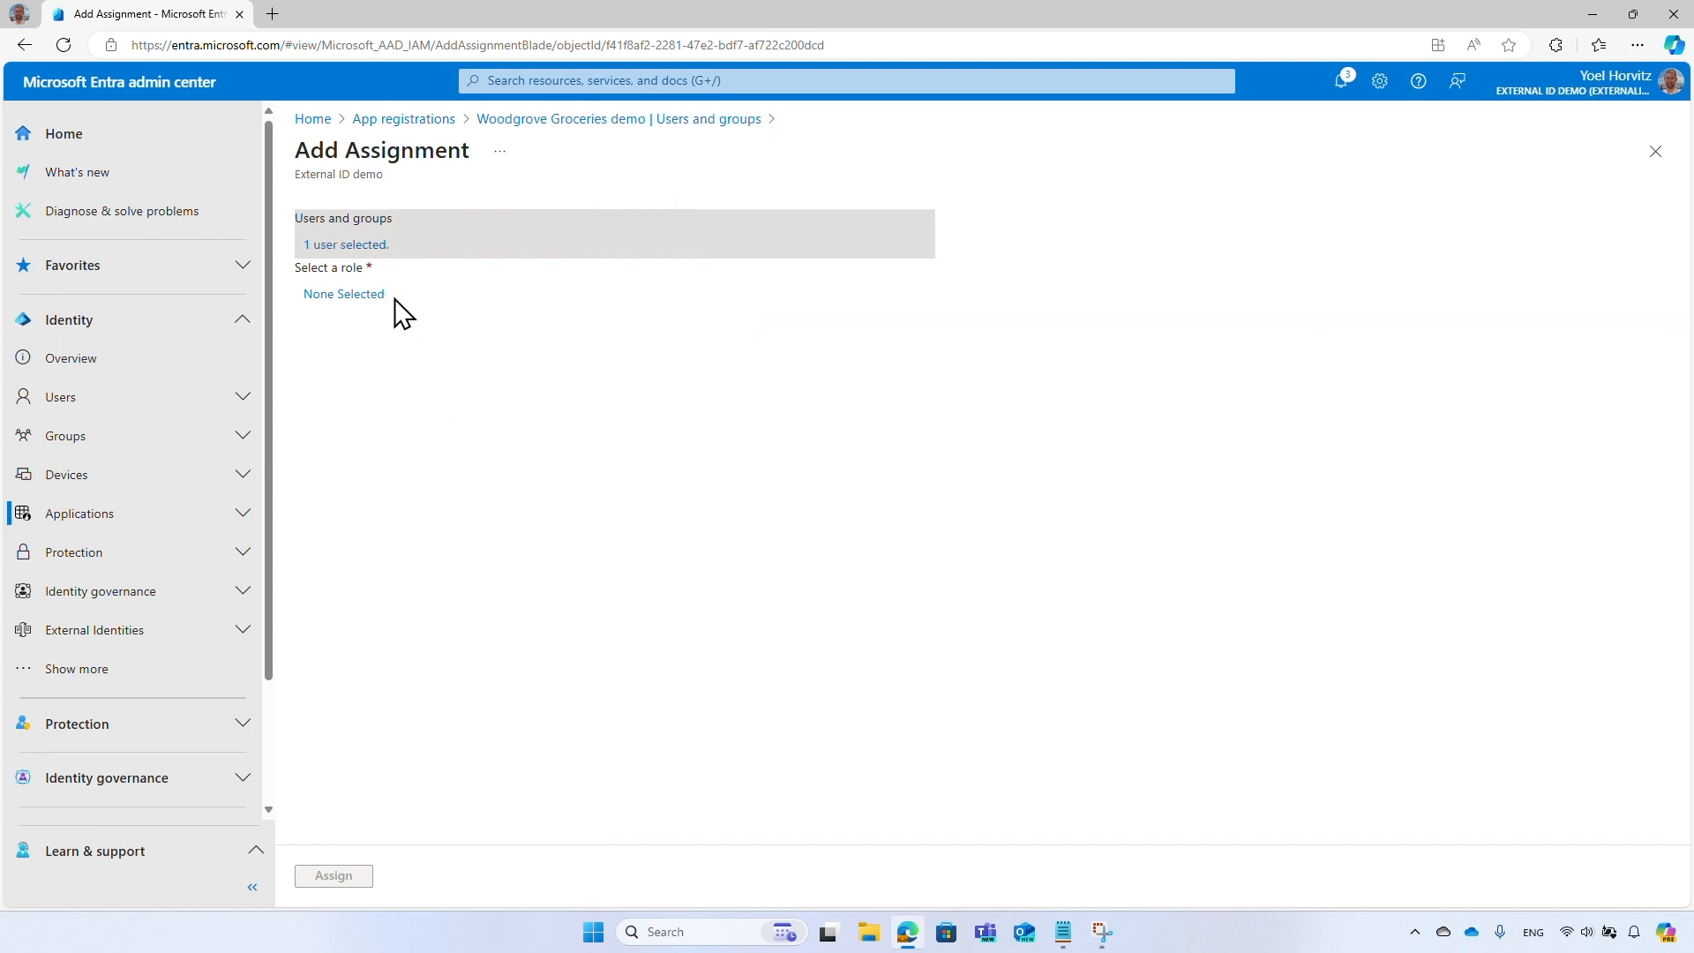
click(344, 293)
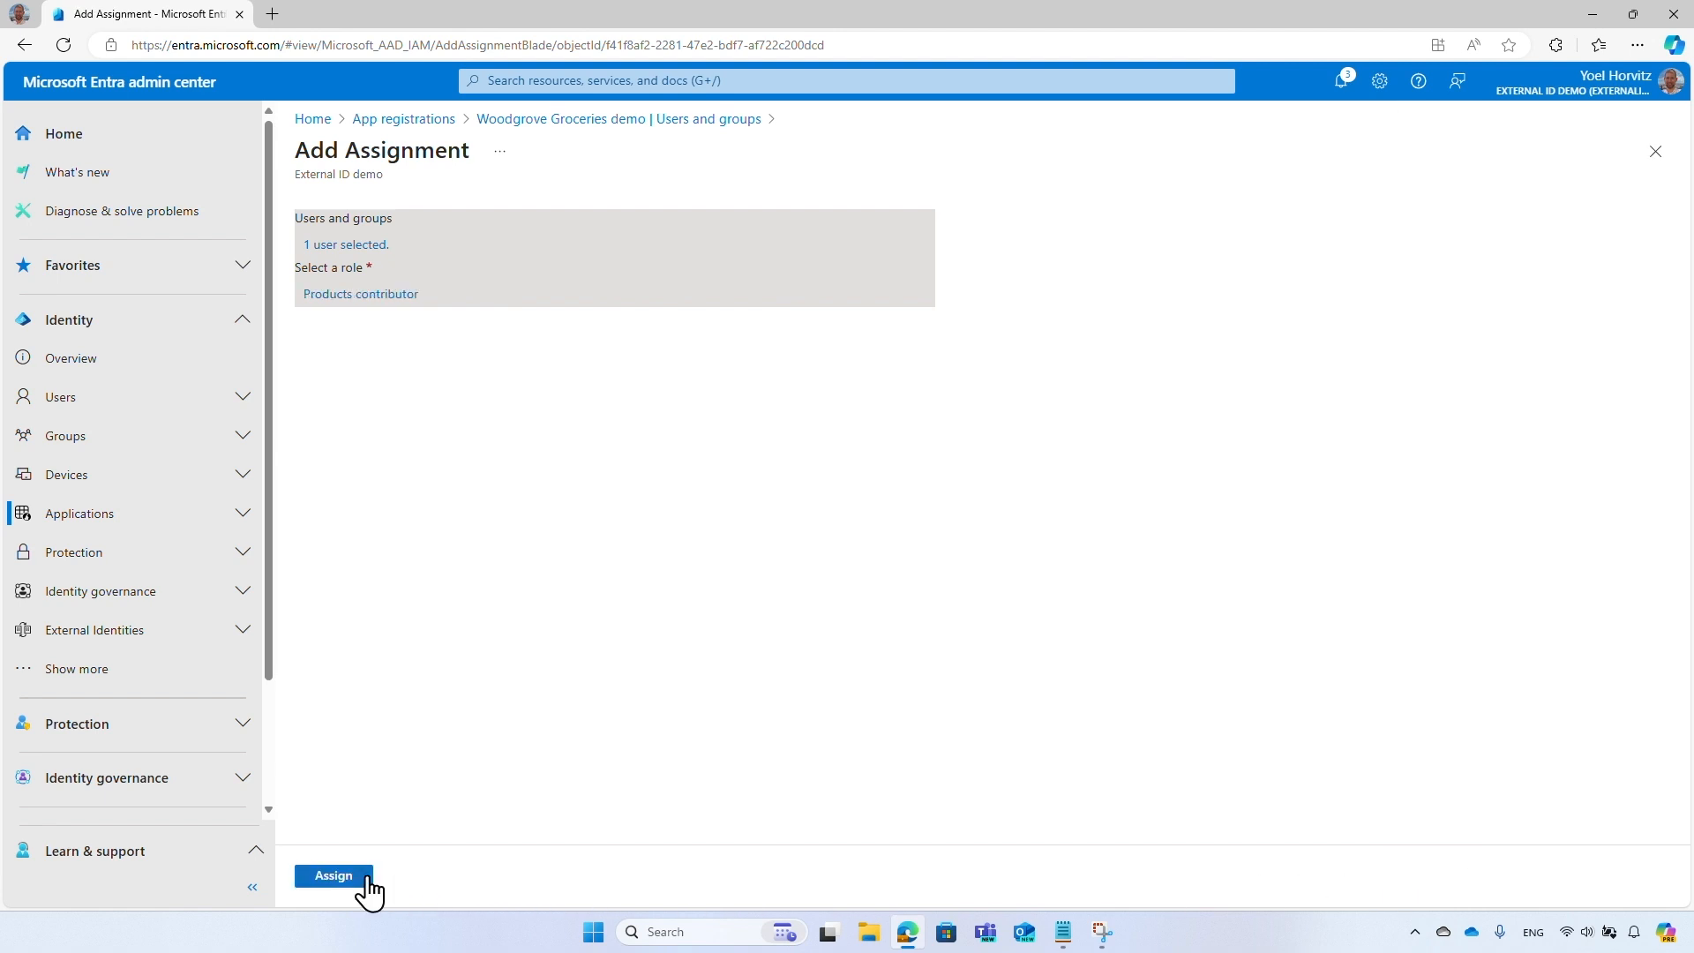
click(333, 876)
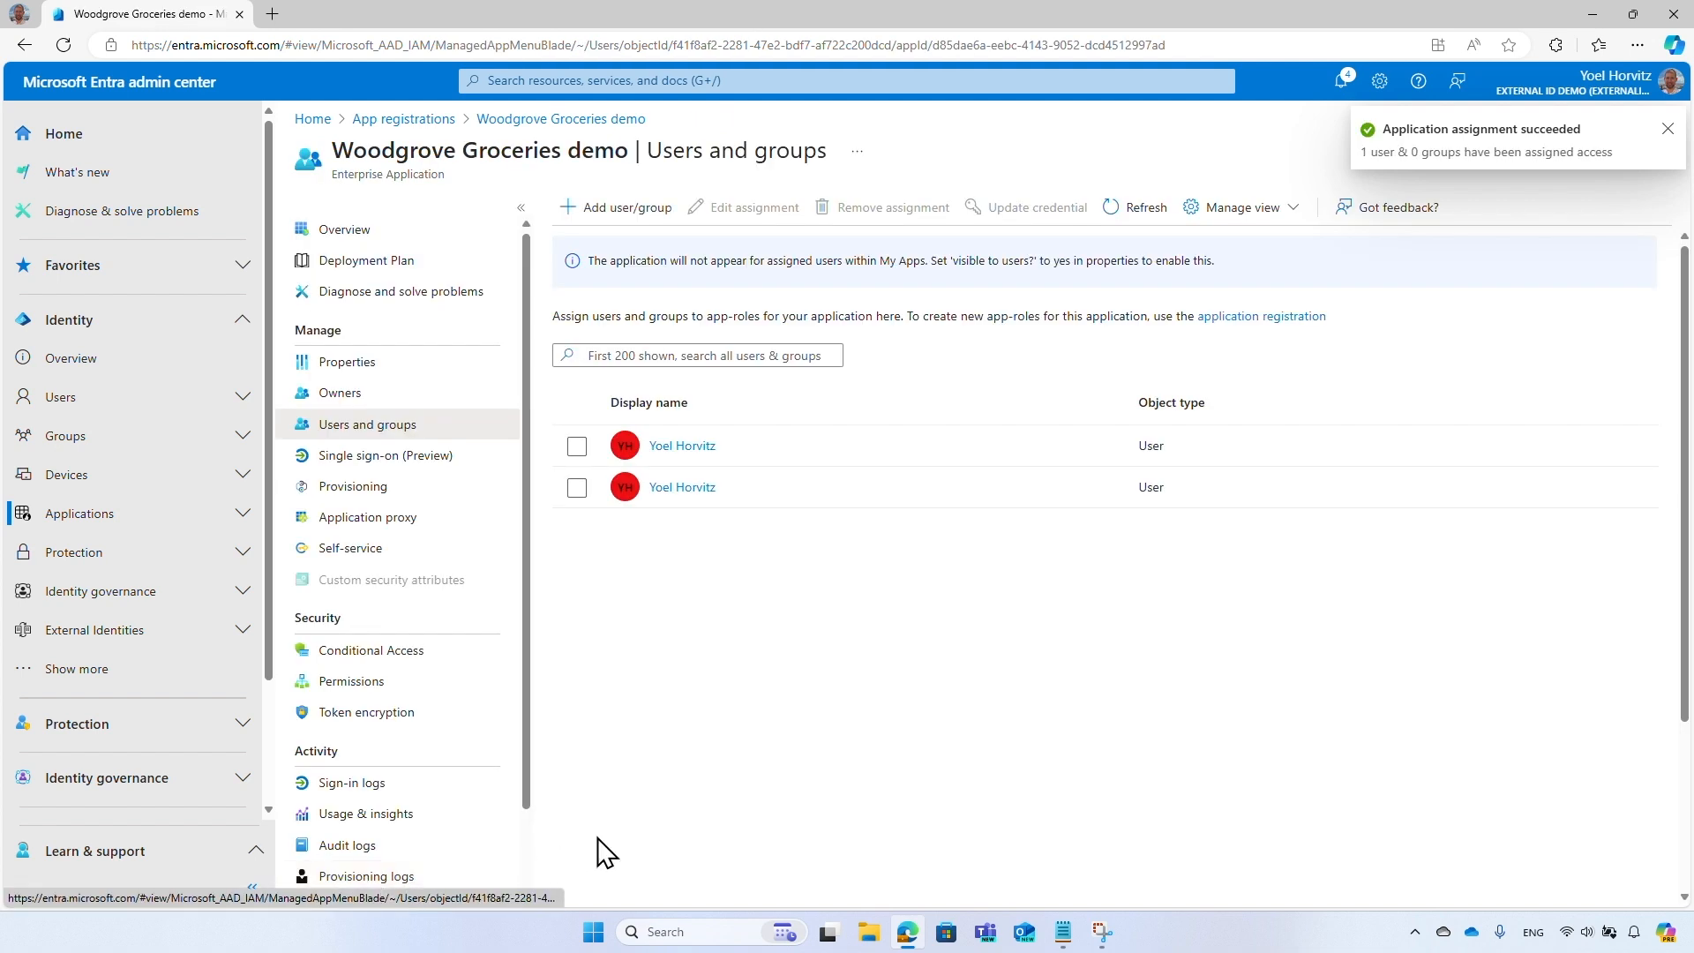
click(64, 133)
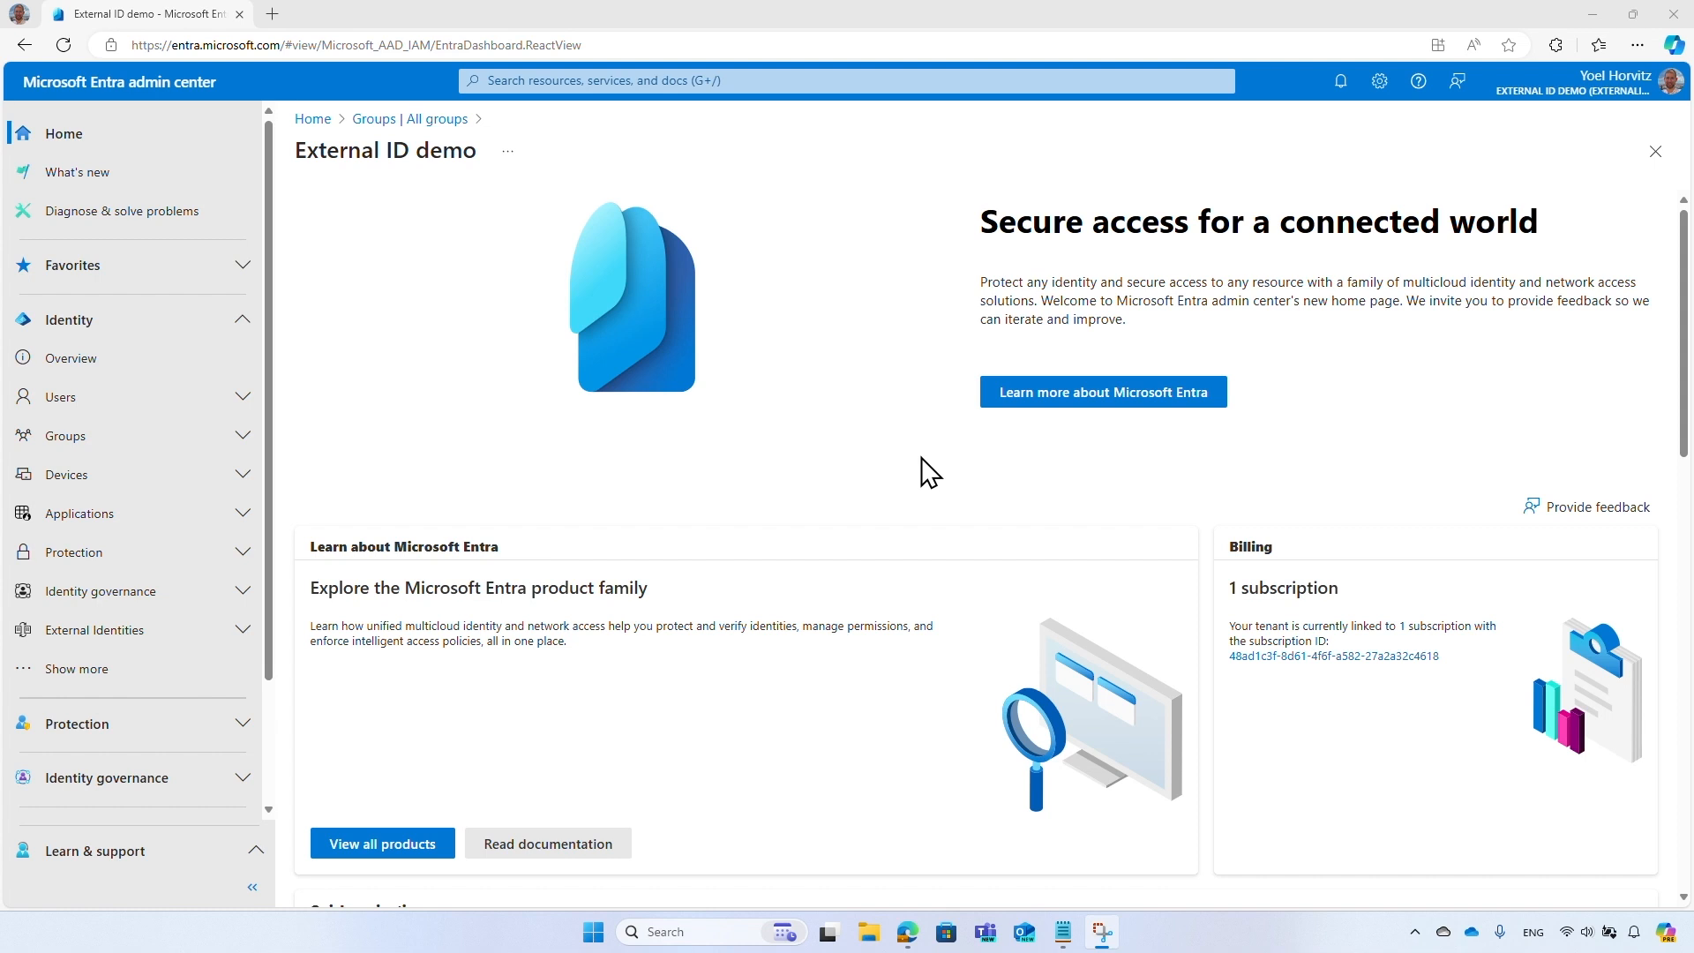
mouse_move(724, 457)
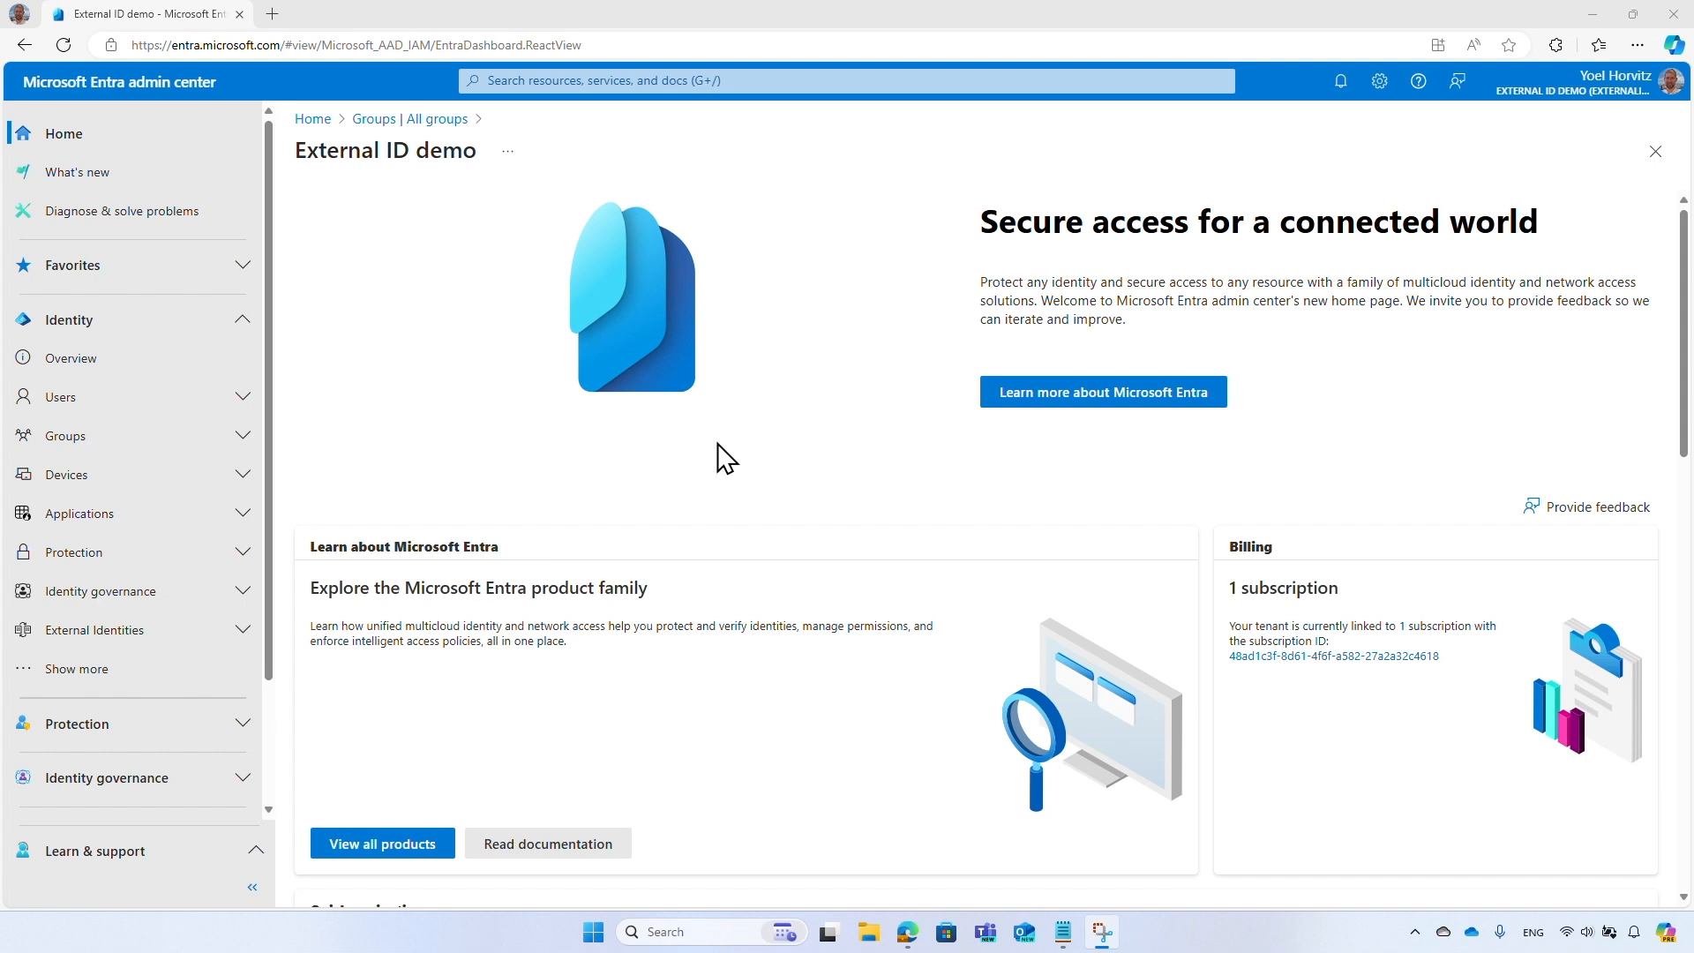
Start a new group named Access to company portal, described as members having company portal access.
click(65, 436)
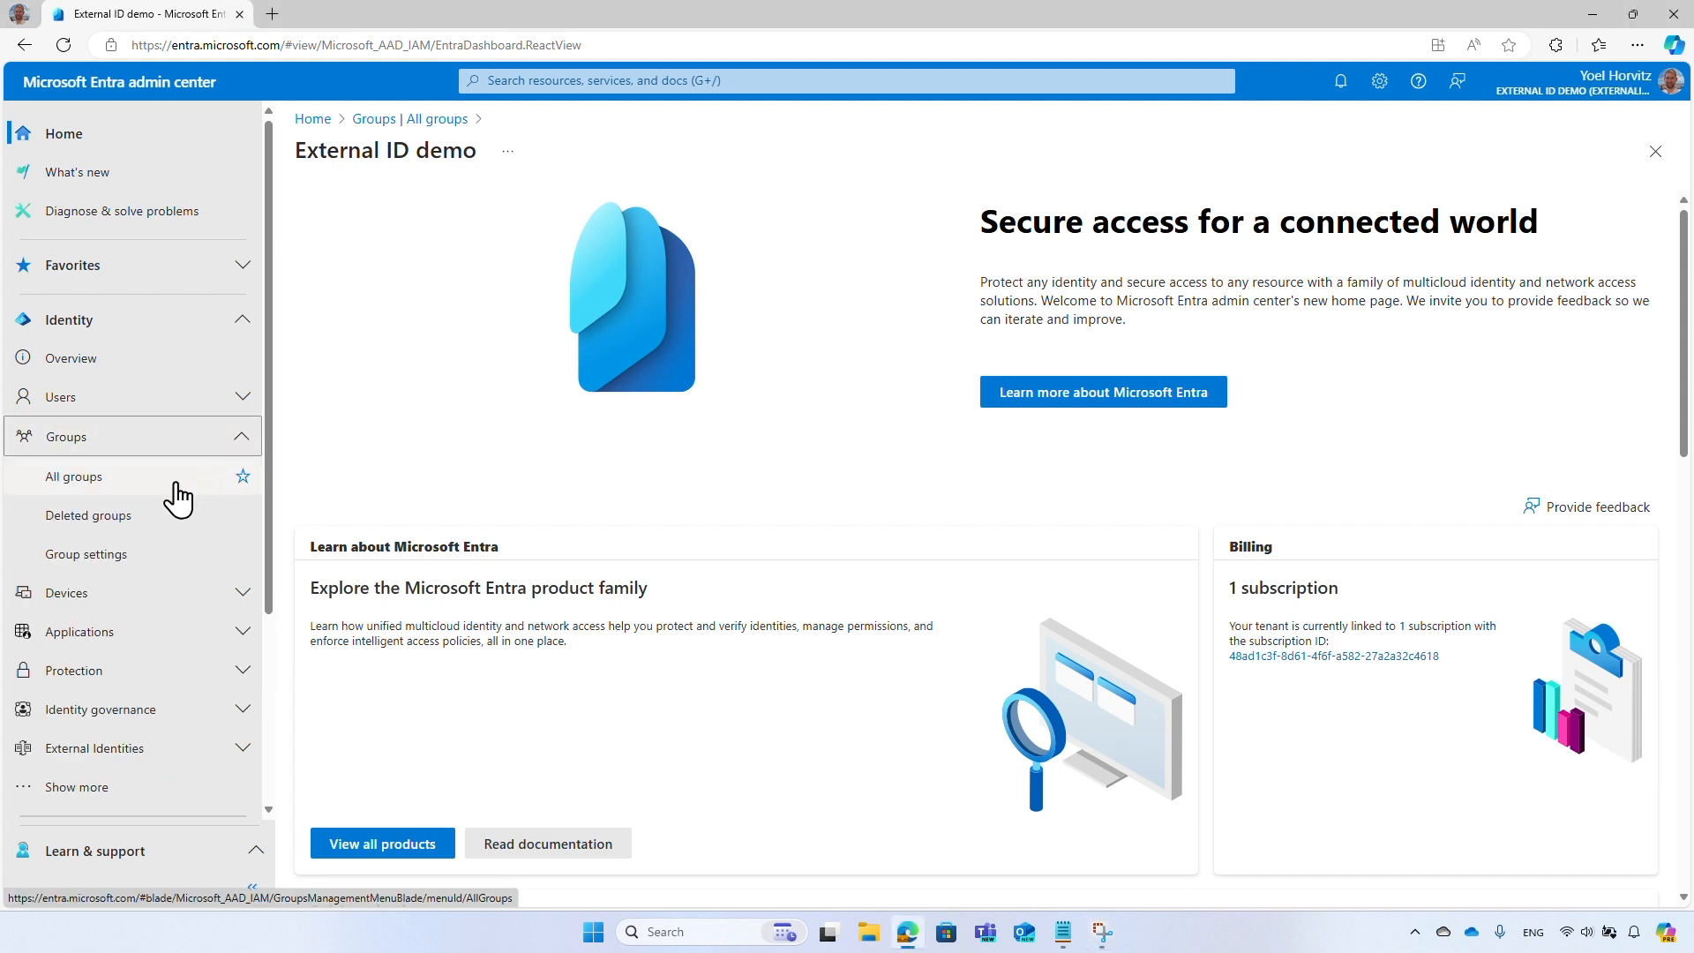
click(74, 475)
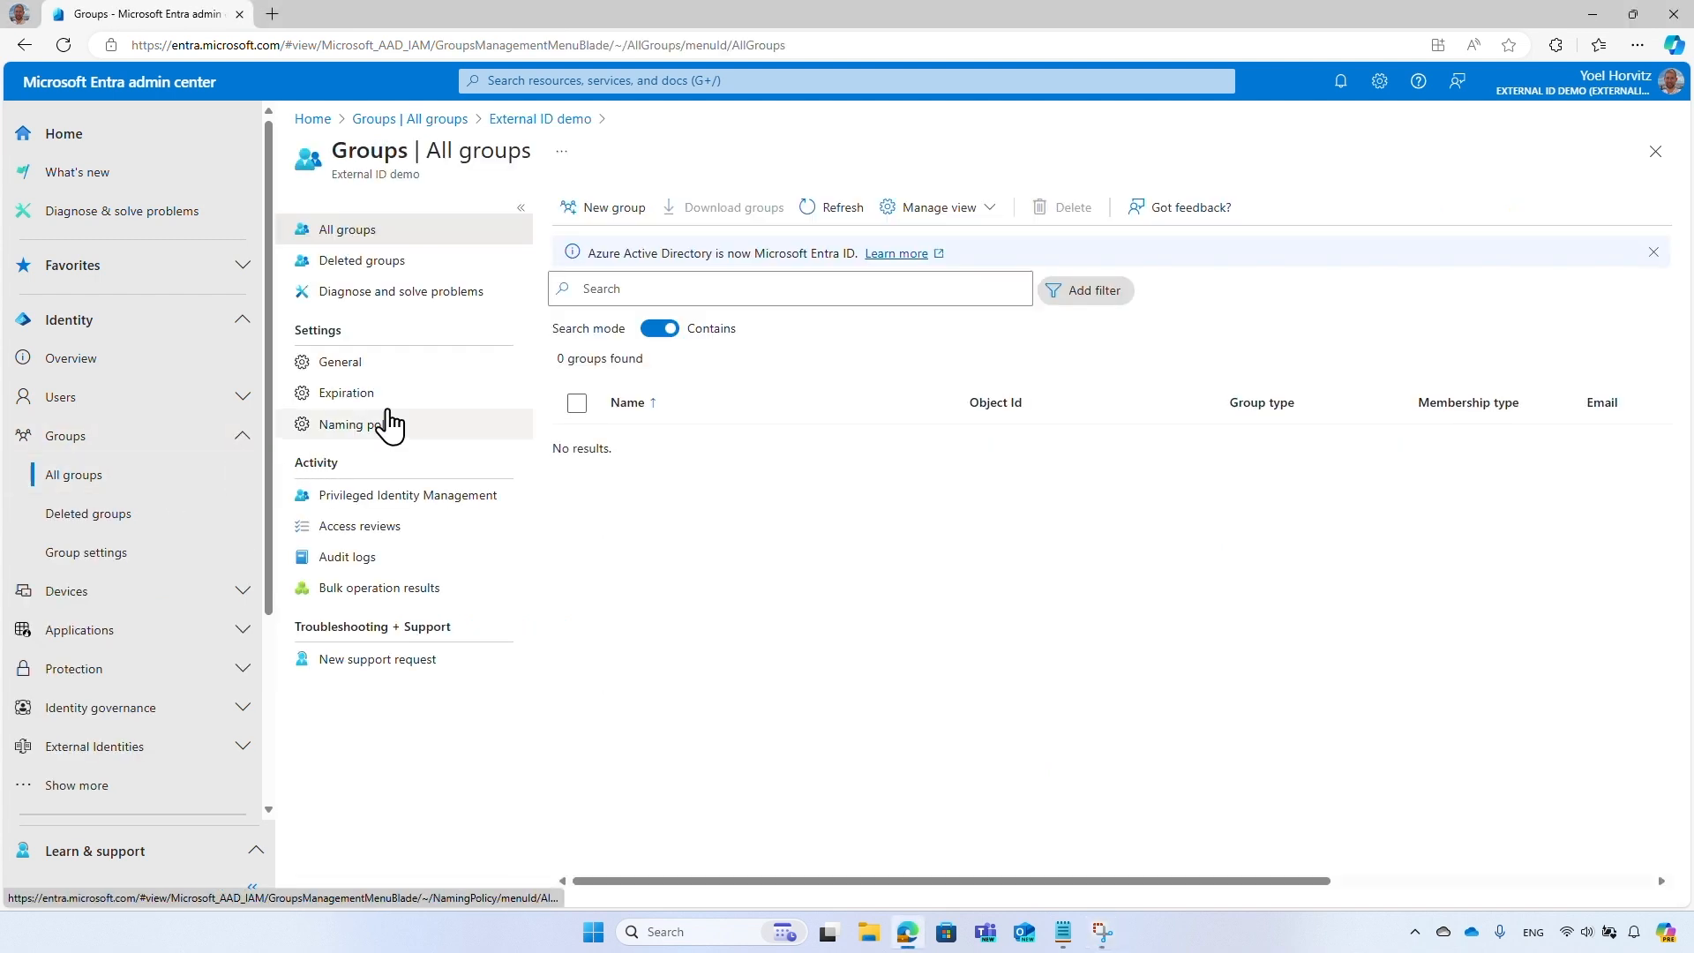
click(610, 207)
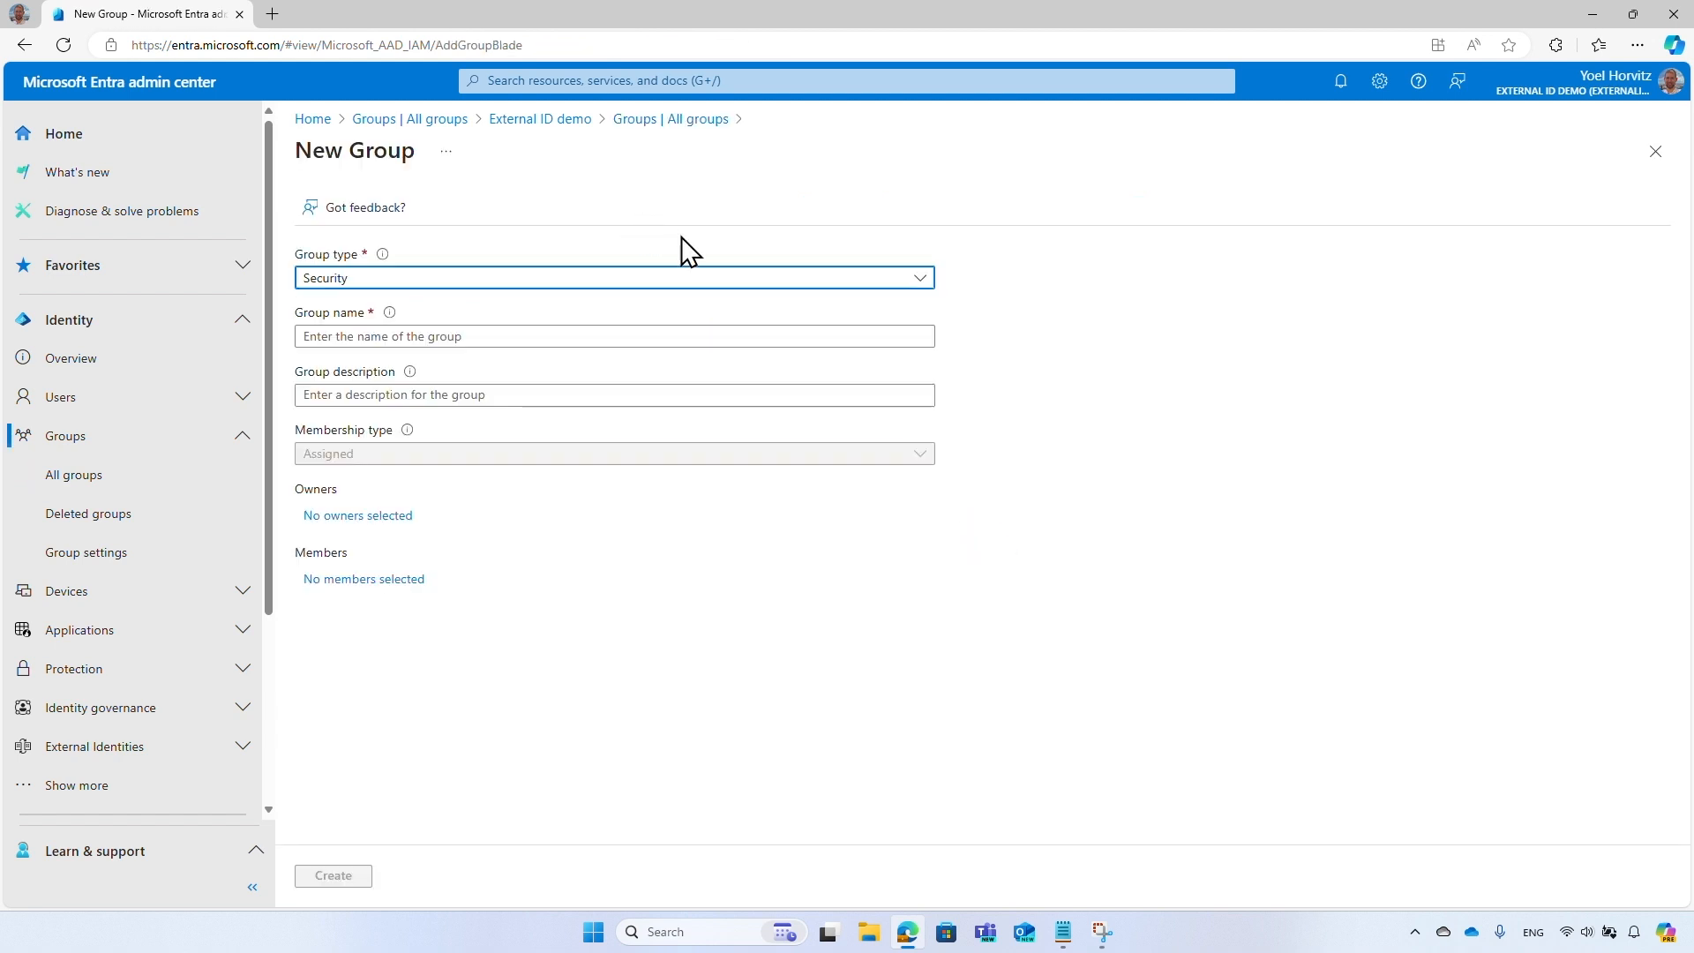
mouse_move(817, 329)
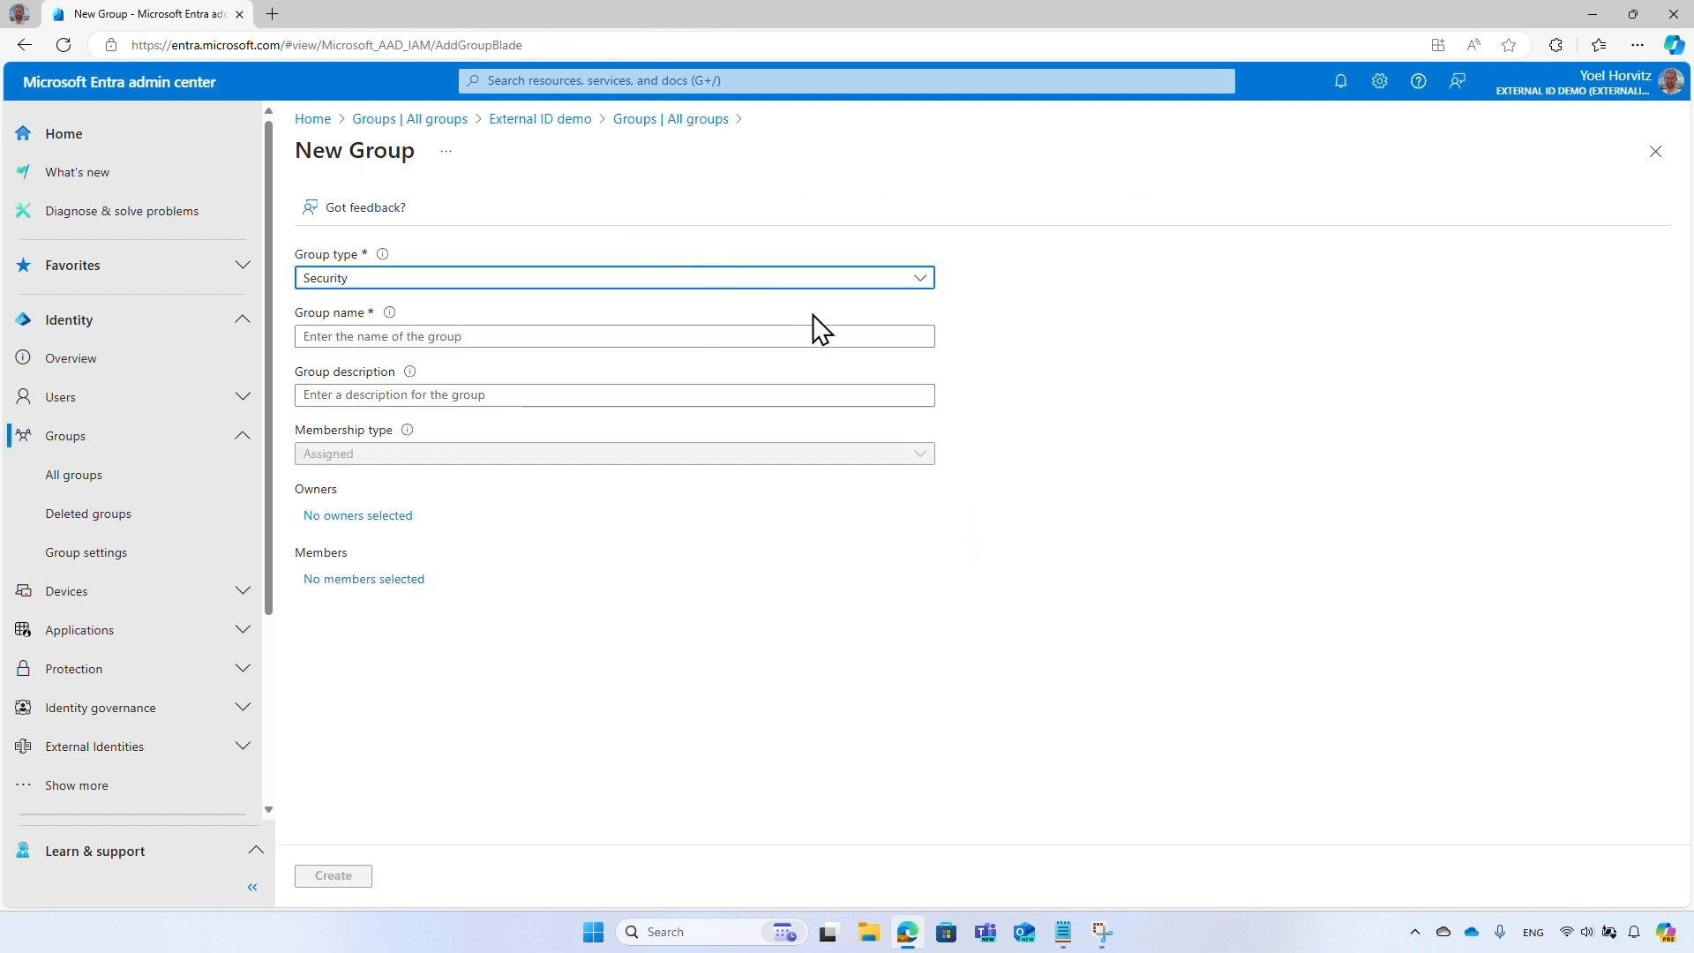
text(Access to compa)
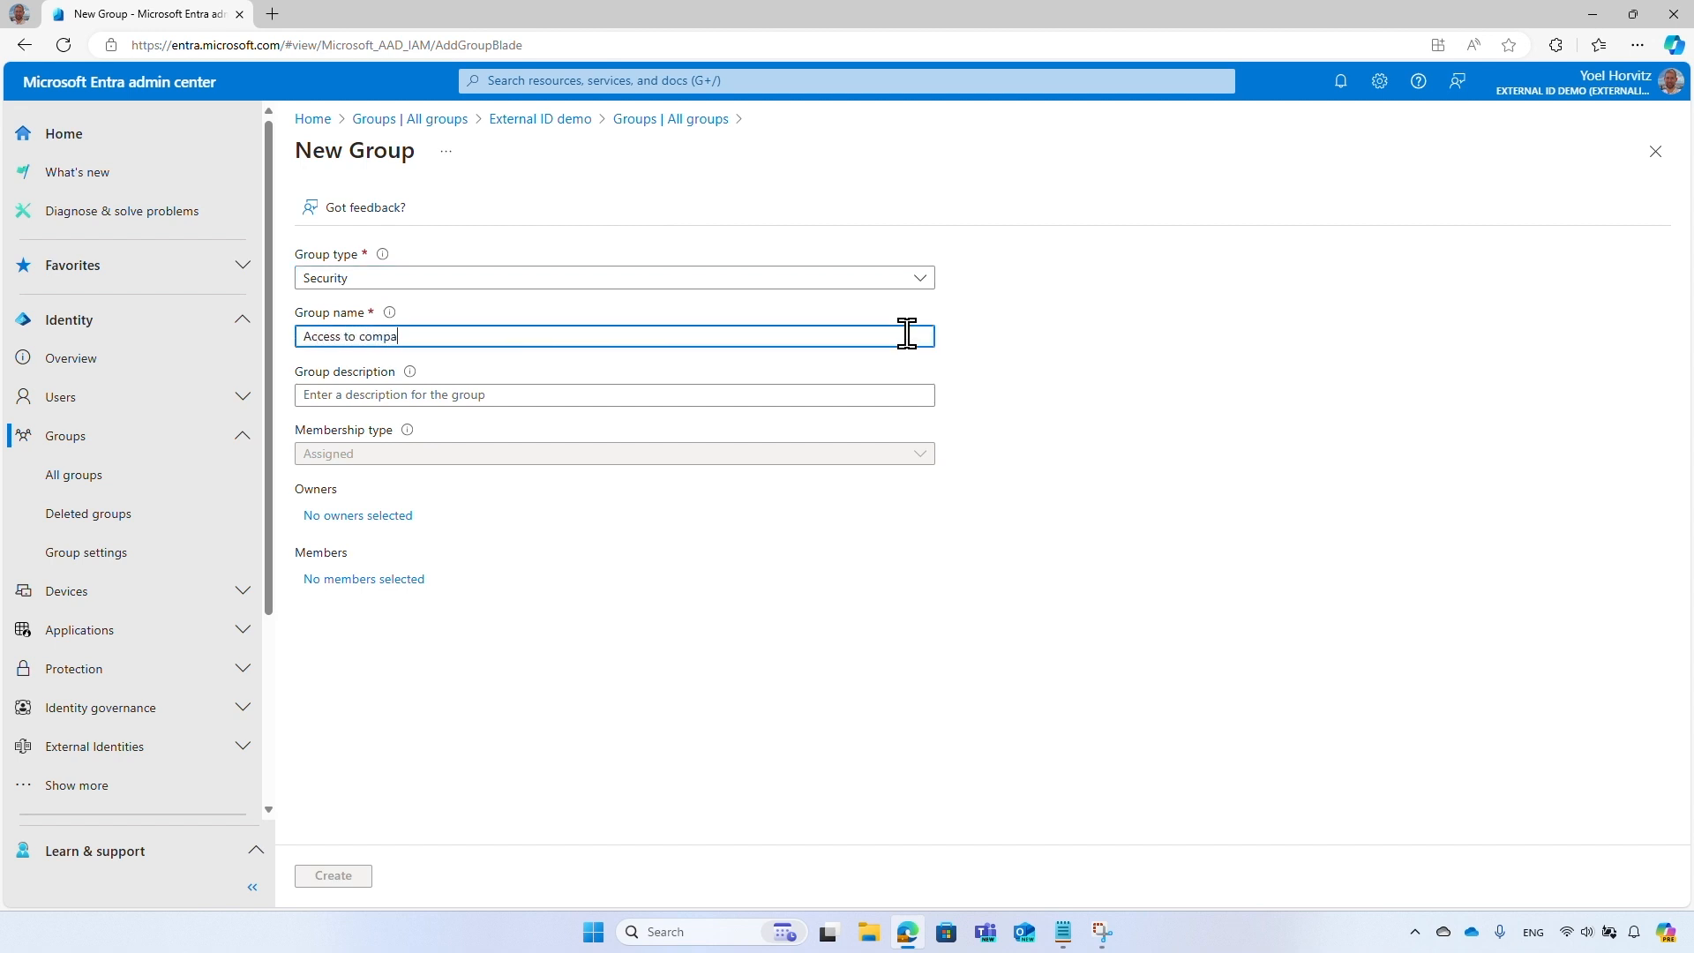
text(Members of this group have access to the company portal)
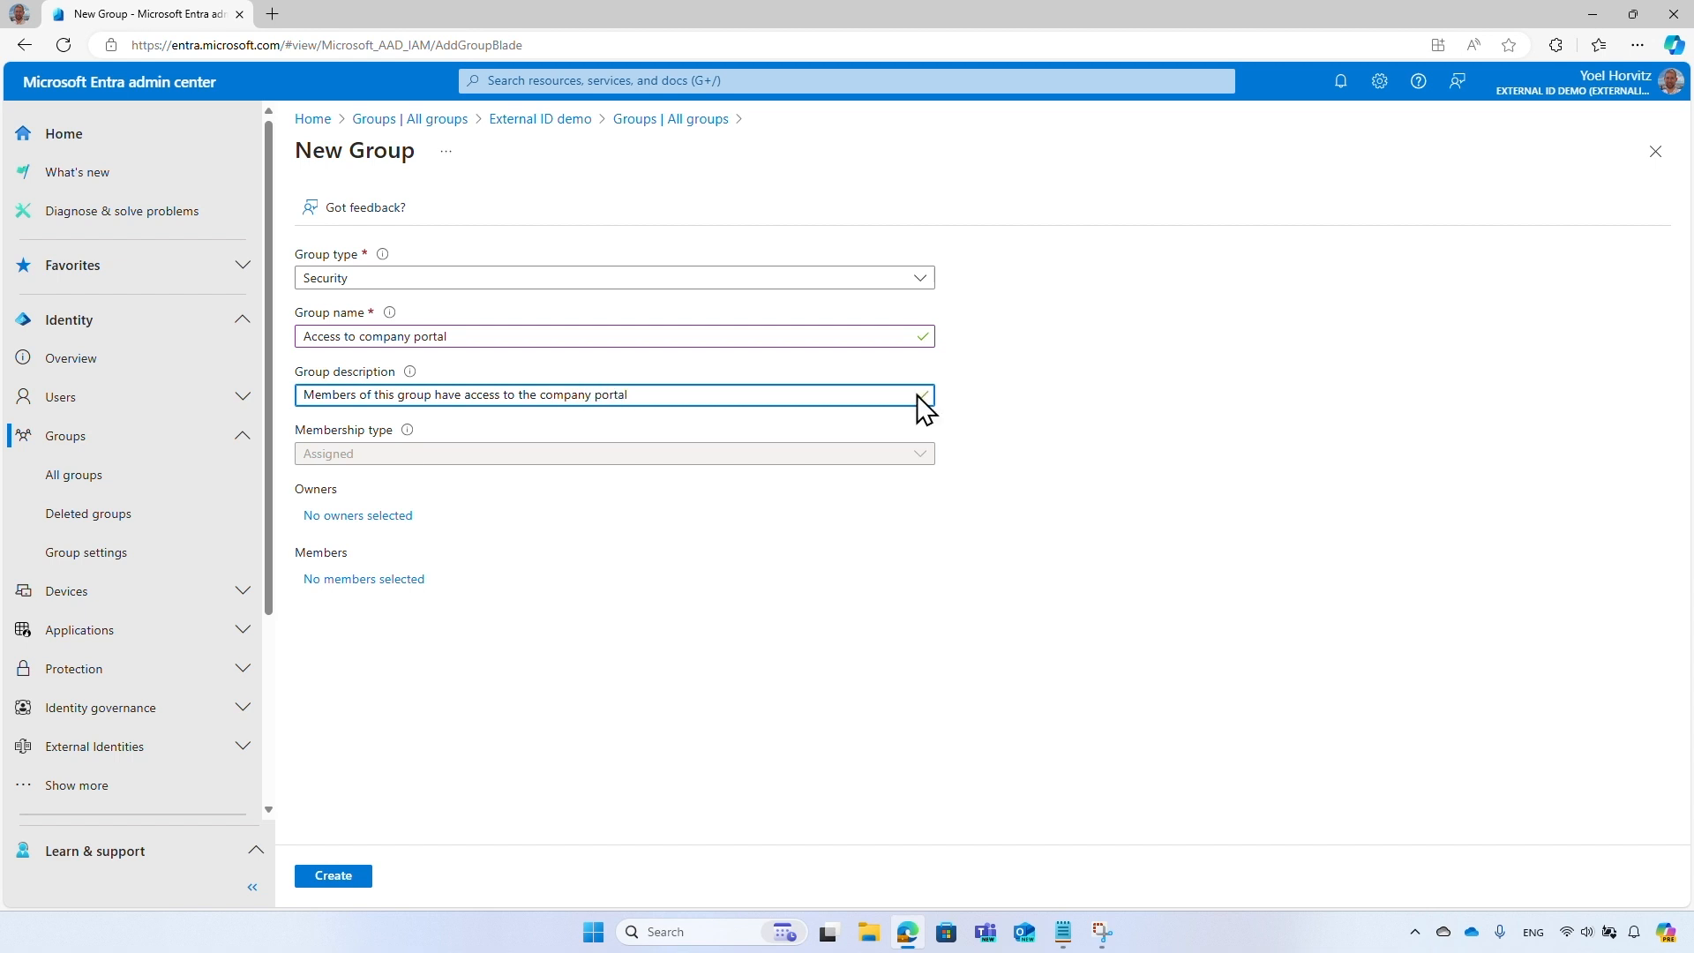
click(363, 579)
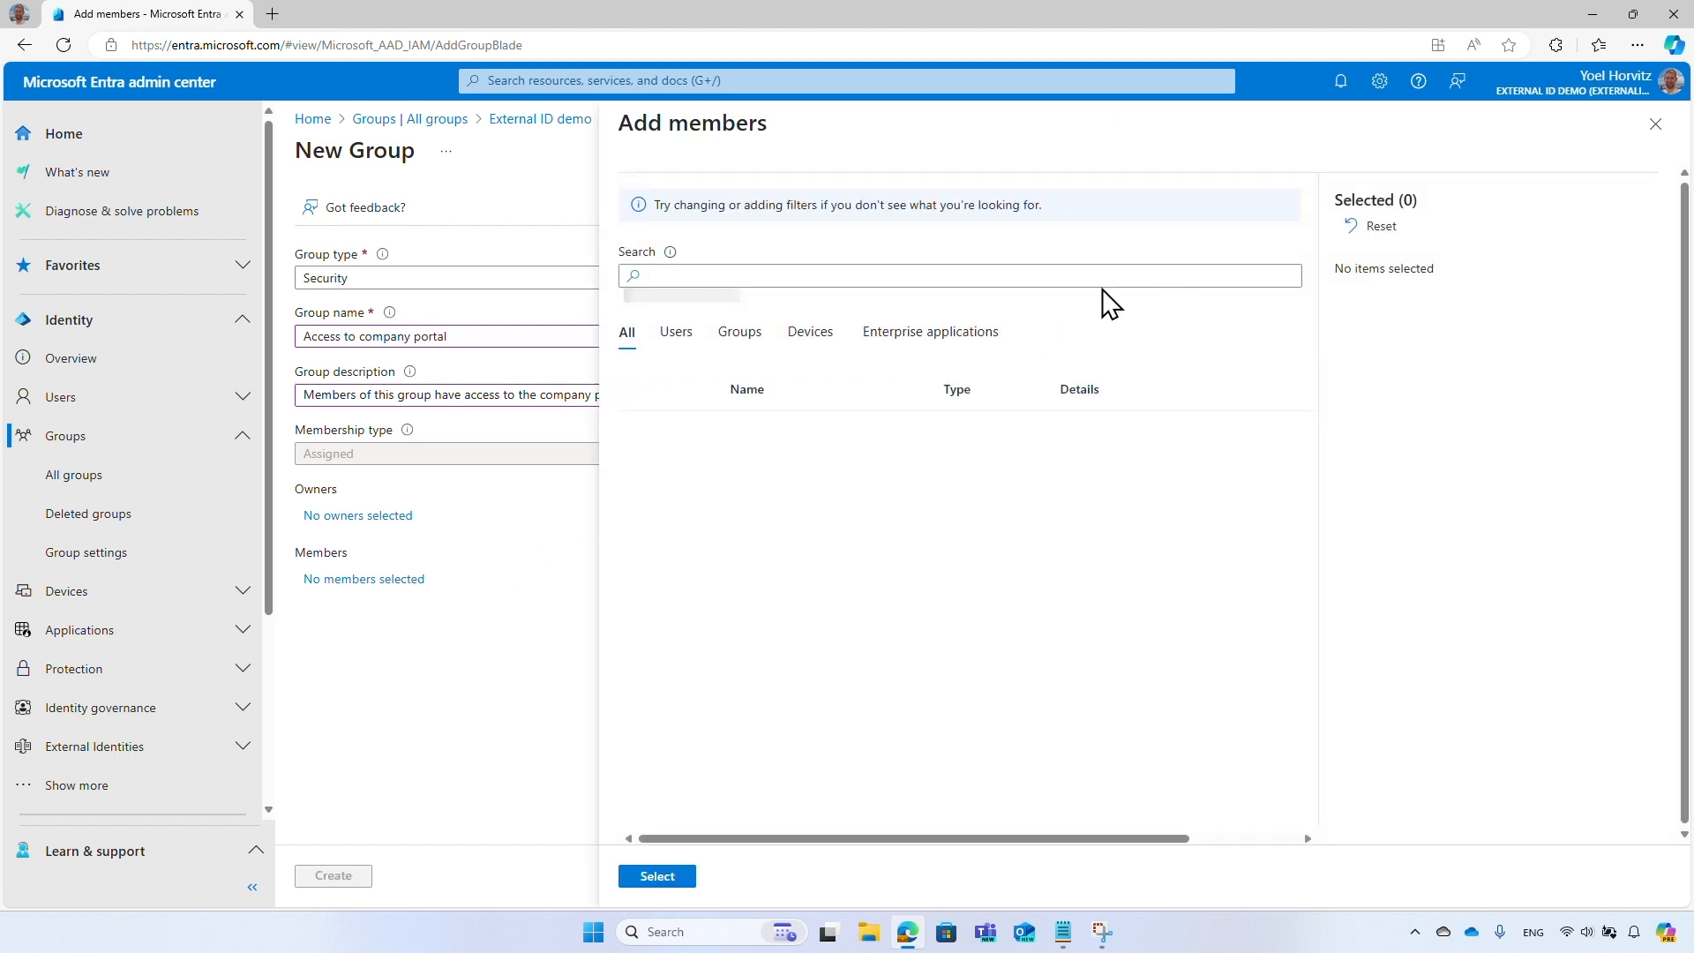
text(Yoel H)
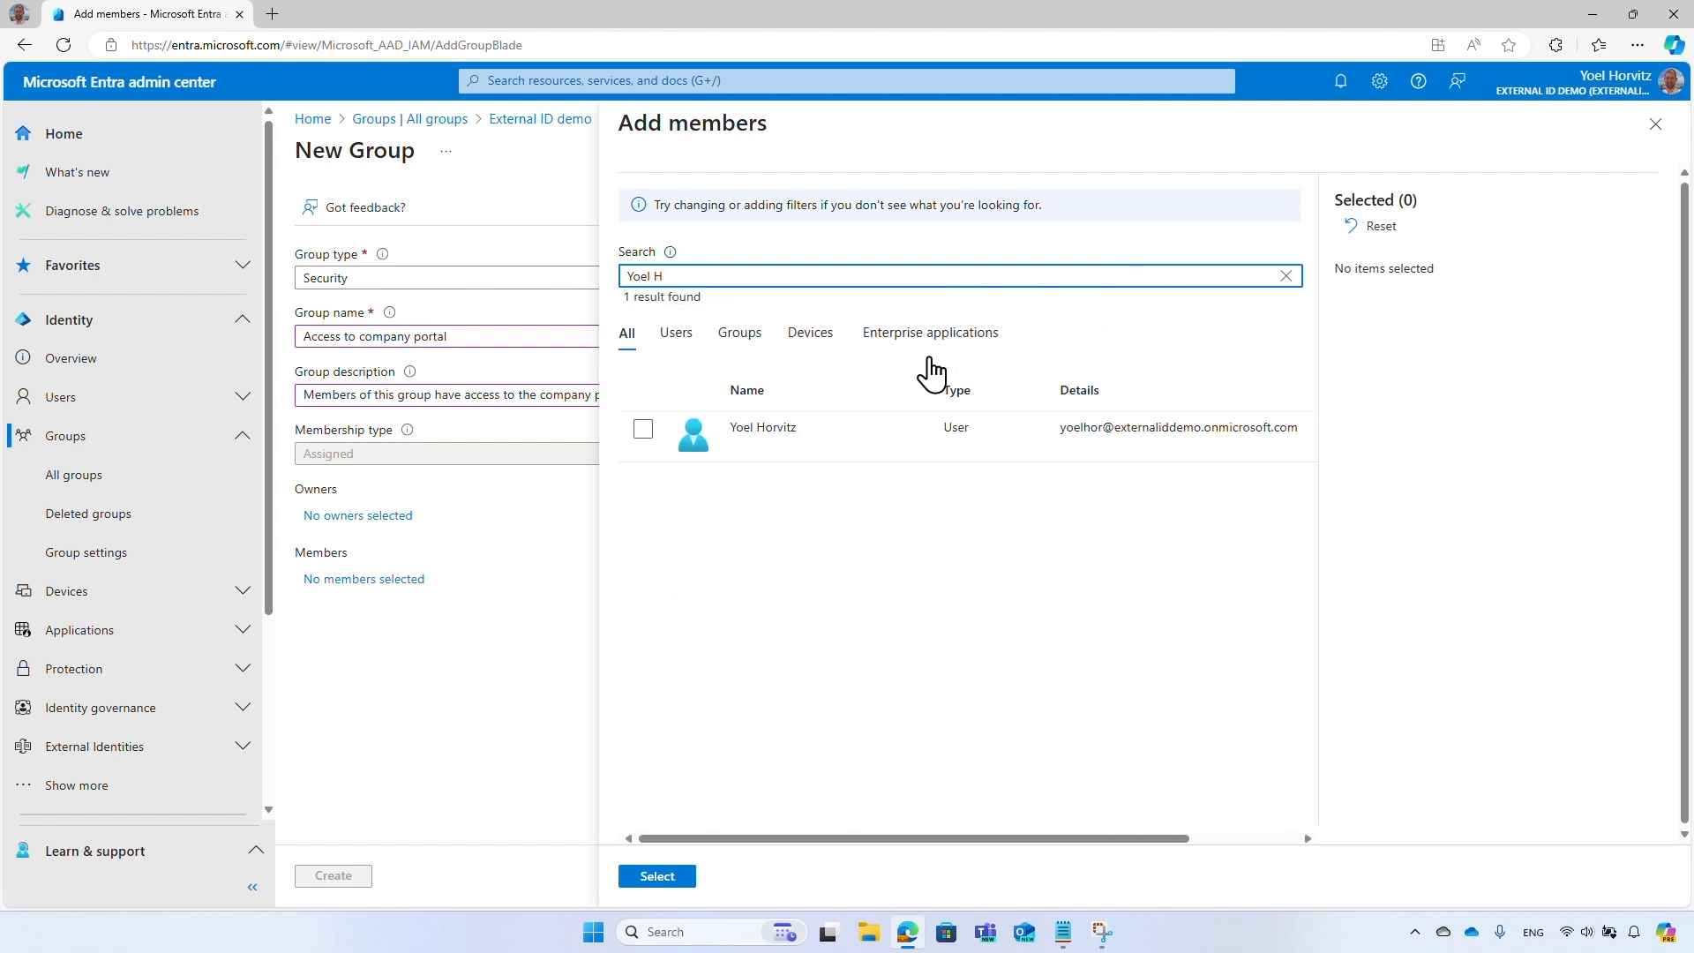
click(643, 429)
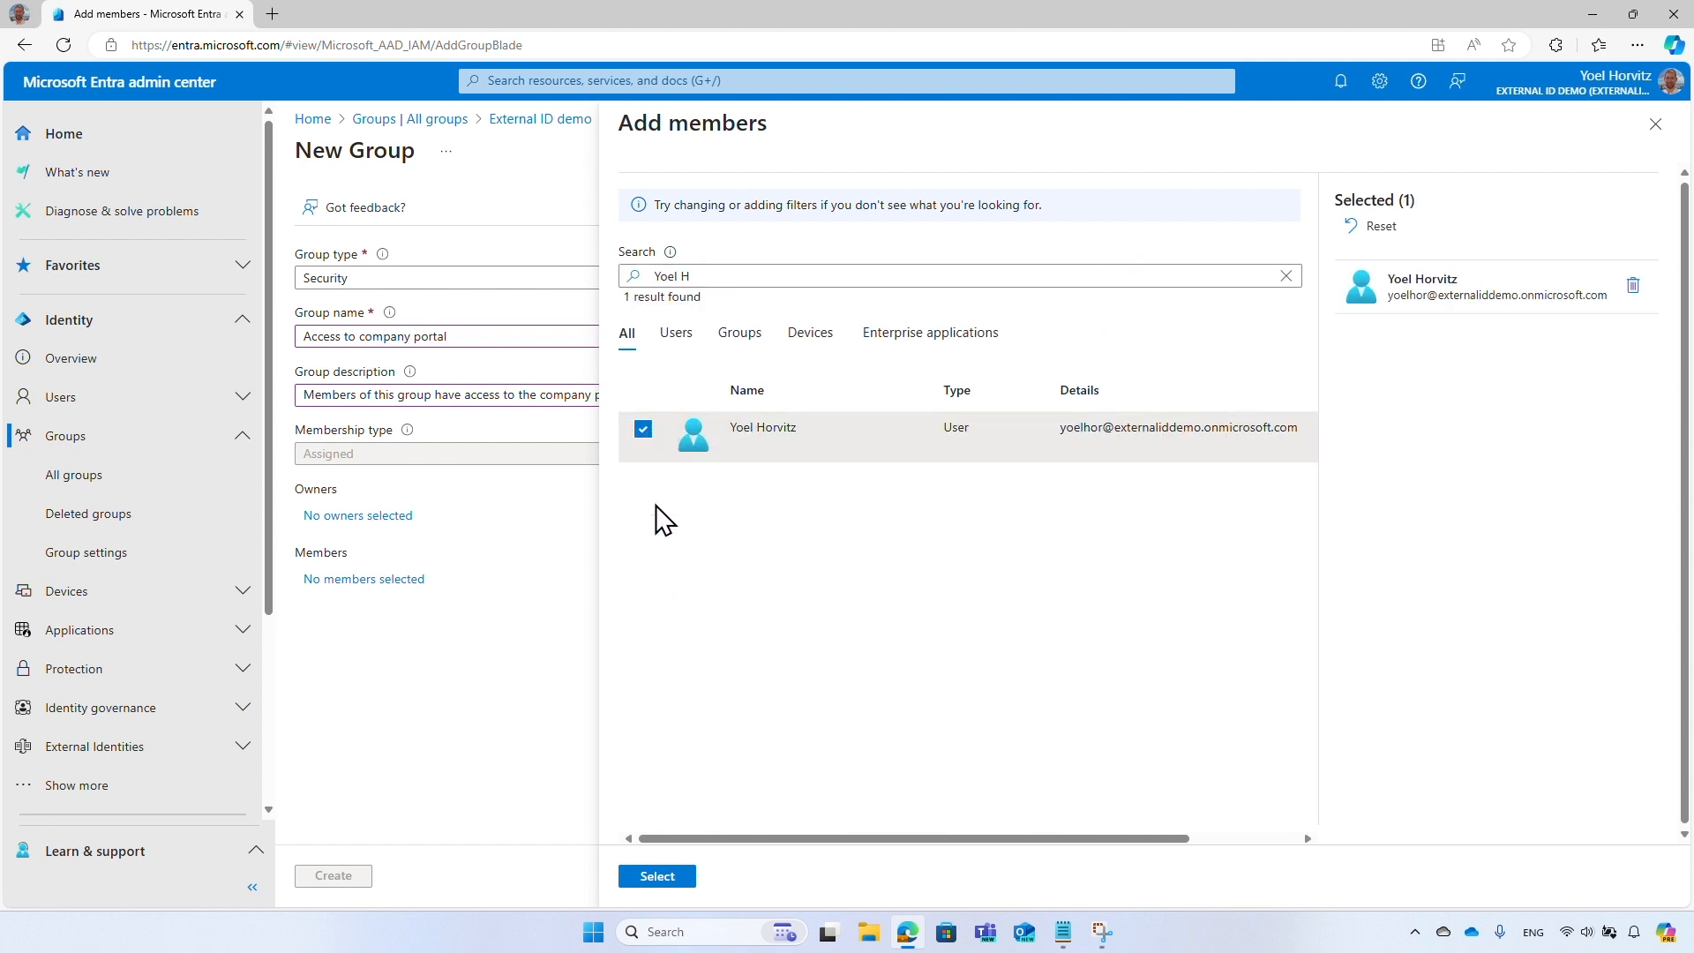
click(656, 875)
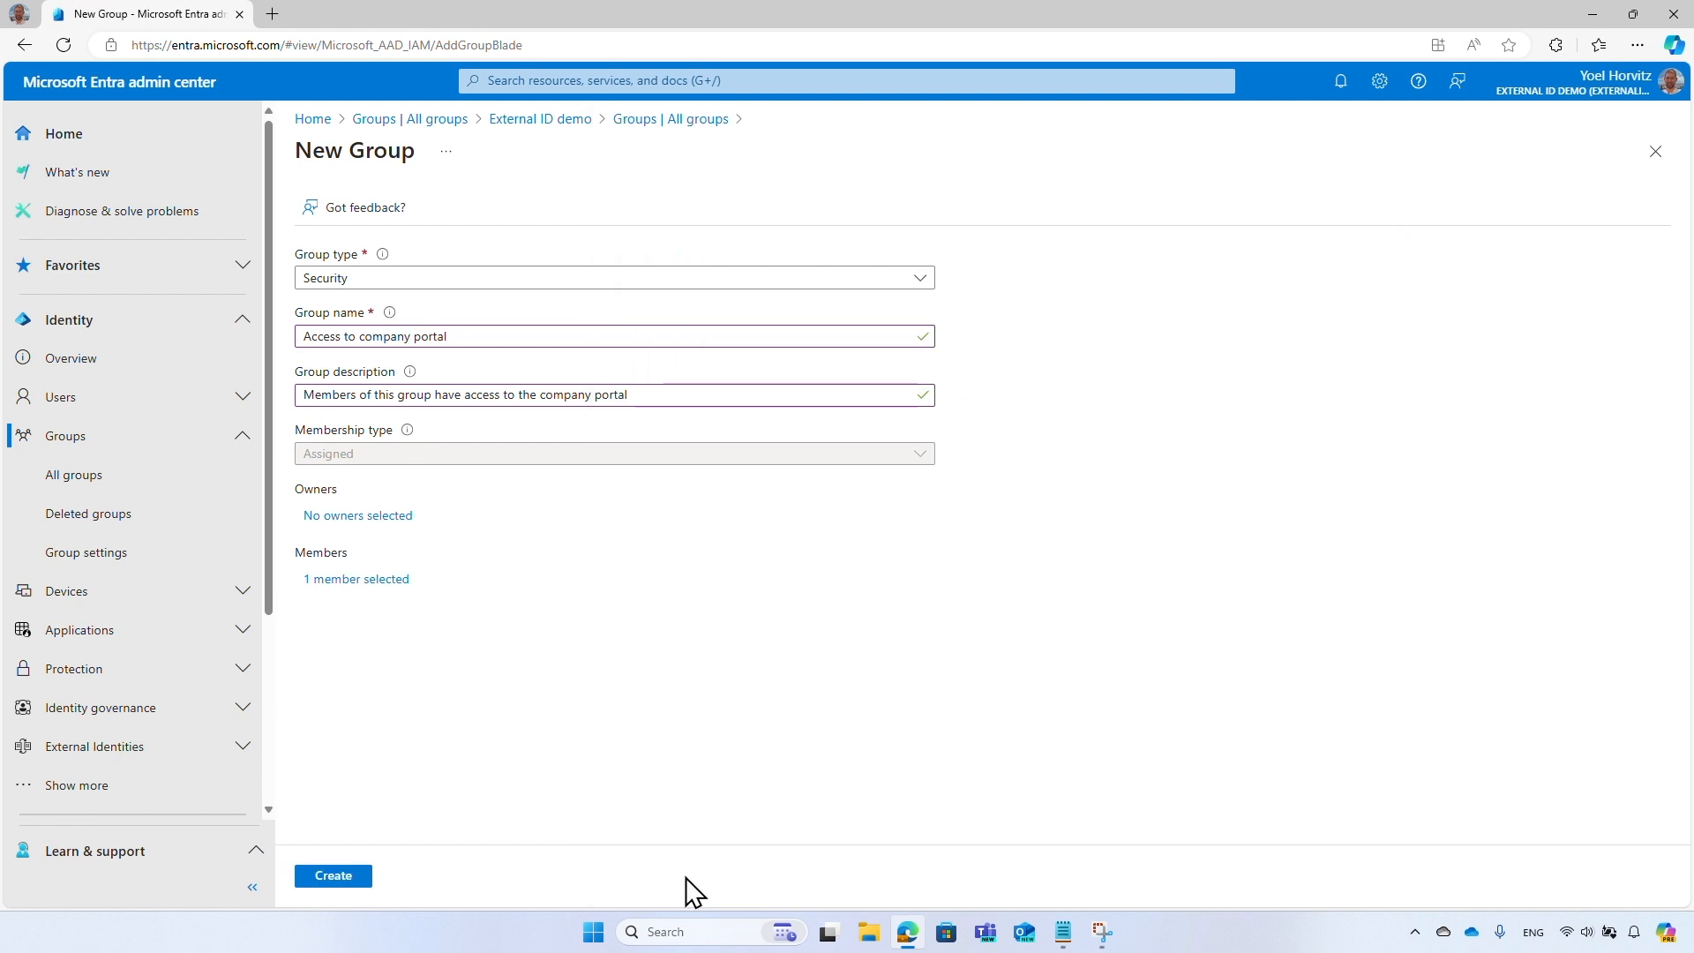
click(334, 876)
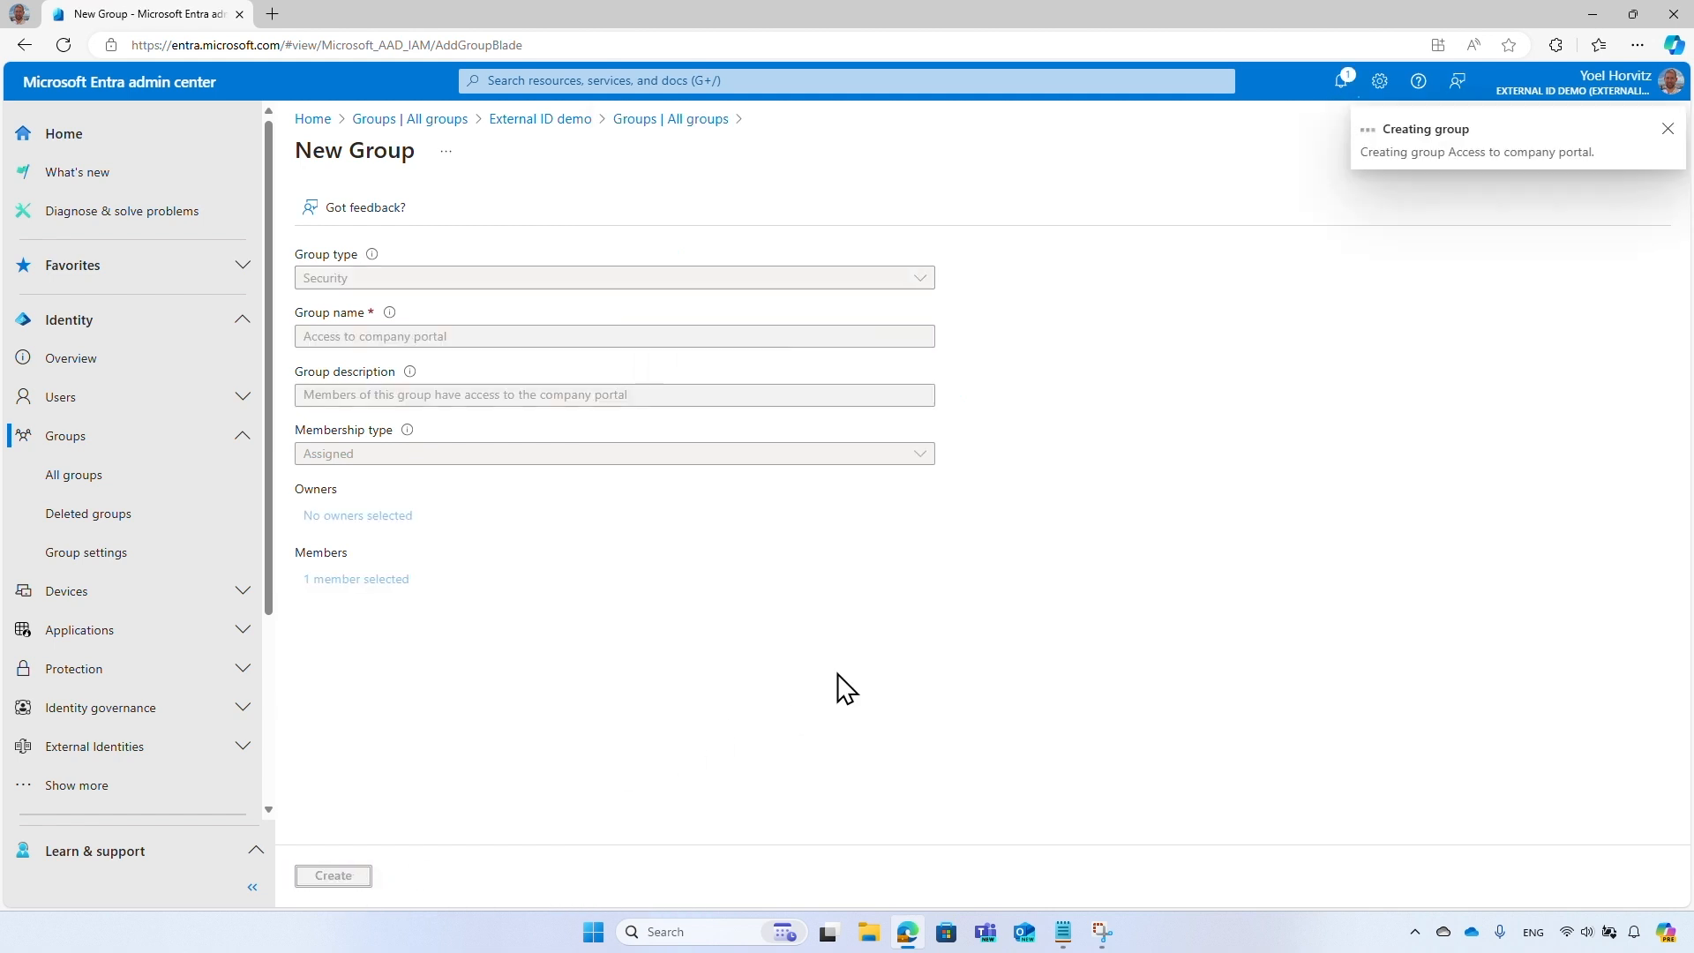
click(332, 875)
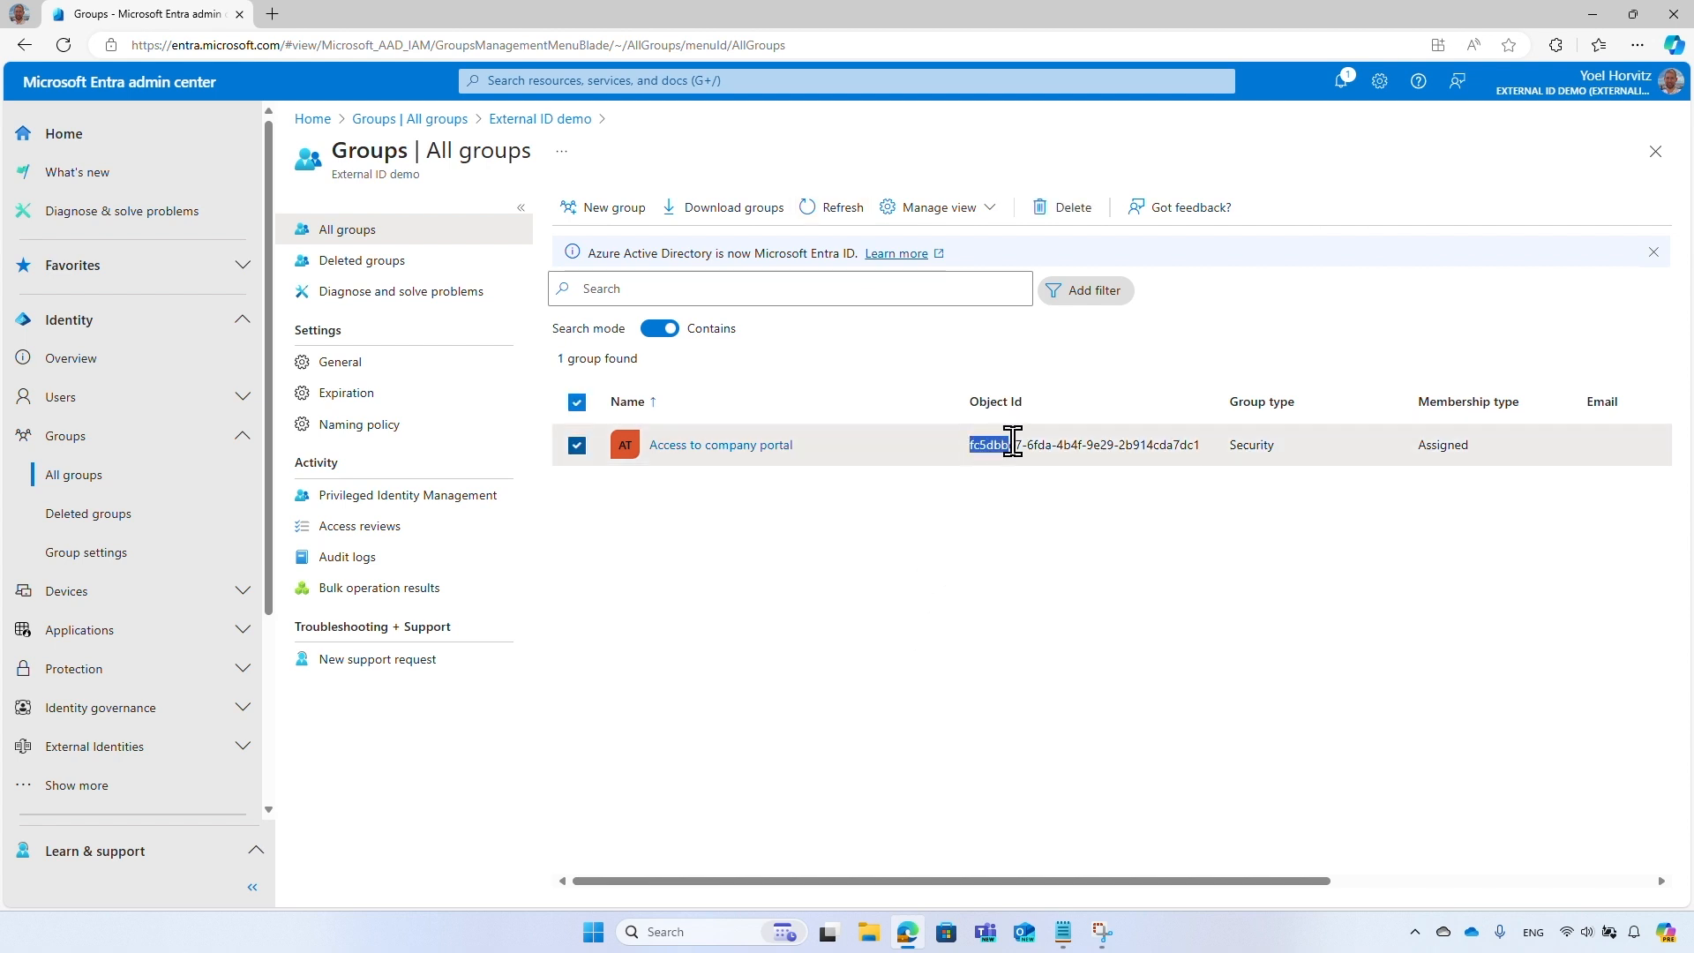
Copy the group's Object Id and open the Woodgrove Groceries demo app registration's token configuration.
drag(1005, 445, 1197, 445)
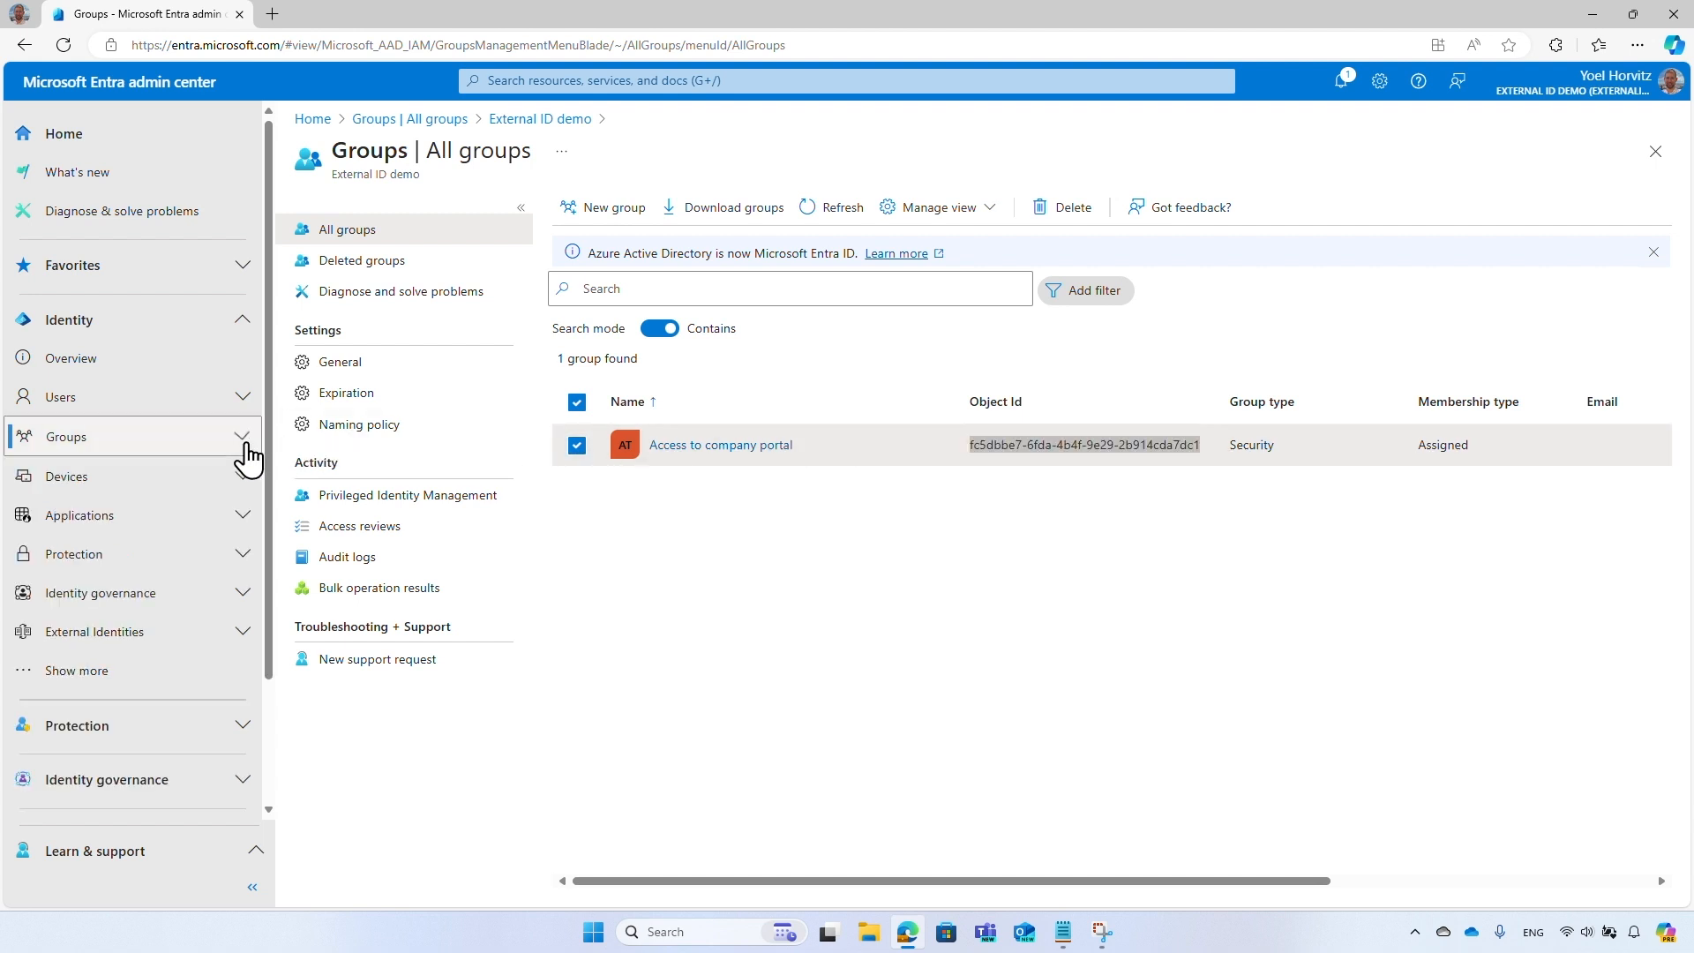
click(78, 513)
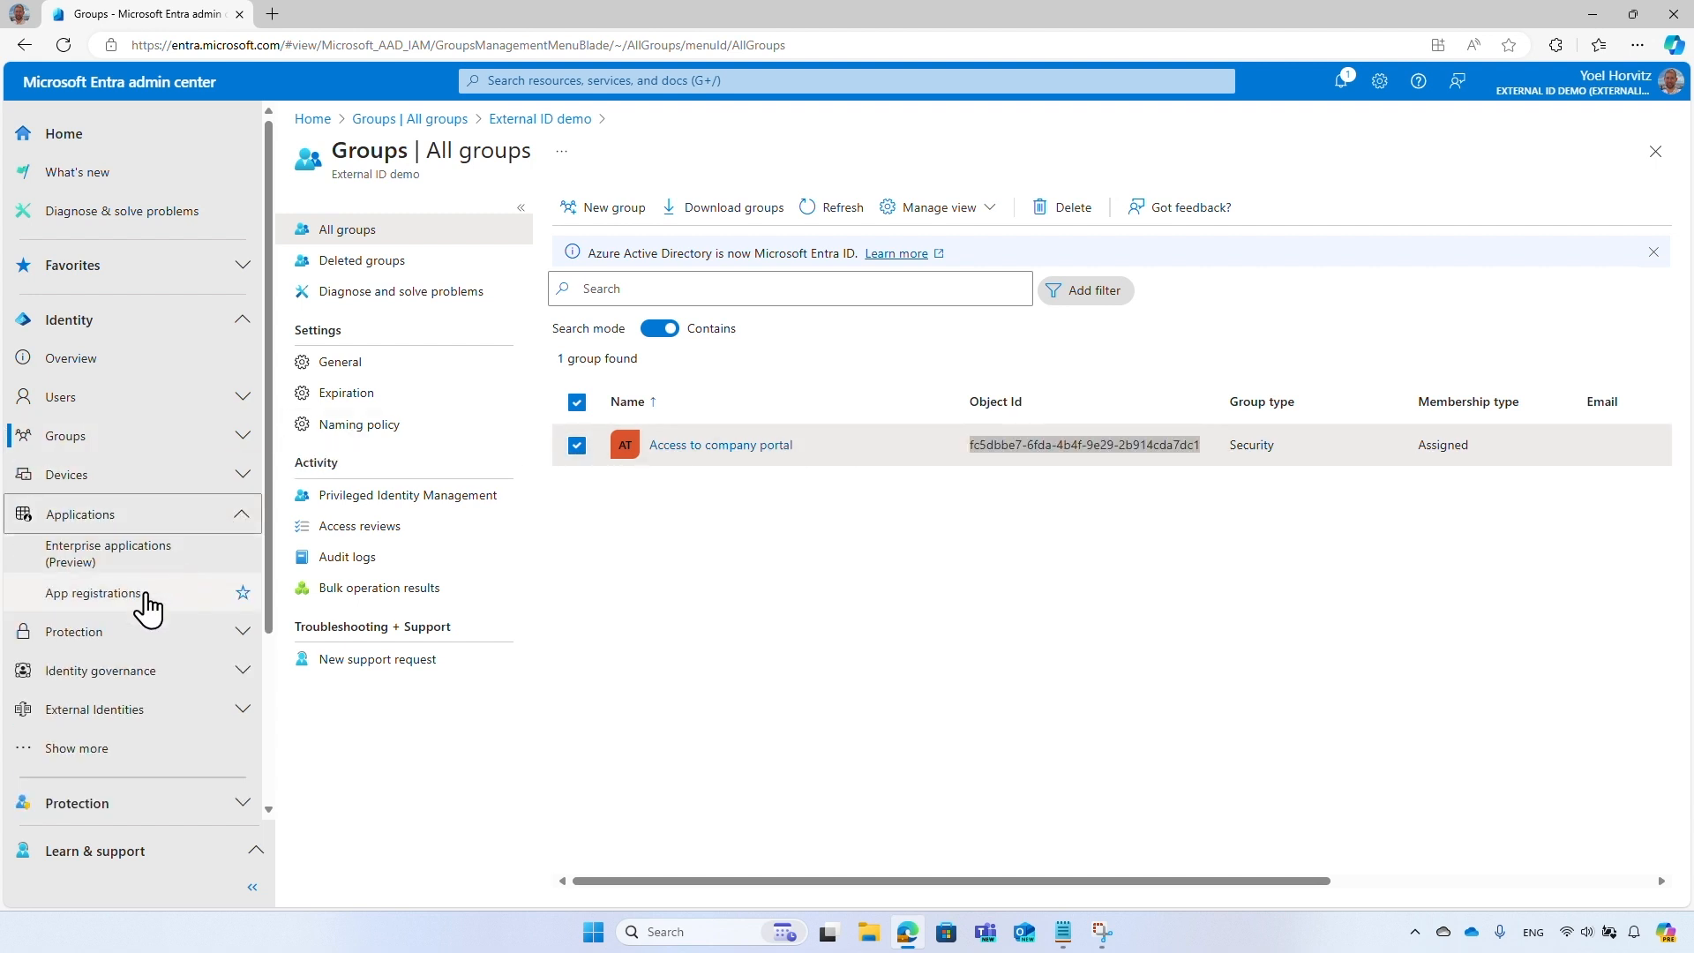
click(91, 593)
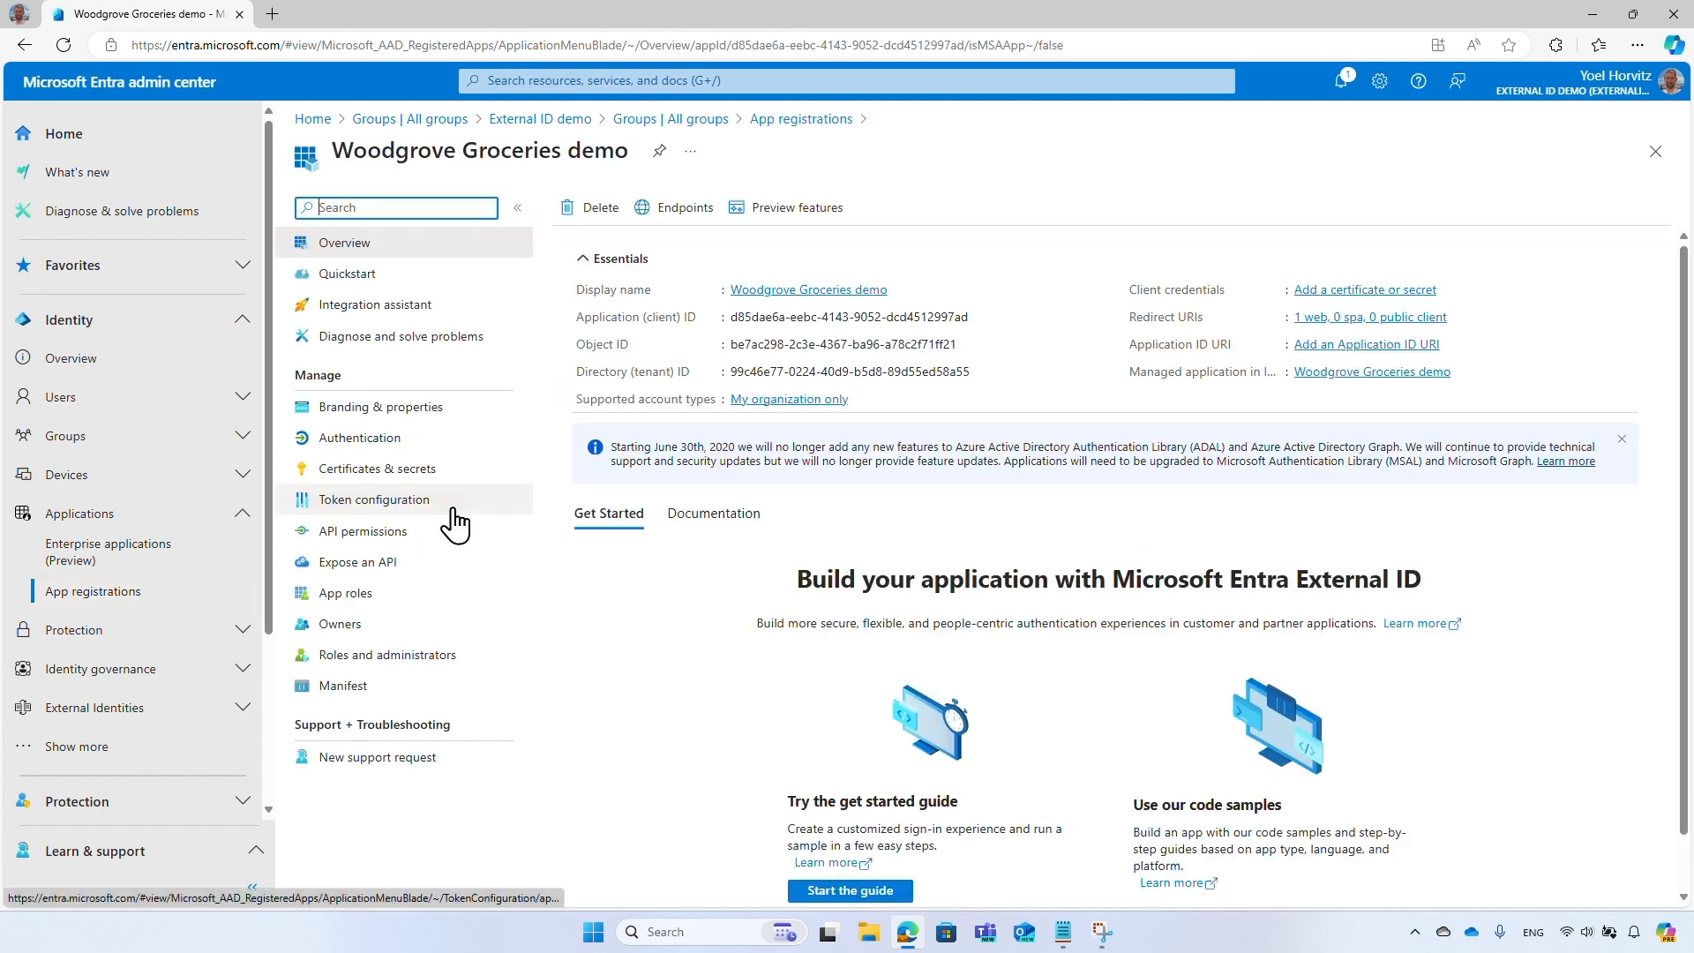
click(376, 500)
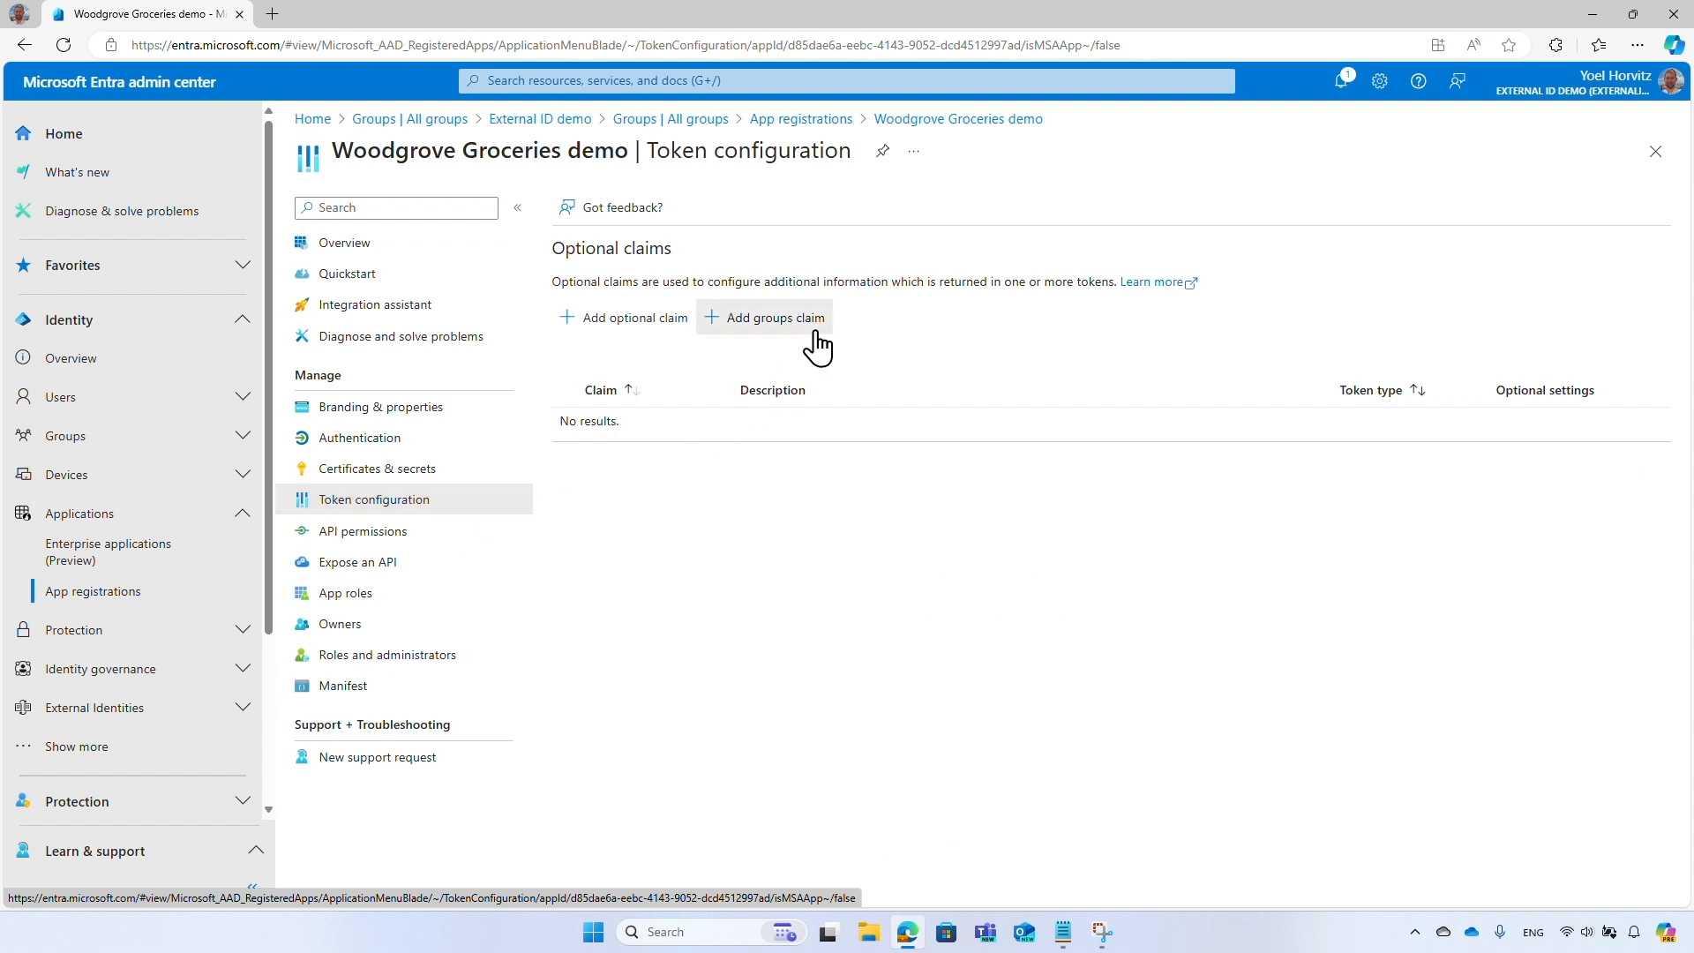
Add a groups claim including security groups as Group IDs for ID, Access and SAML tokens.
click(765, 316)
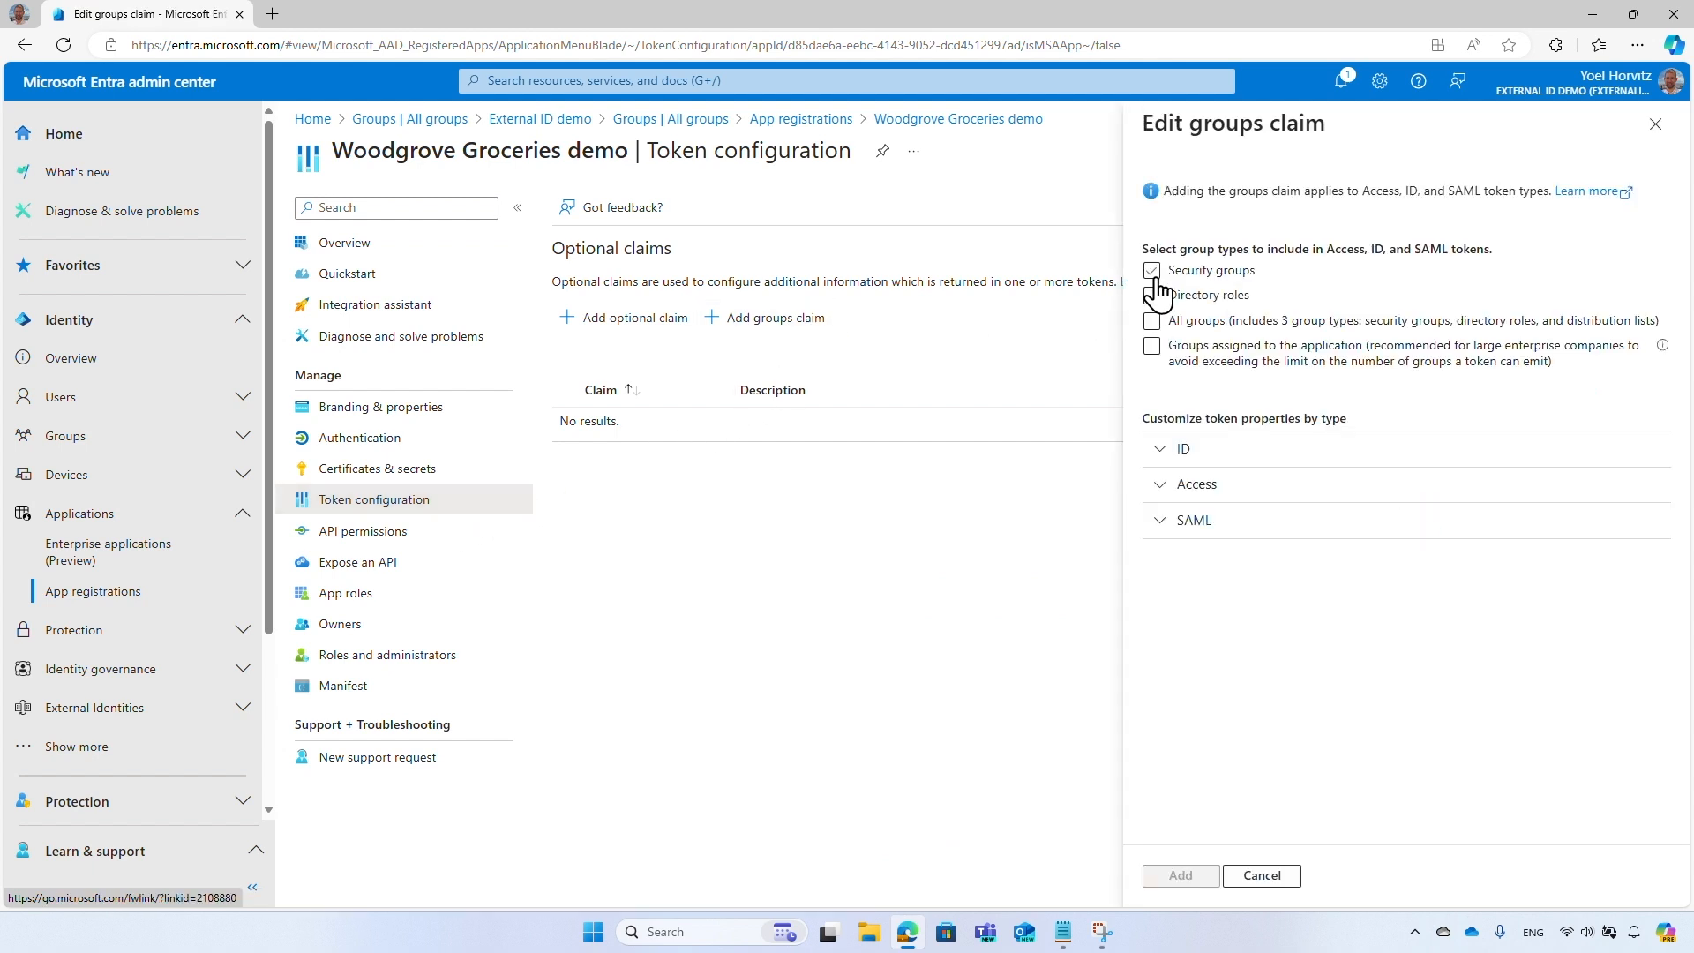
click(1152, 270)
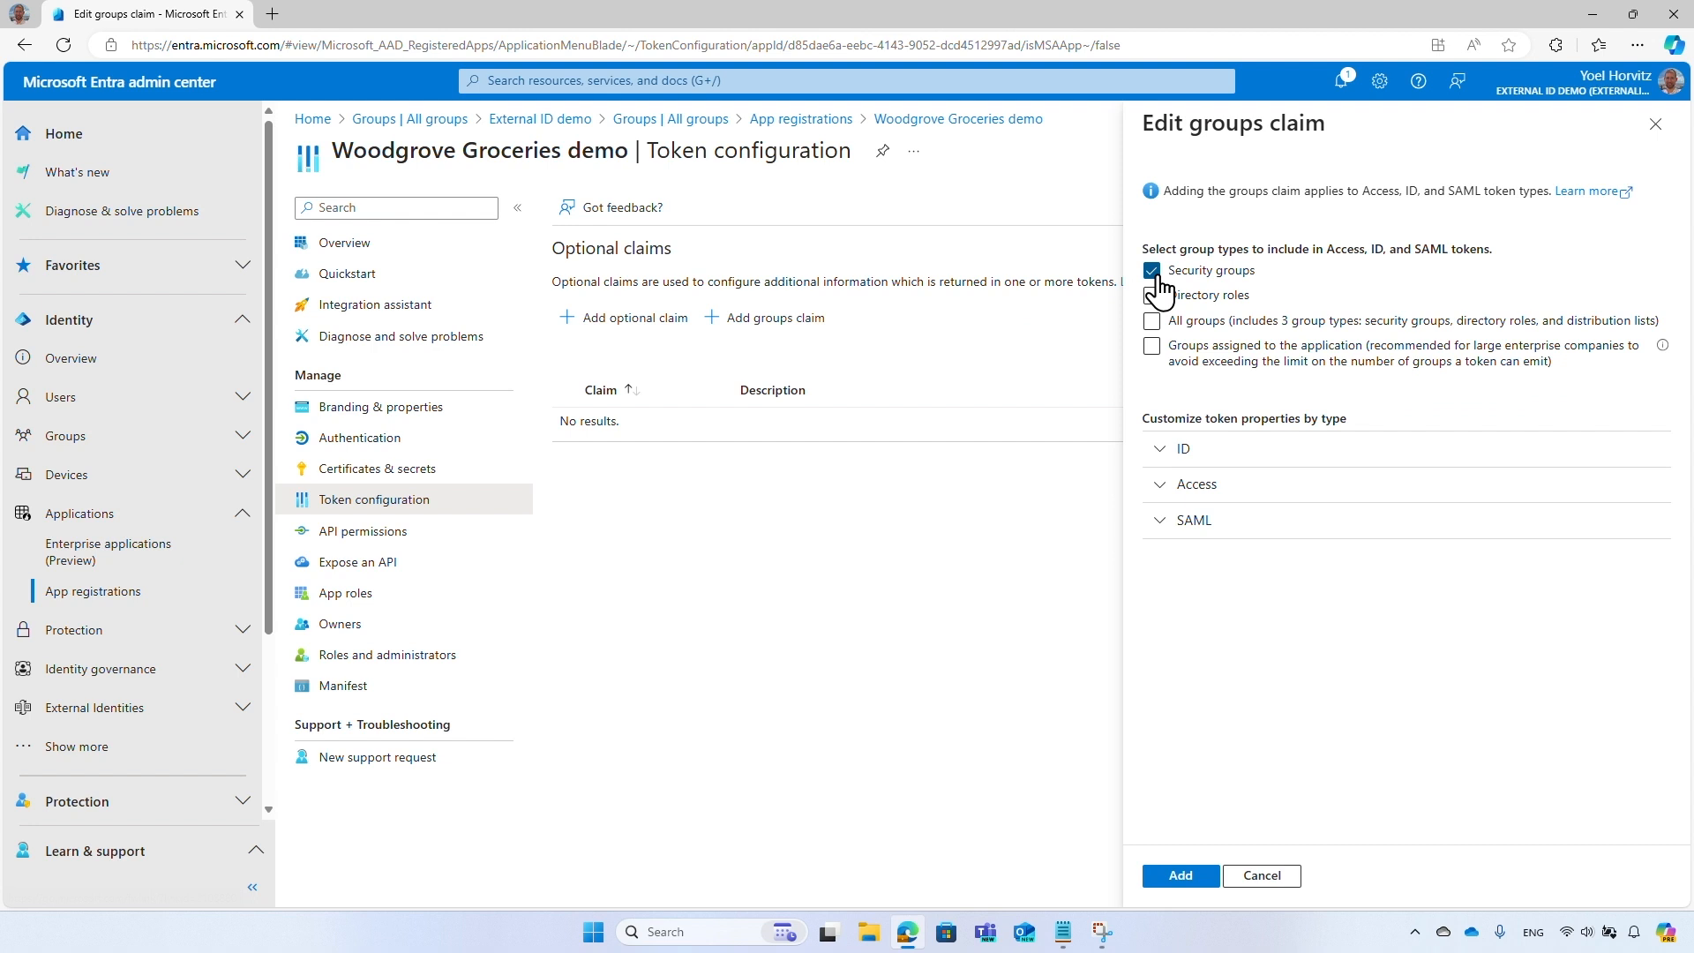
click(1151, 270)
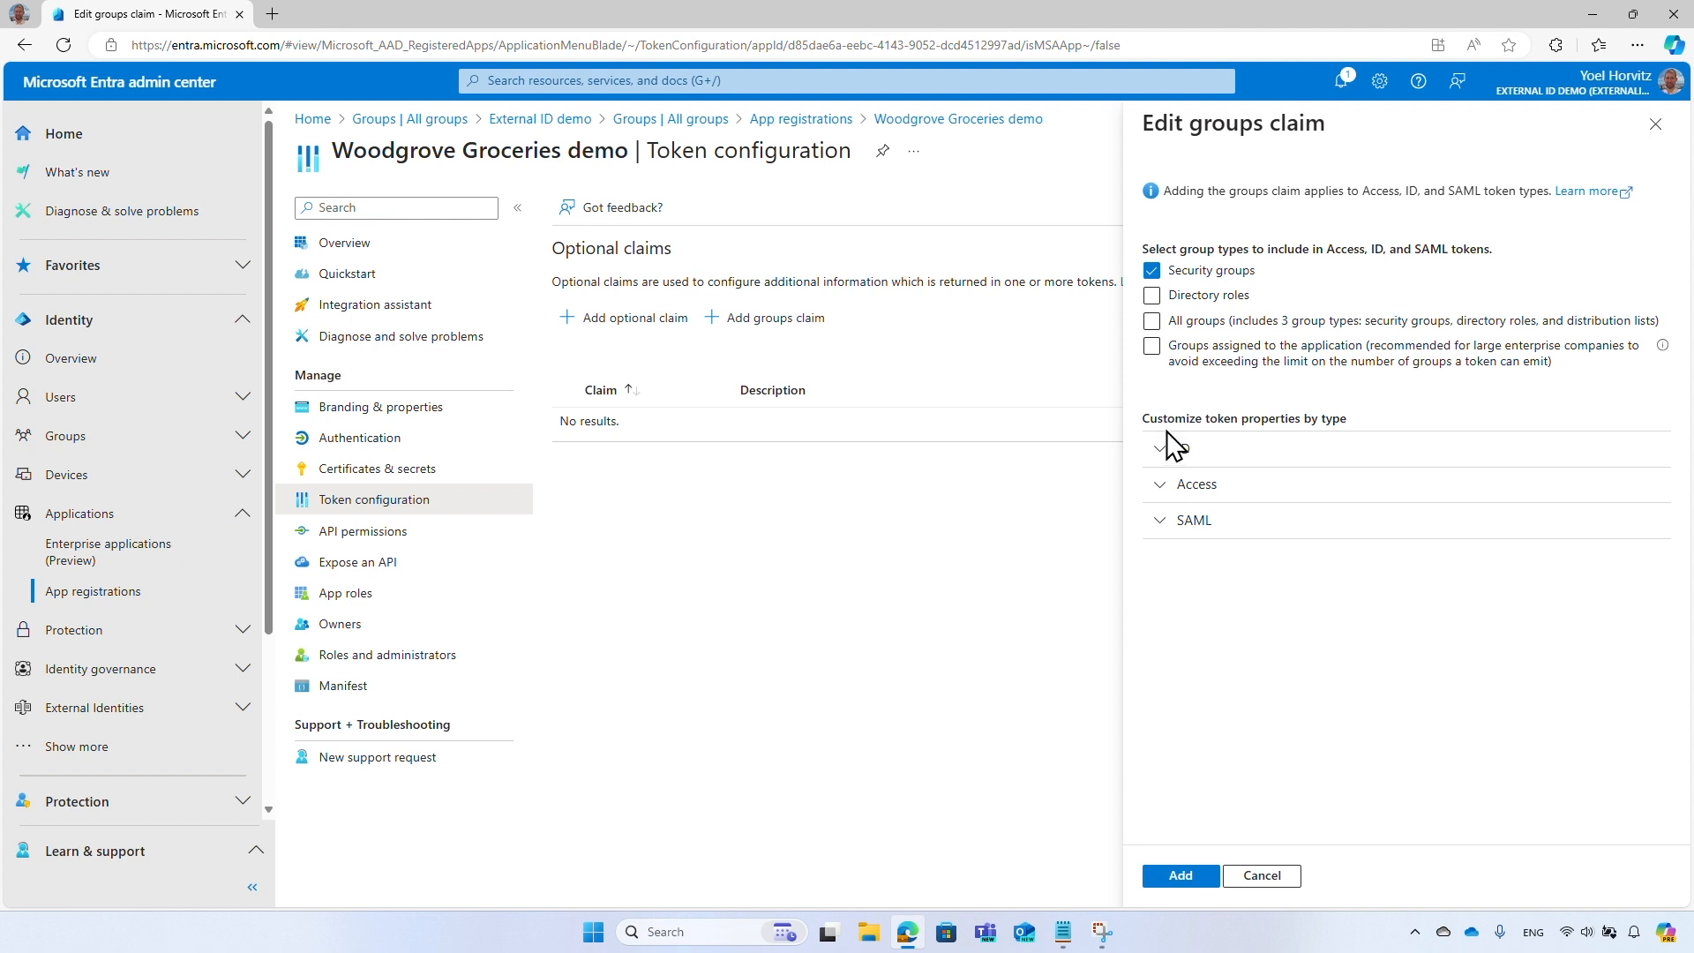
click(1166, 447)
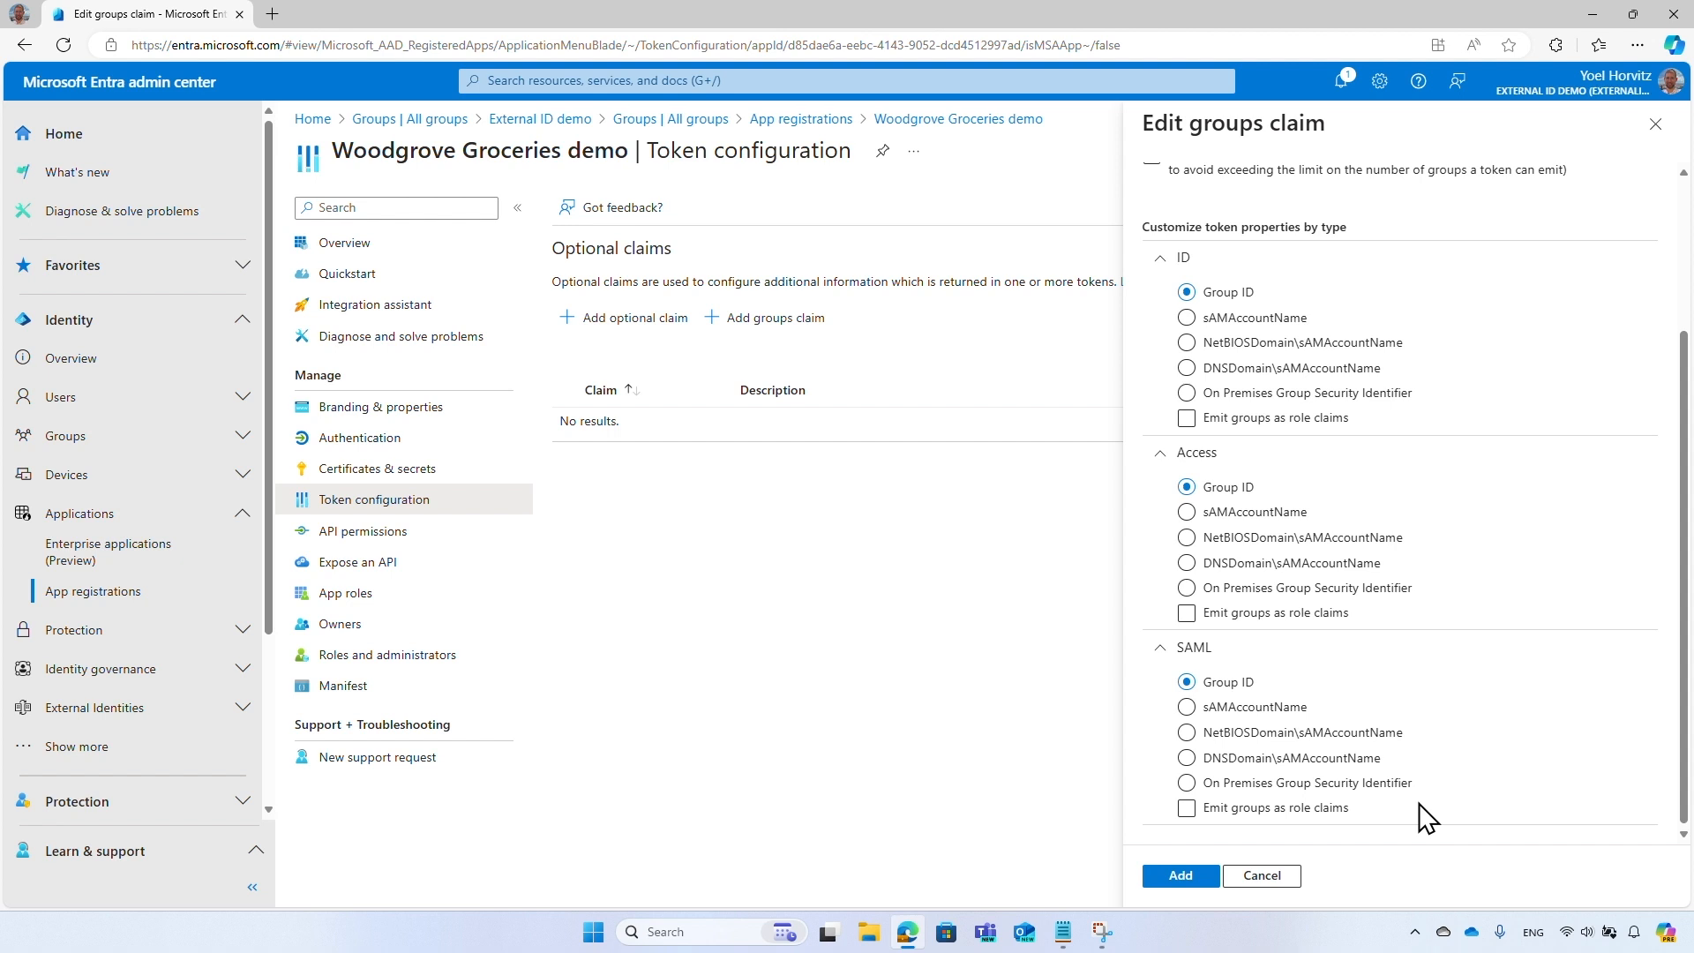
mouse_move(1273, 854)
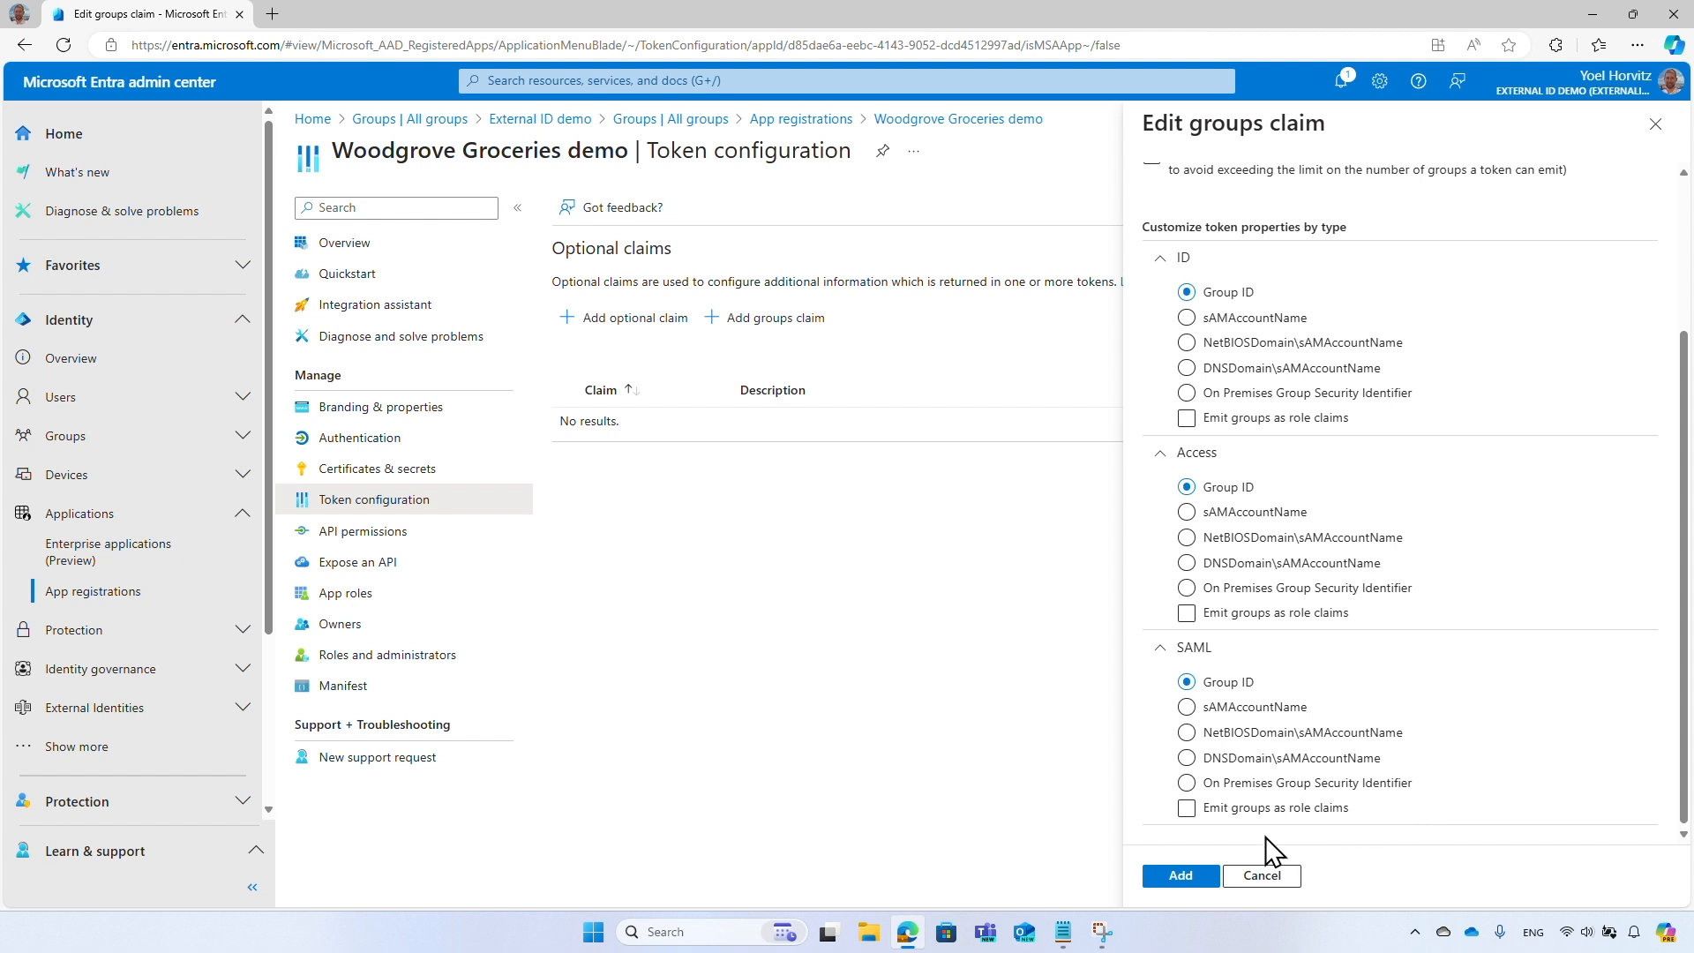
click(1179, 876)
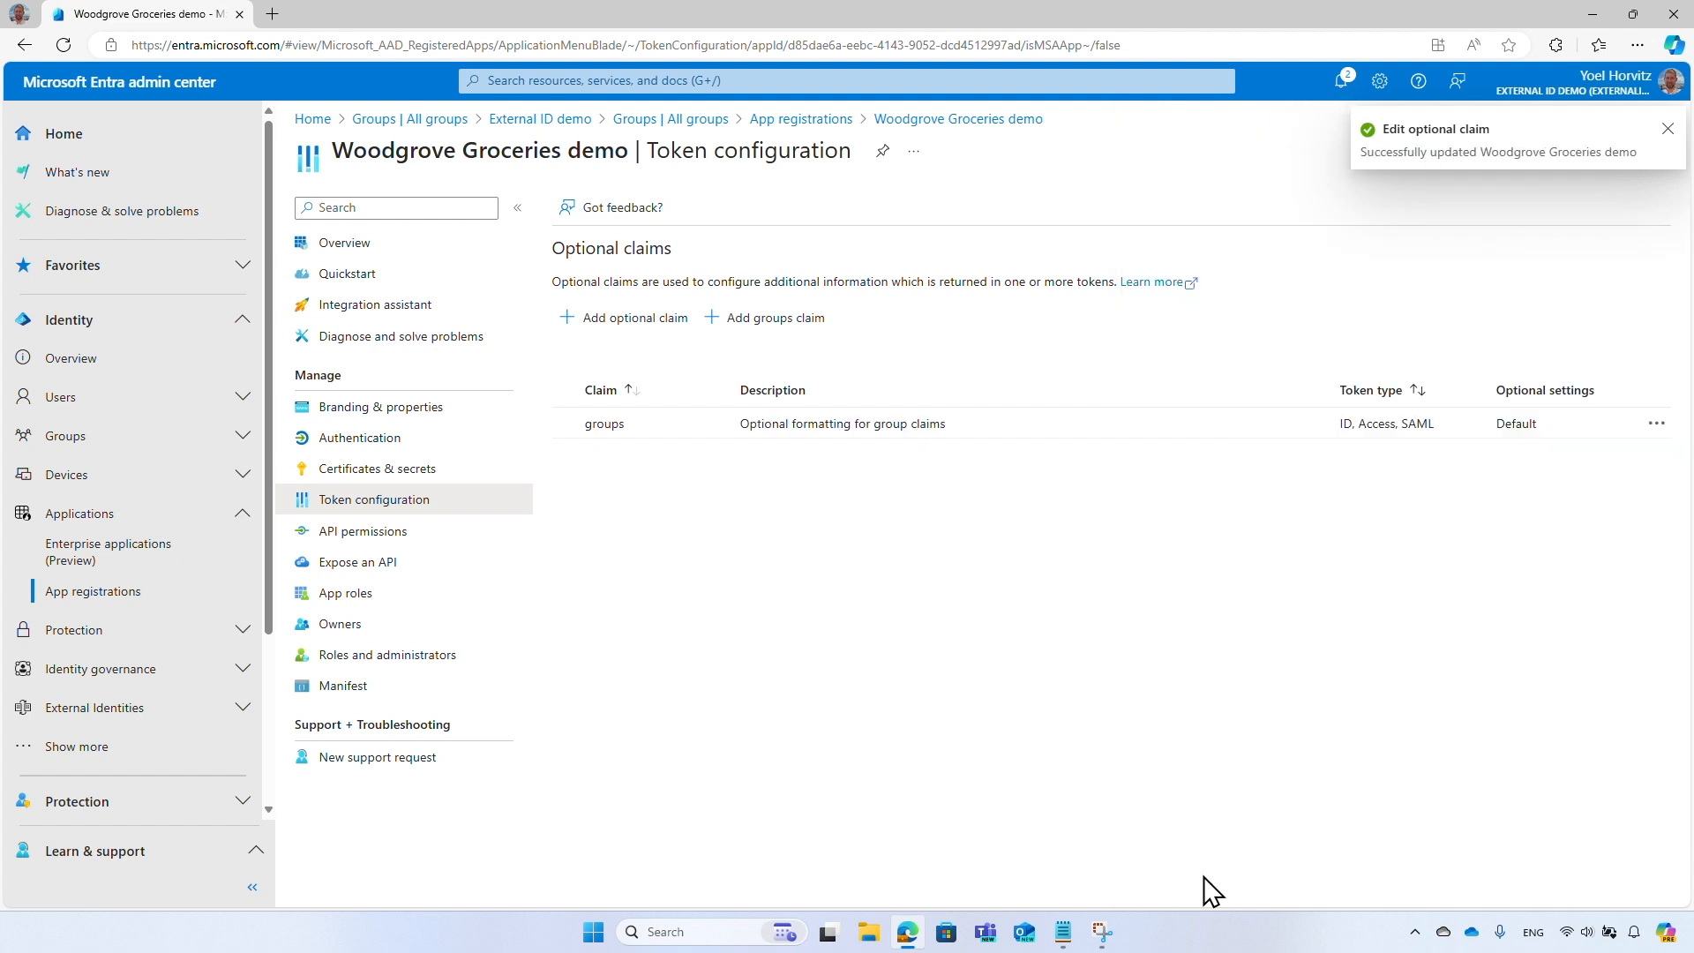
mouse_move(1024, 675)
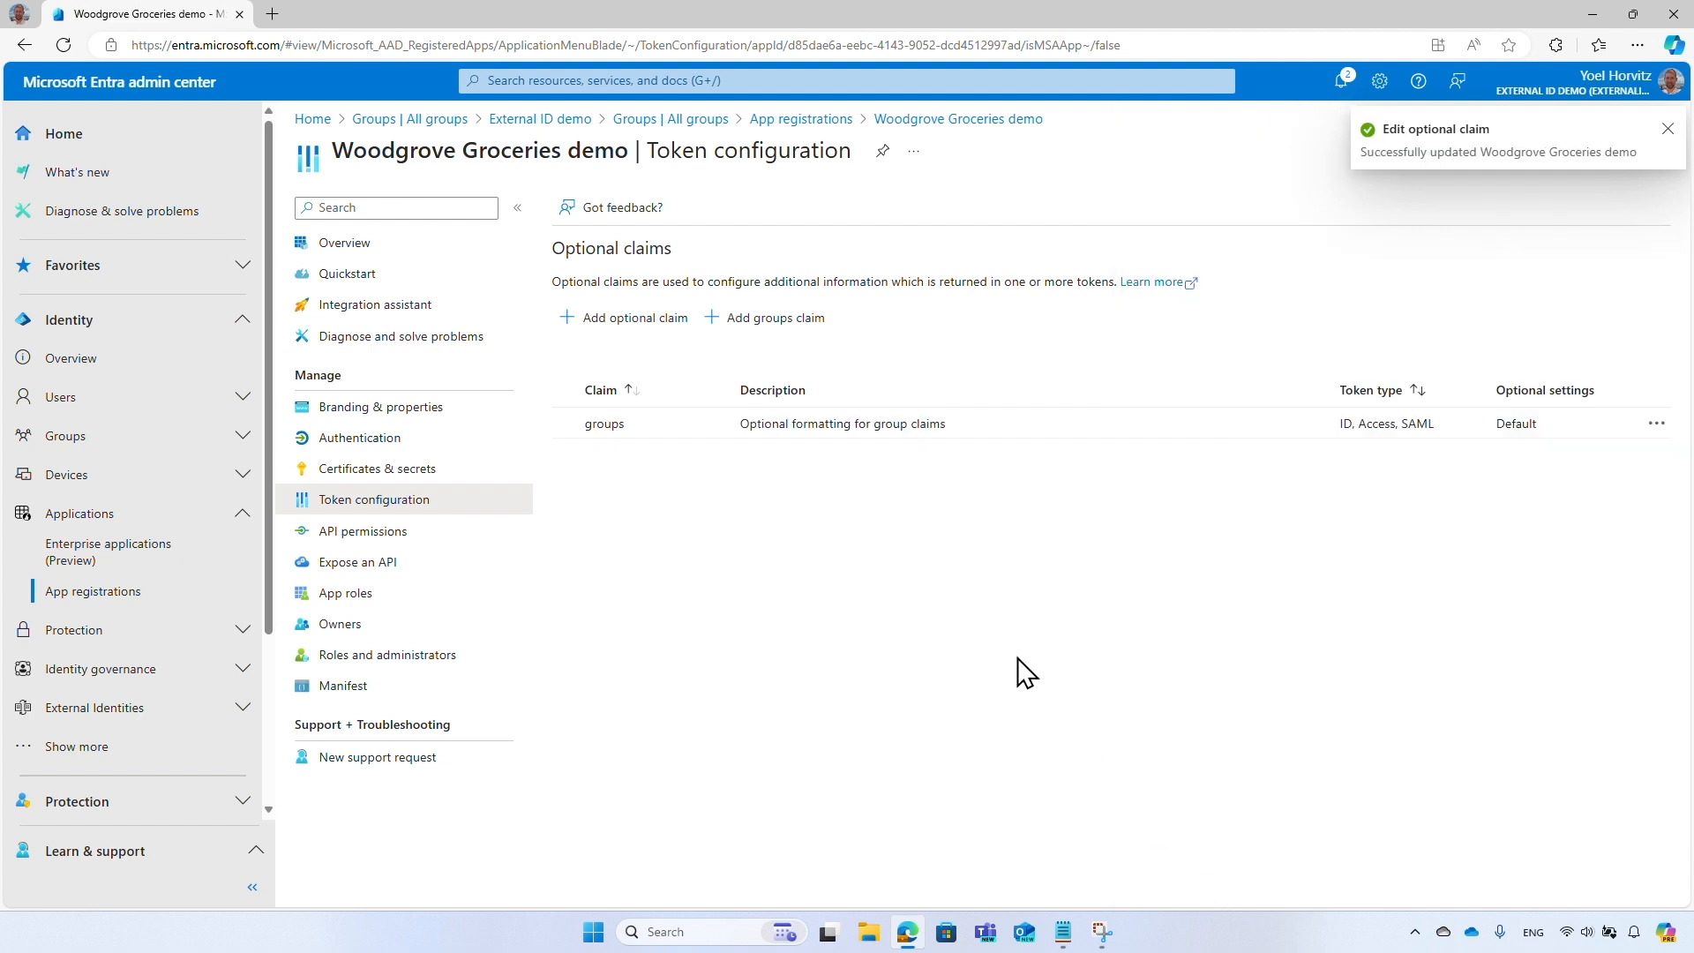
Return to the Entra admin center home page.
click(1668, 129)
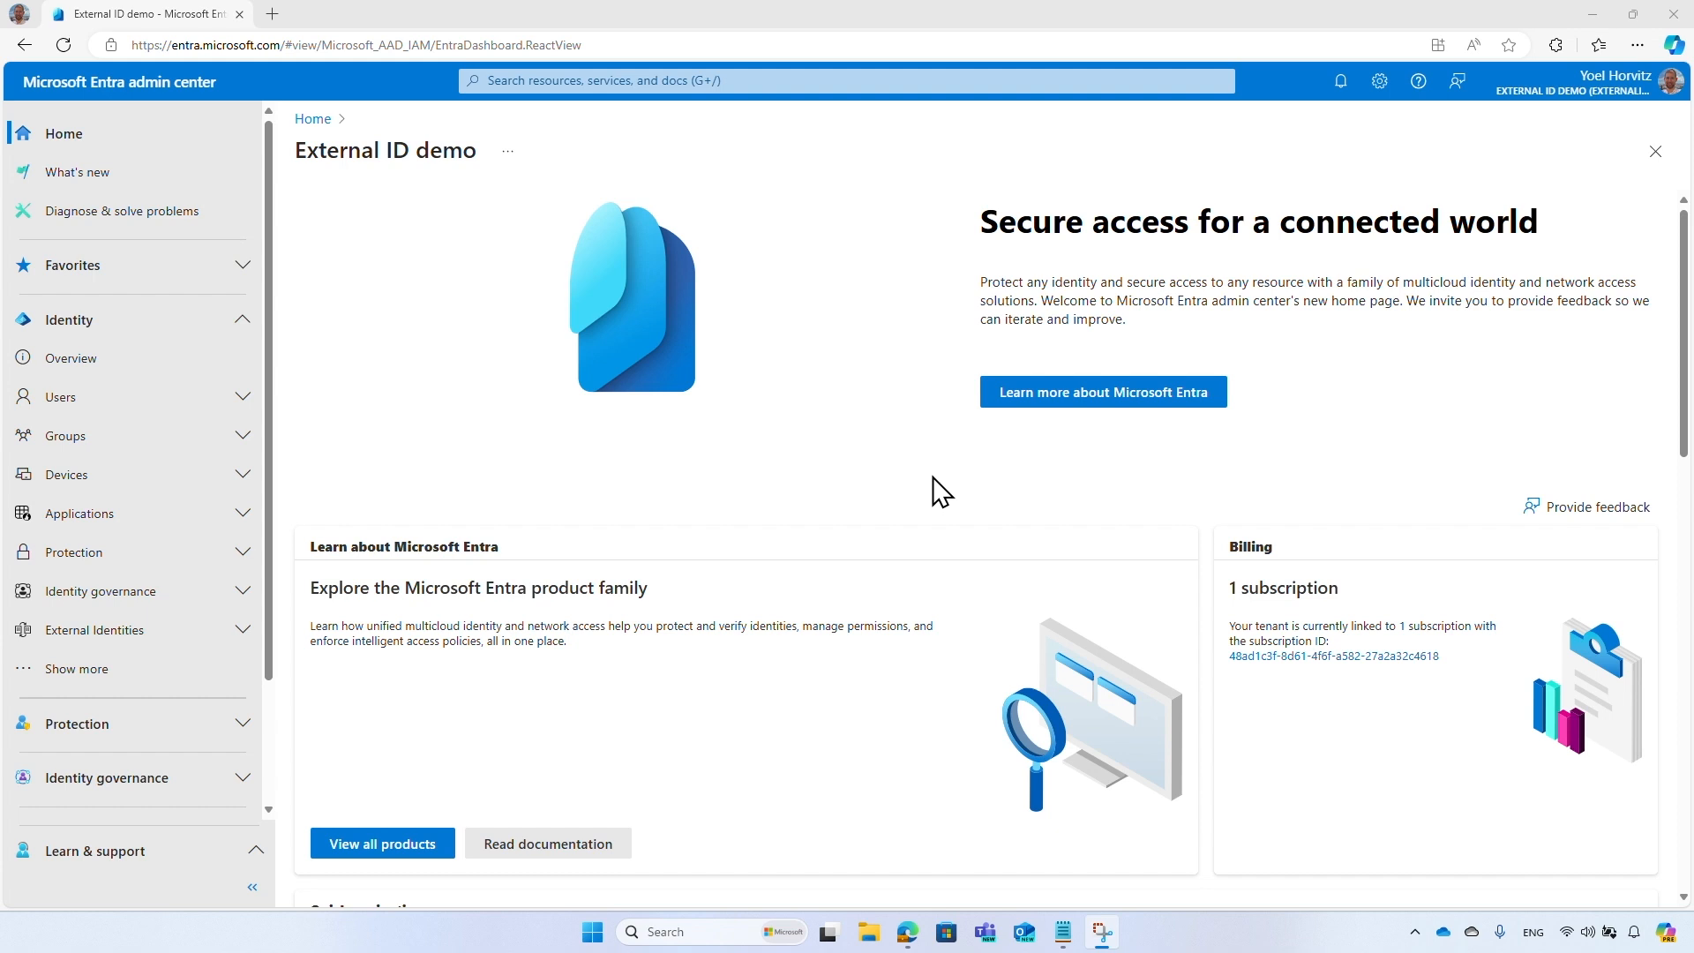
mouse_move(451, 519)
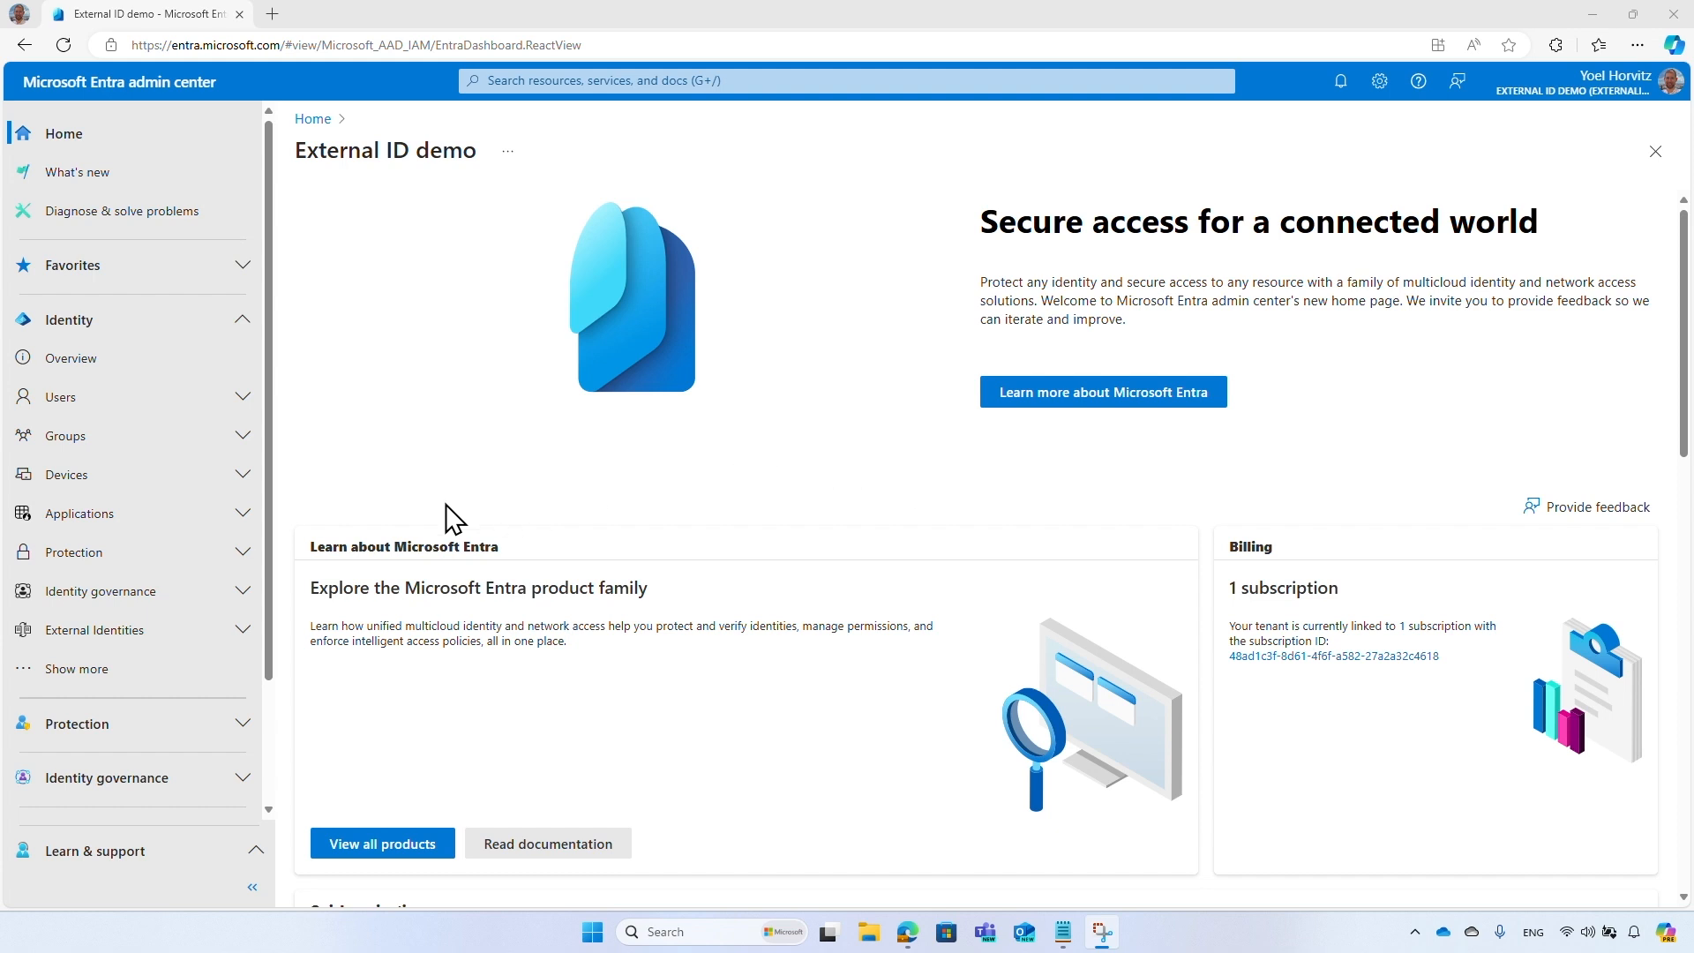
Open the Woodgrove Groceries demo registration's JSON manifest.
click(78, 513)
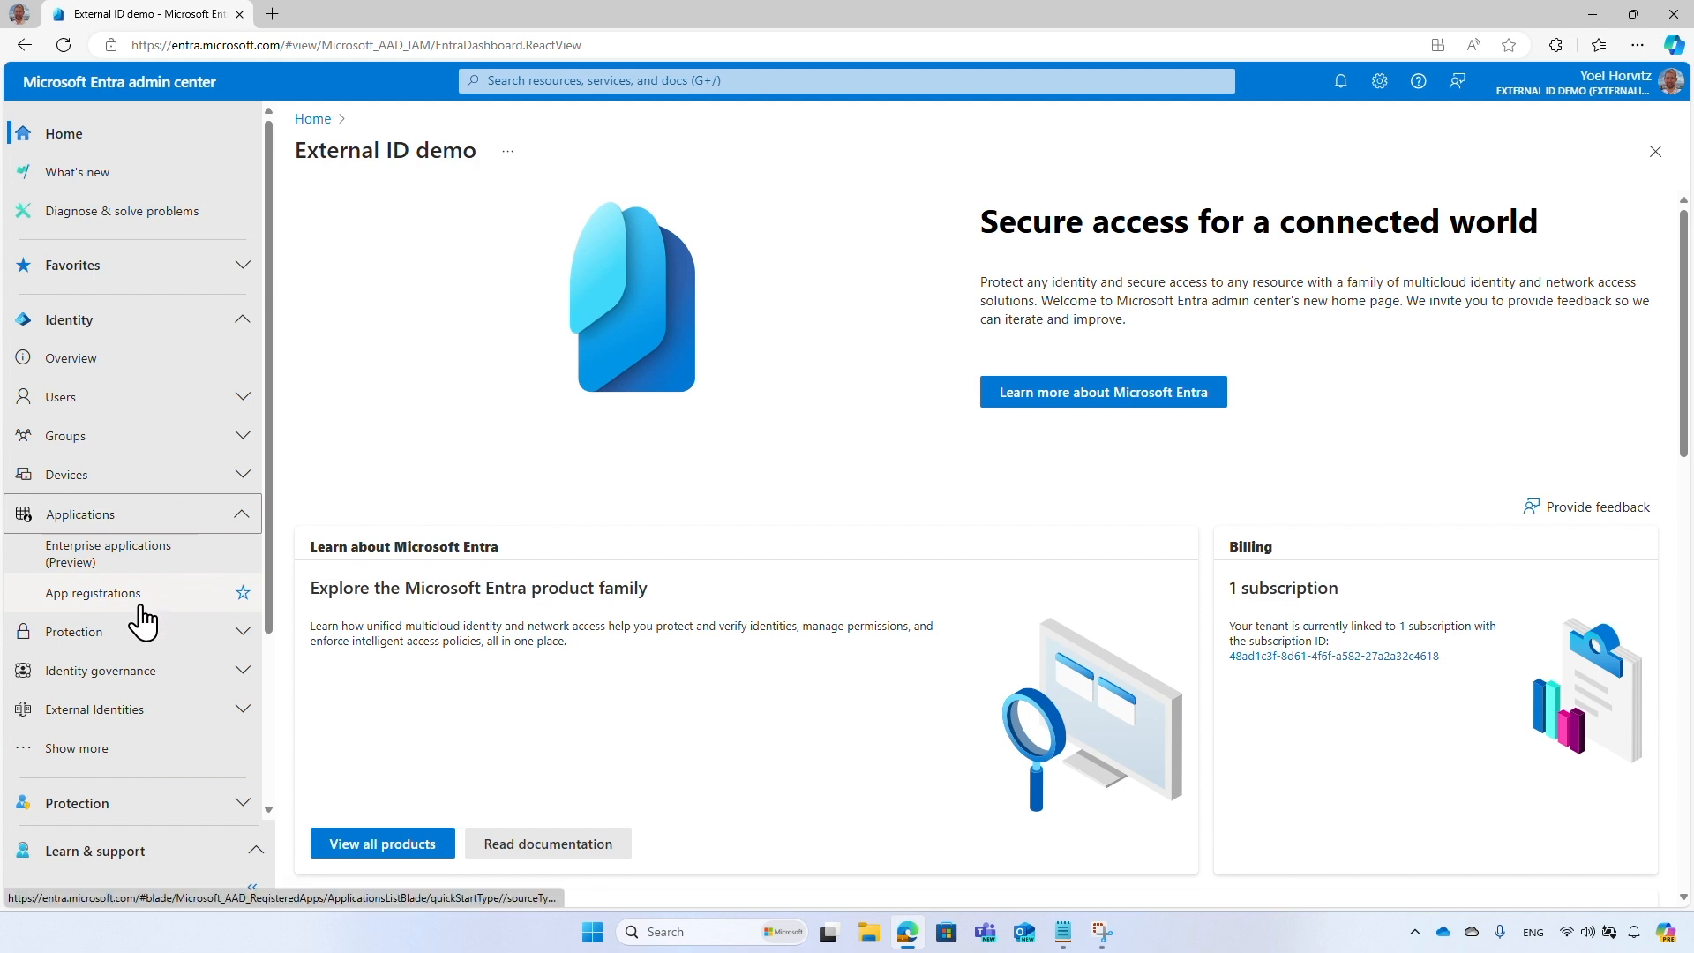
click(90, 593)
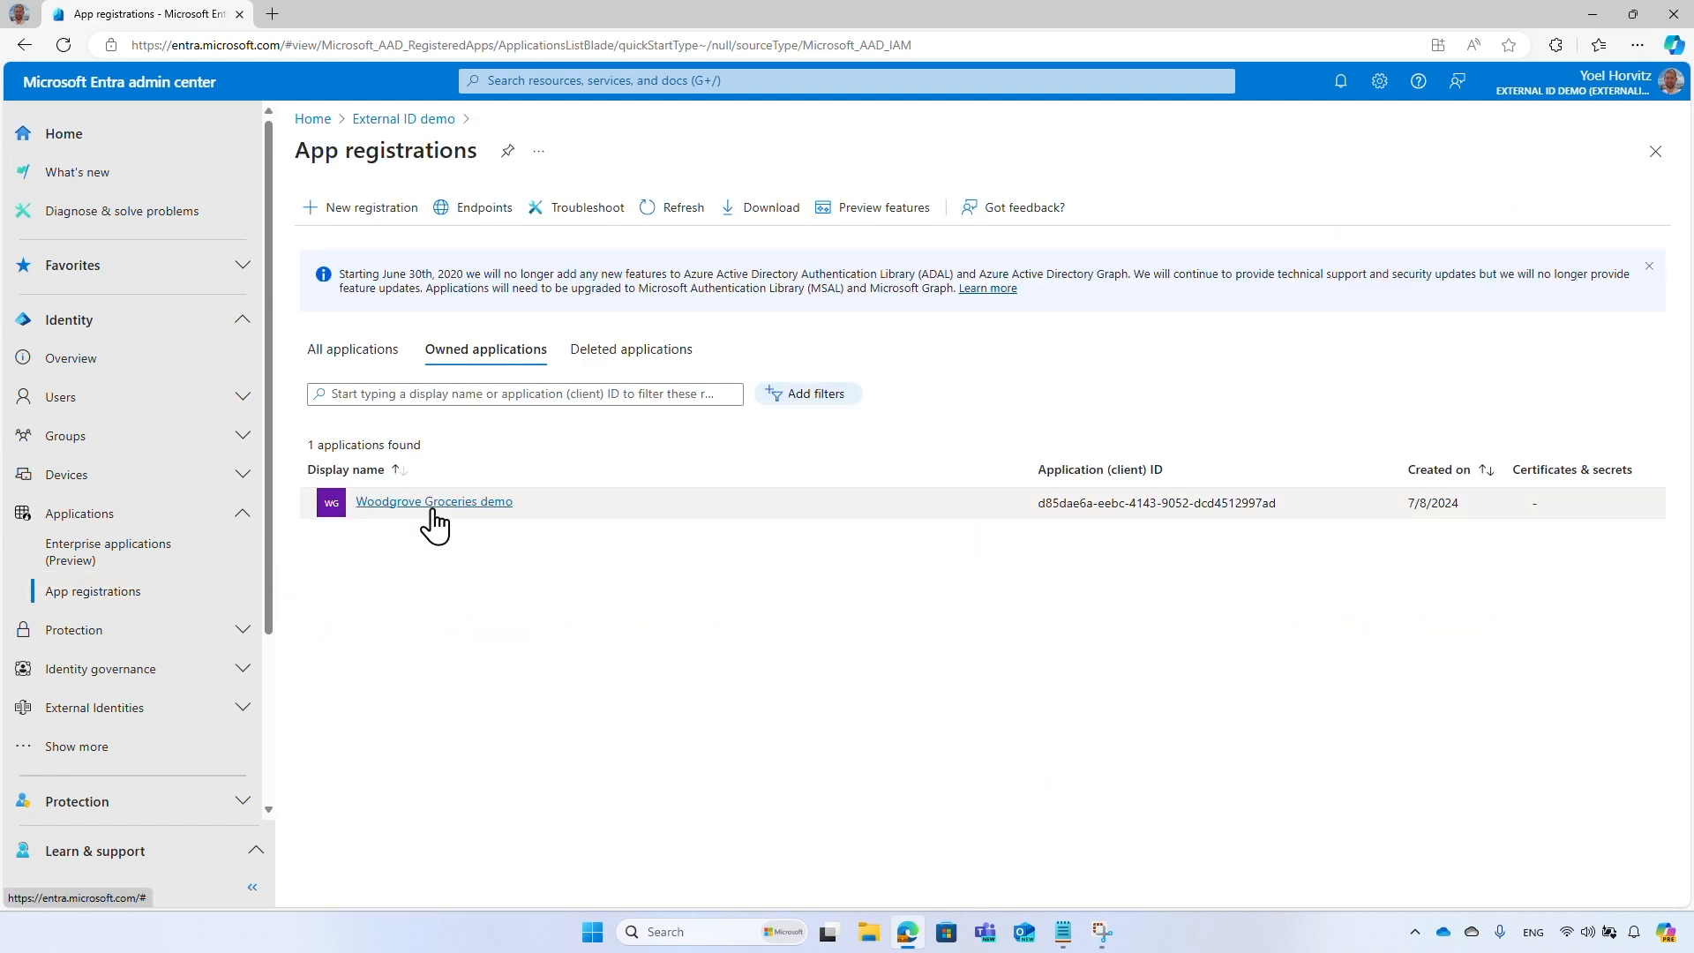
click(434, 499)
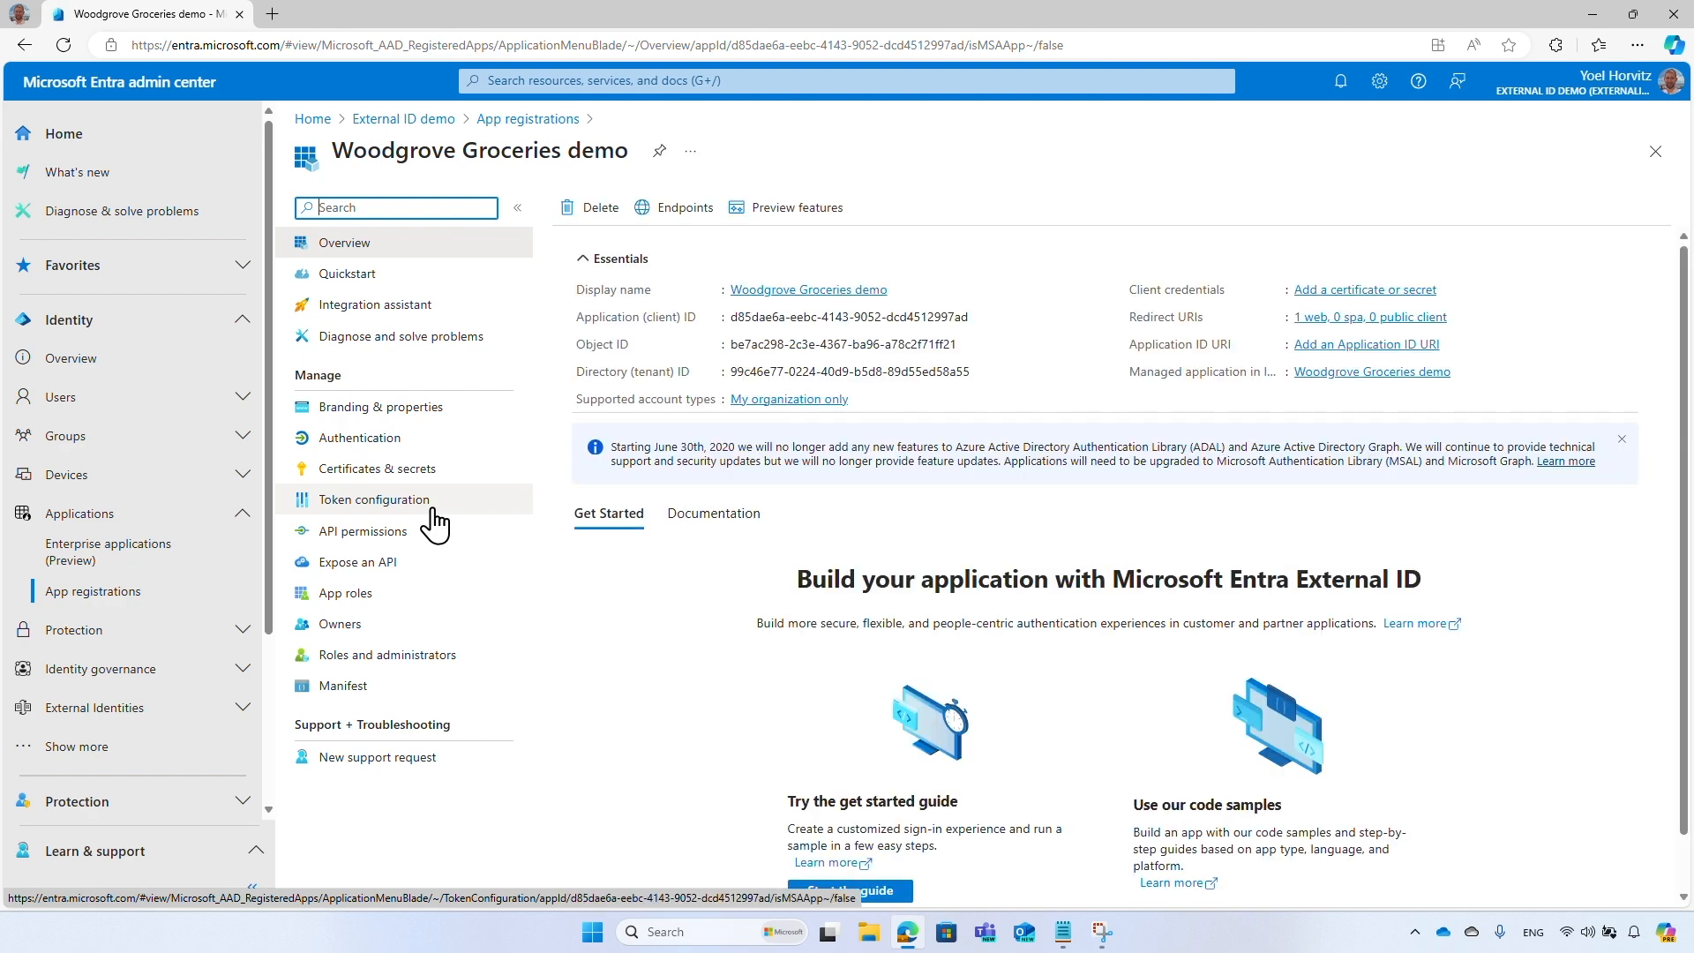
click(343, 684)
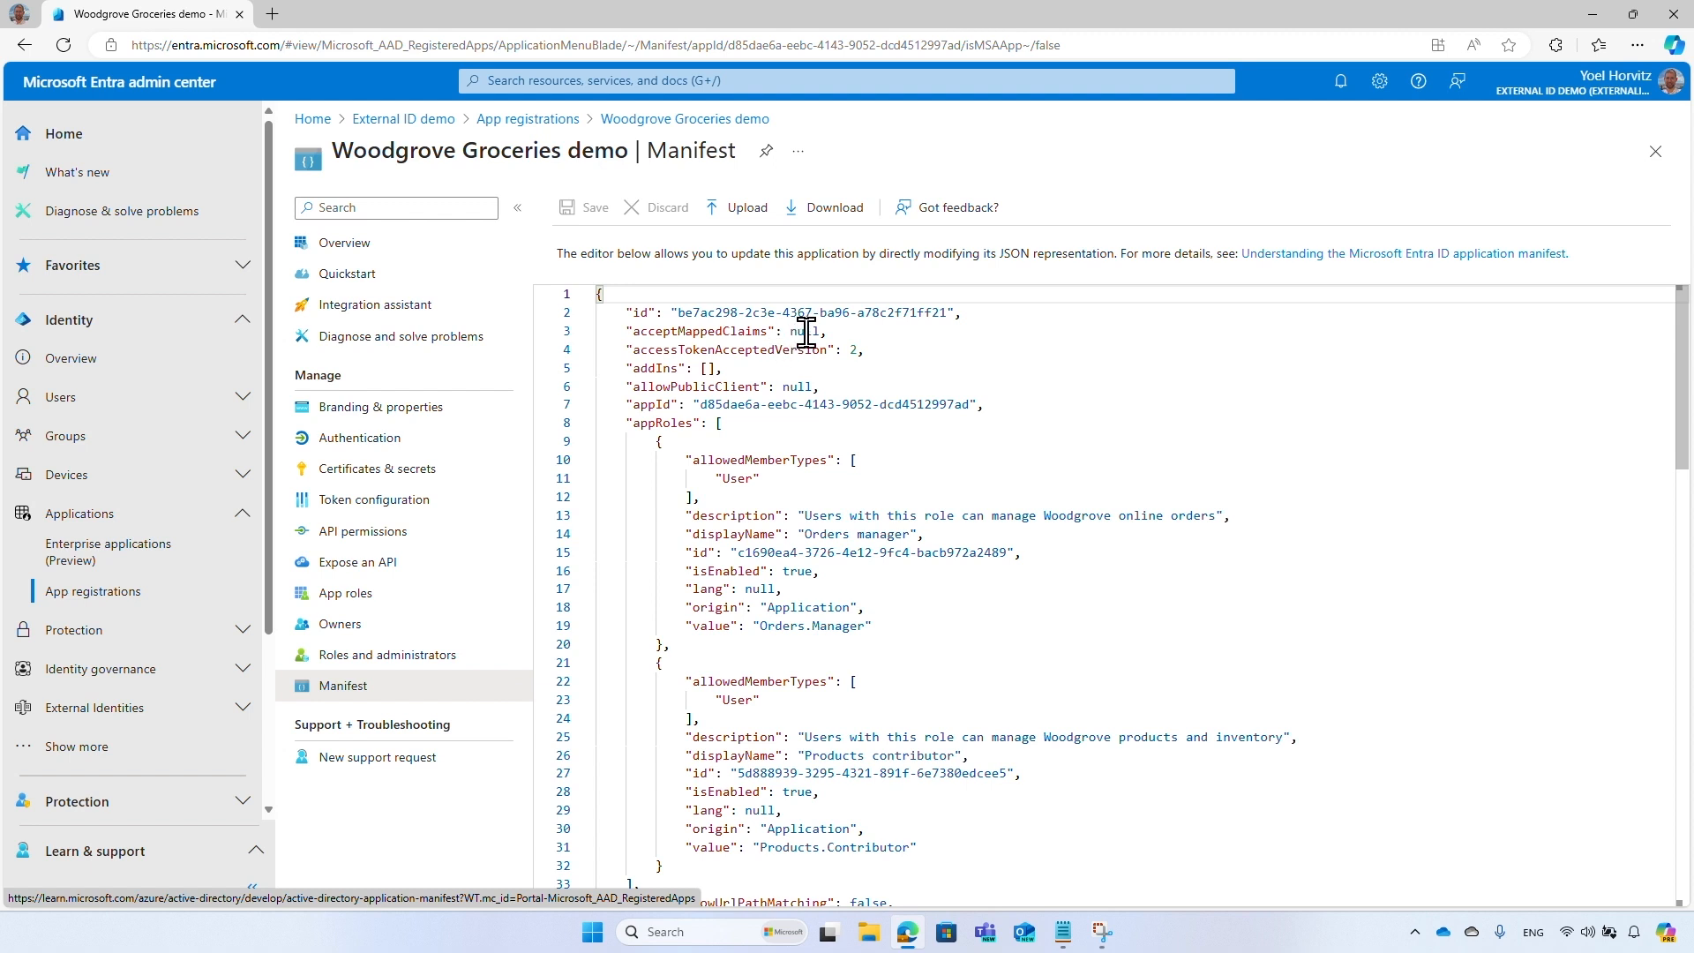
Change acceptMappedClaims from null to true and save the manifest.
text(t)
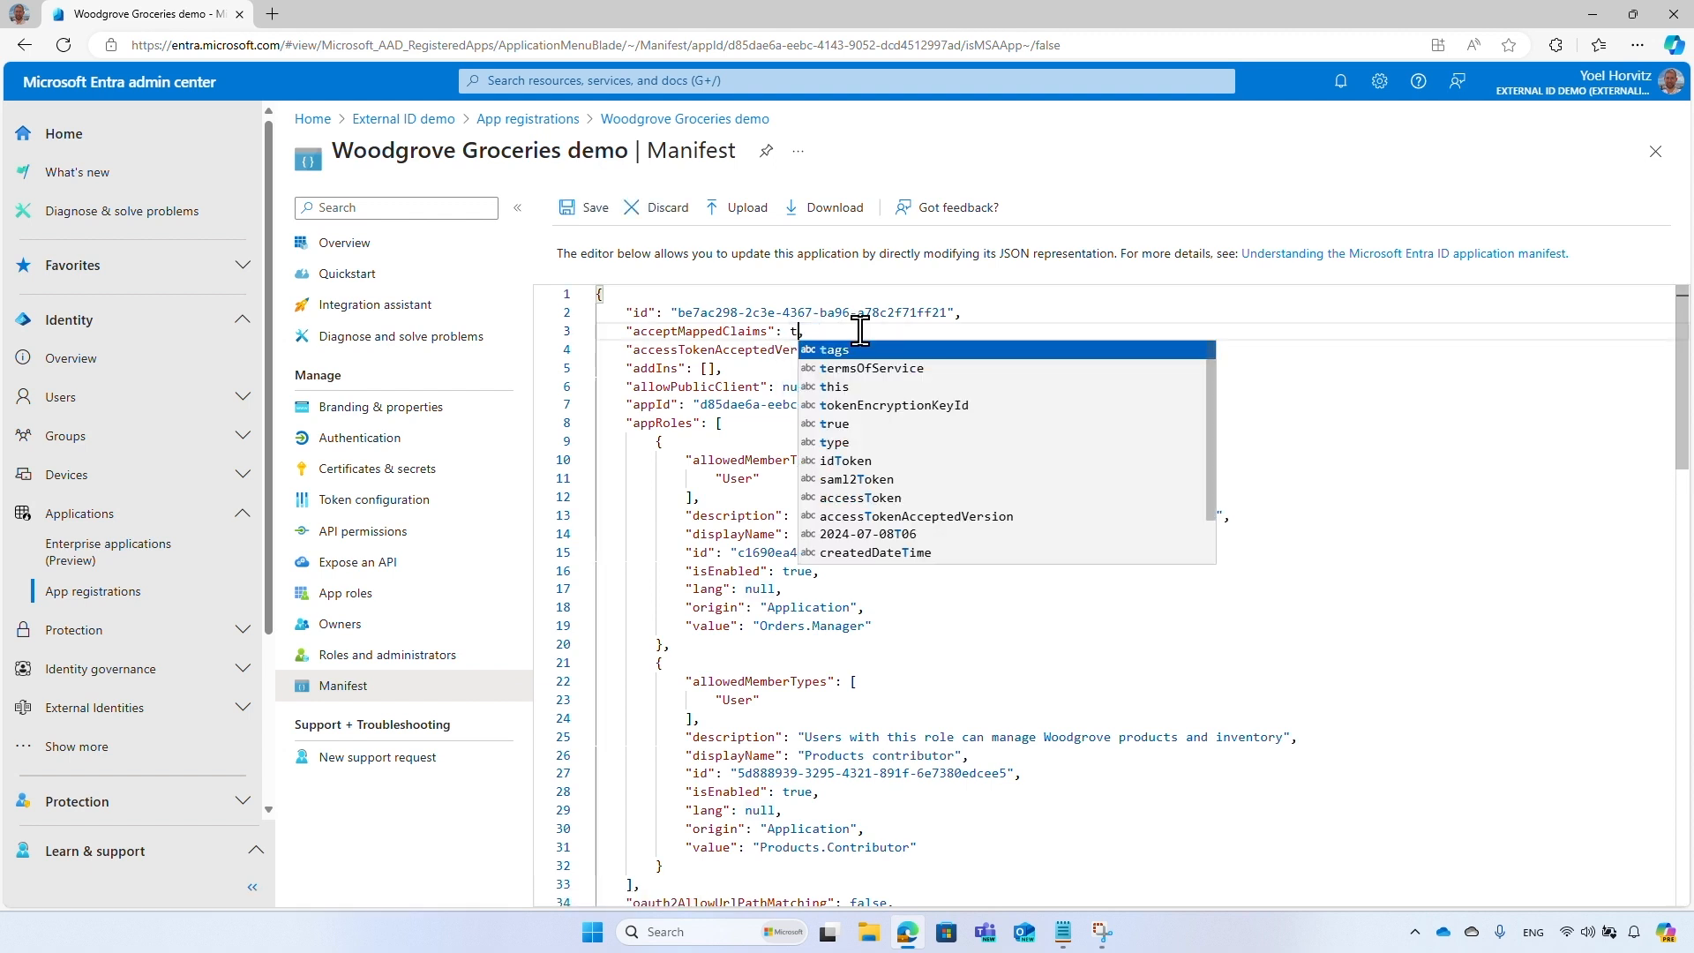
text(rue)
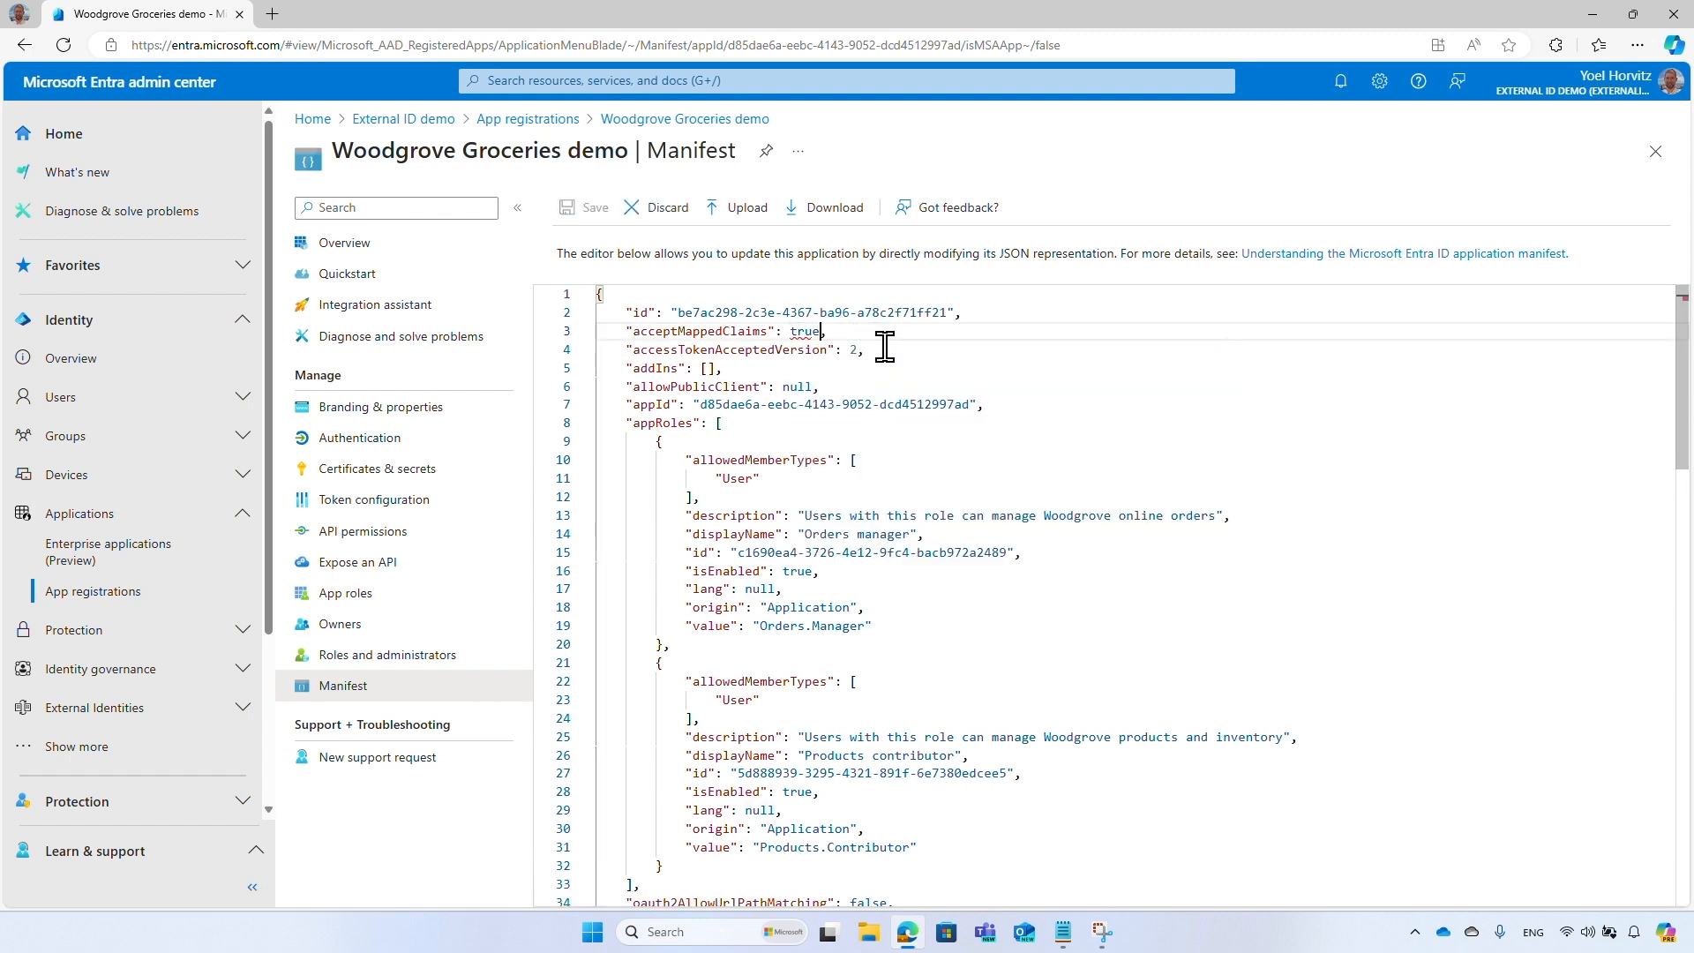
click(584, 207)
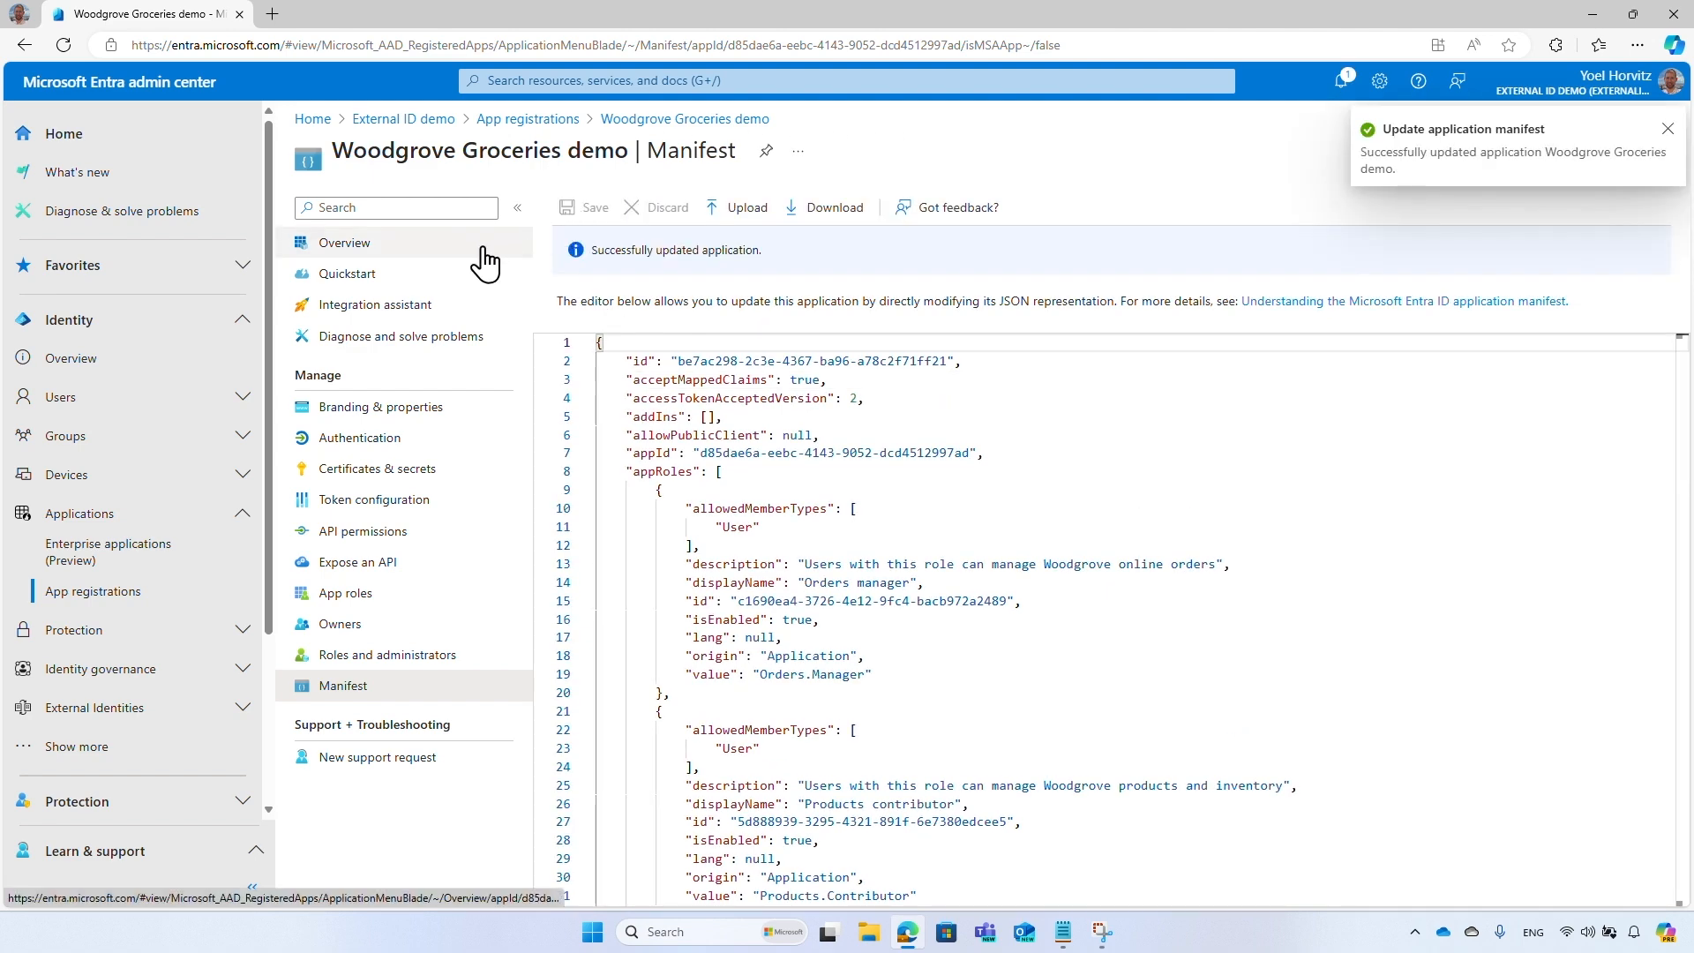
Open the managed enterprise application's Single sign-on and start adding a claim under Attributes & Claims.
click(344, 242)
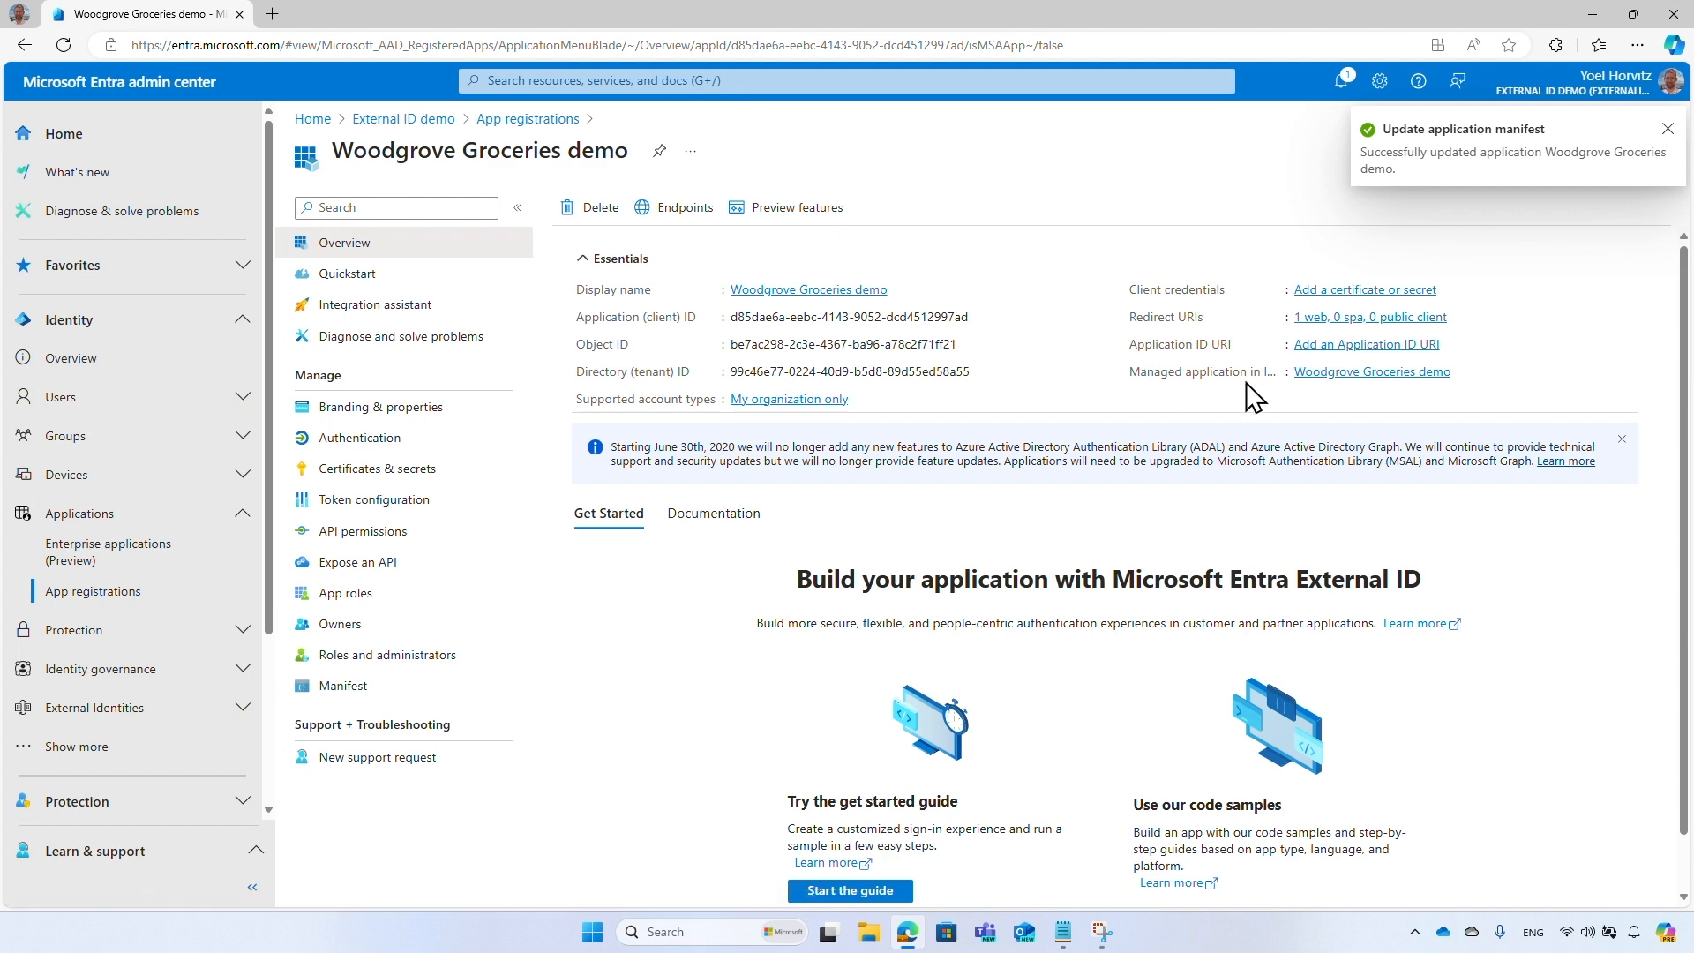
click(1373, 370)
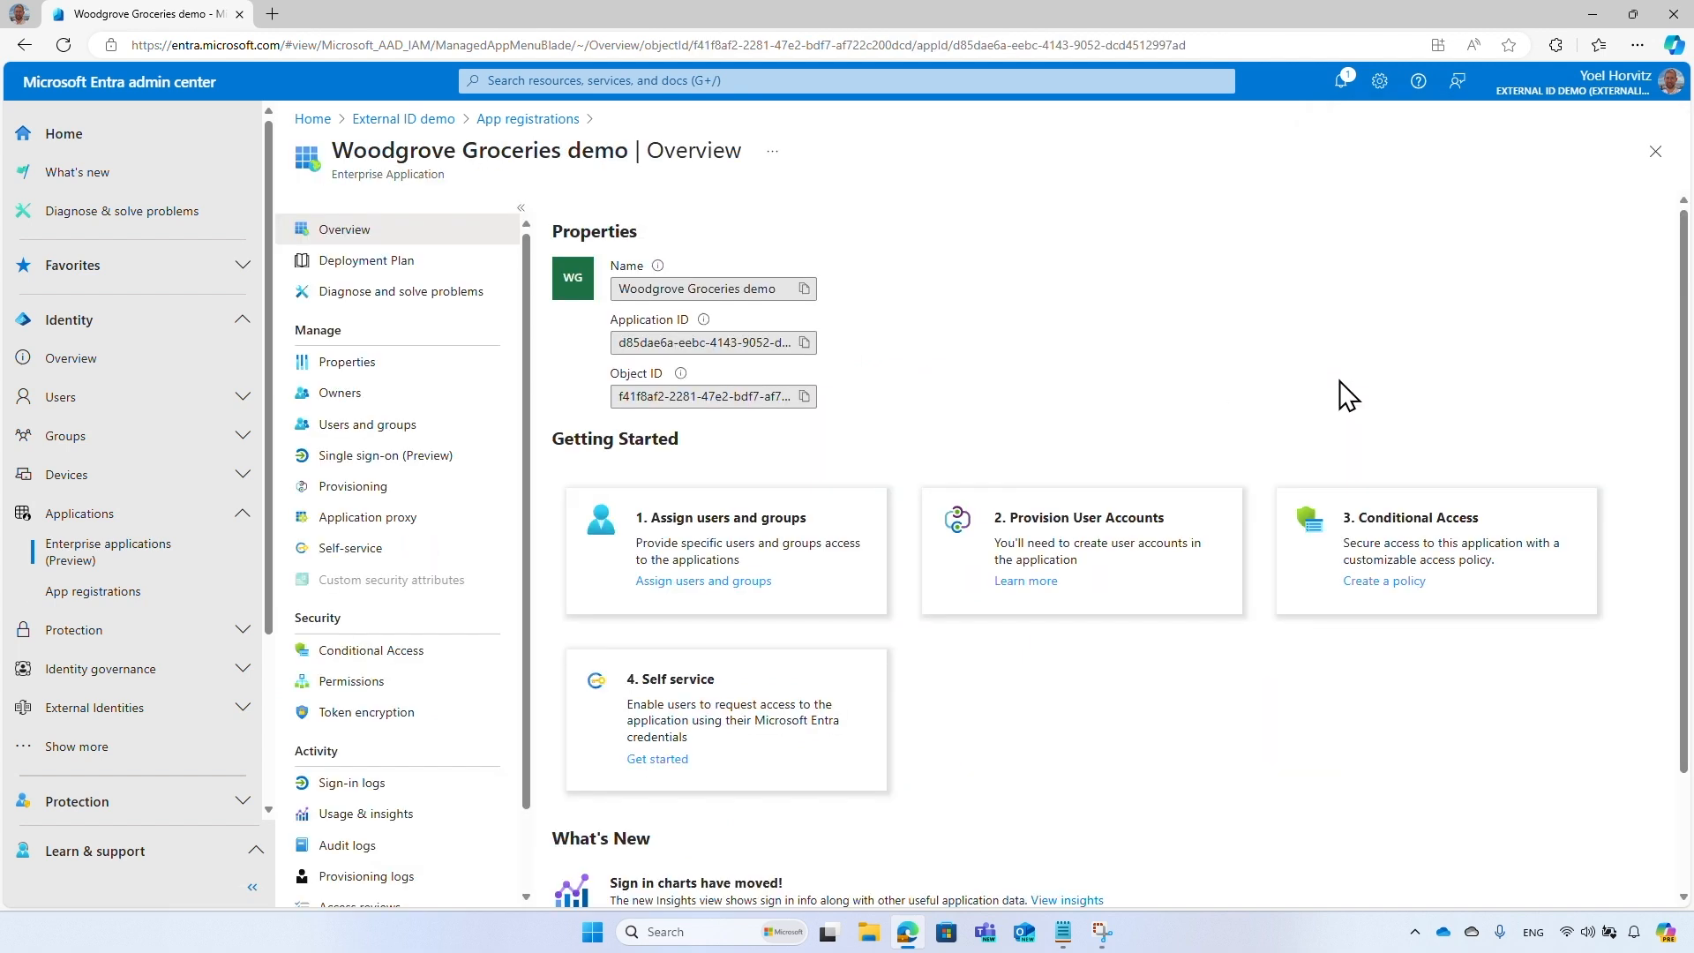
click(385, 456)
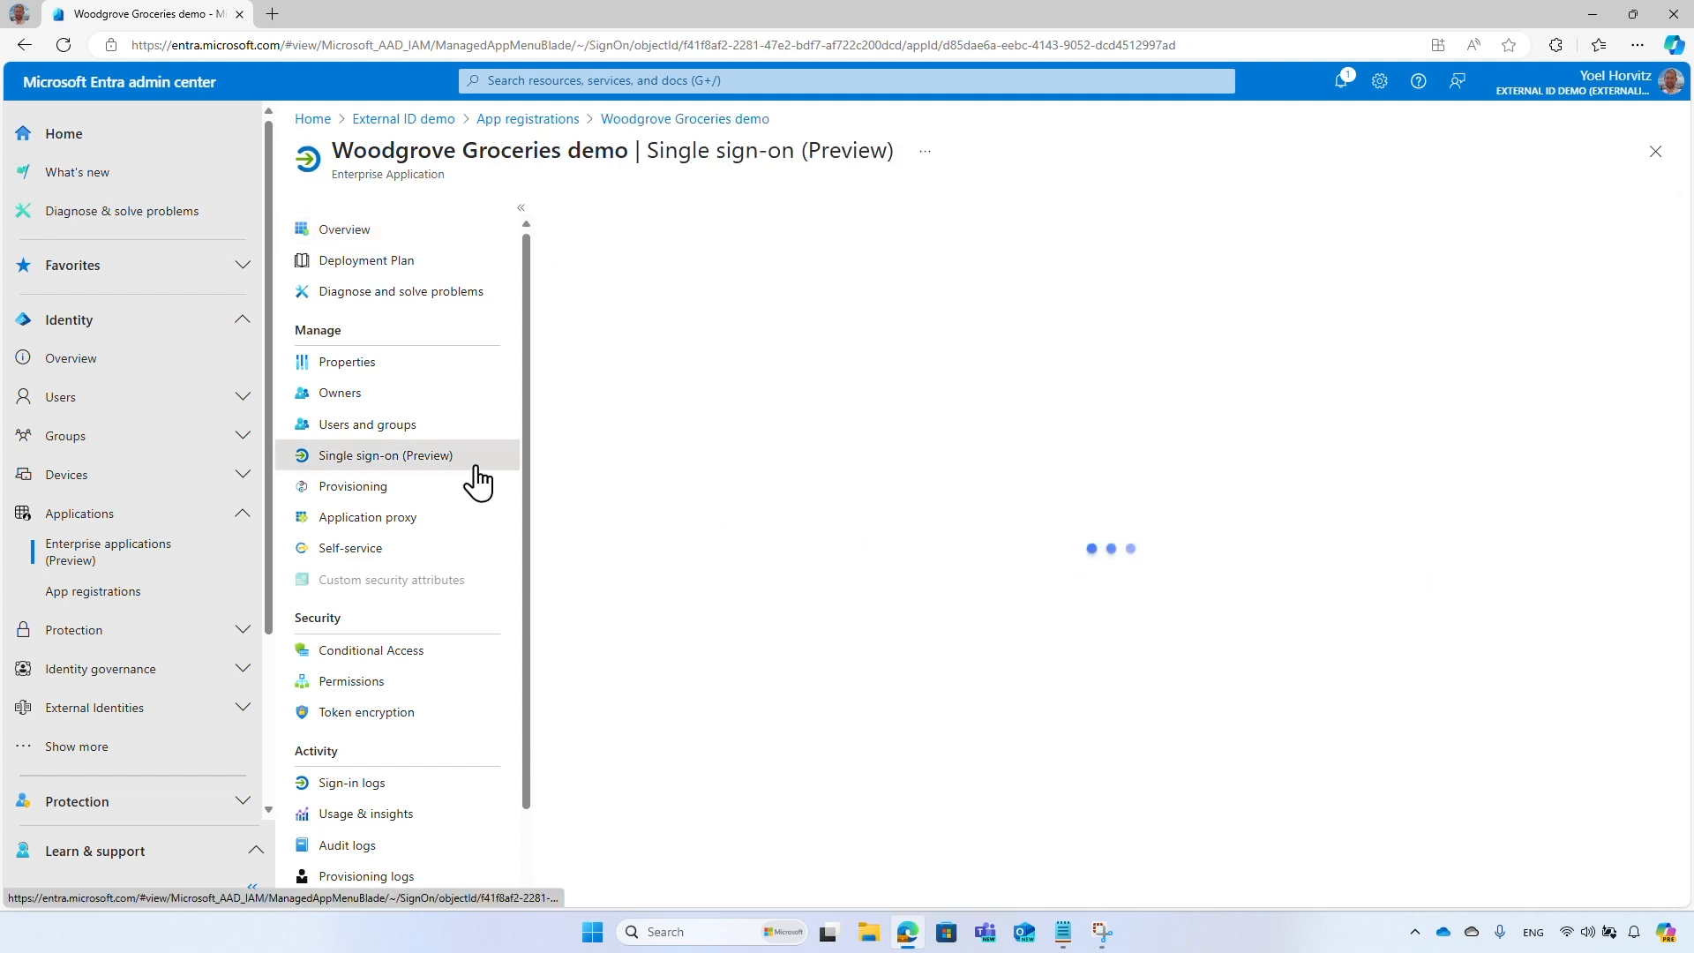
click(383, 455)
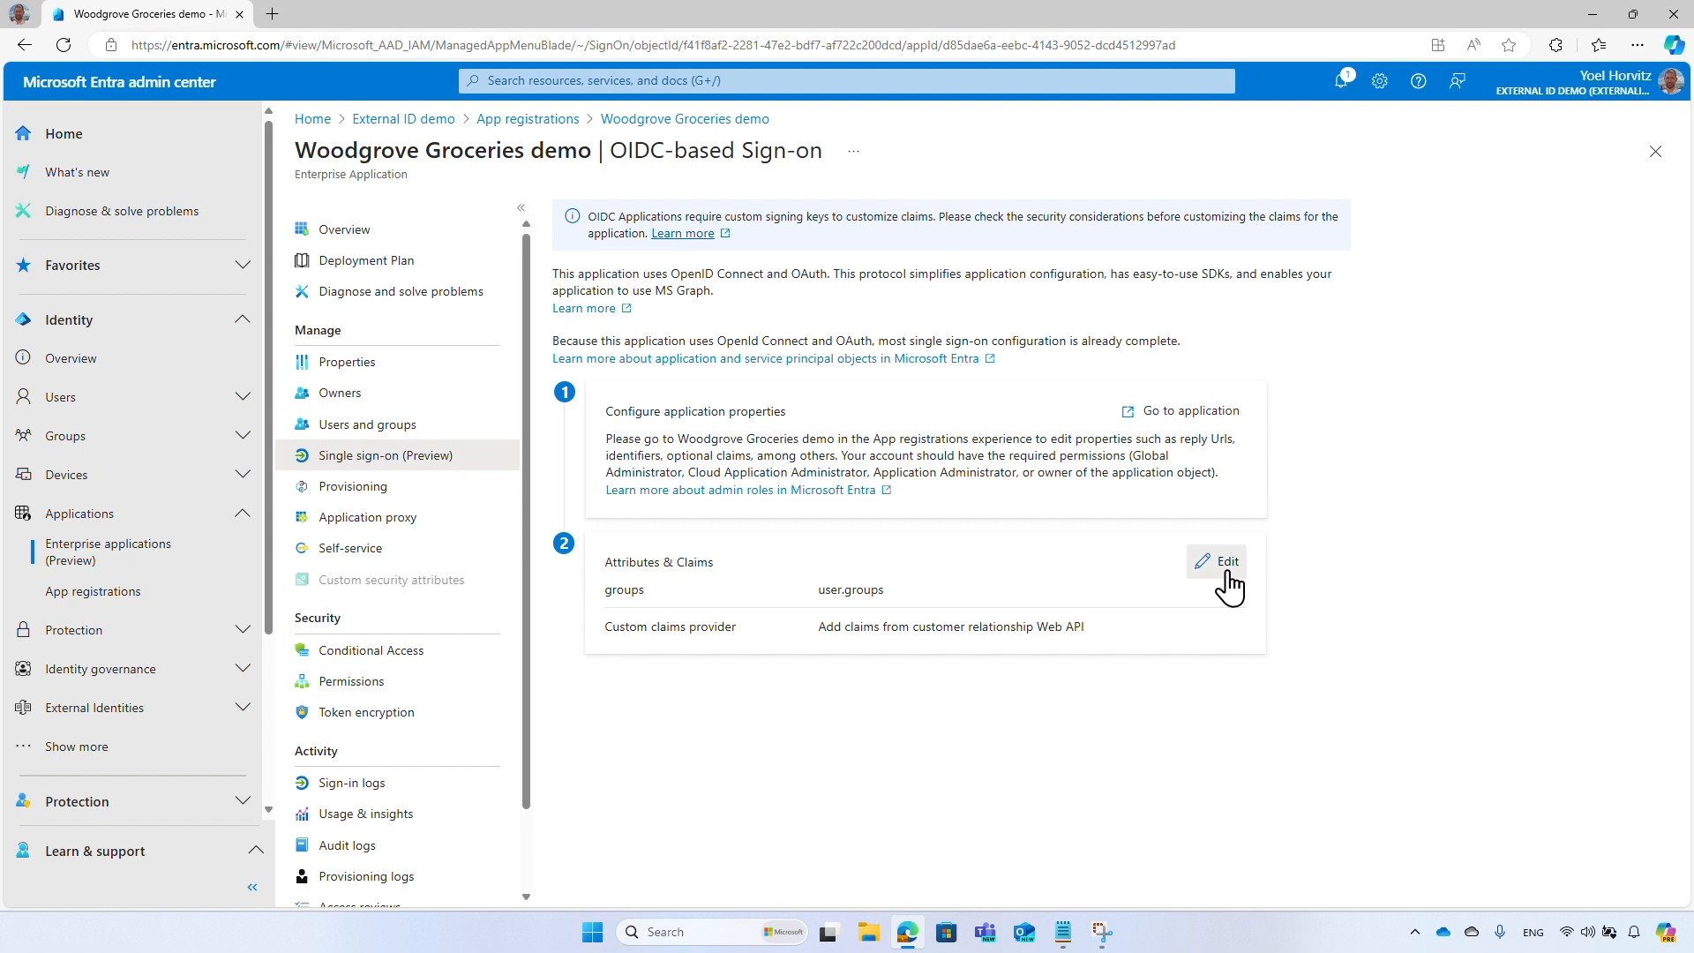
click(1218, 562)
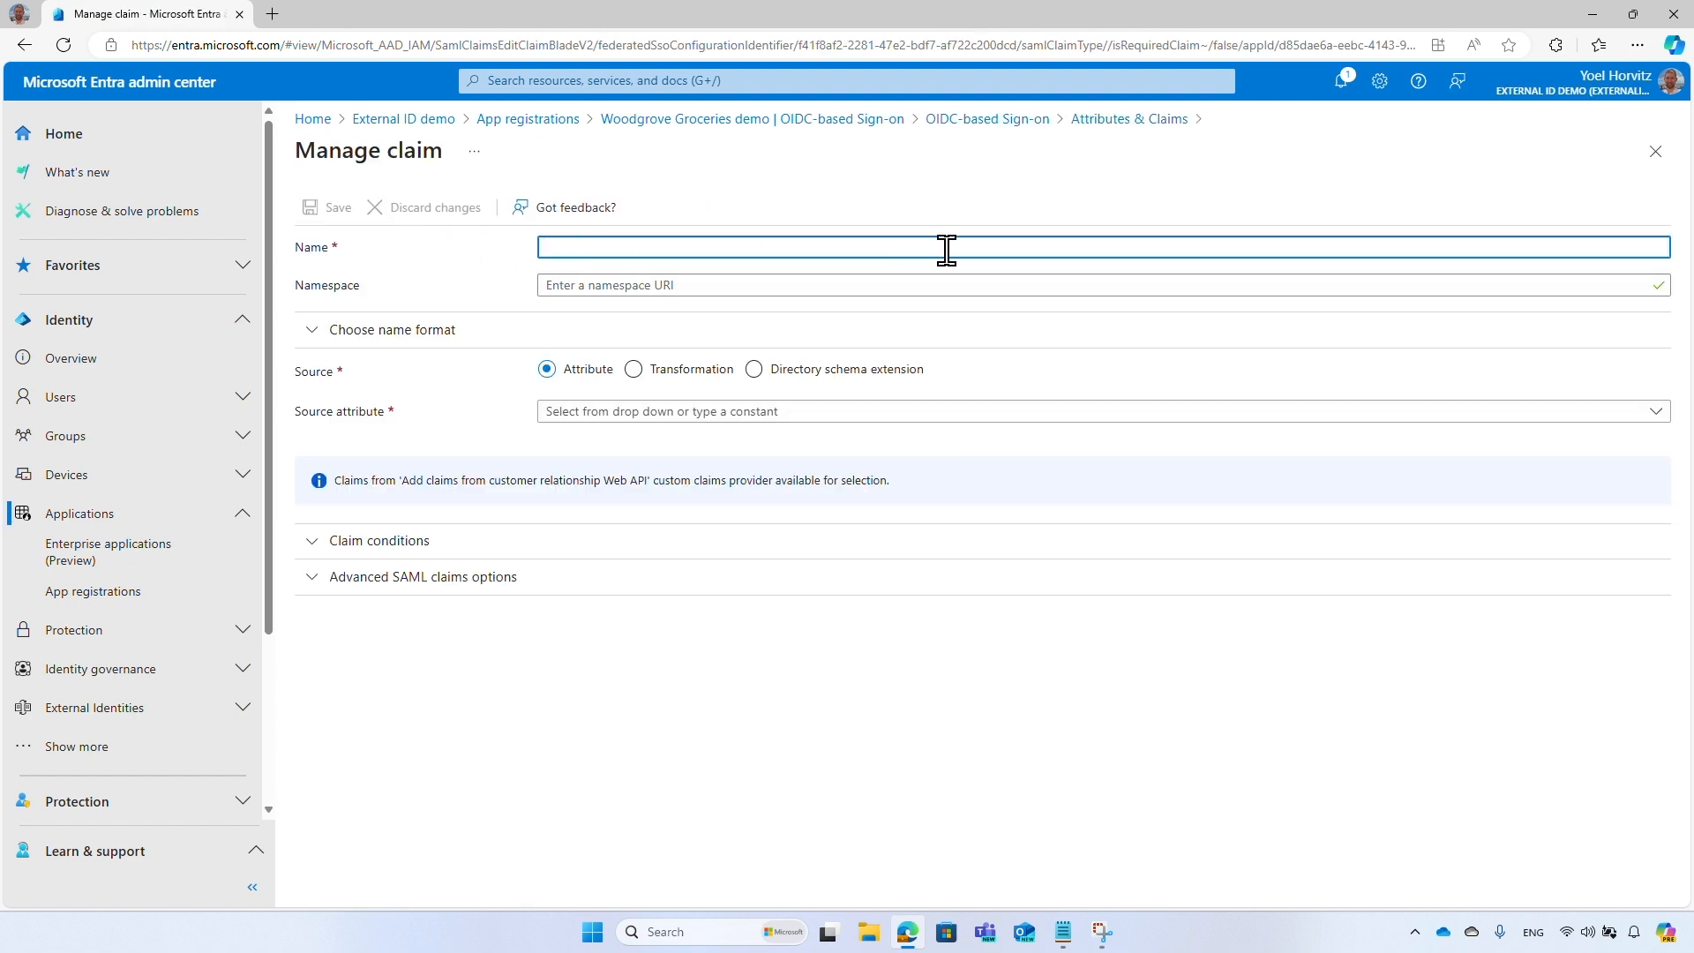
Add a claim named country sourced from user.country and save it.
text(country)
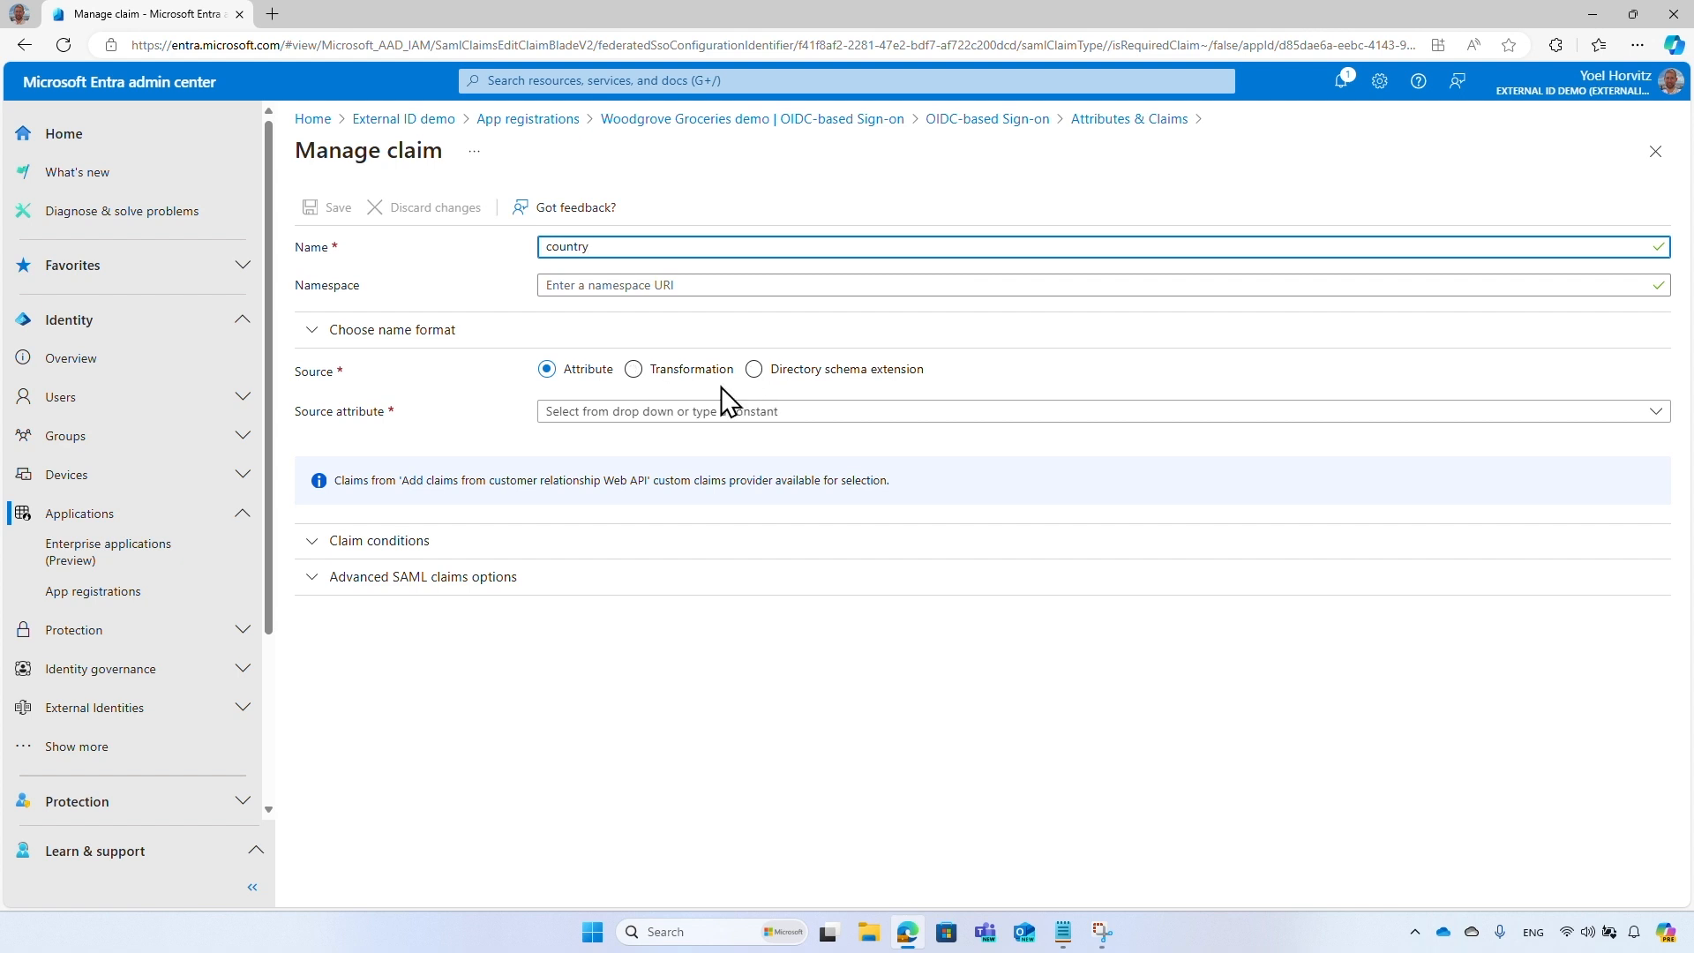
mouse_move(1657, 422)
text(user.cou)
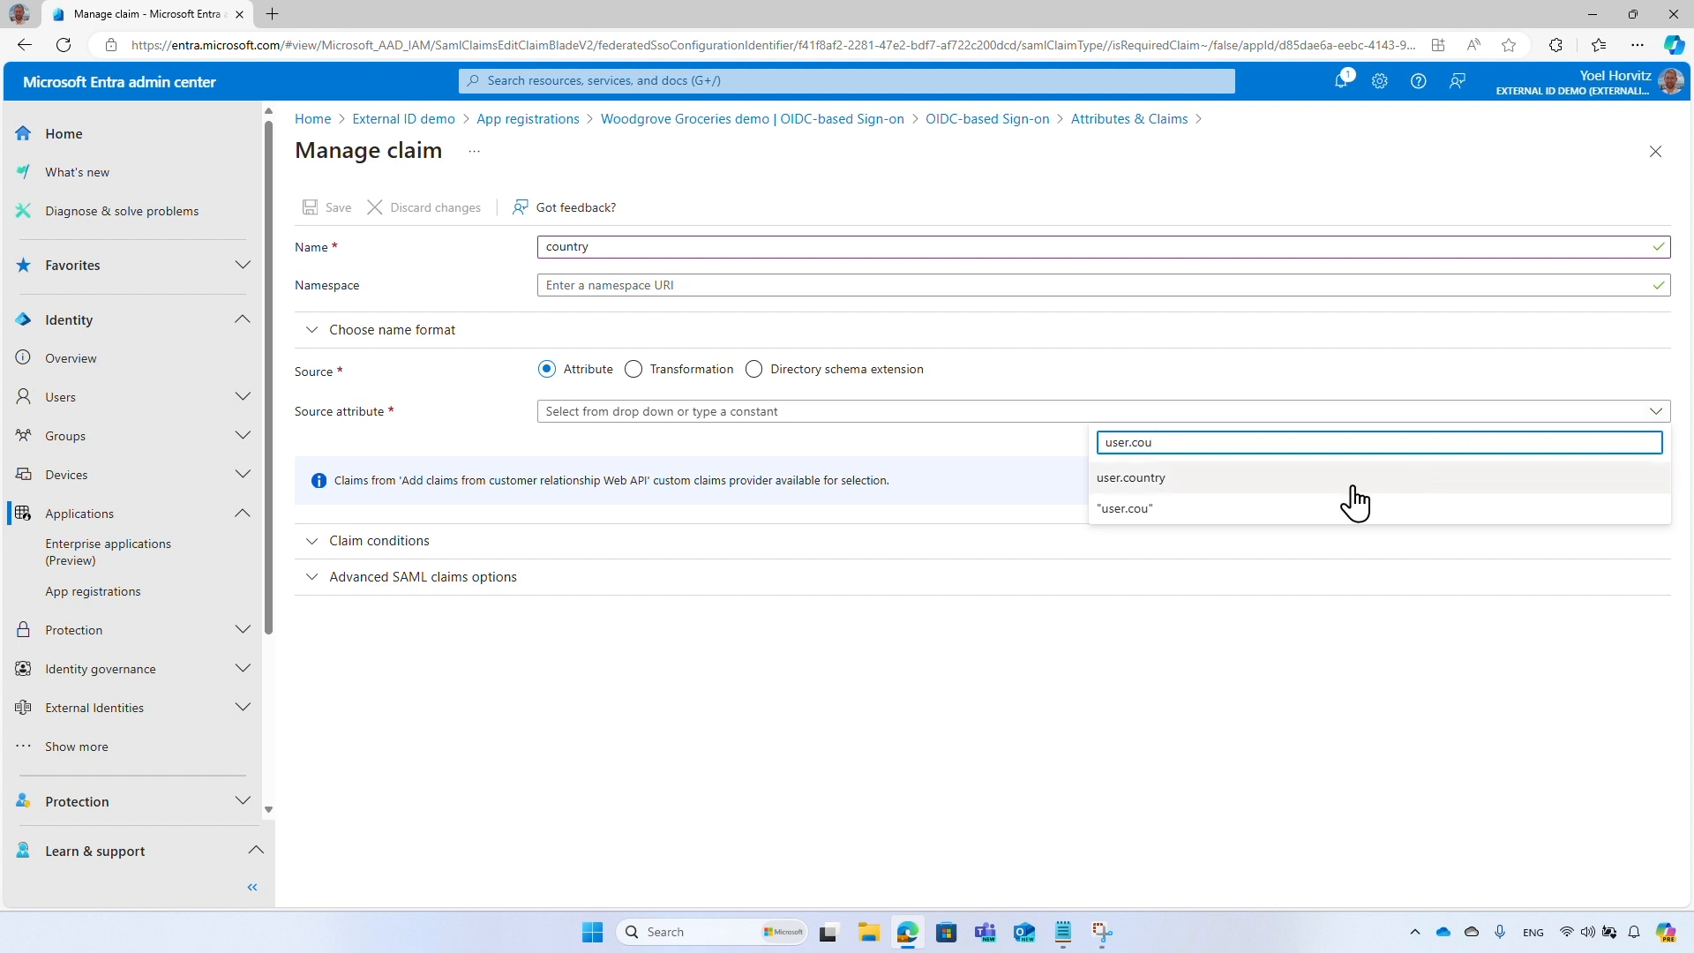
click(1130, 478)
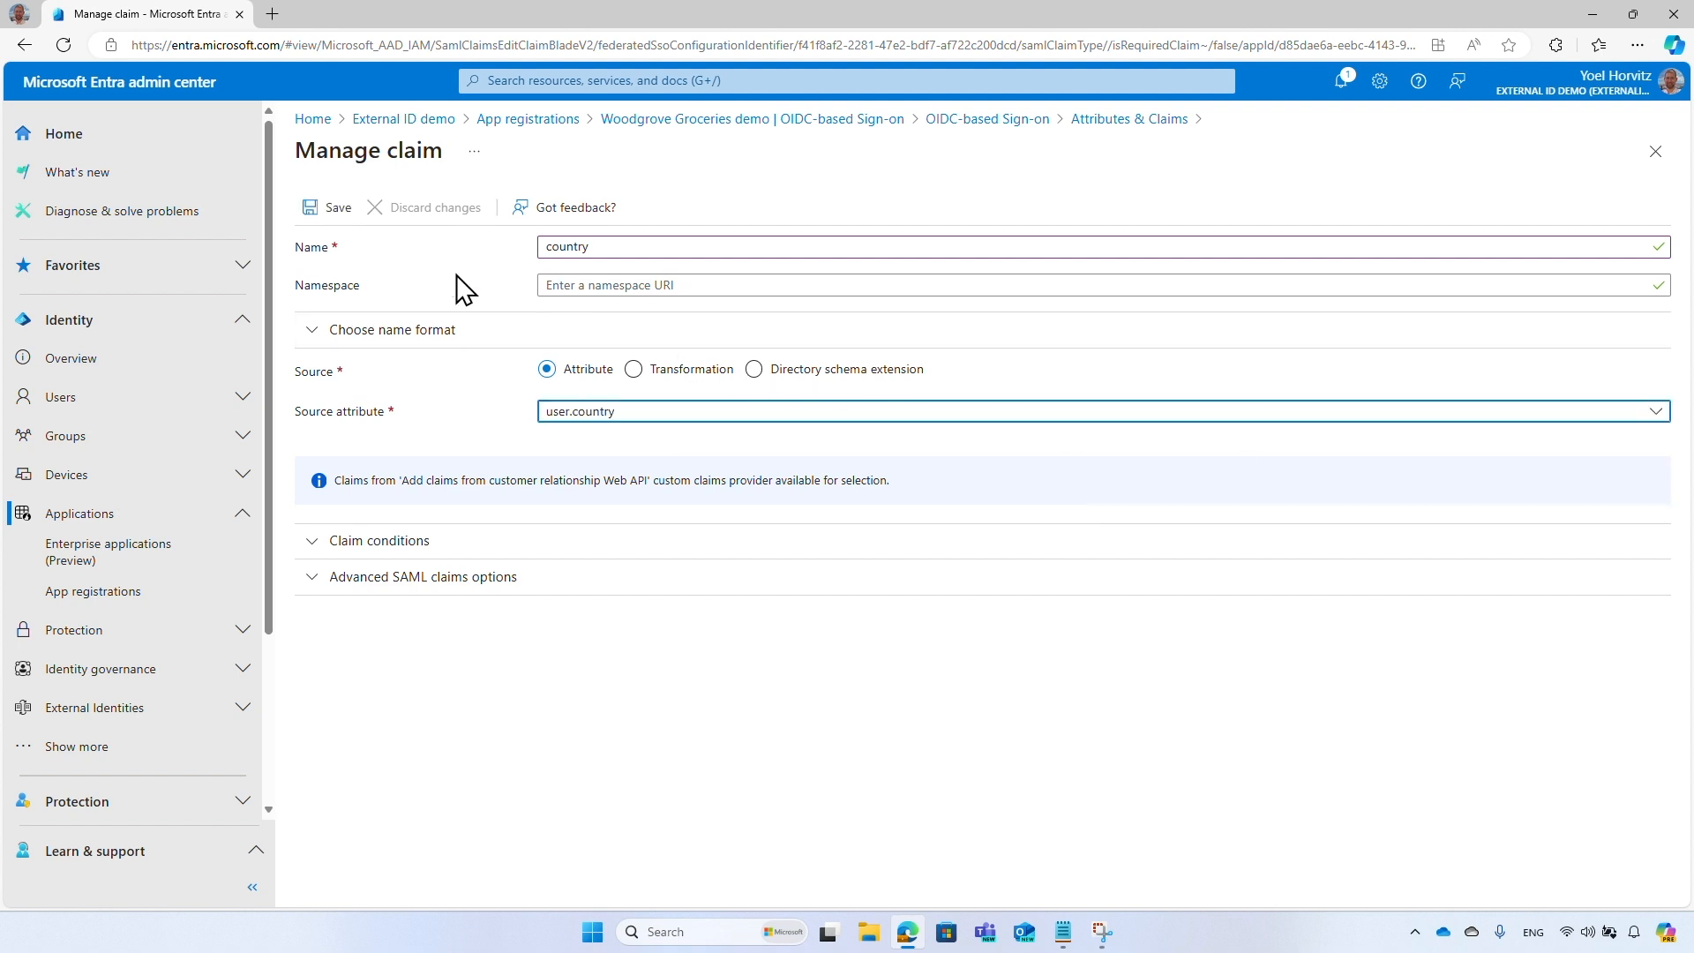
click(337, 206)
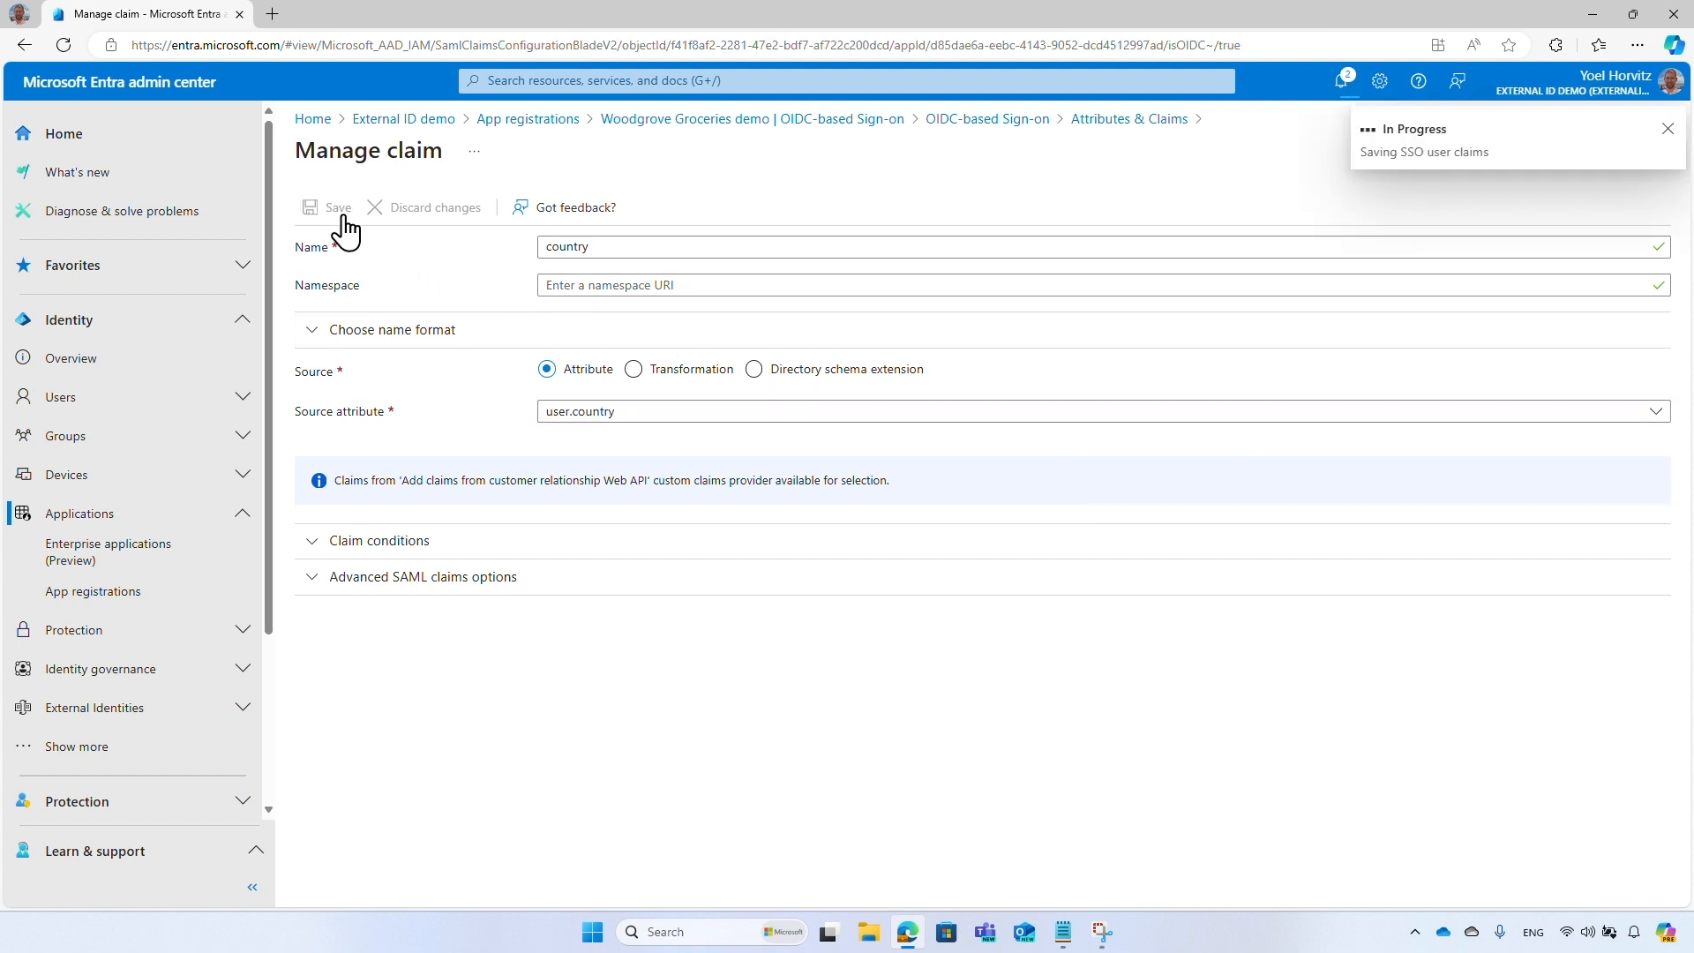
click(336, 207)
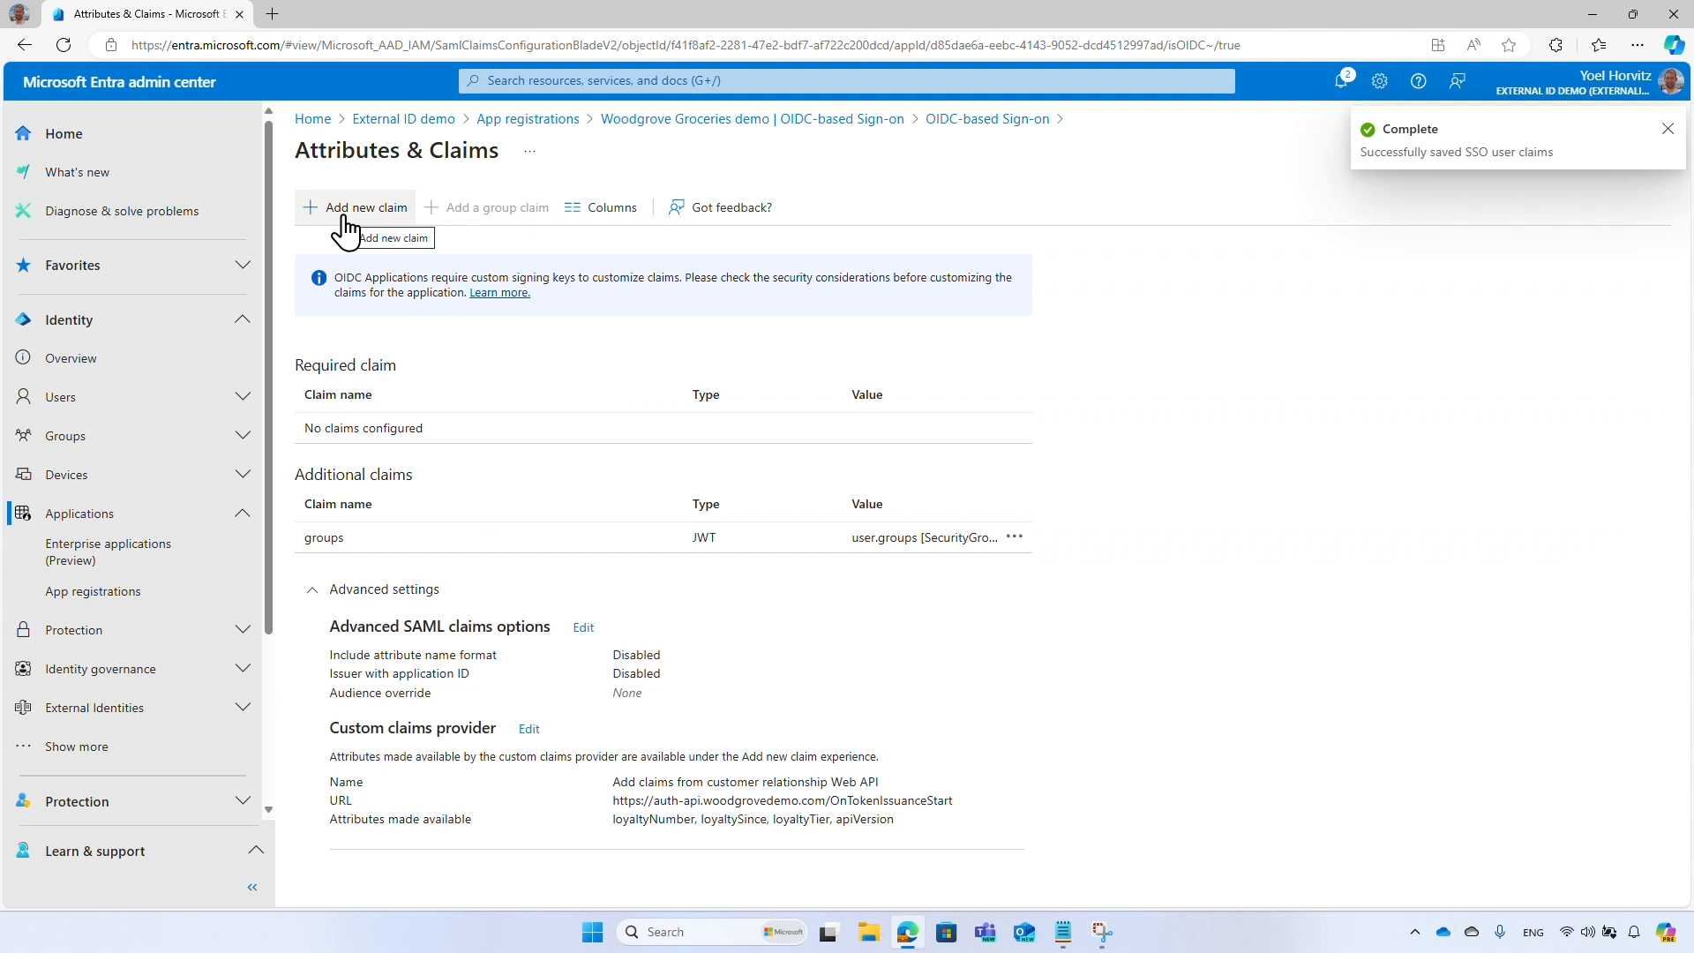
Add a loyaltyNumber claim sourced from customclaimsprovider.loyaltyNumber and save it.
click(355, 207)
text(loyaltyNumber)
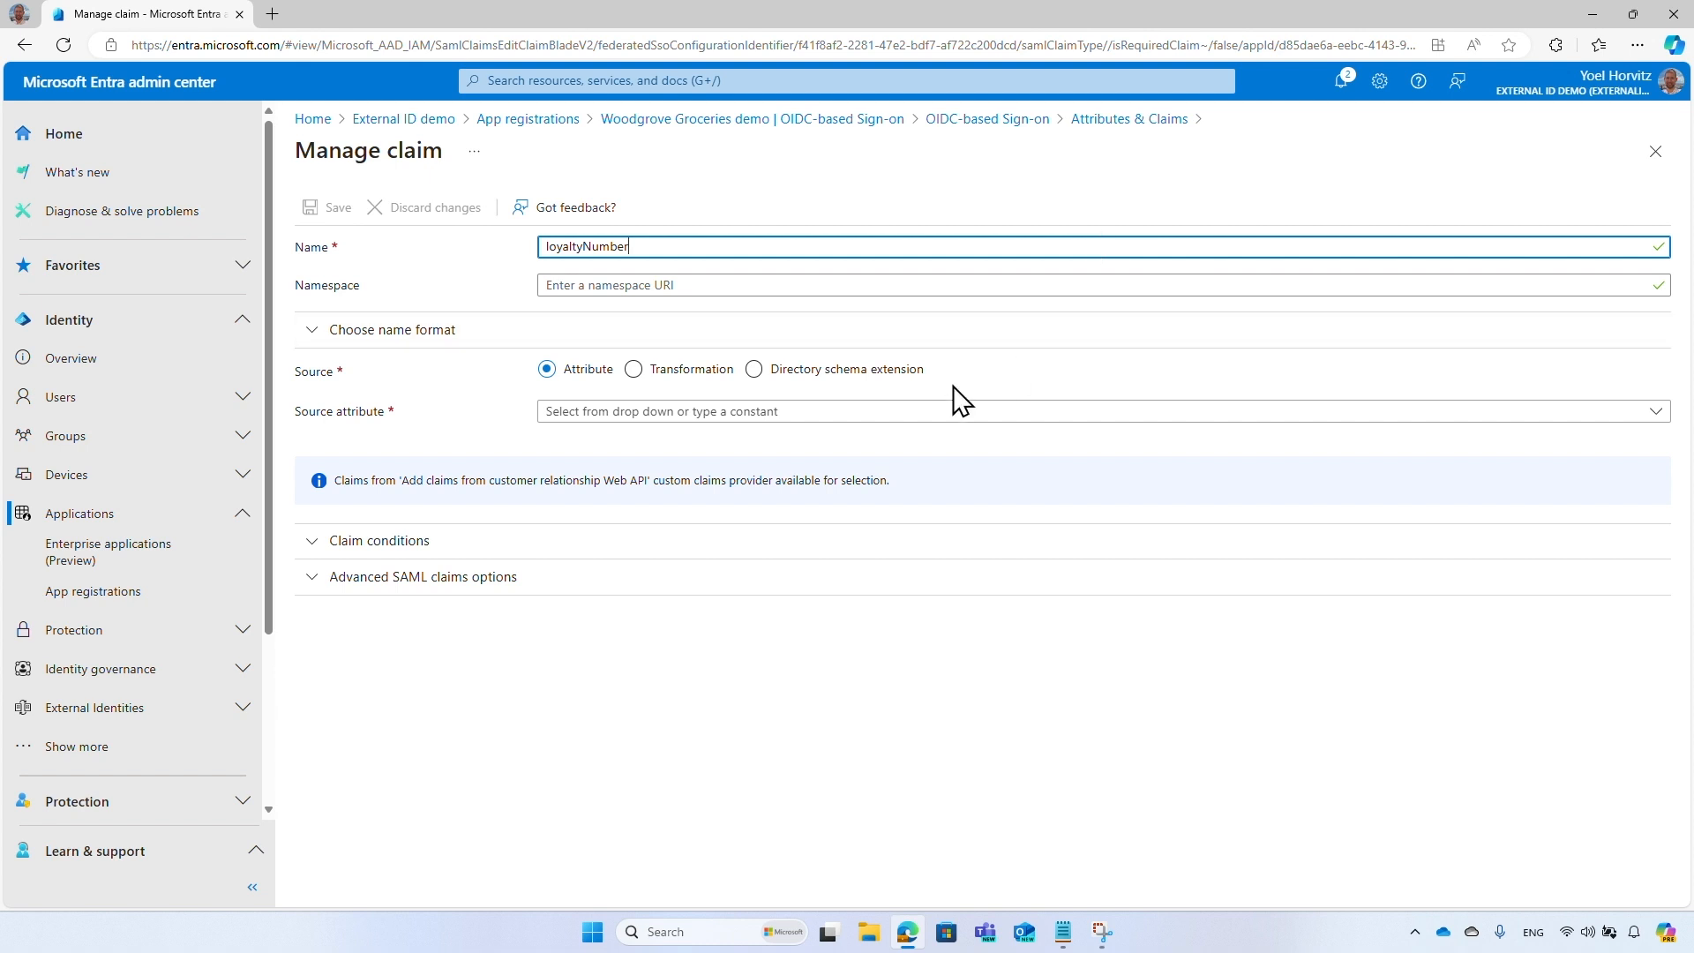
mouse_move(1146, 431)
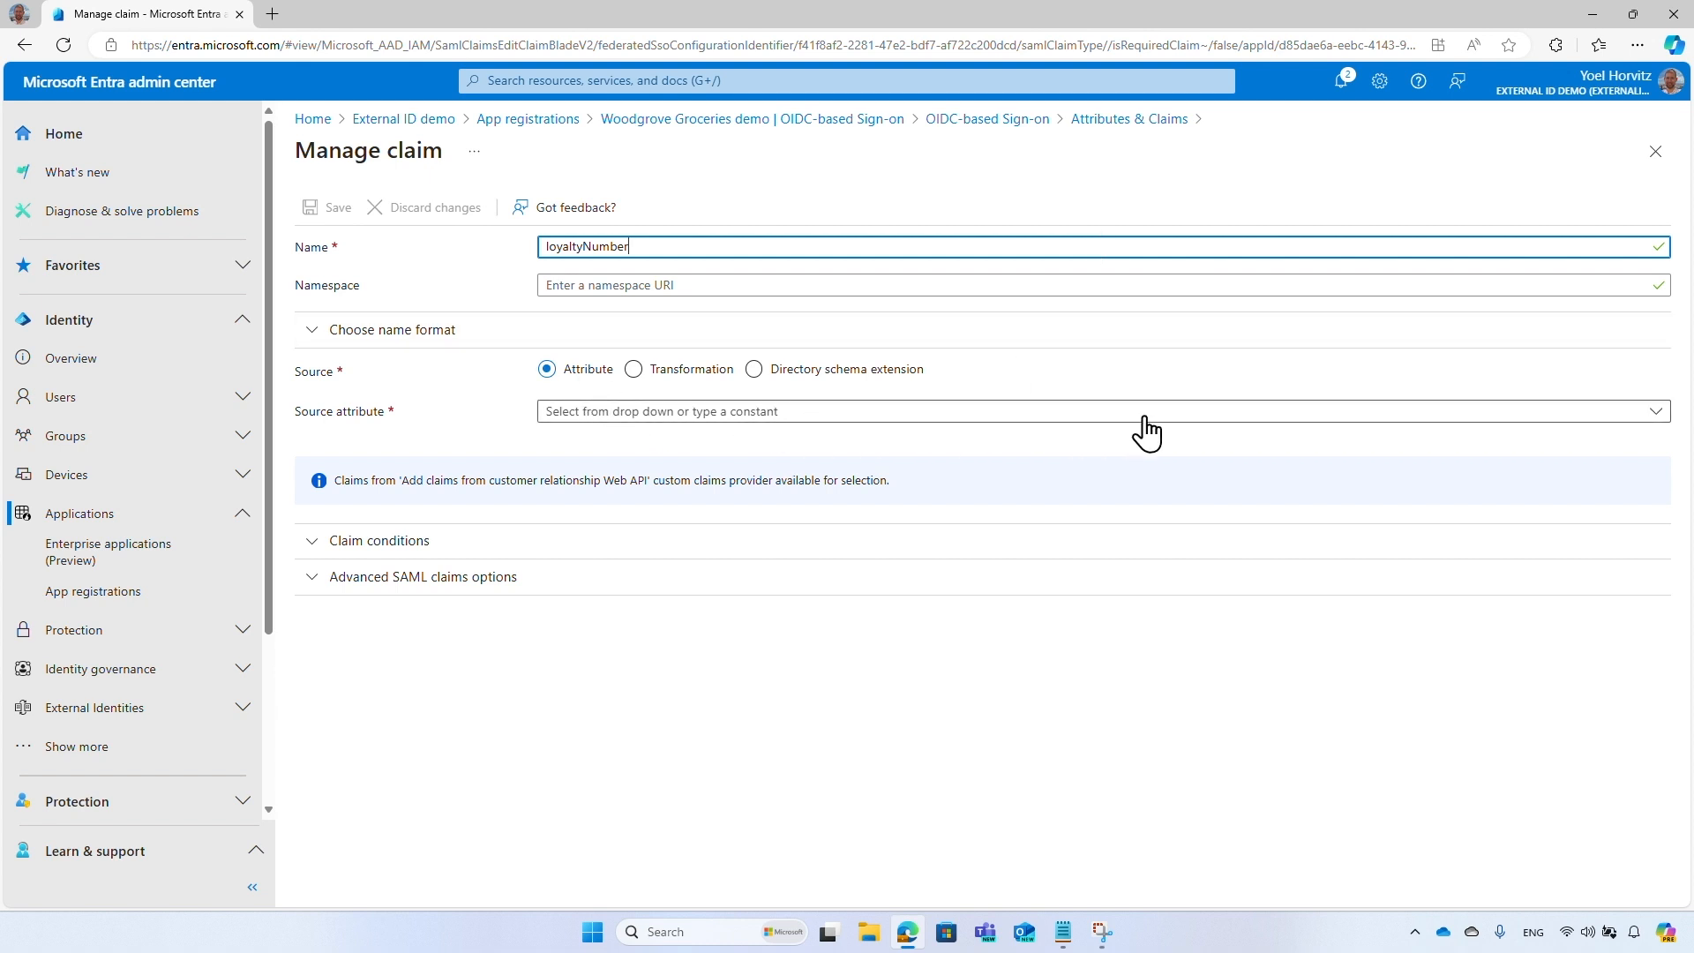
click(1102, 411)
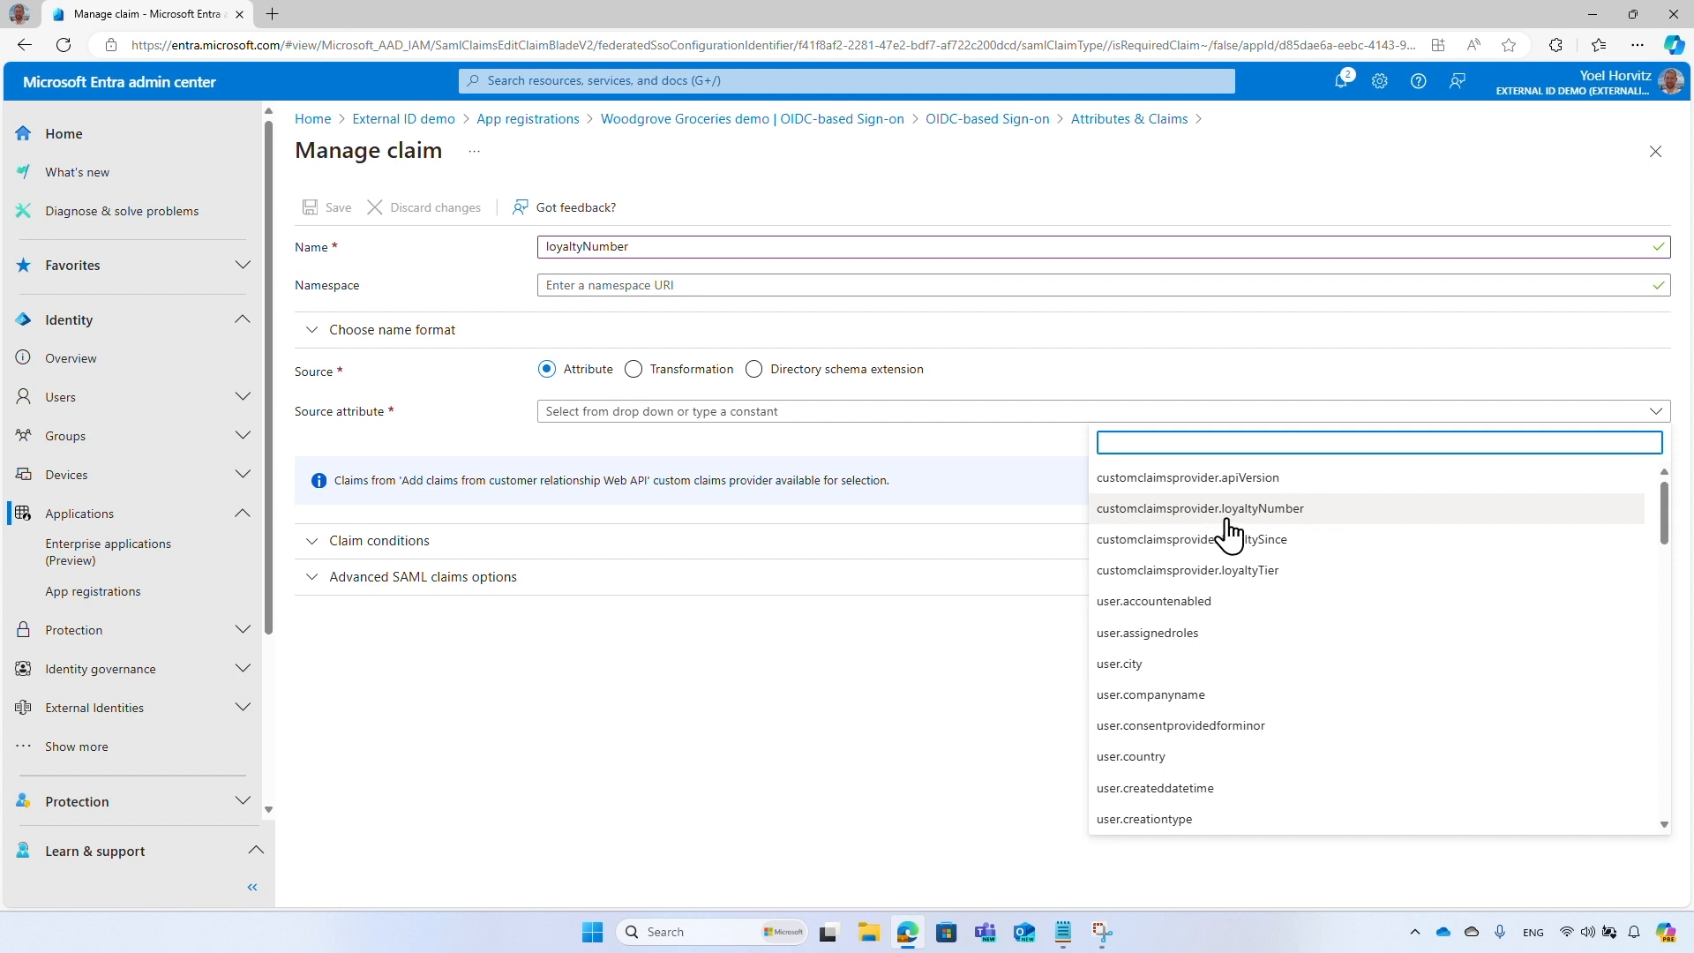
mouse_move(1313, 528)
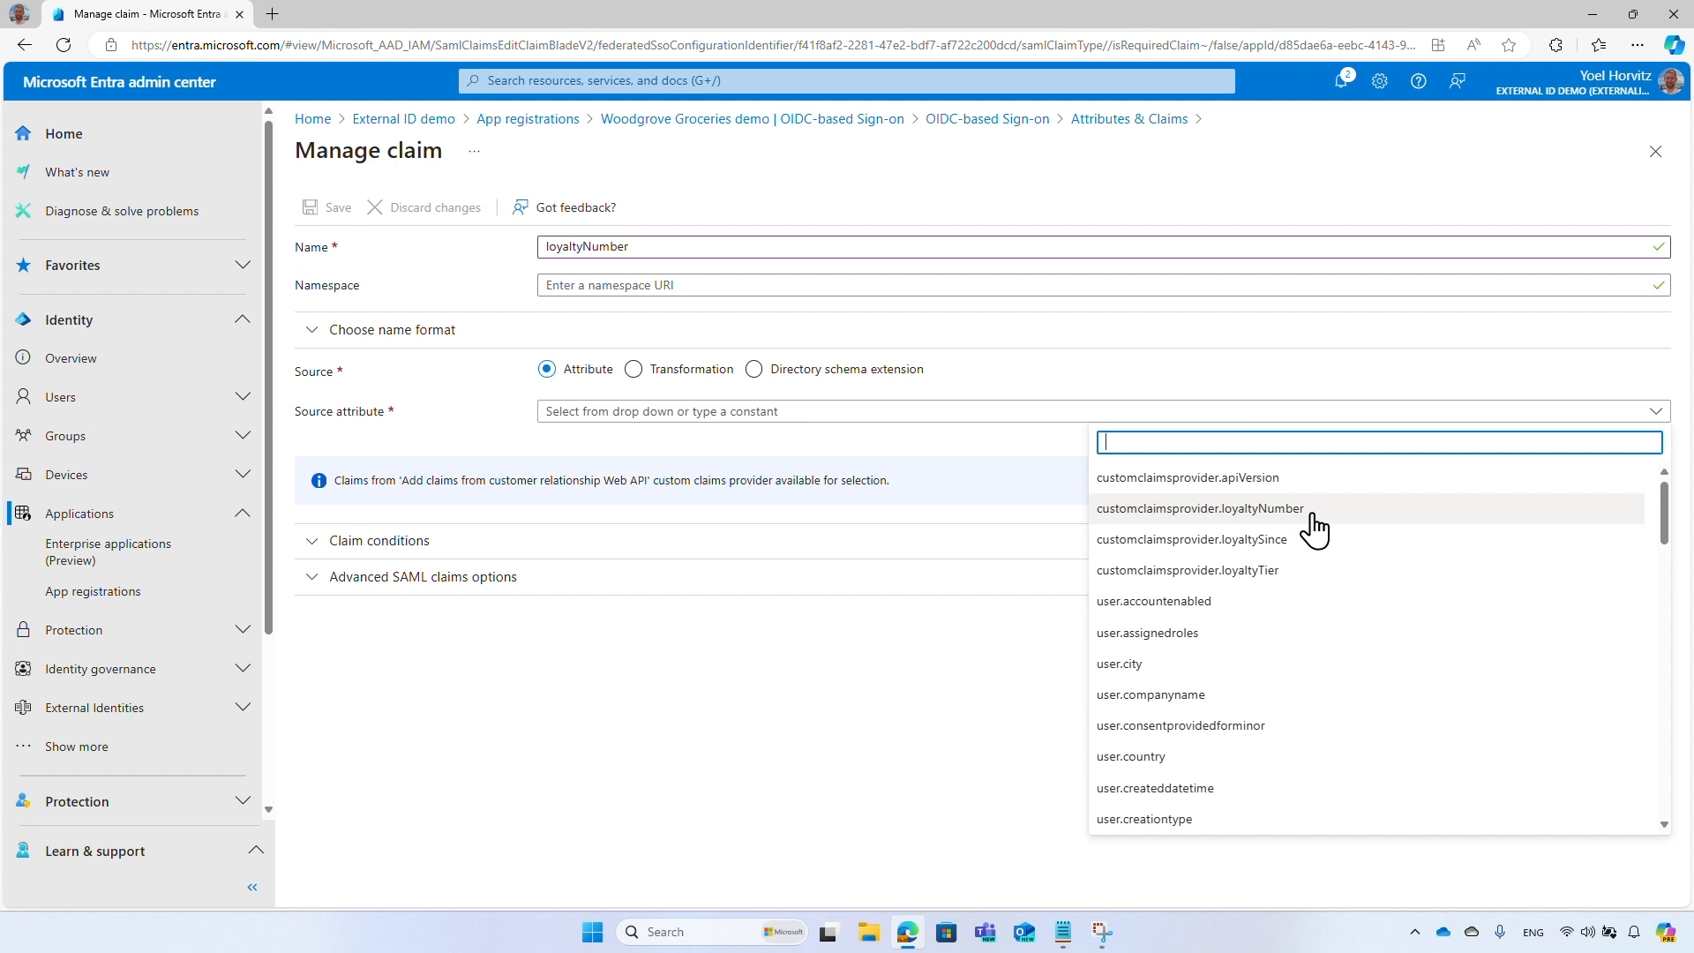
click(1200, 508)
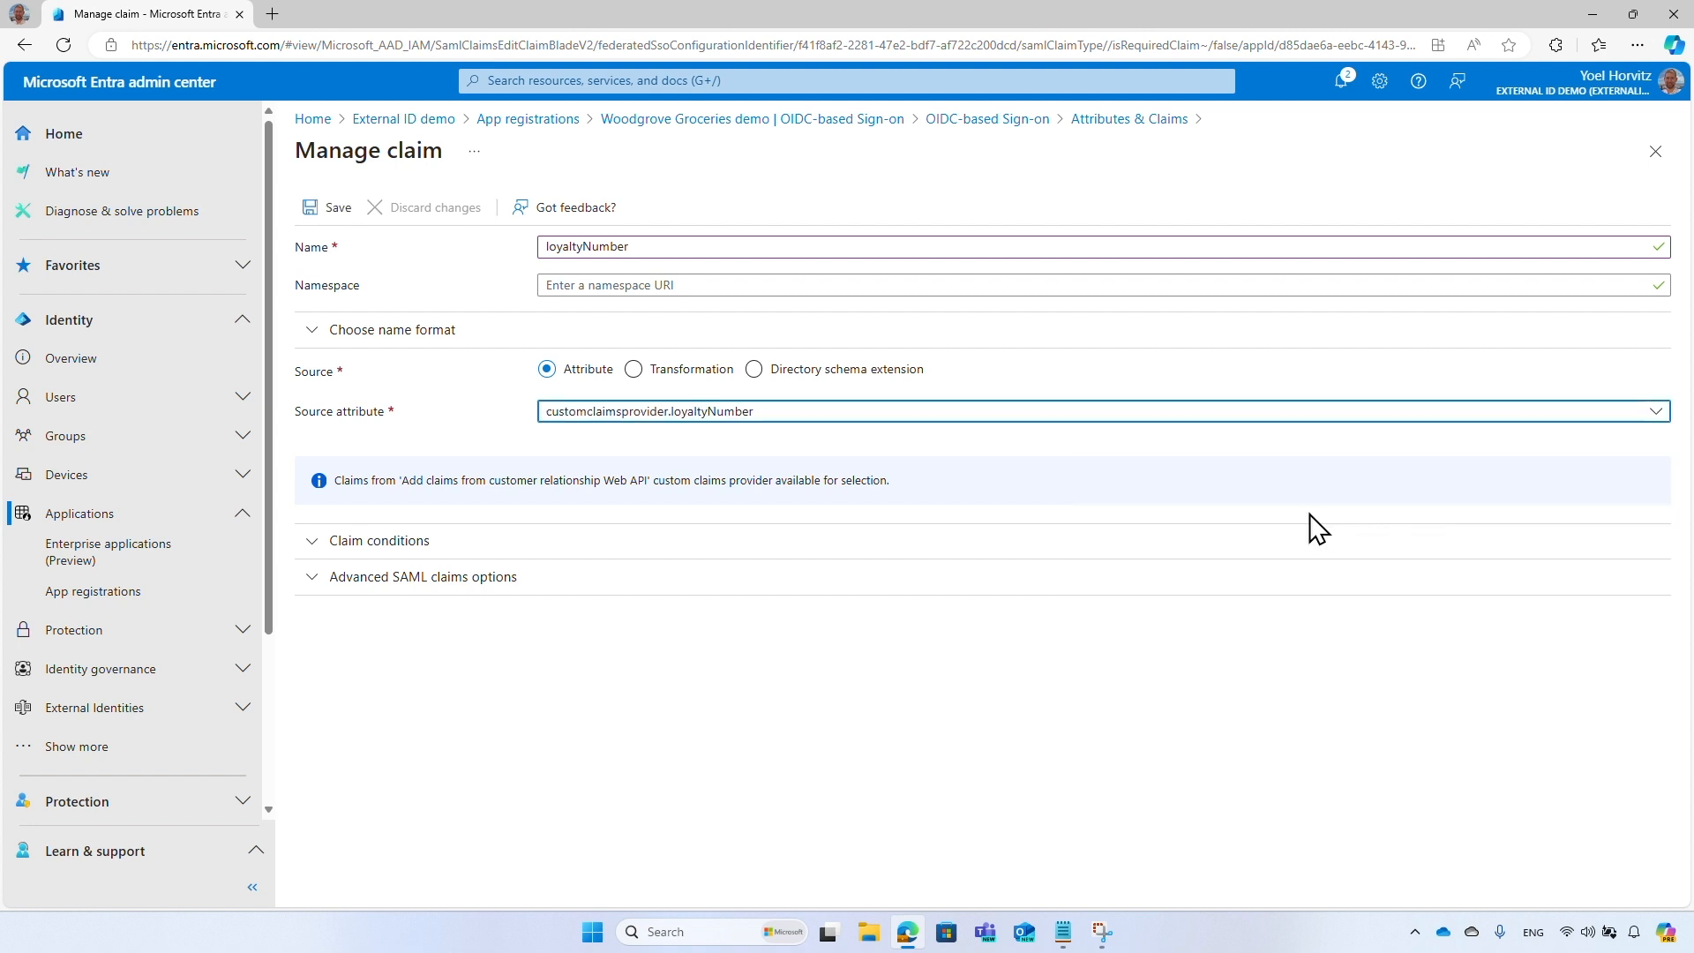
click(336, 206)
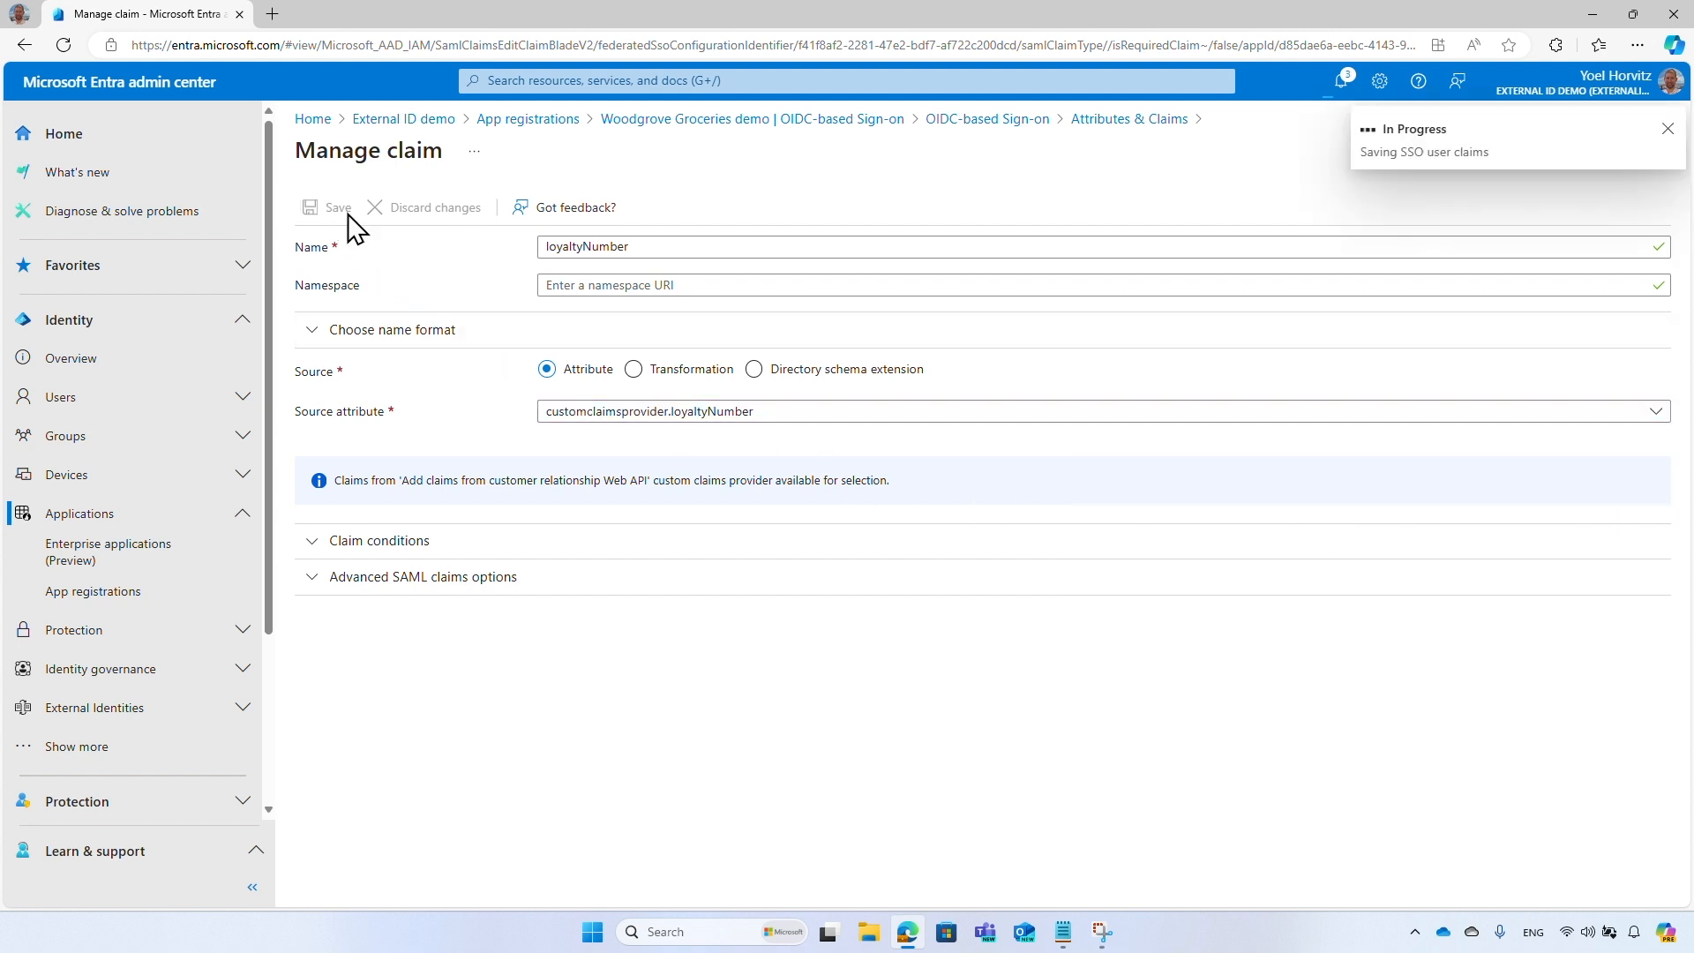
click(328, 206)
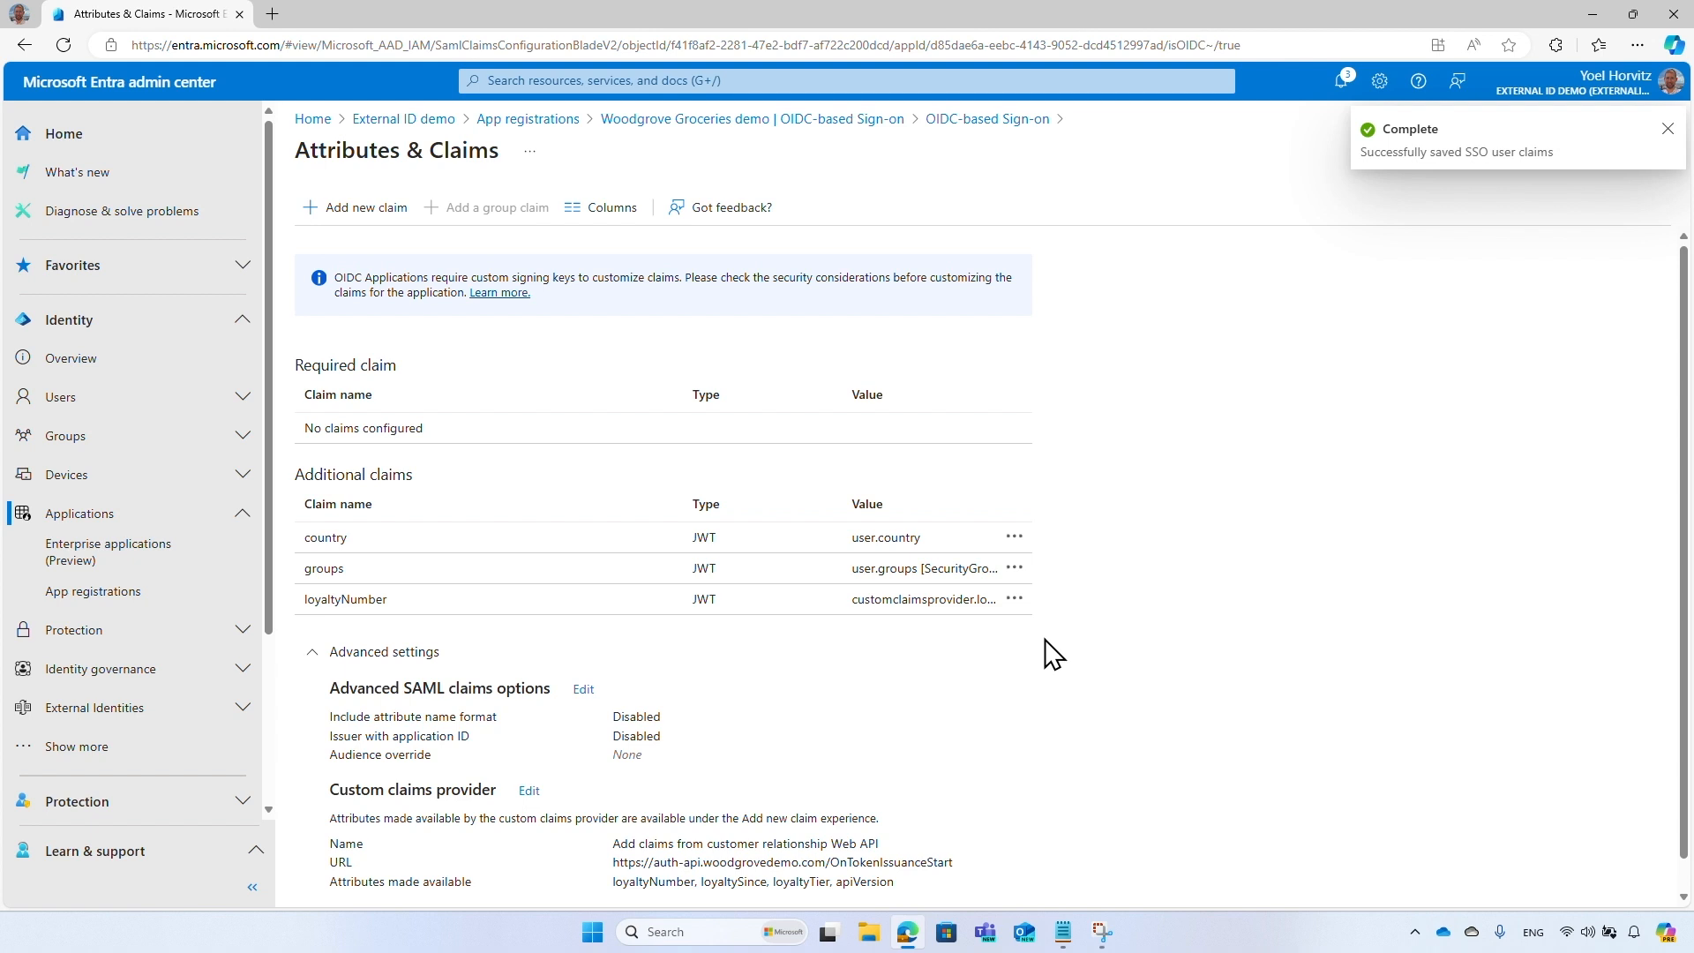
click(1665, 129)
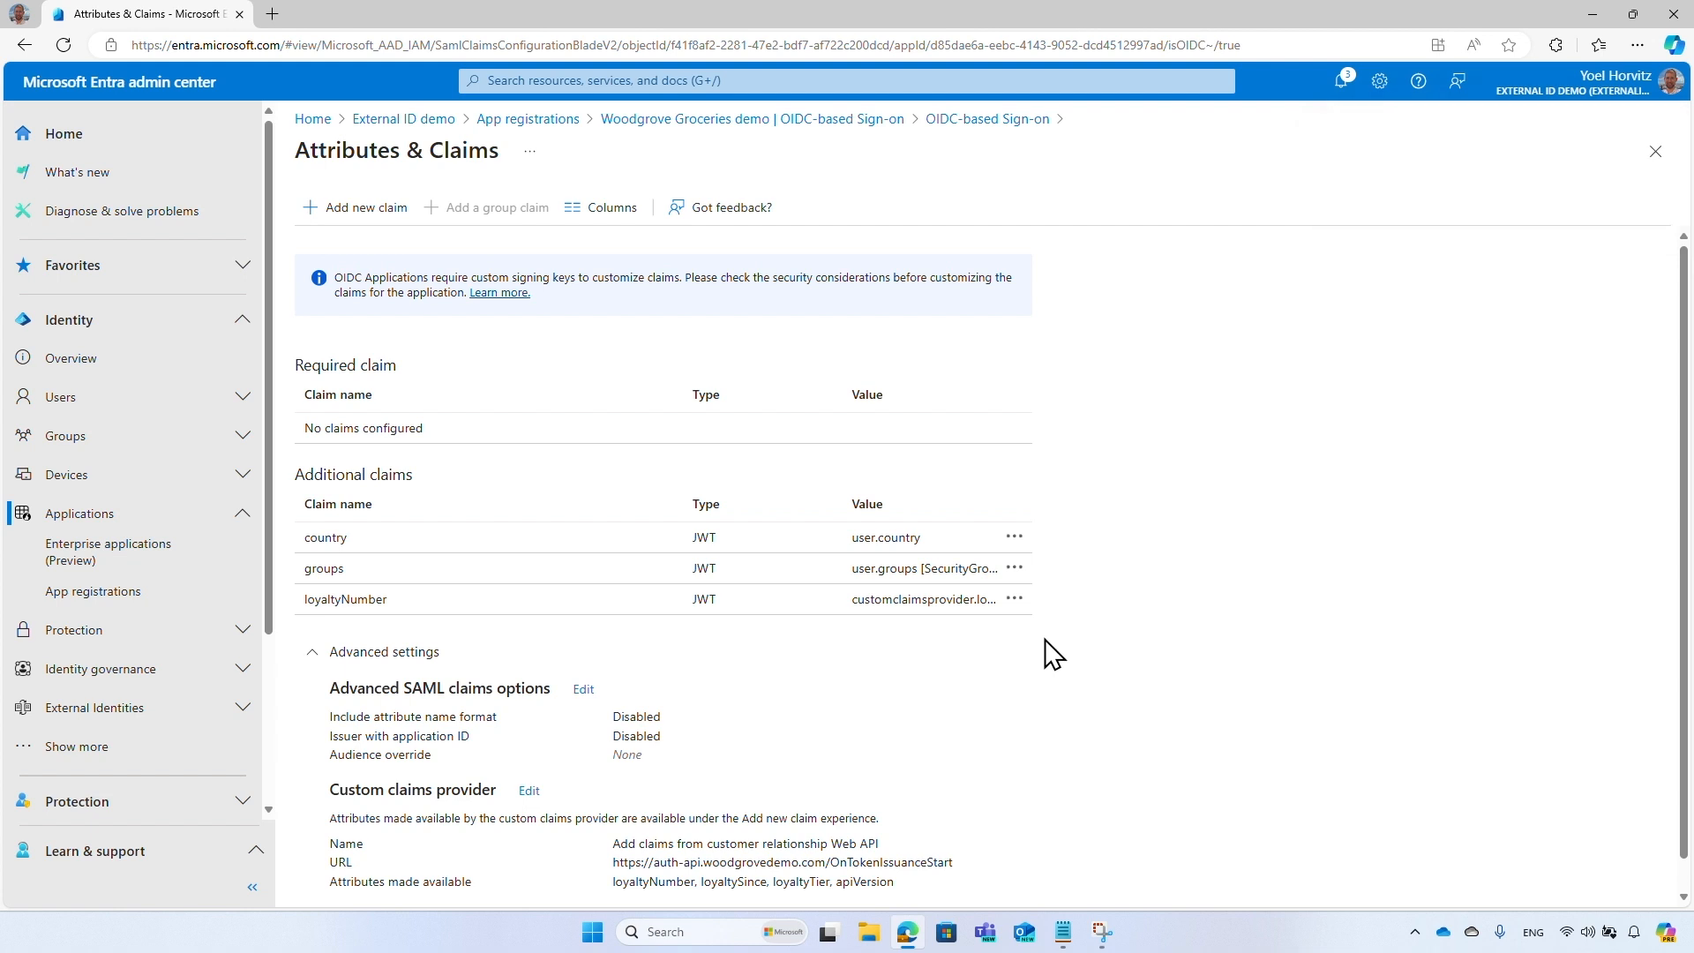